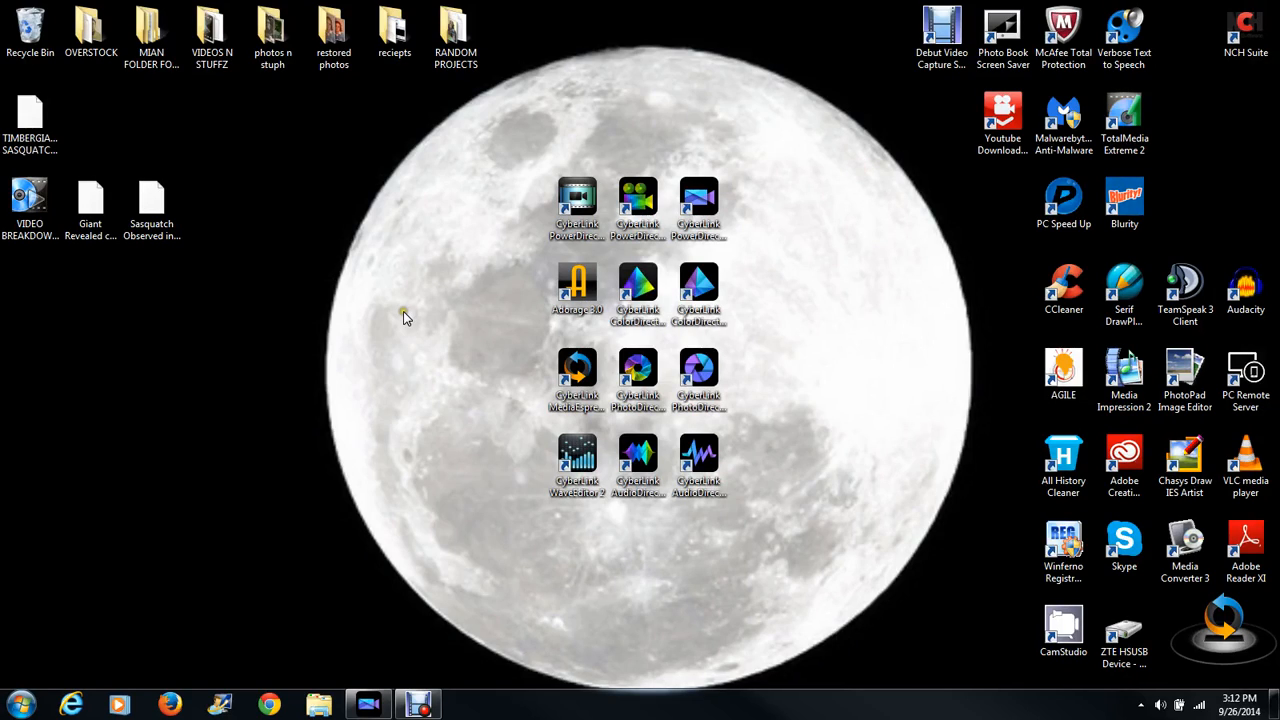
mouse_move(490, 270)
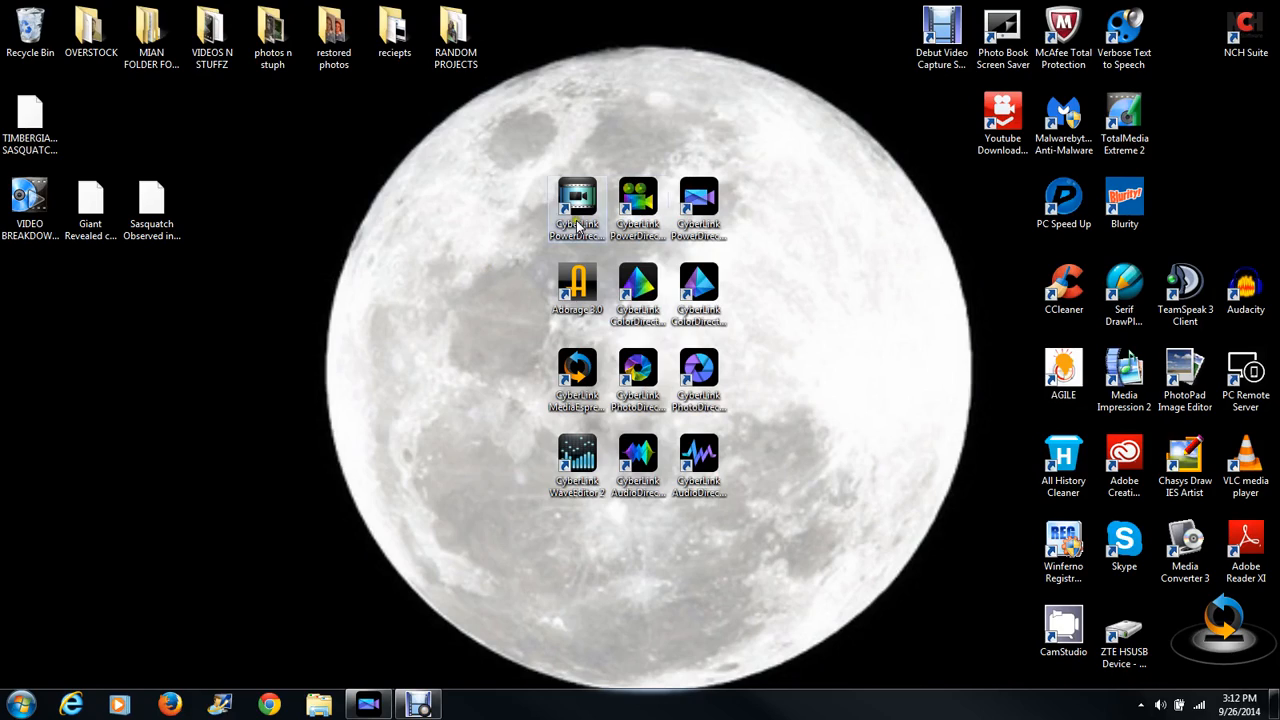
Launch CyberLink PowerDirector from its desktop shortcut
left_click(698, 204)
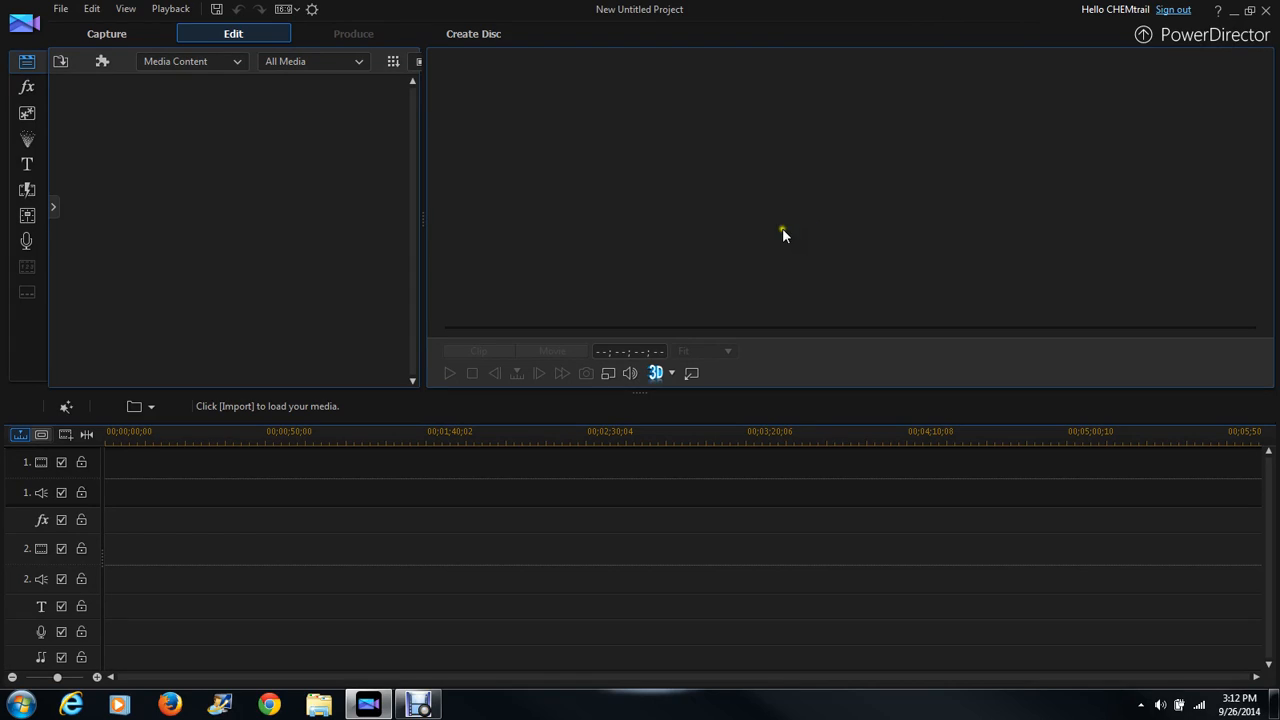
mouse_move(344, 150)
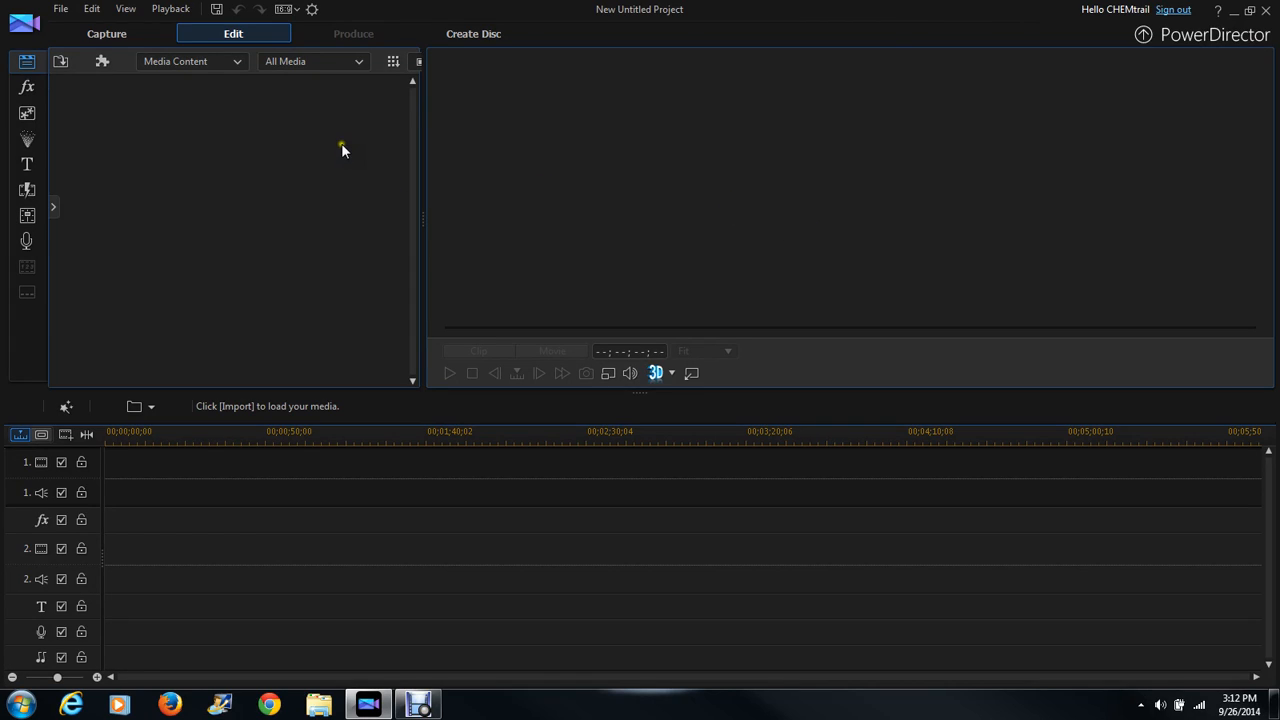
mouse_move(60, 60)
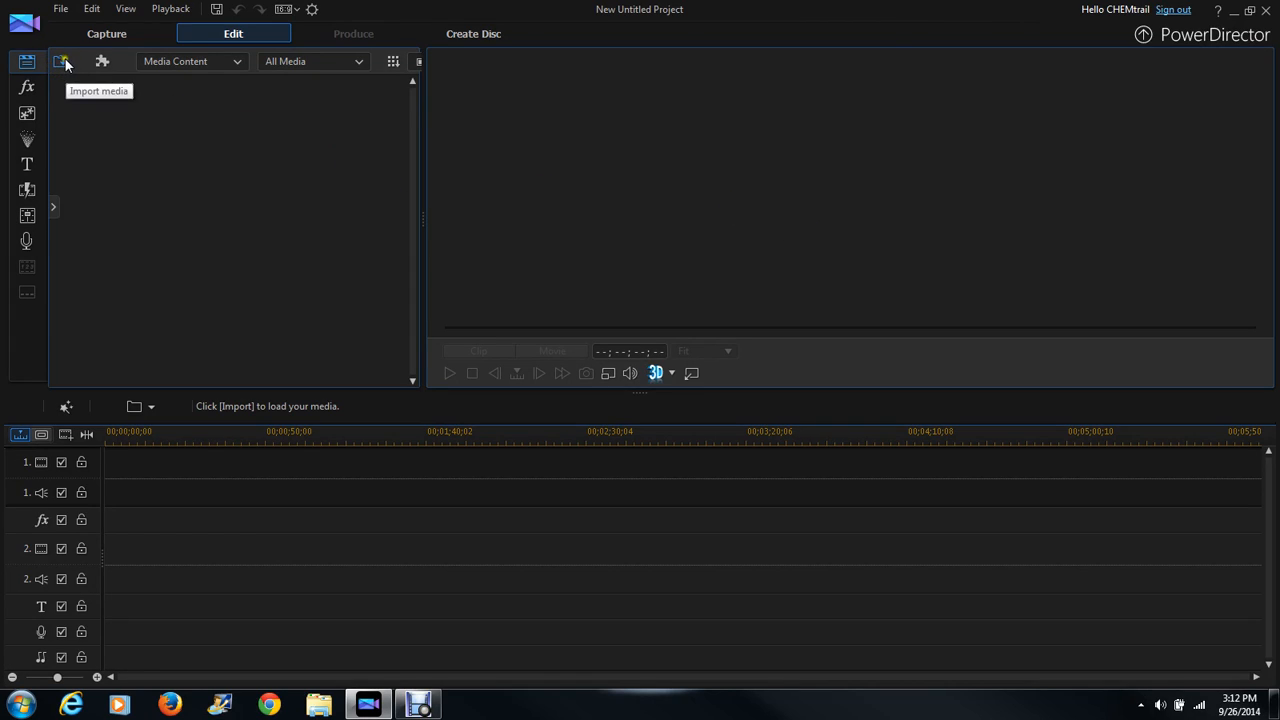
Import the Sasquatch observed MP4 from the Desktop, dismissing the slow-performance notice and confirming
left_click(60, 60)
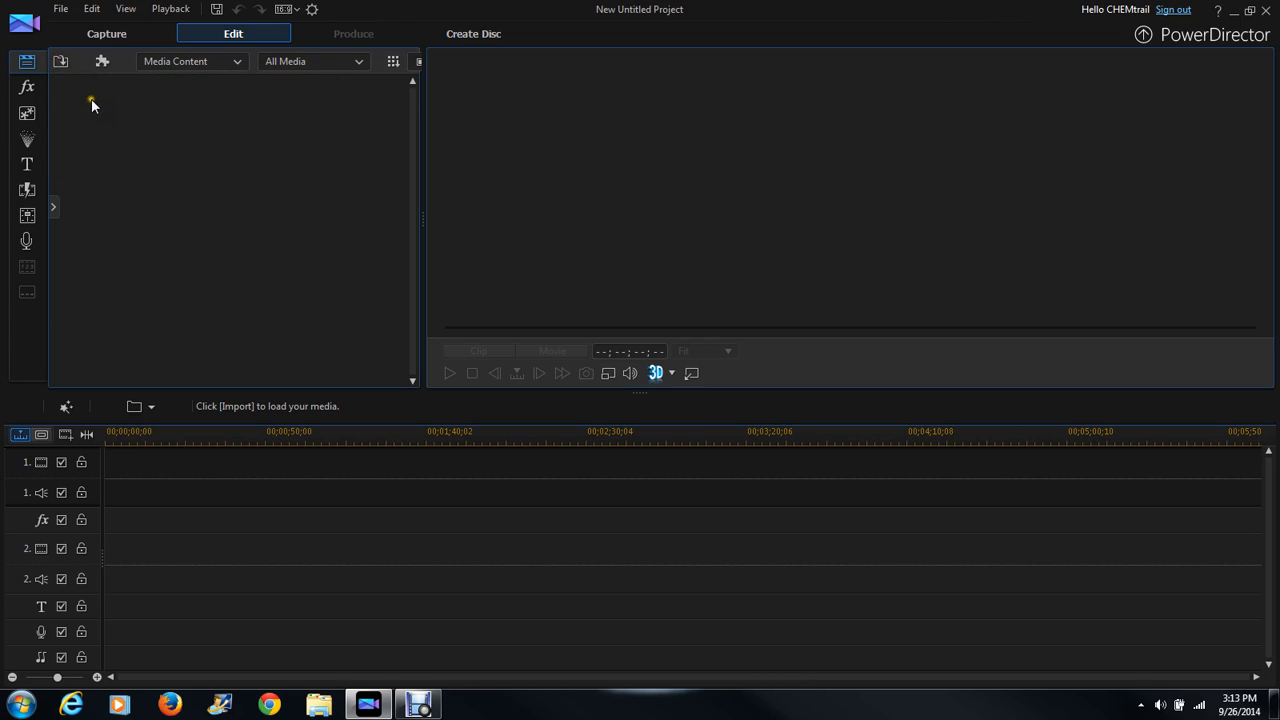
left_click(60, 60)
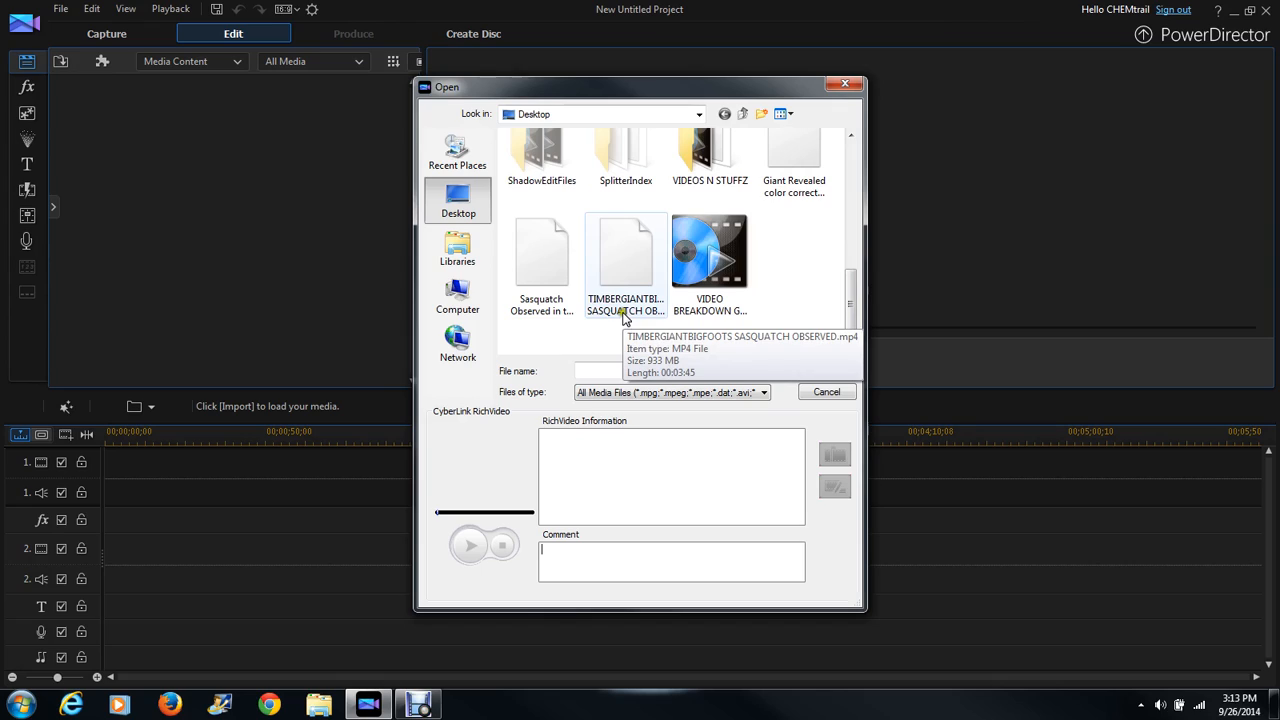
left_click(624, 256)
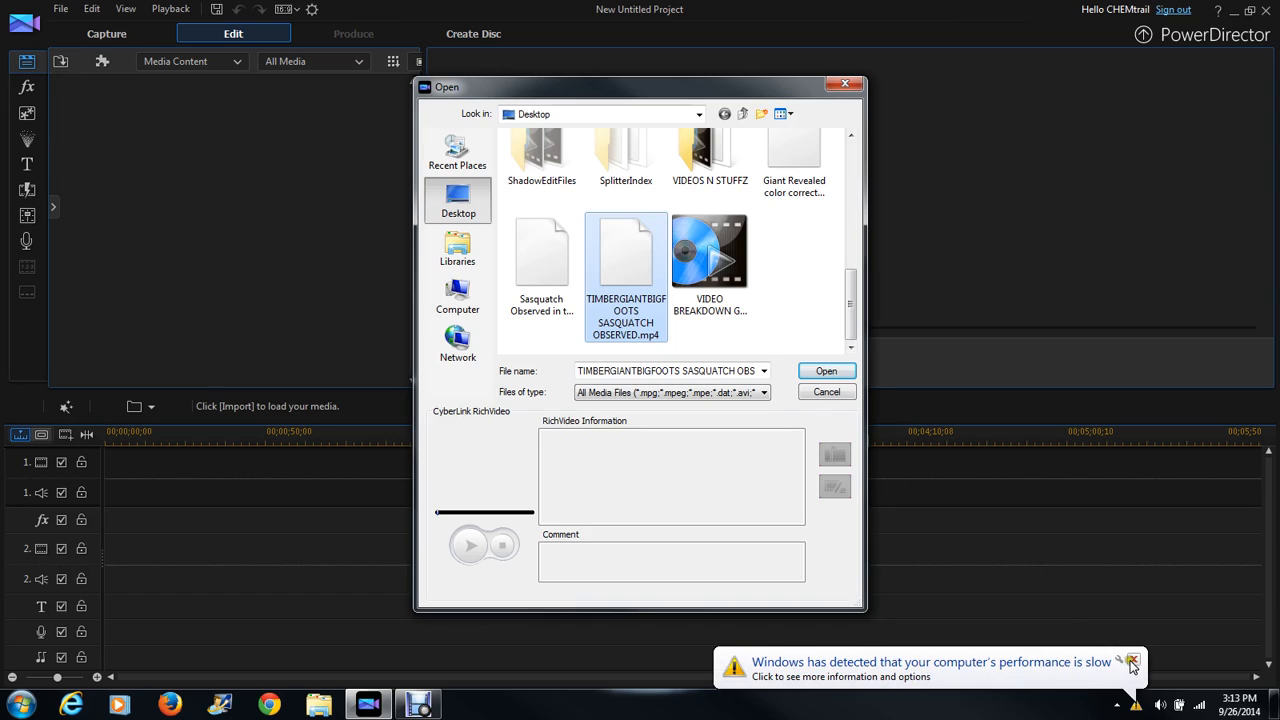
left_click(1132, 664)
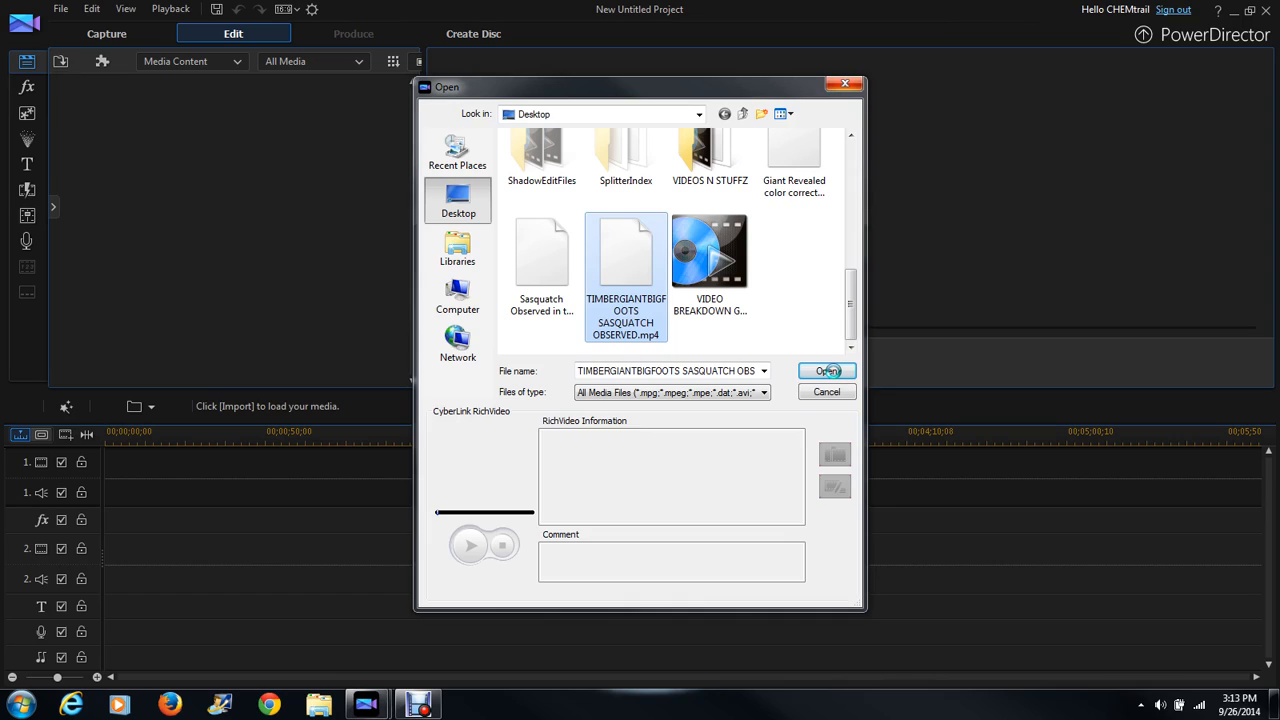
left_click(624, 250)
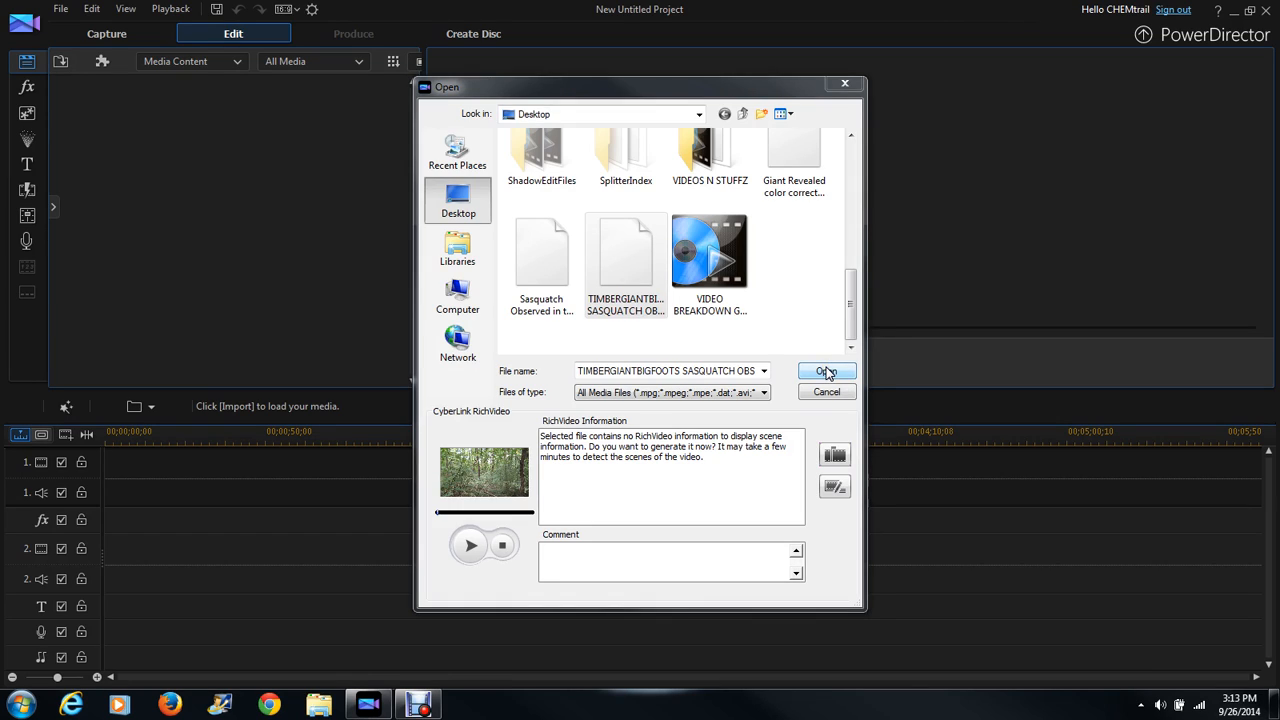
left_click(824, 370)
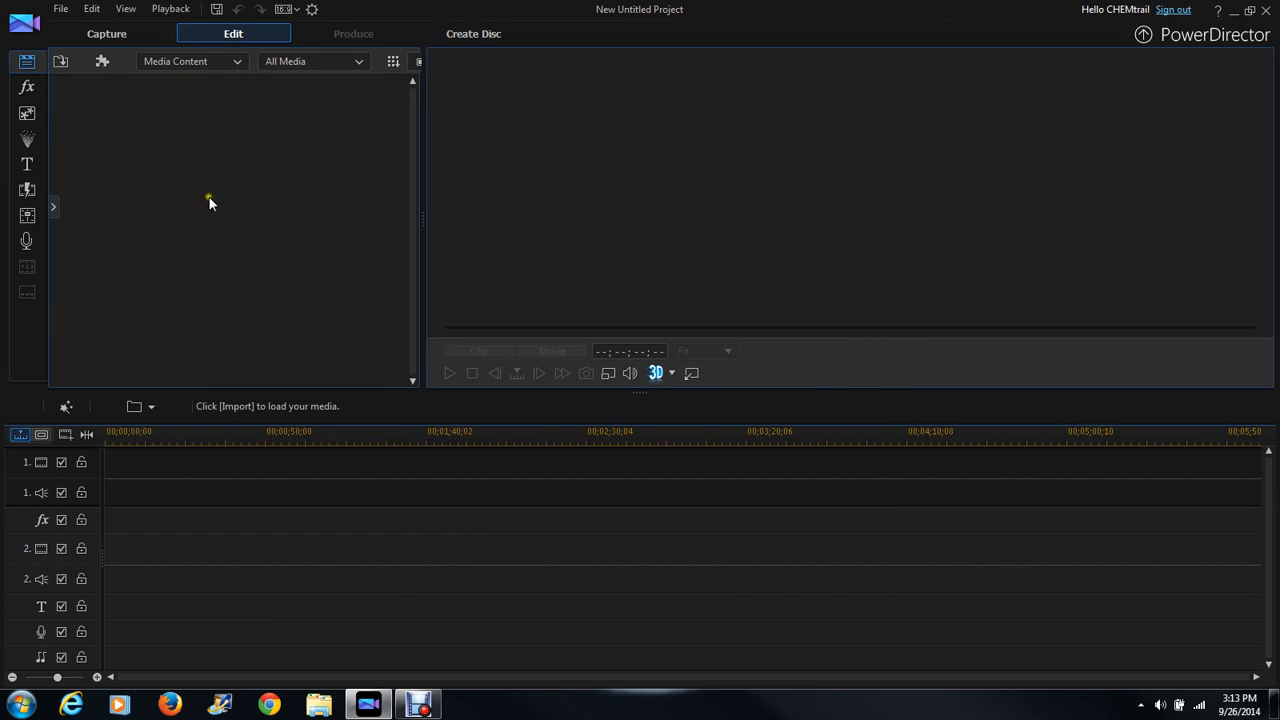
Put the clip on the timeline and scrub the playhead to the frame where the Sasquatch appears
left_click(60, 60)
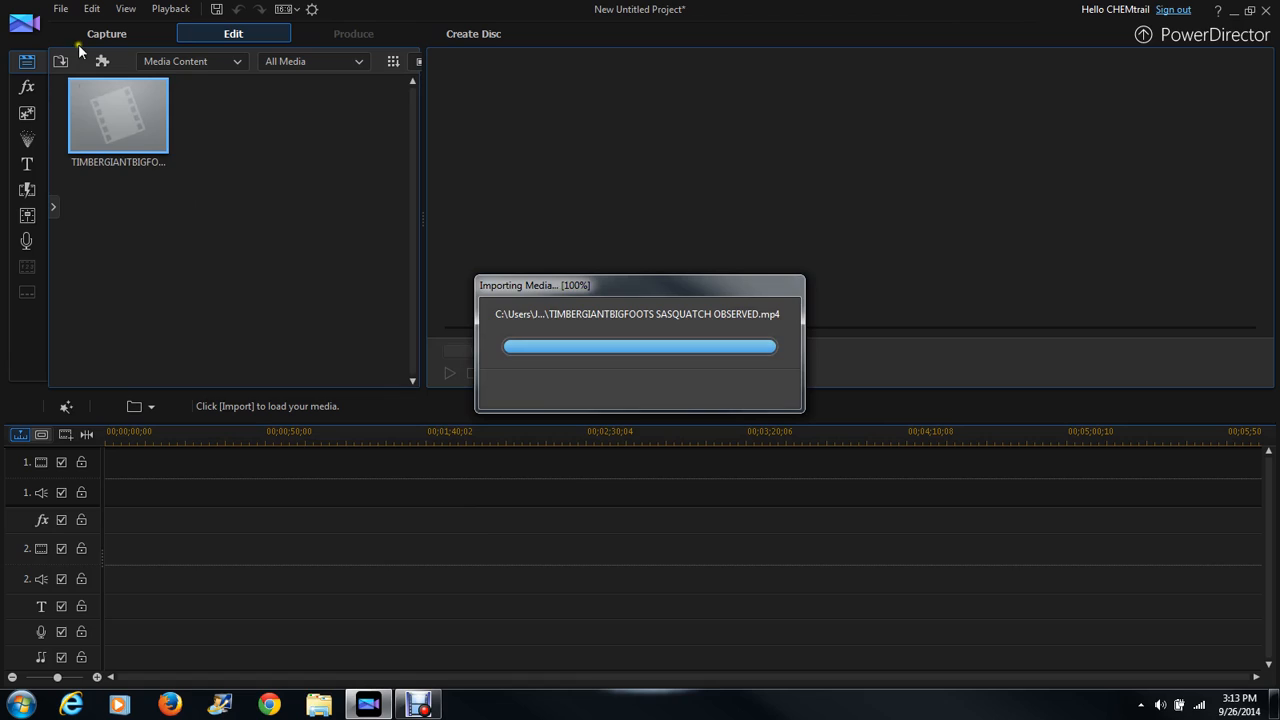
mouse_move(228, 358)
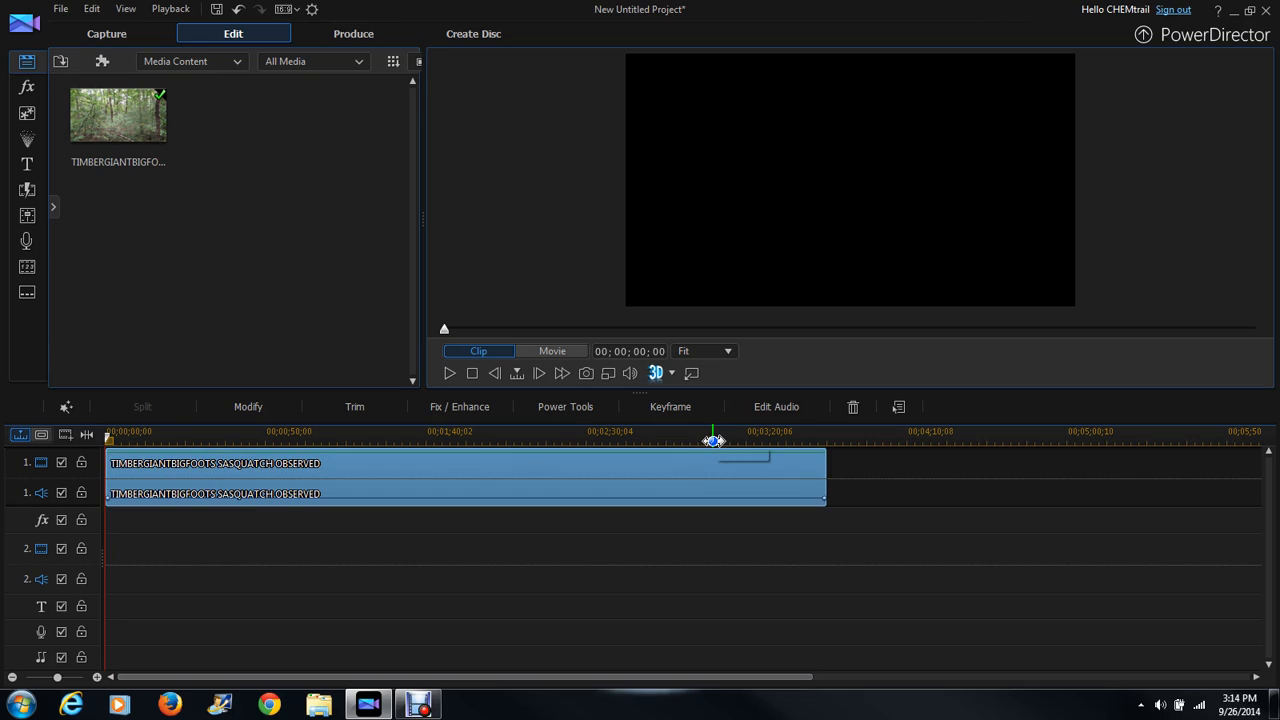
mouse_move(418, 704)
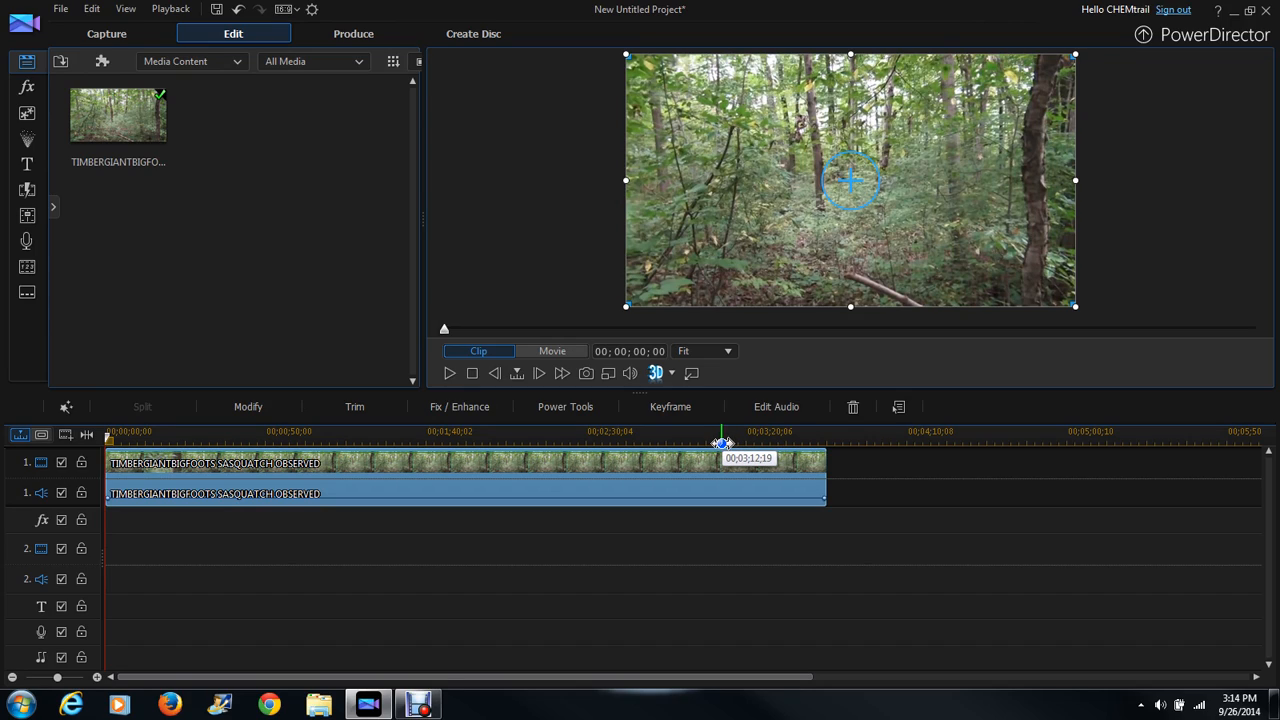
left_click_drag(722, 440, 696, 440)
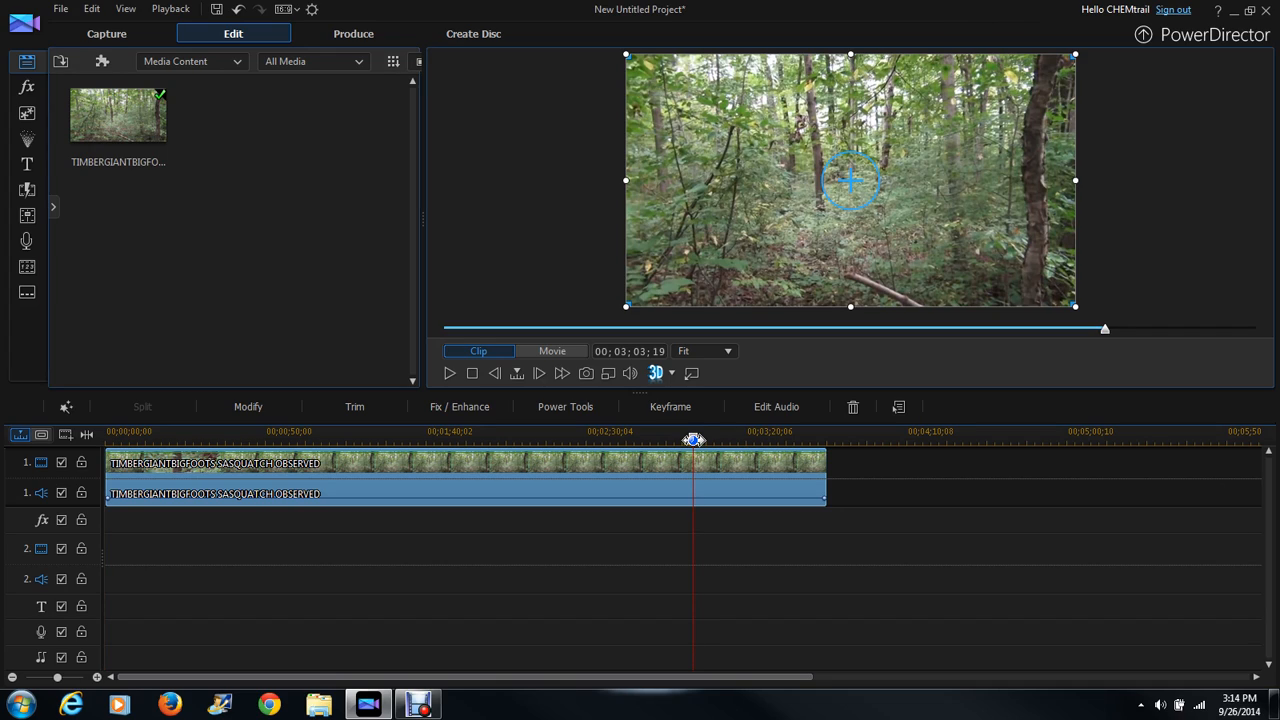
left_click_drag(694, 440, 704, 440)
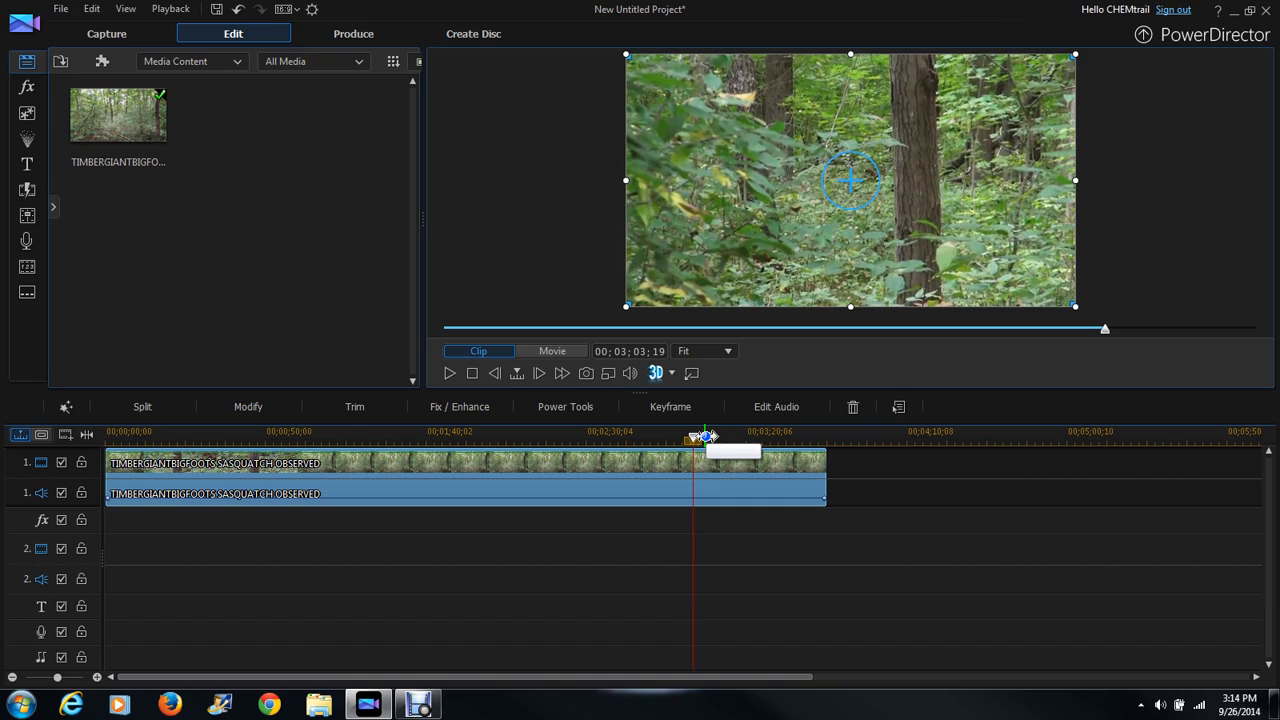
left_click_drag(700, 436, 722, 436)
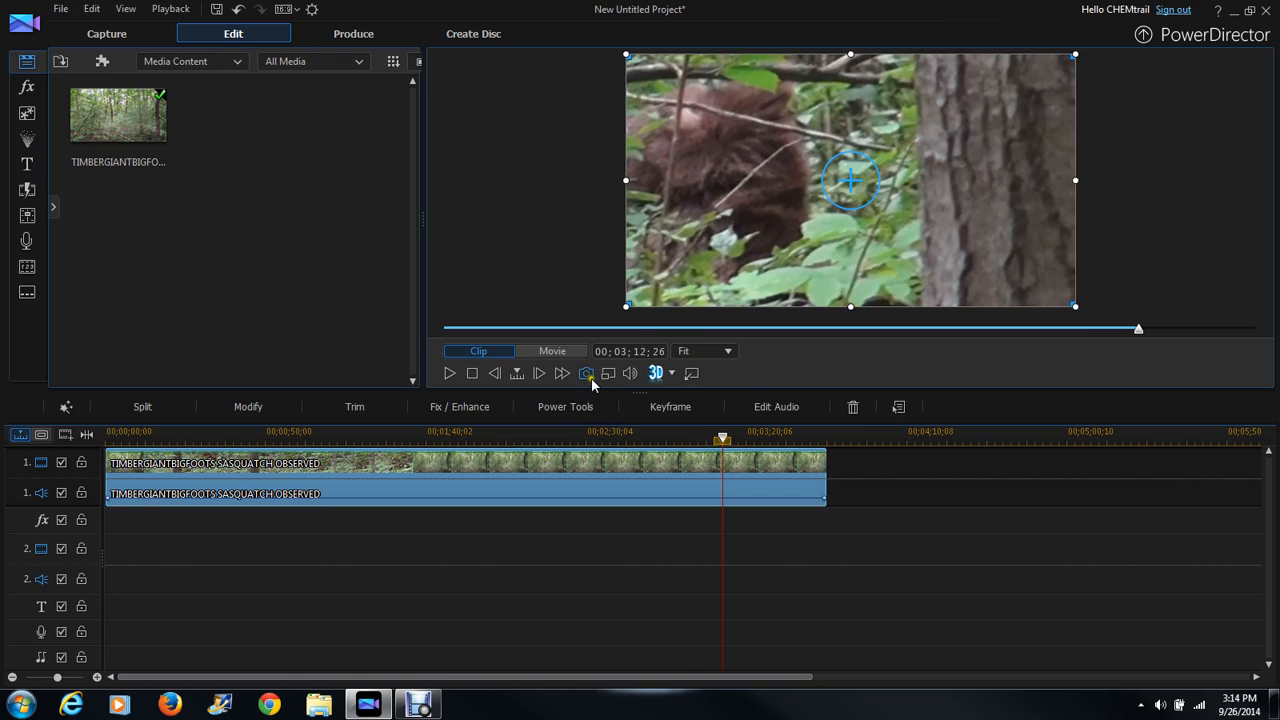
Capture a snapshot of the current frame and save it as SASQUATCH1.jpg on the Desktop
left_click(588, 374)
type("SASQUAT")
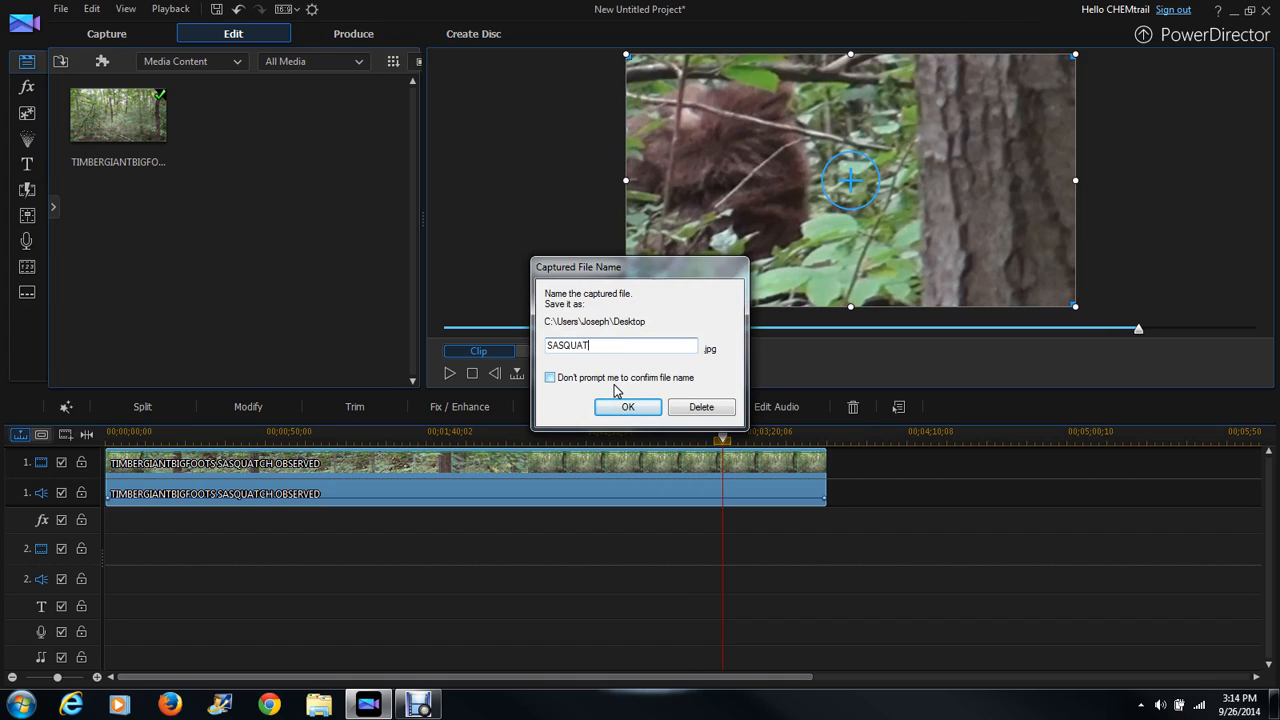
type("CH1")
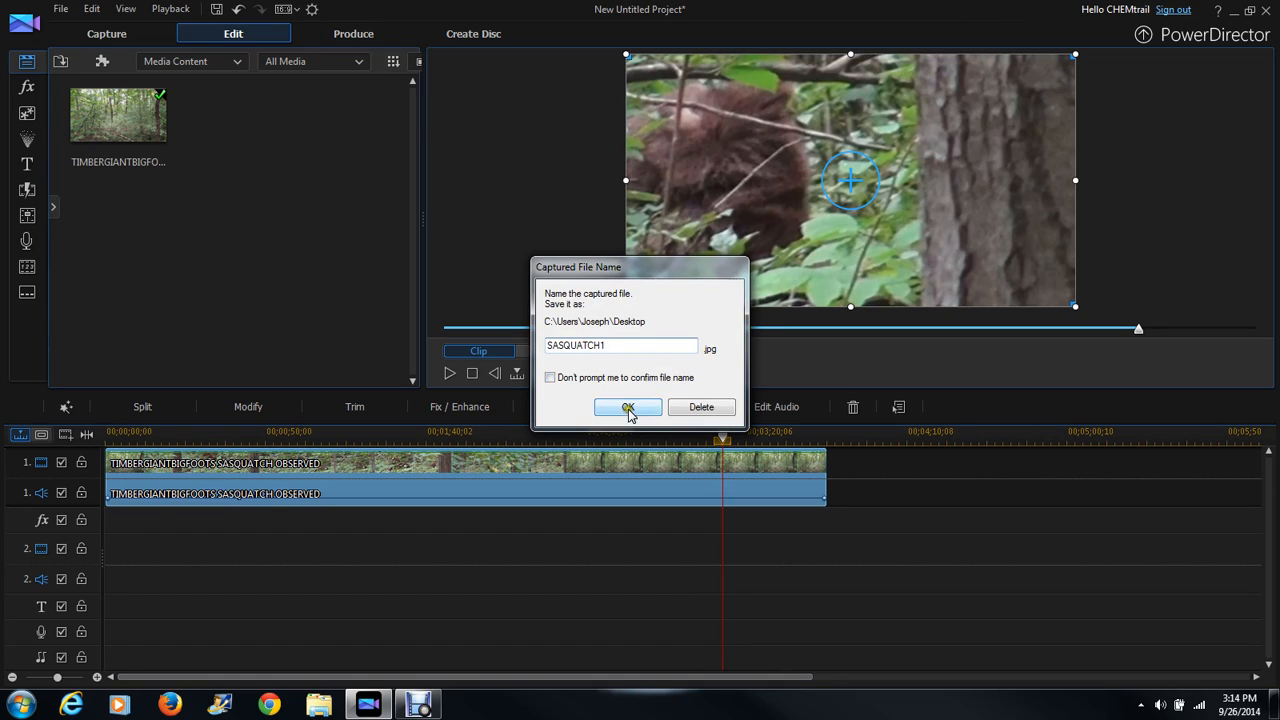
left_click(628, 408)
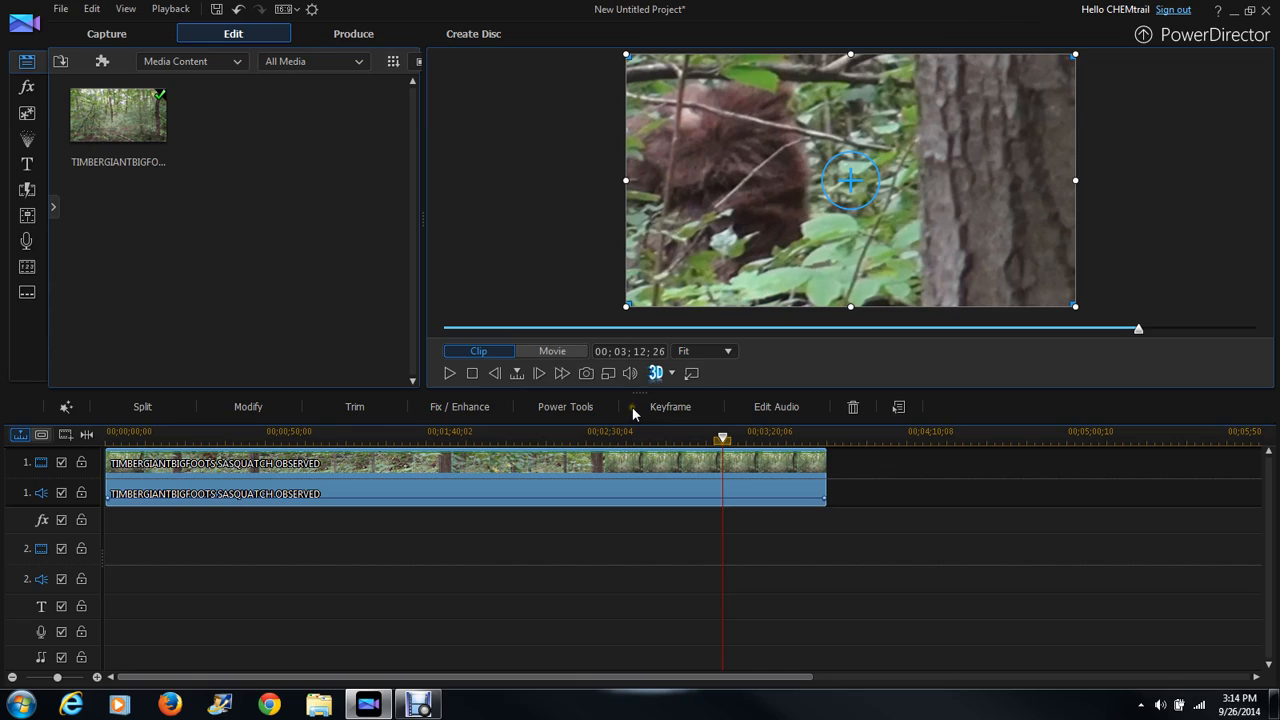
mouse_move(628, 418)
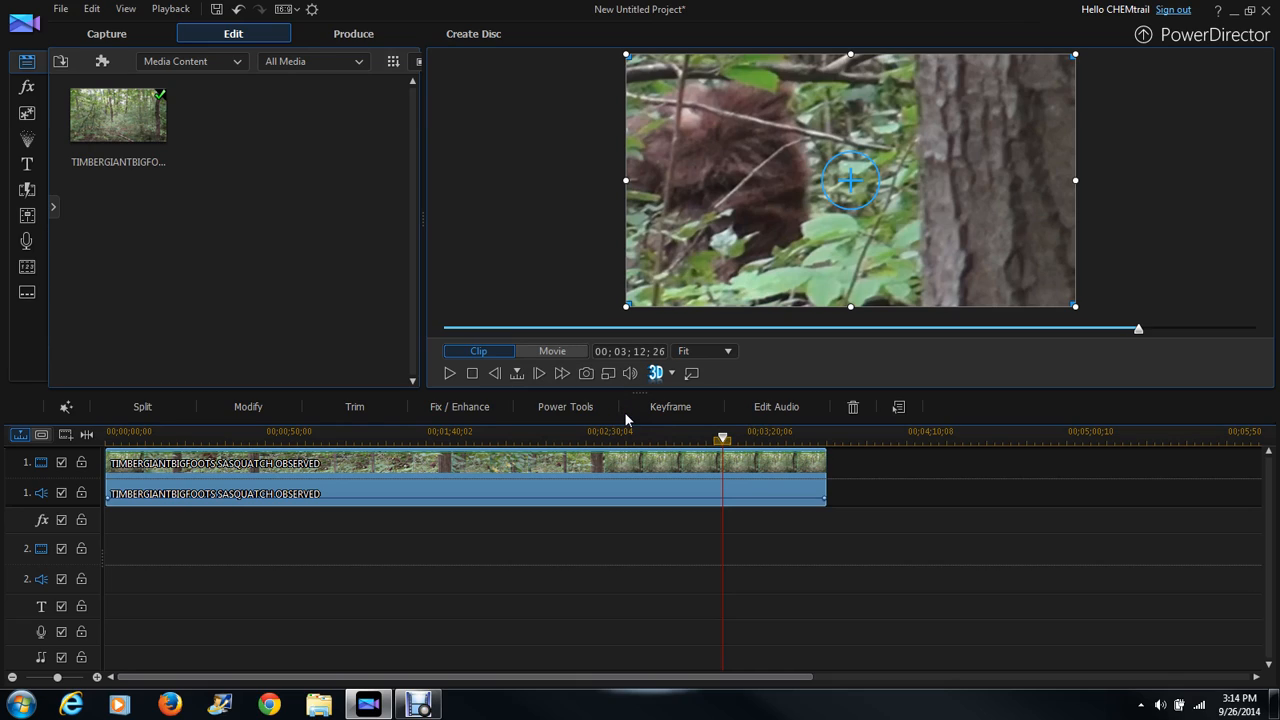
mouse_move(622, 418)
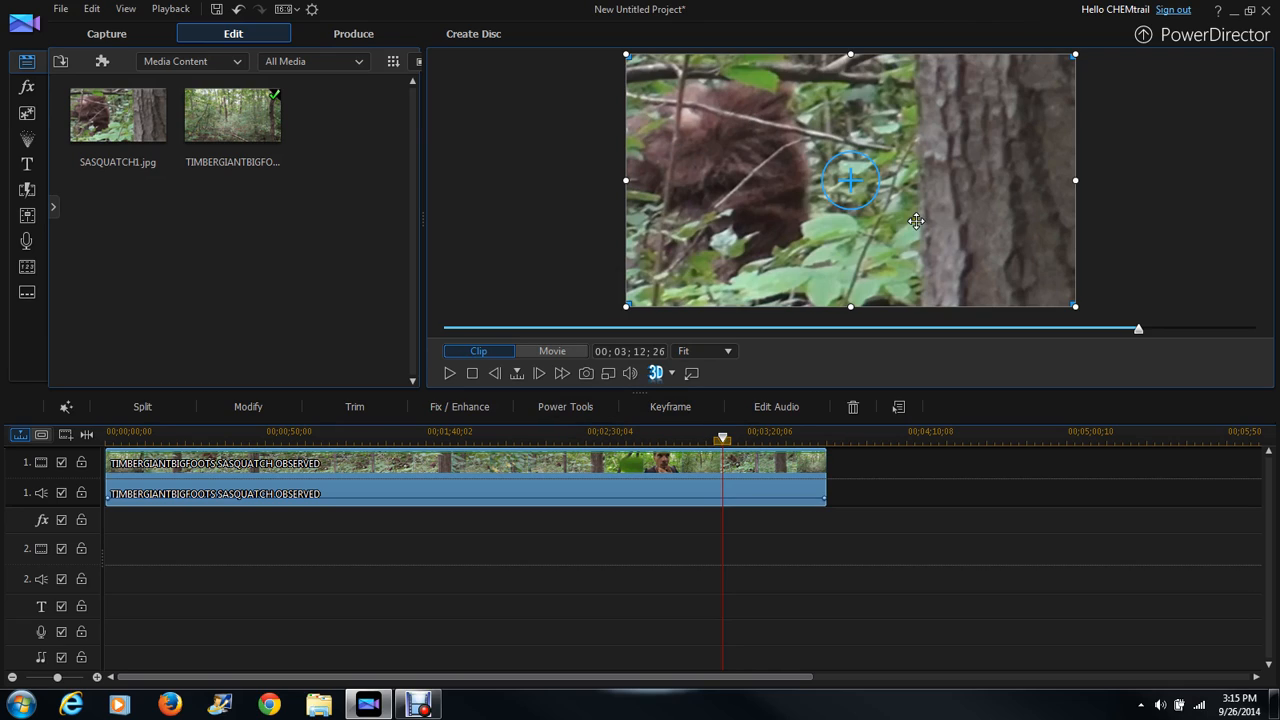
mouse_move(776, 170)
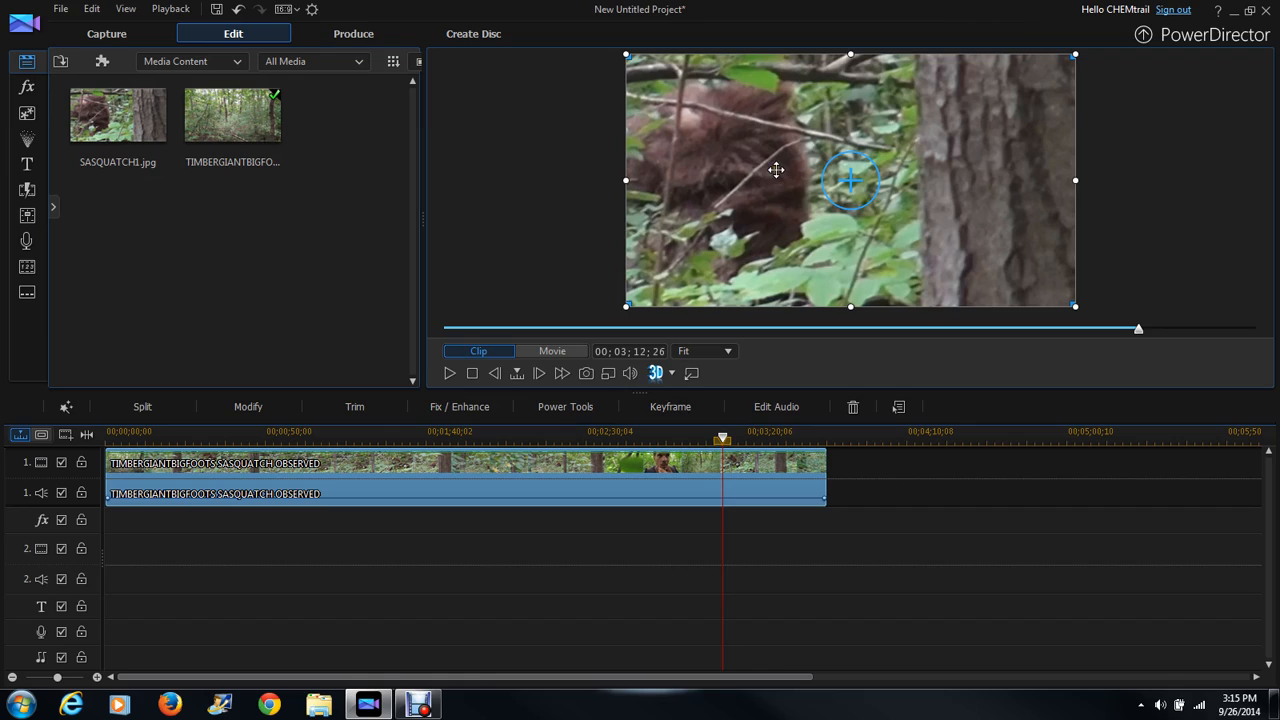
mouse_move(812, 220)
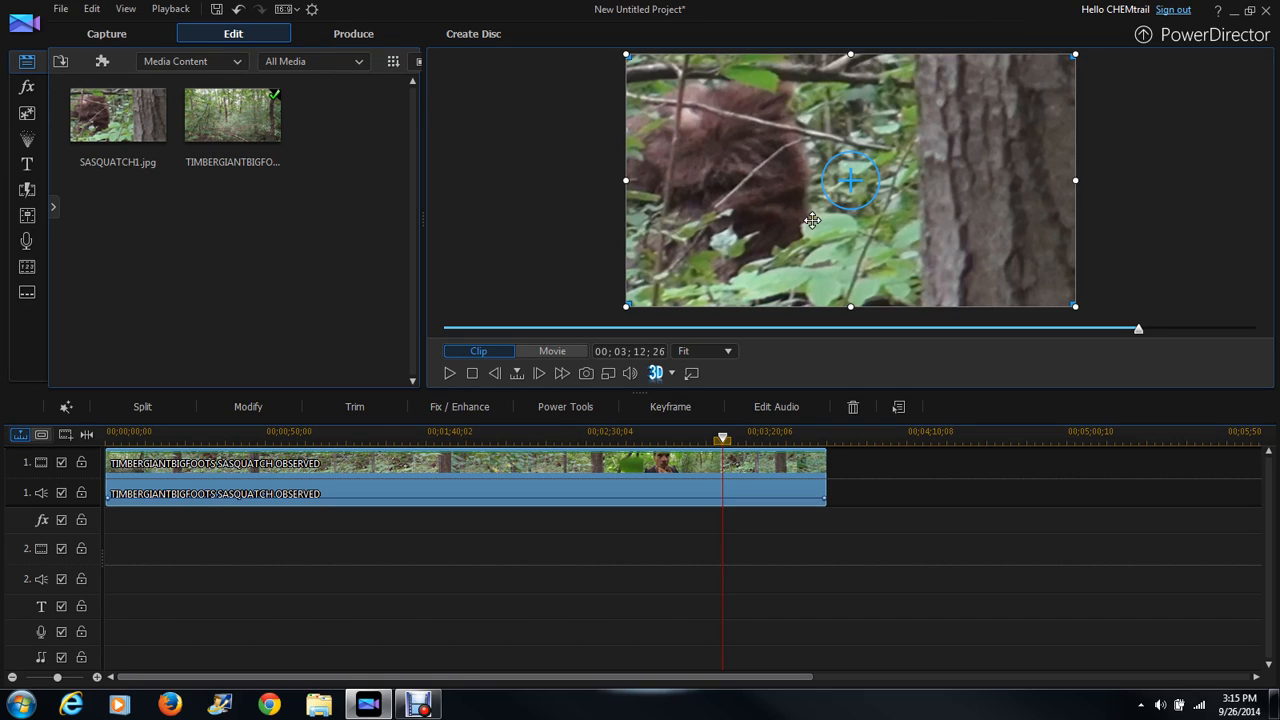
mouse_move(1238, 12)
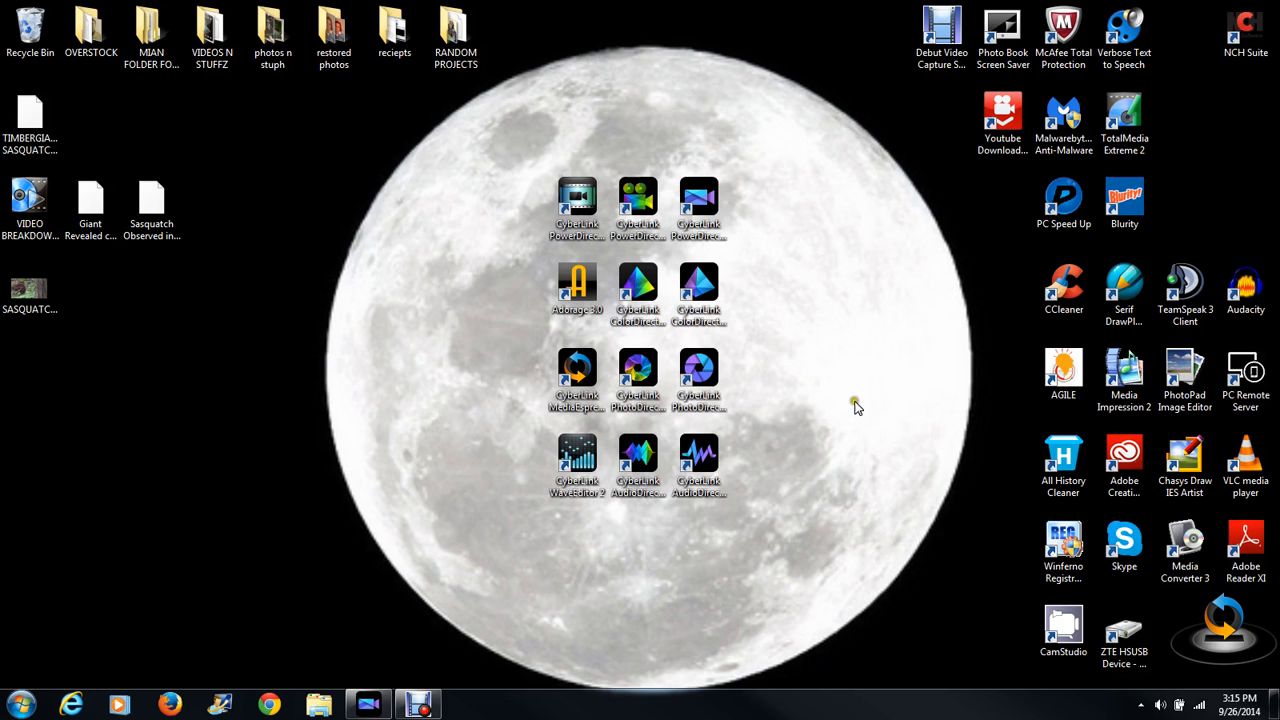
mouse_move(866, 382)
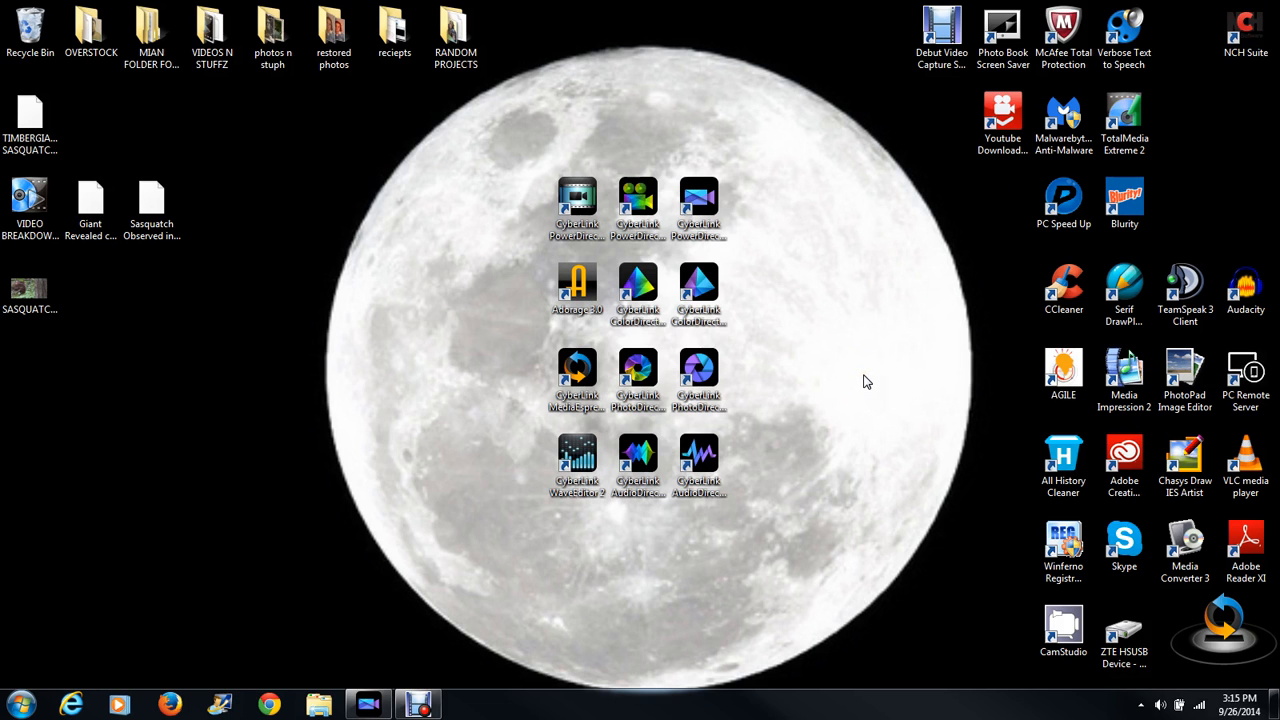
mouse_move(752, 296)
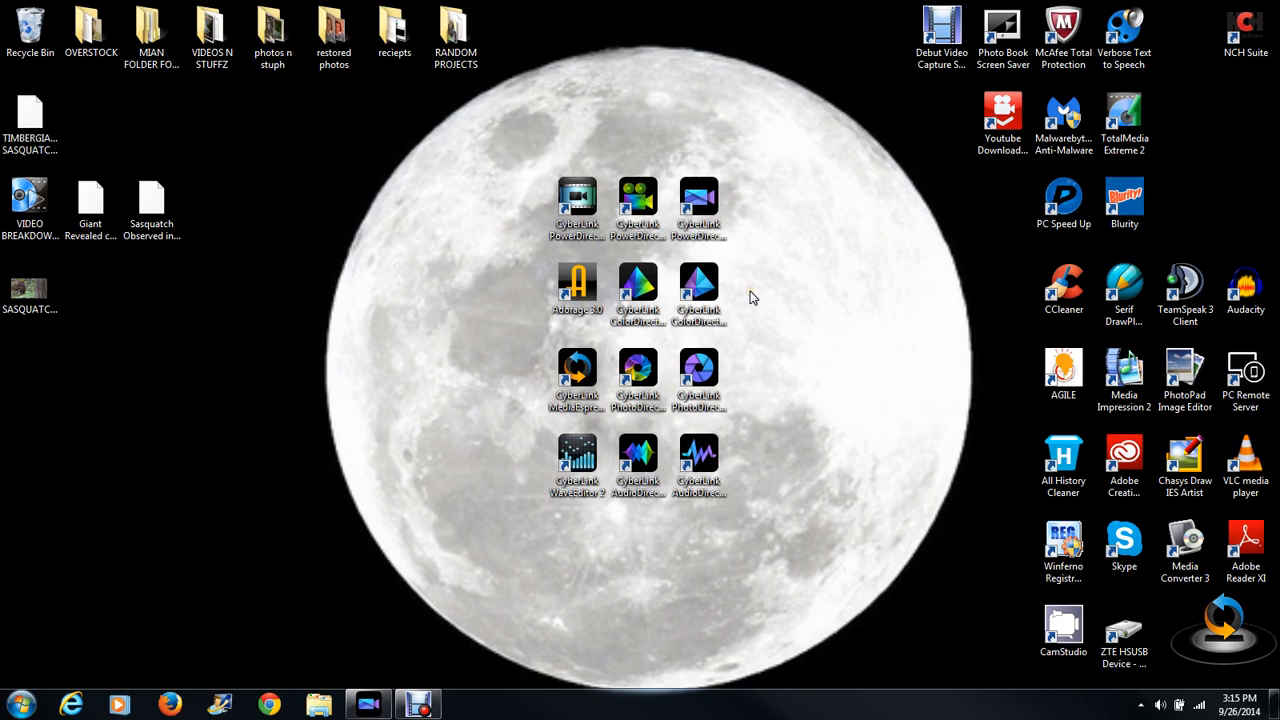
mouse_move(744, 292)
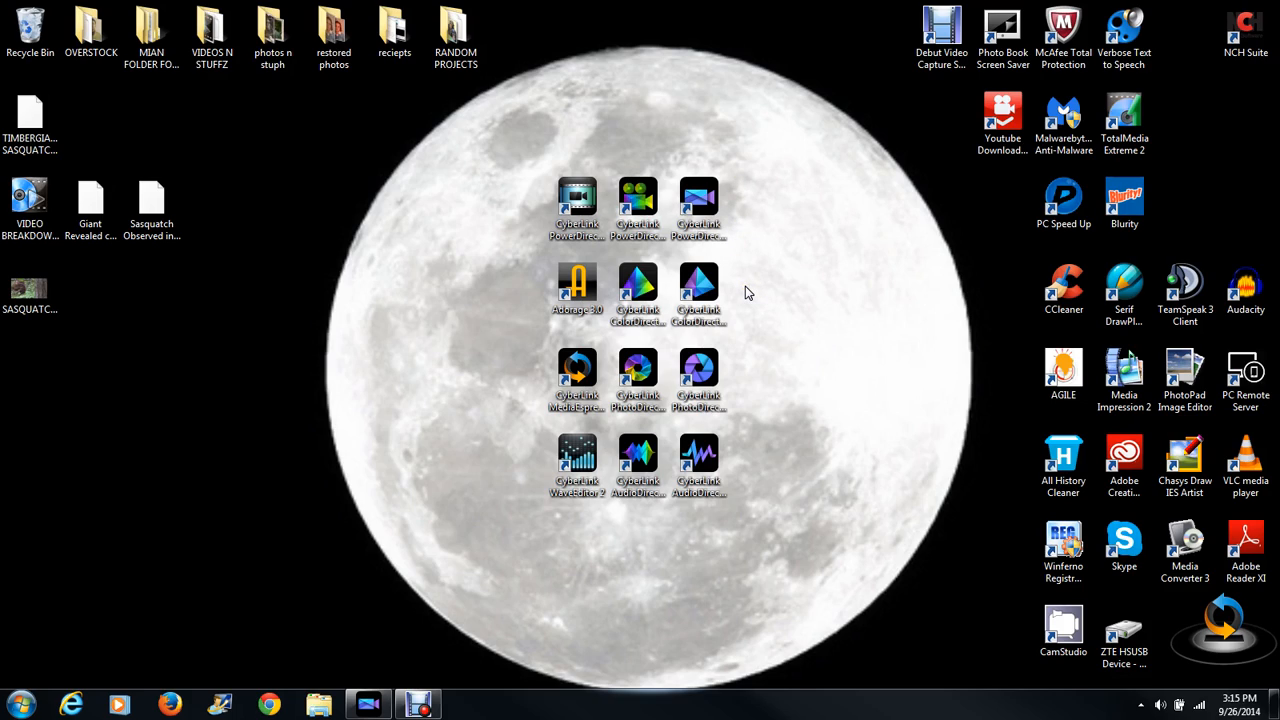
mouse_move(738, 288)
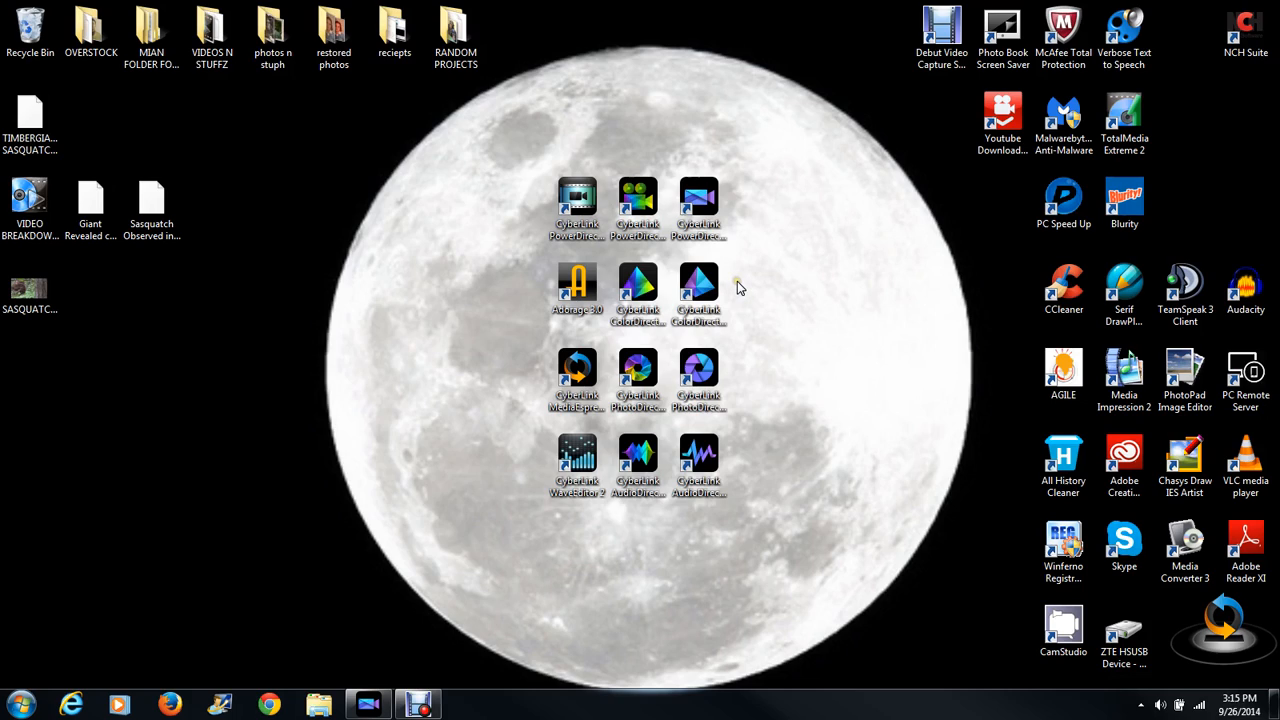
mouse_move(736, 296)
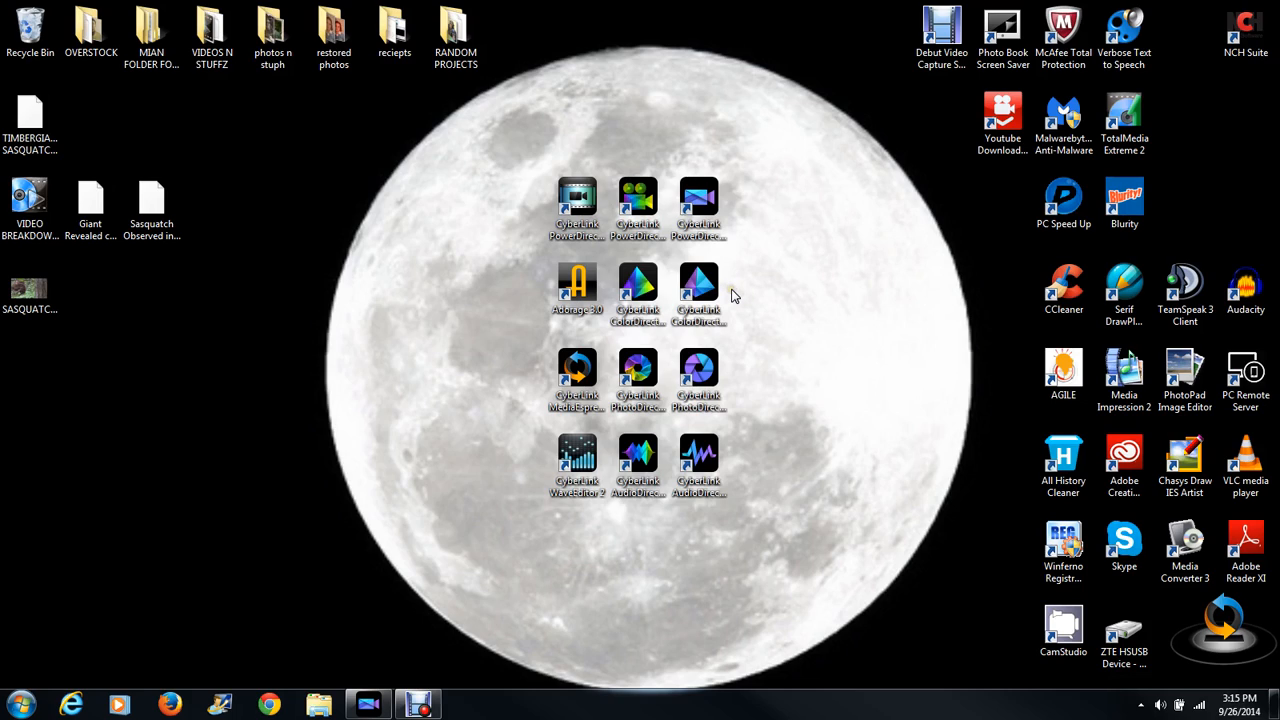
mouse_move(516, 136)
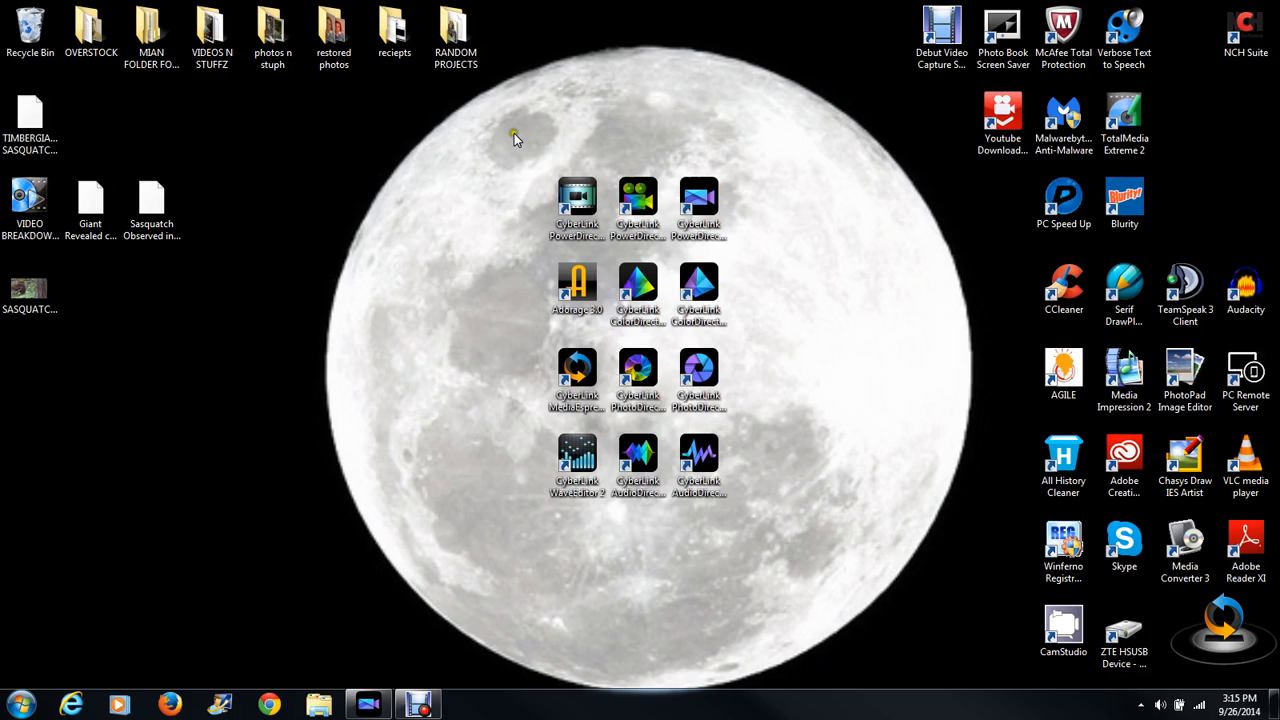
mouse_move(520, 504)
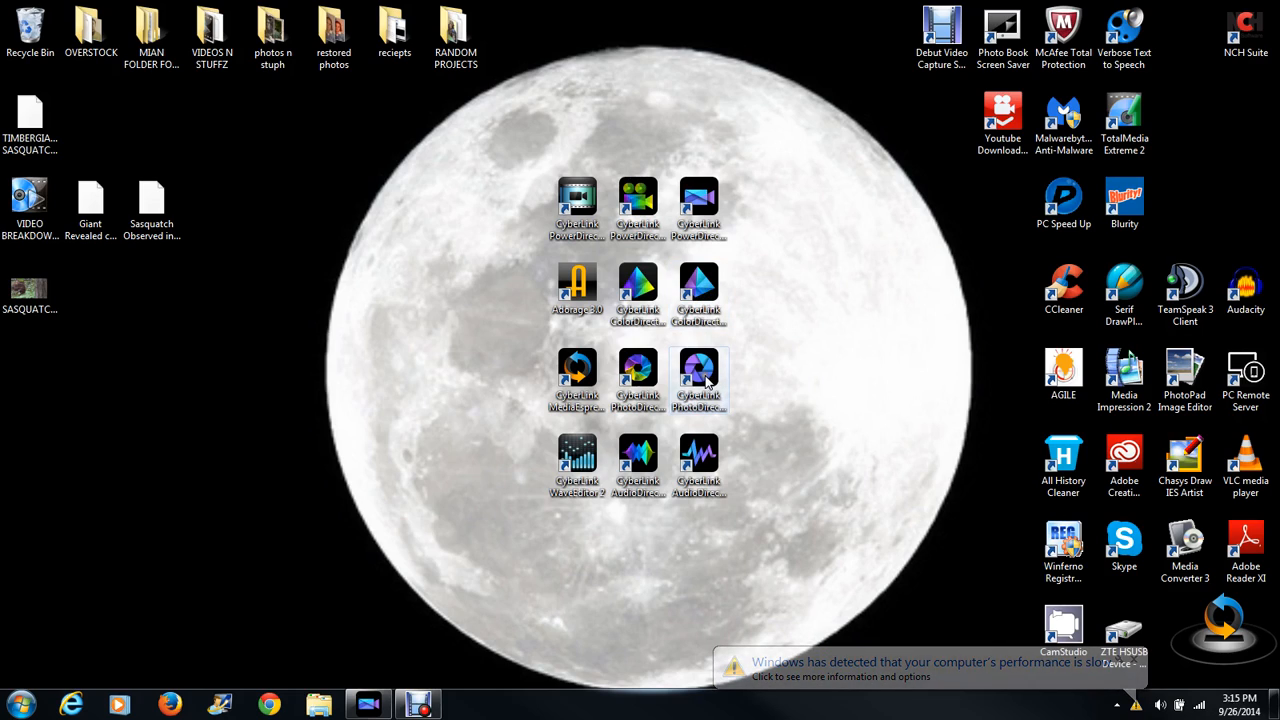
Launch CyberLink PhotoDirector from the desktop shortcut to edit the frame
left_click(700, 376)
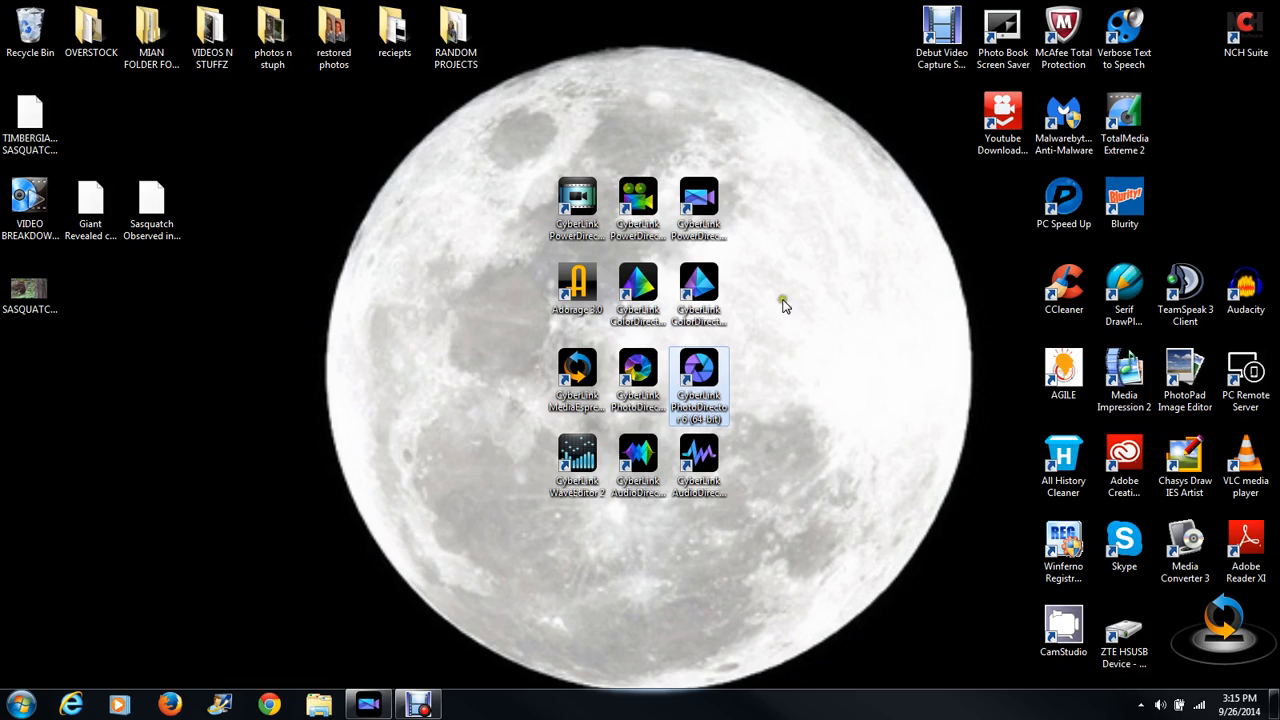
mouse_move(788, 256)
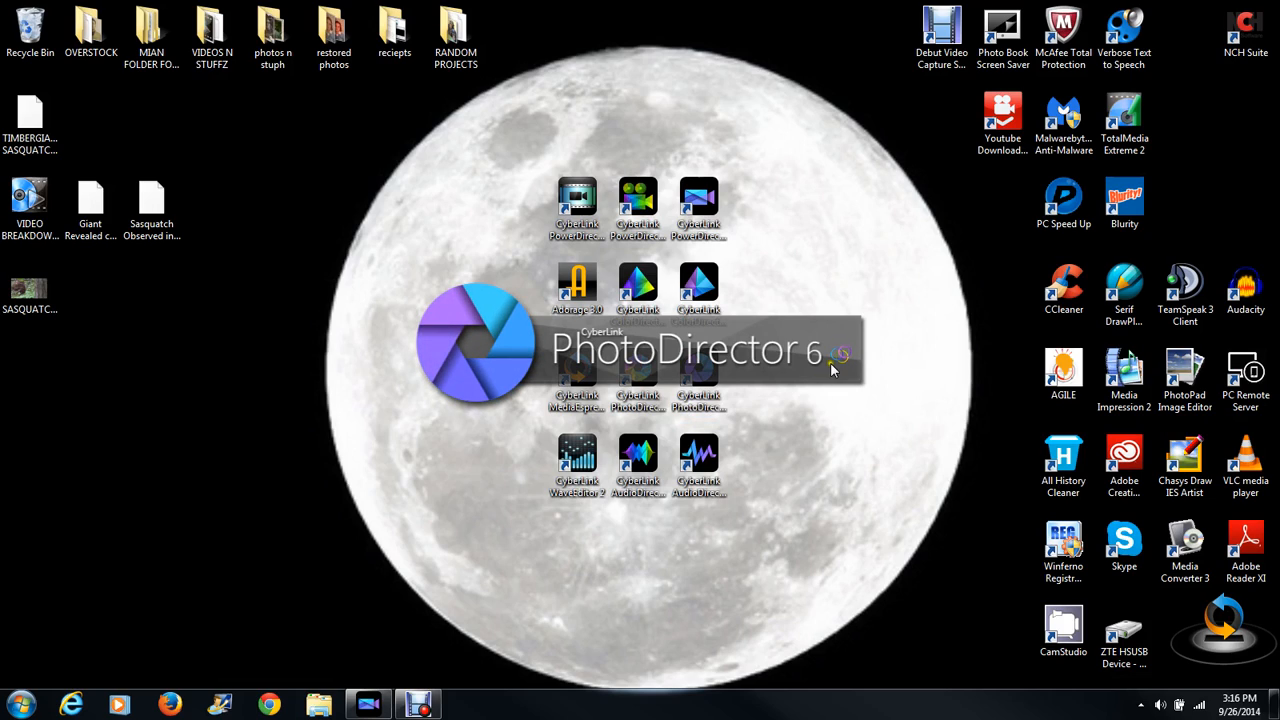
mouse_move(700, 316)
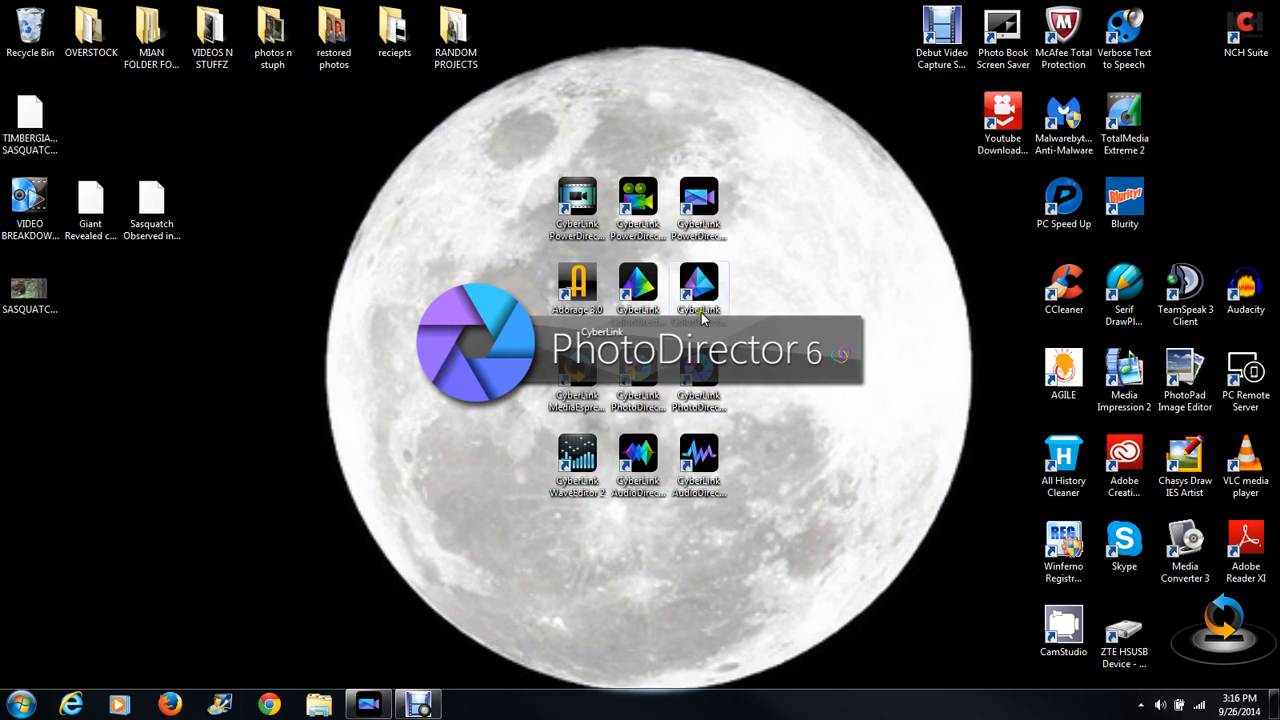
mouse_move(476, 408)
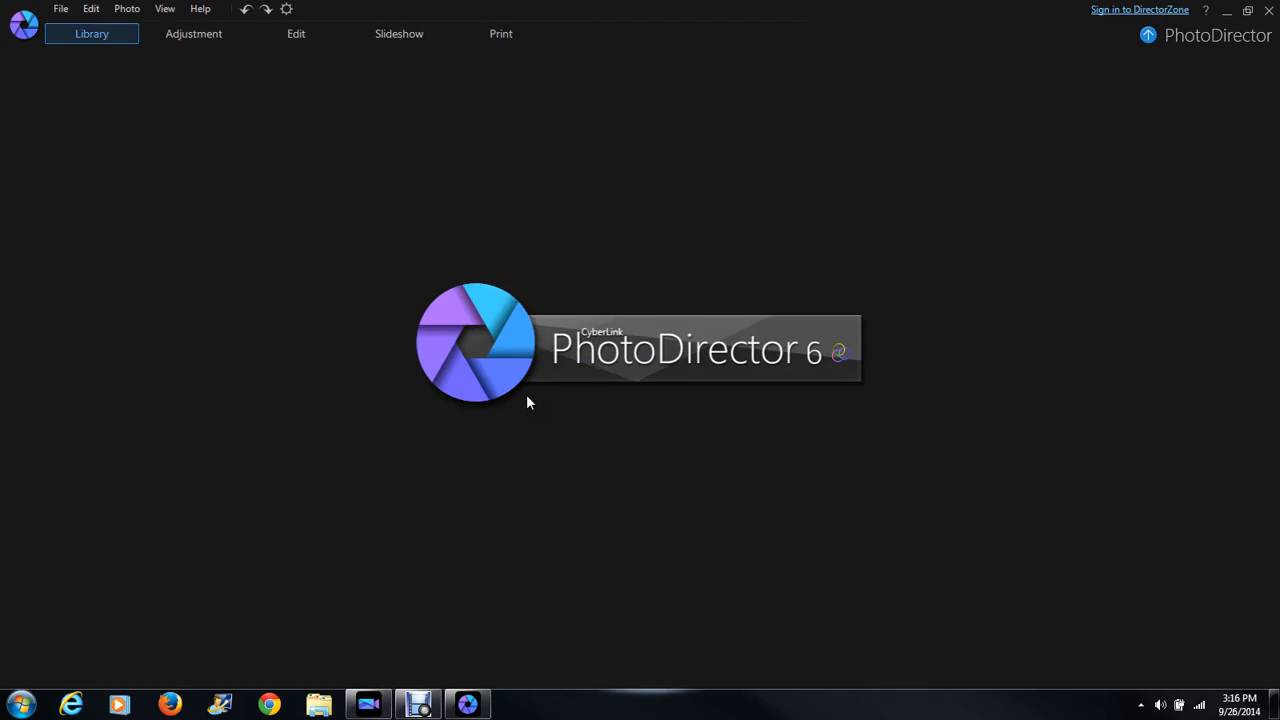
mouse_move(520, 390)
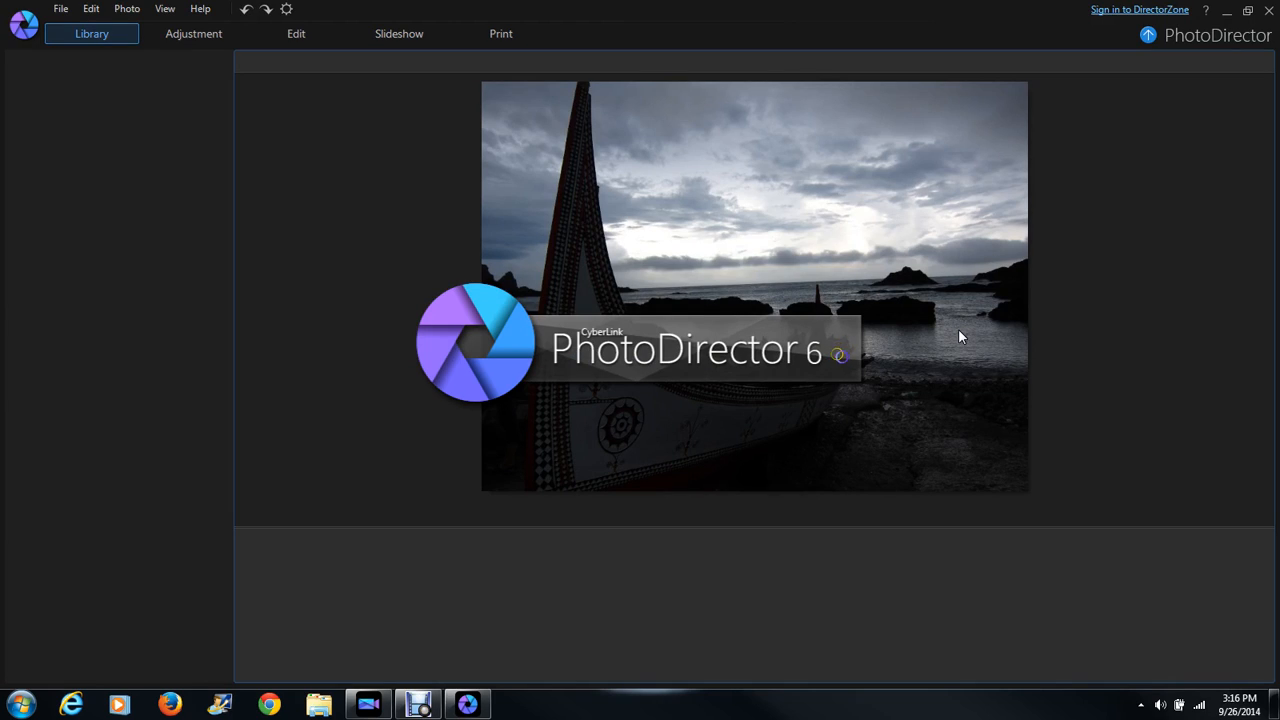
mouse_move(884, 356)
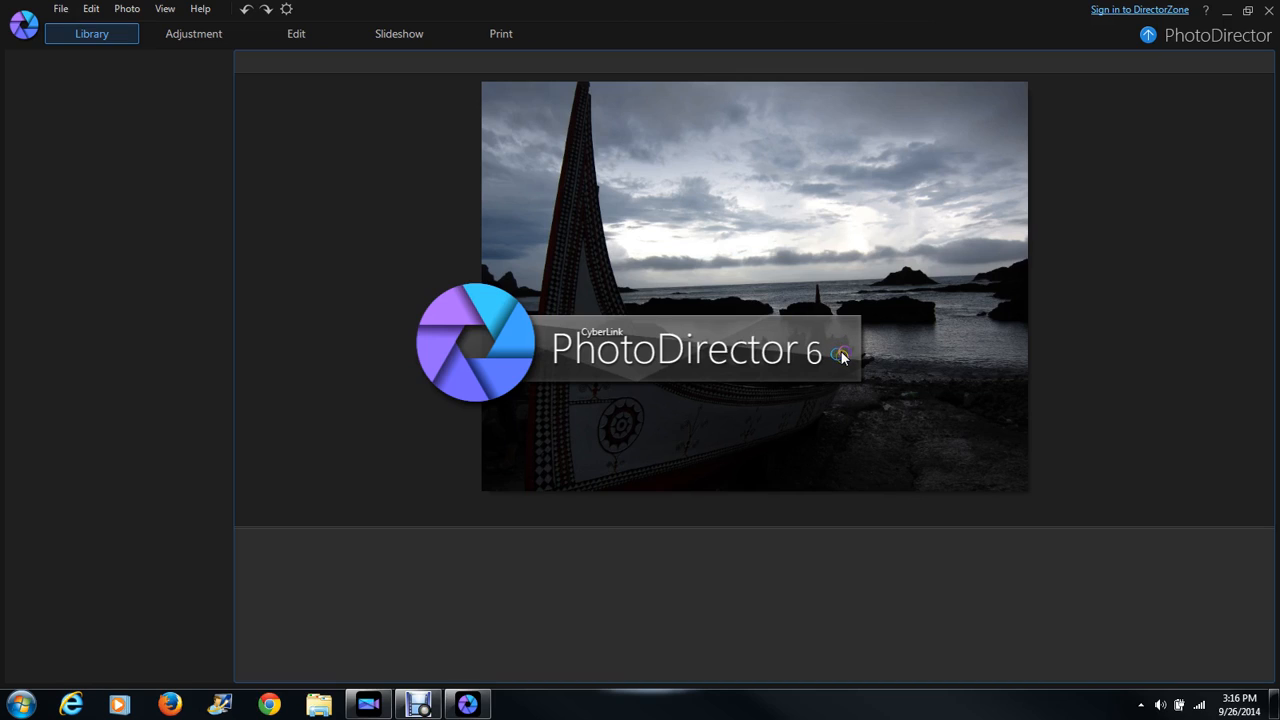
mouse_move(70, 22)
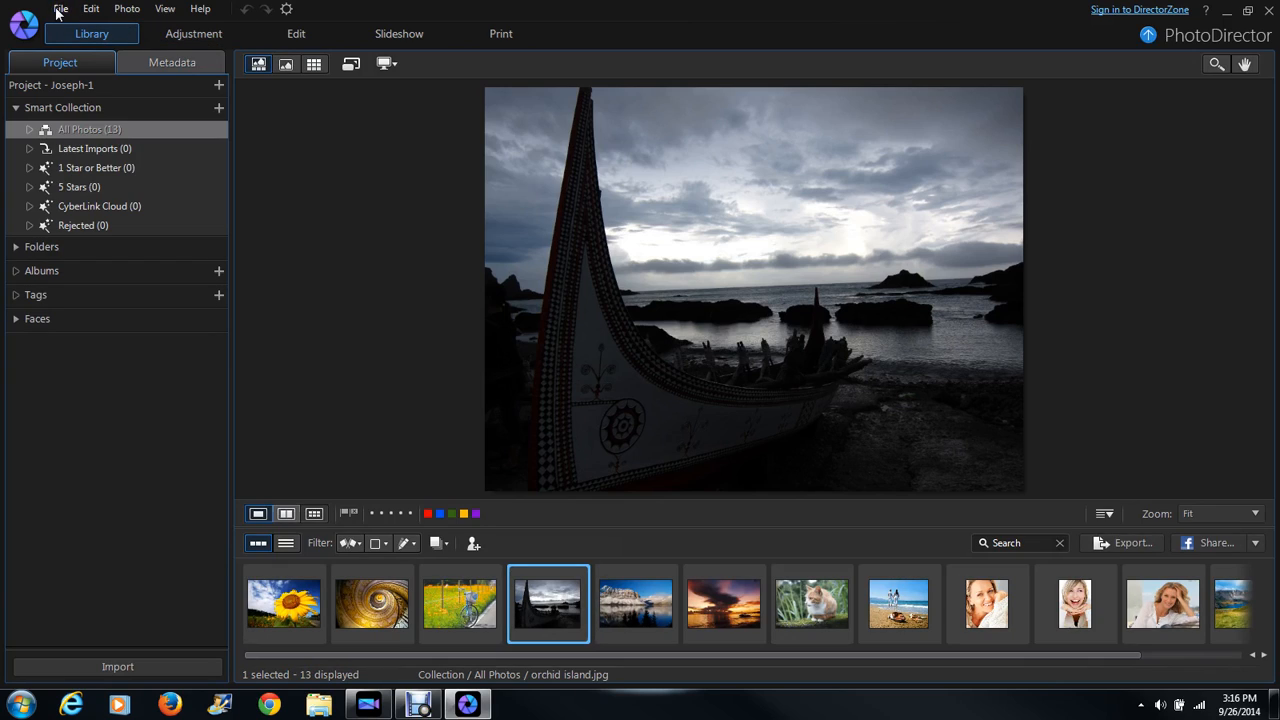
Through File > Import > Photos, pick SASQUATCH1.jpg from the Desktop folder and open it for import
left_click(60, 8)
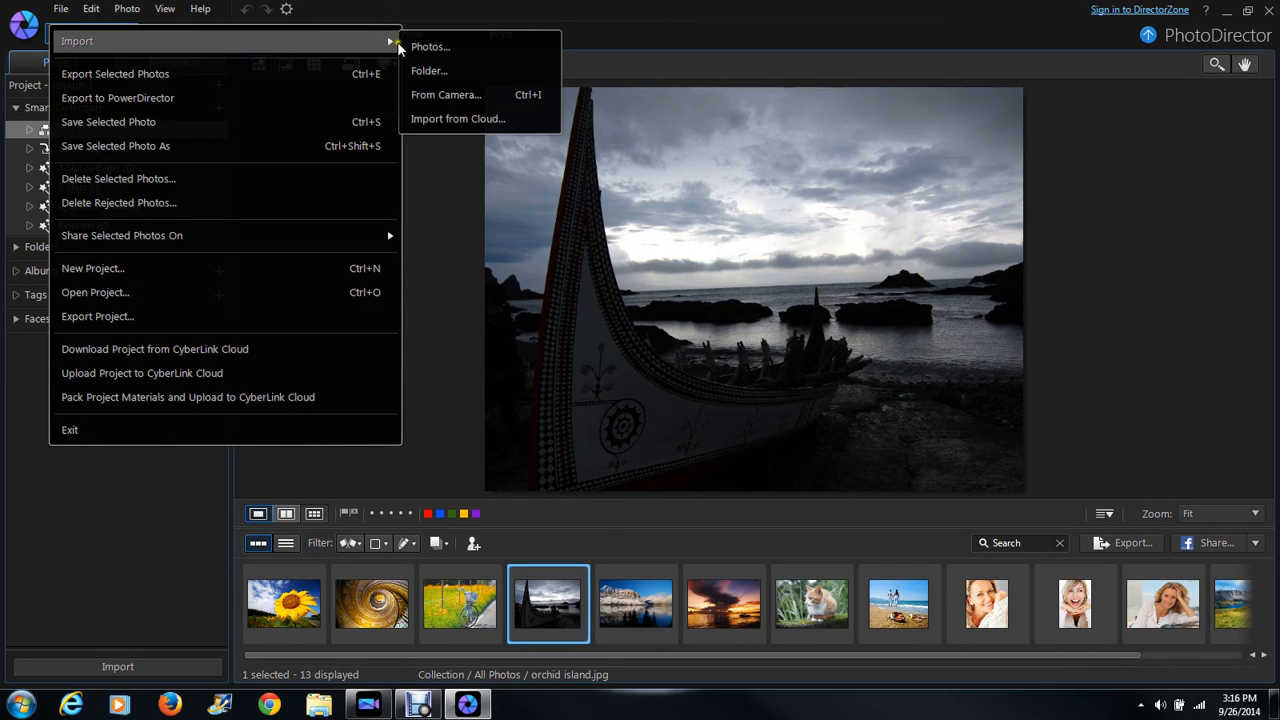
mouse_move(430, 46)
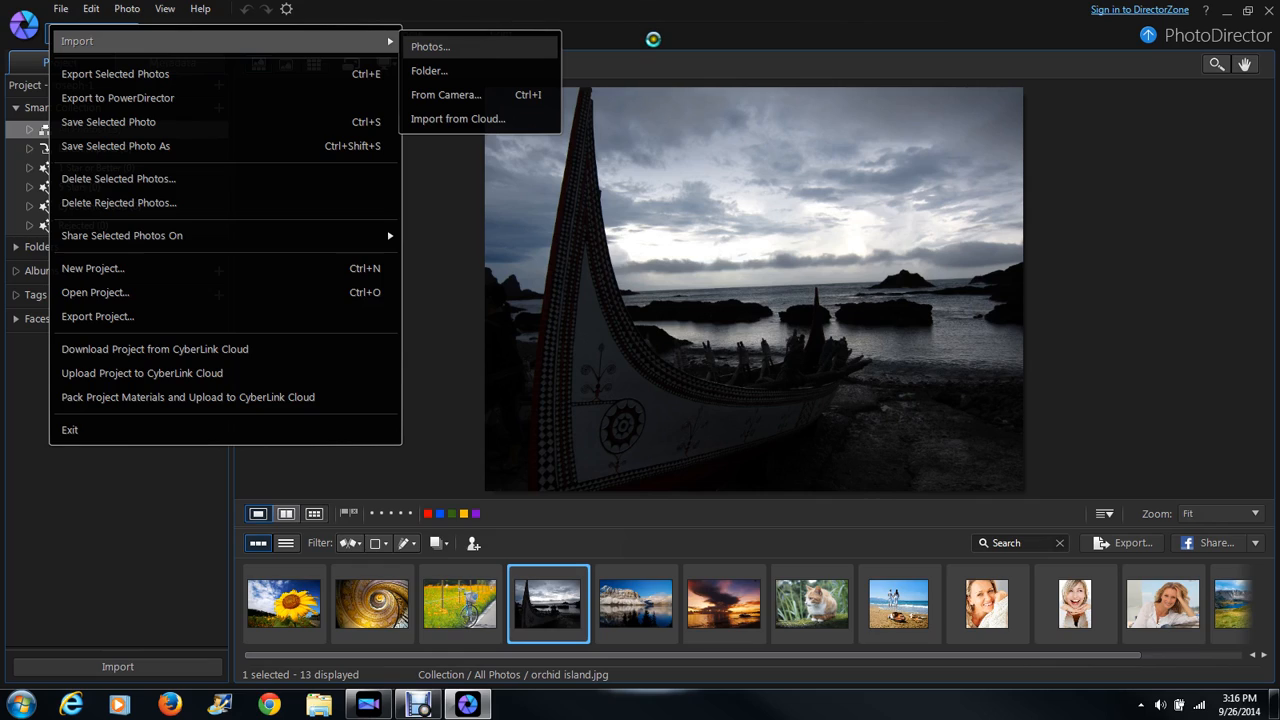
left_click(430, 46)
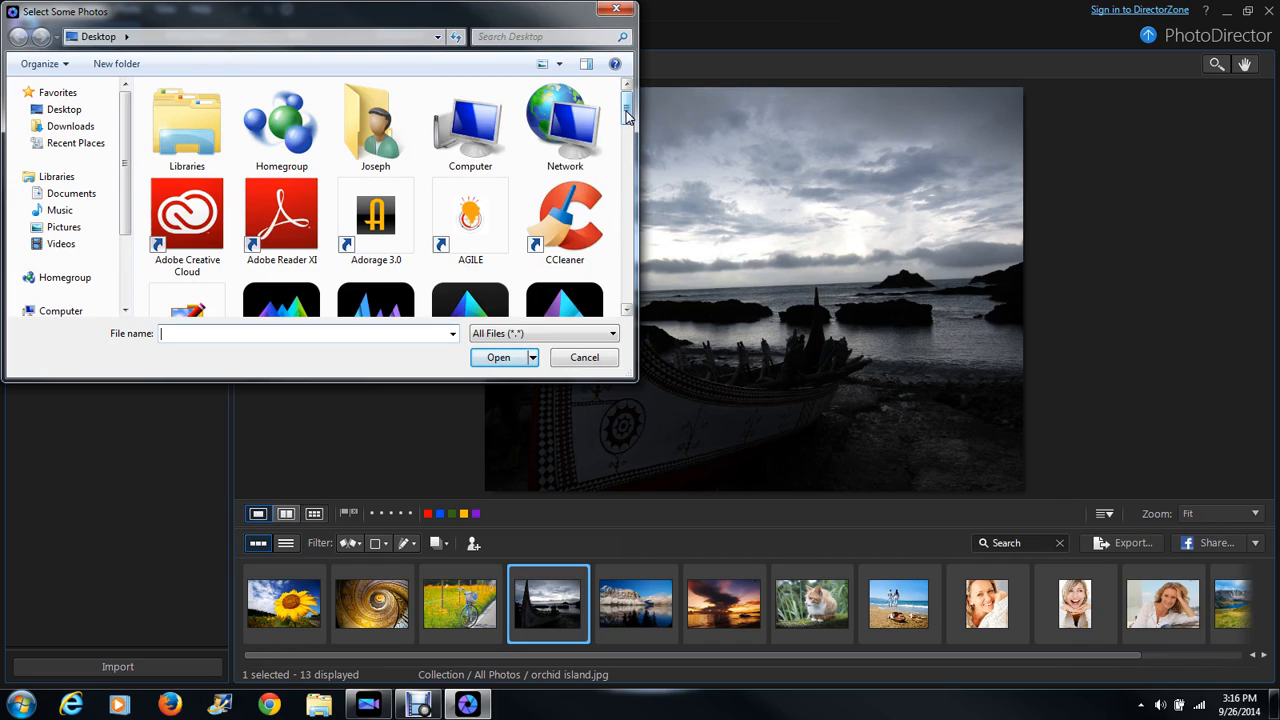
scroll("down", 3)
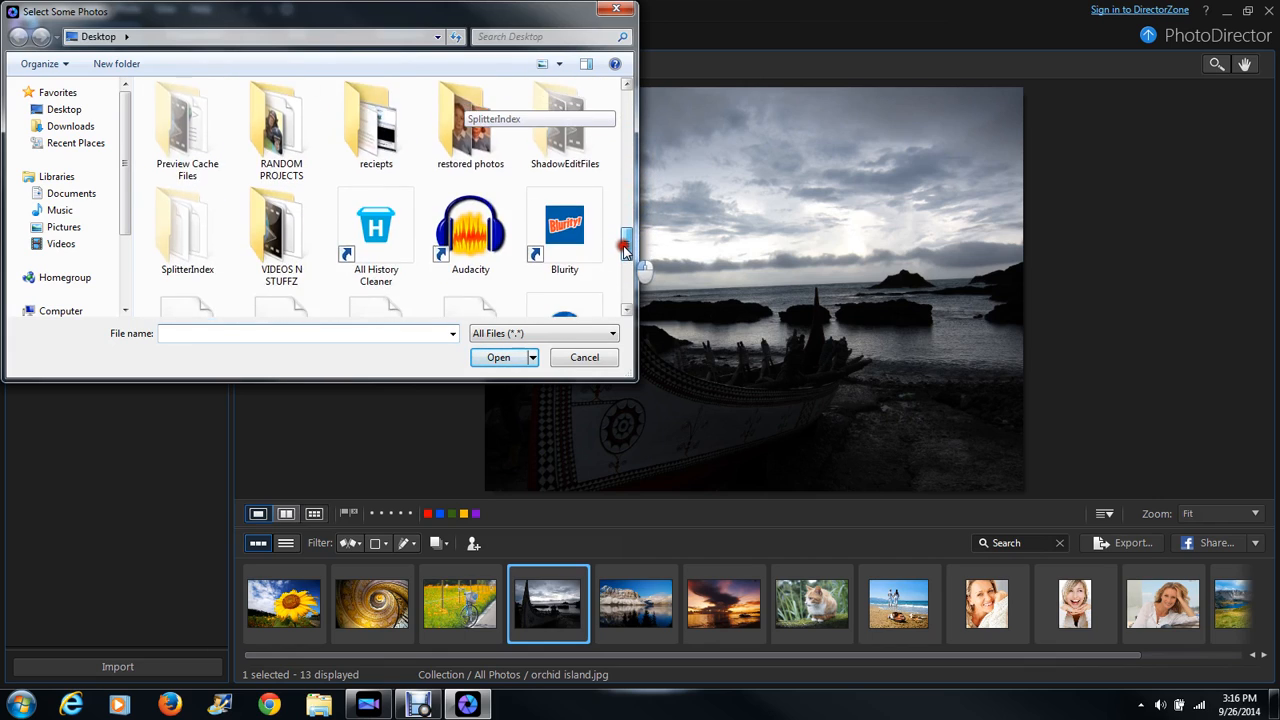
scroll("down", 3)
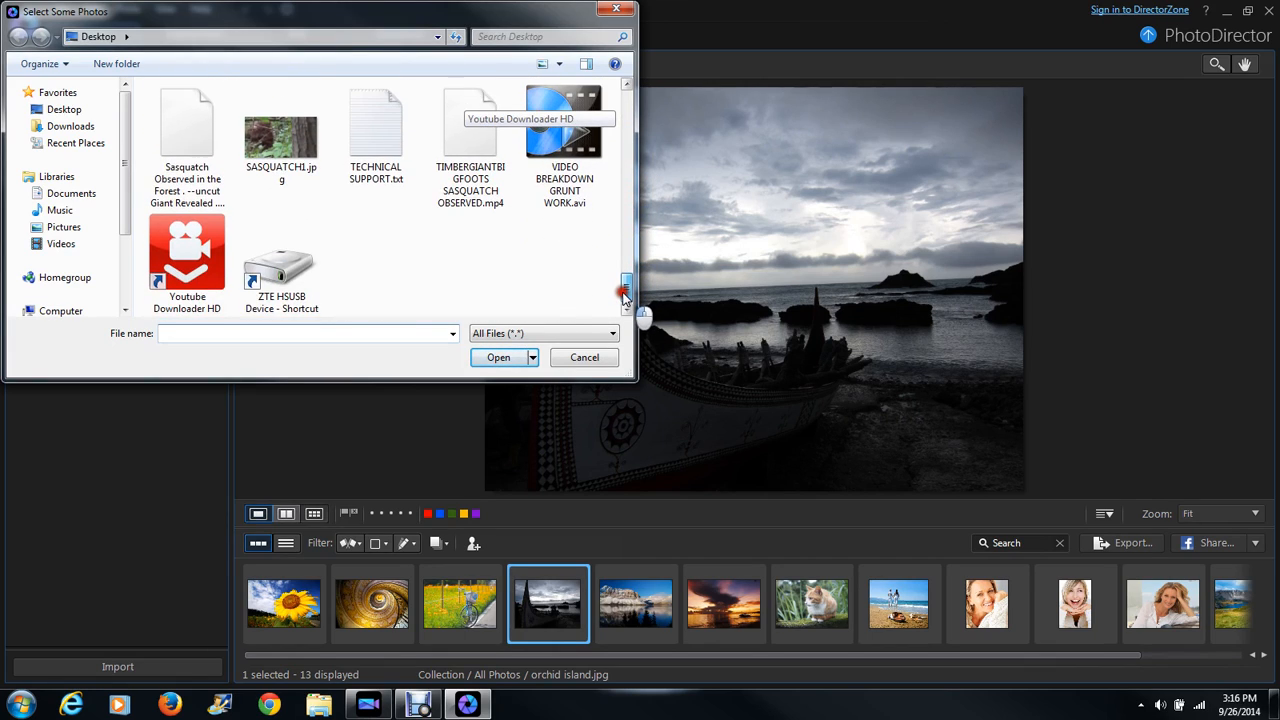
left_click(280, 124)
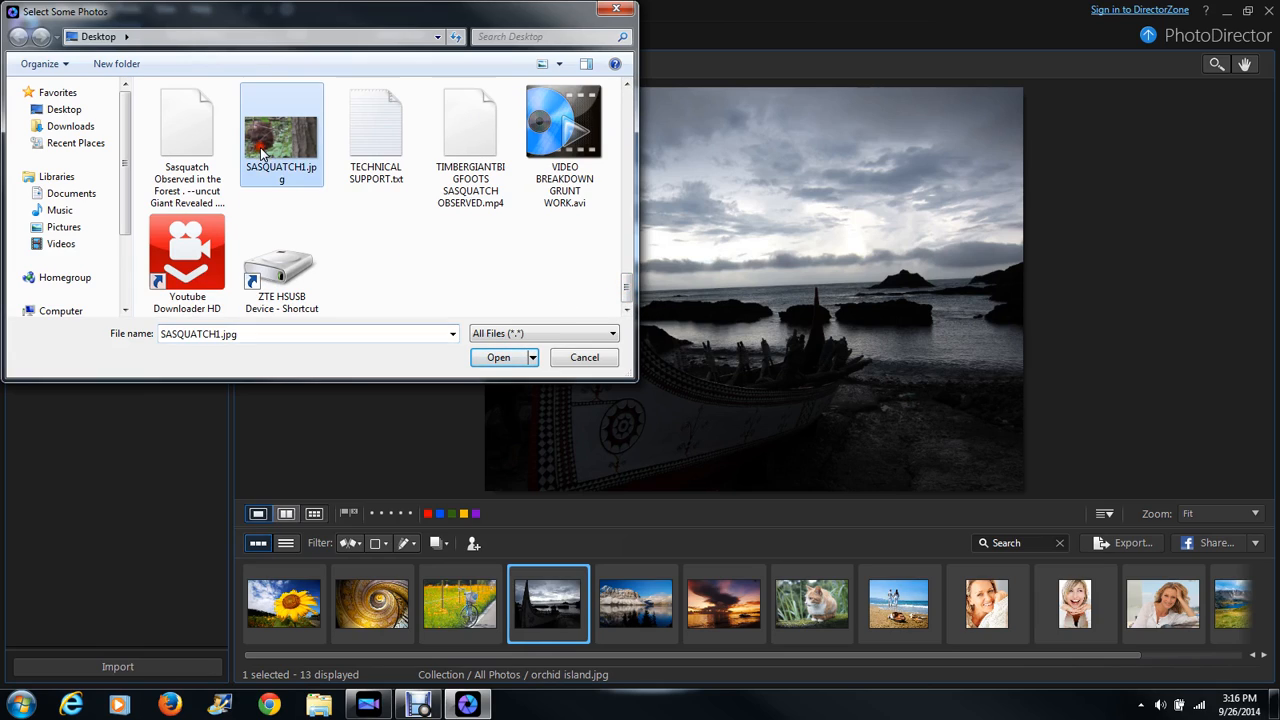
left_click(584, 356)
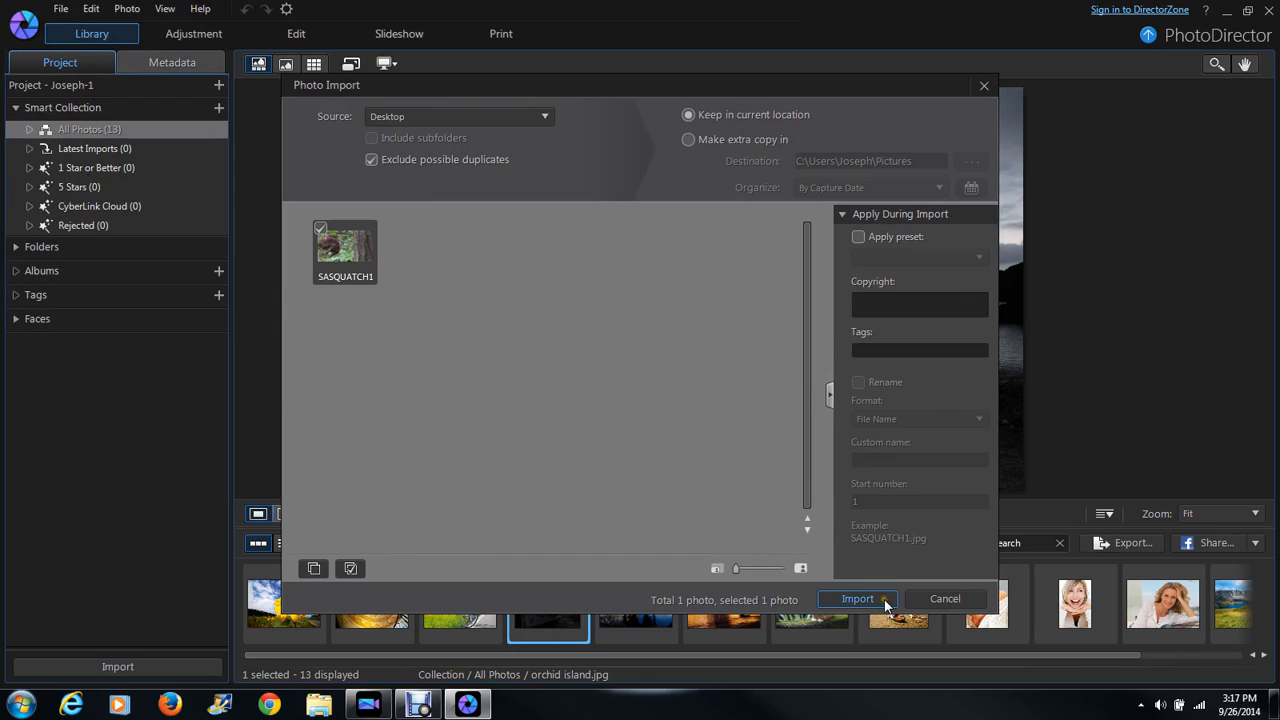
Import SASQUATCH1.jpg into the library and switch to the Adjustment workspace
left_click(856, 600)
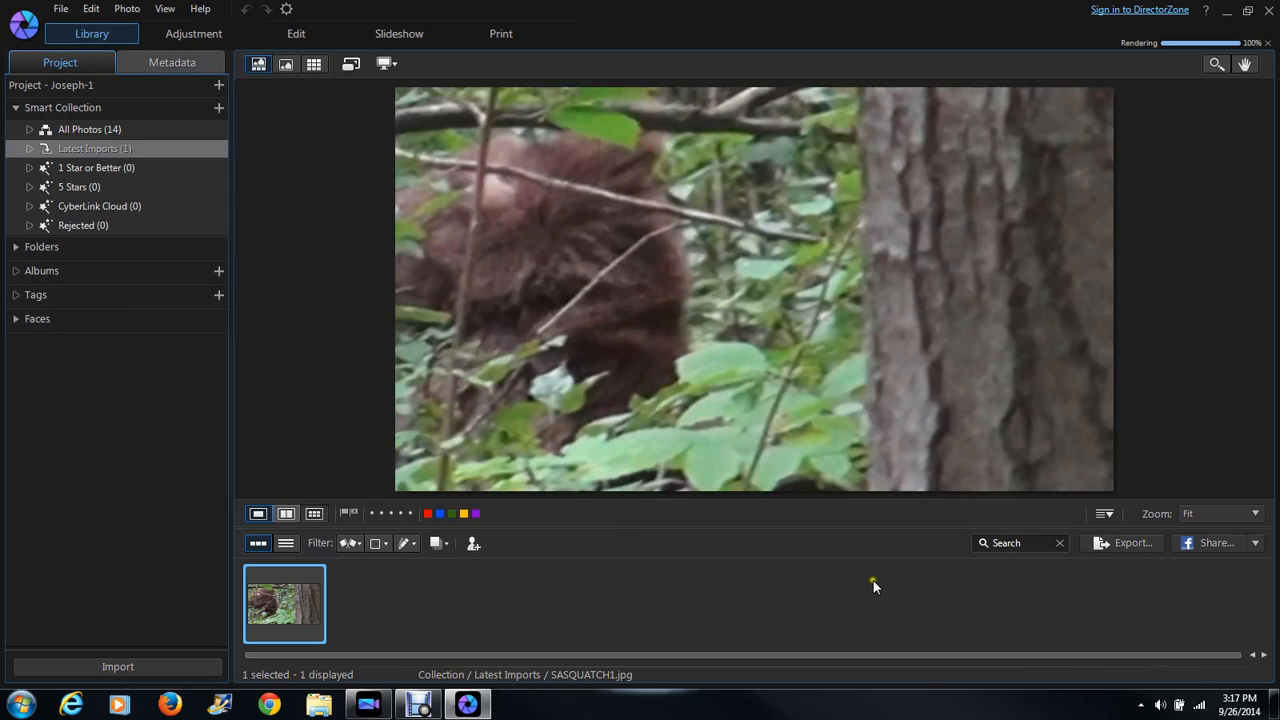
left_click(192, 32)
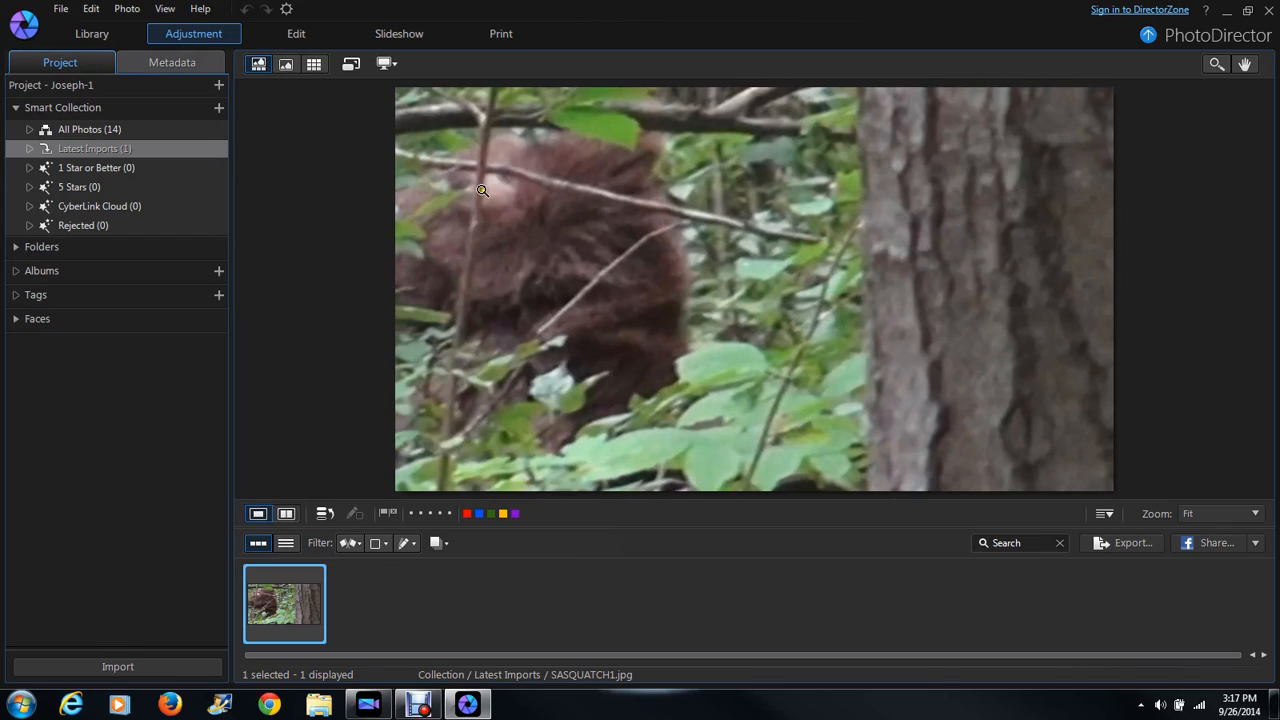
In the Manual panel, glance at the Tone settings and apply the B&W conversion to the photo
left_click(194, 32)
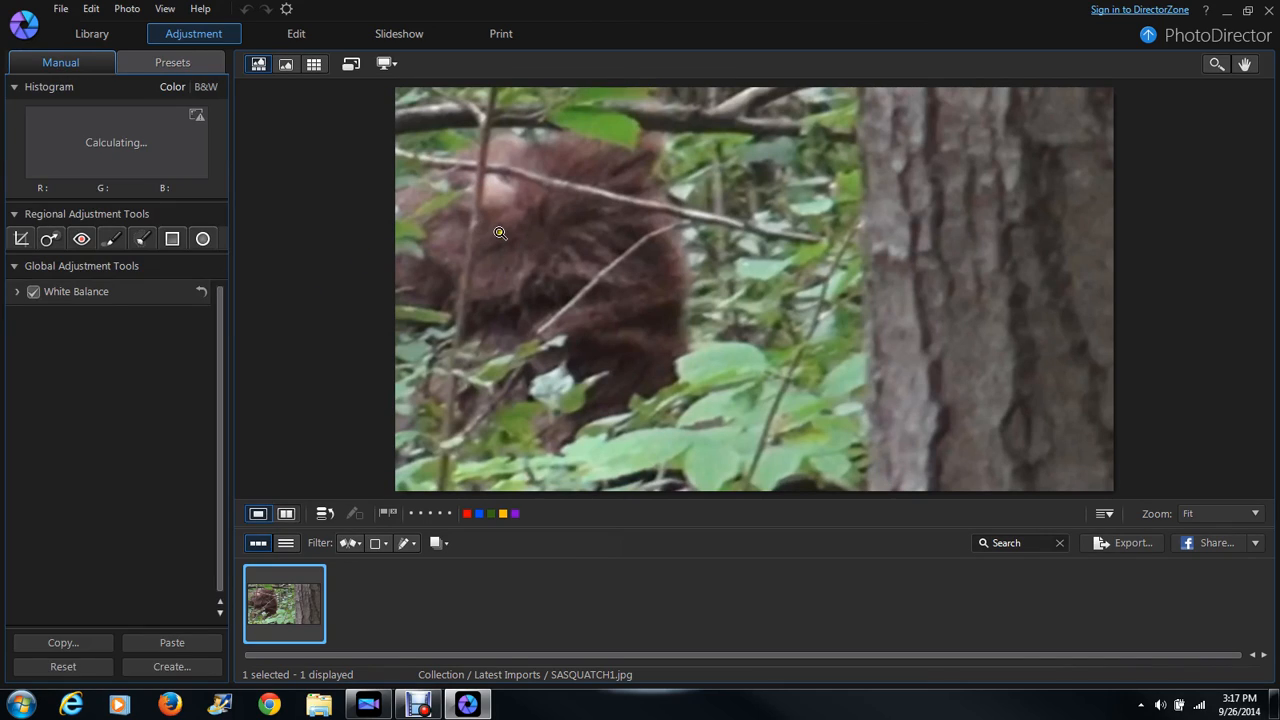
left_click(56, 316)
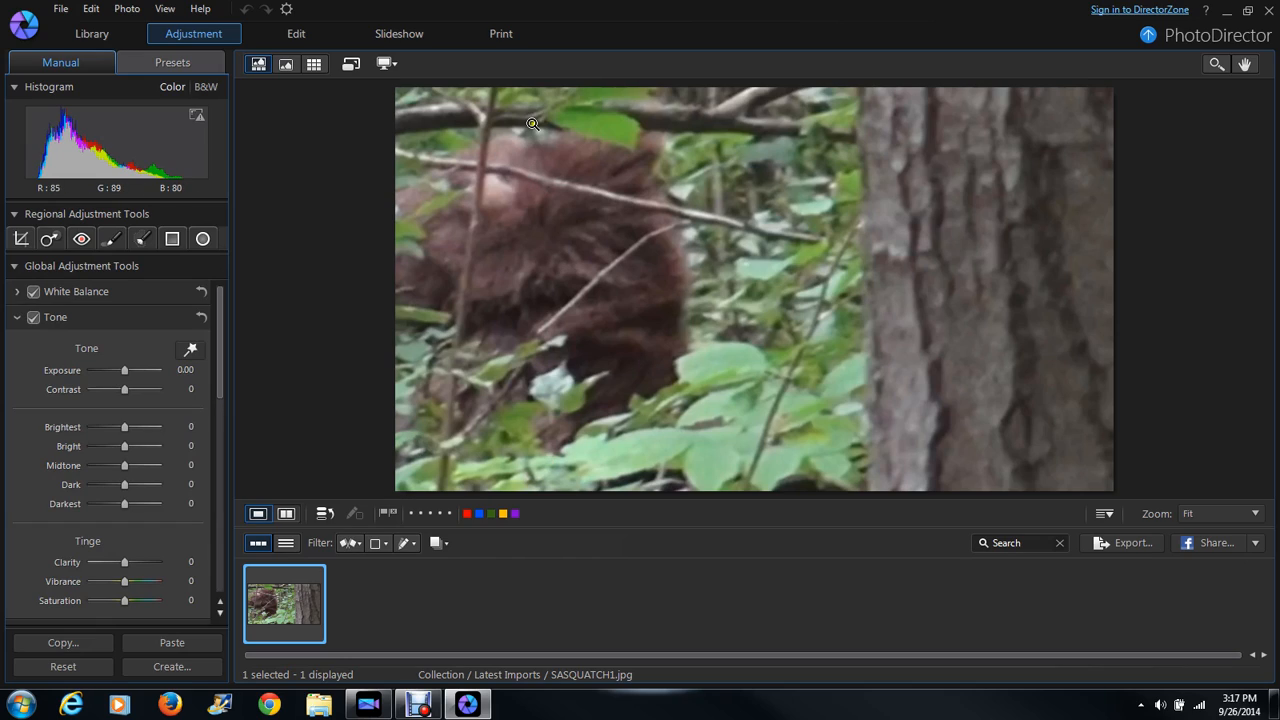
mouse_move(512, 200)
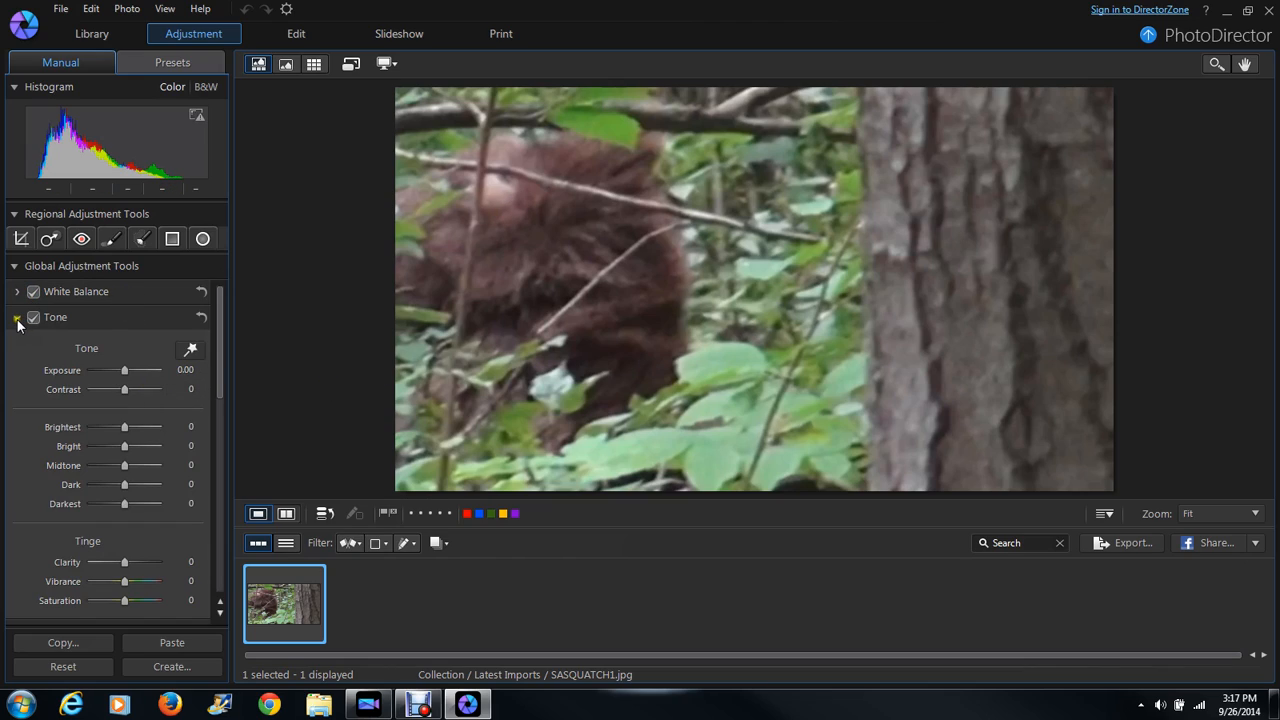
left_click(16, 316)
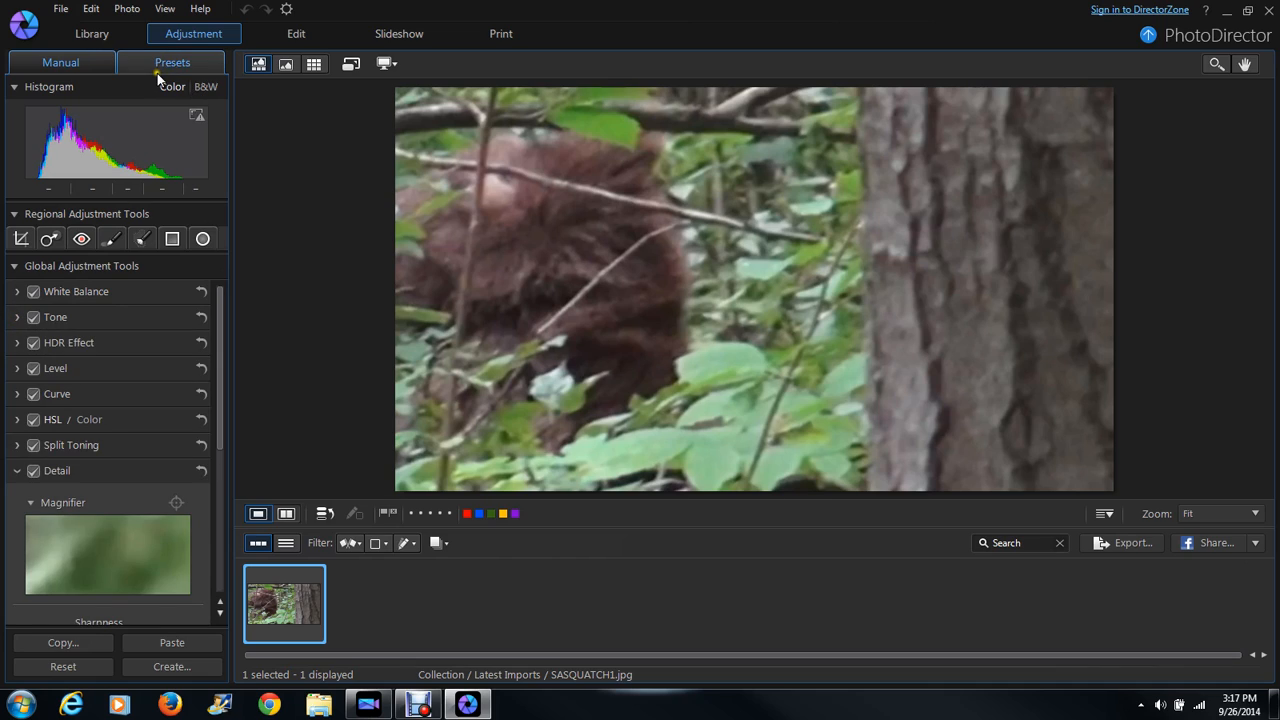
left_click(204, 86)
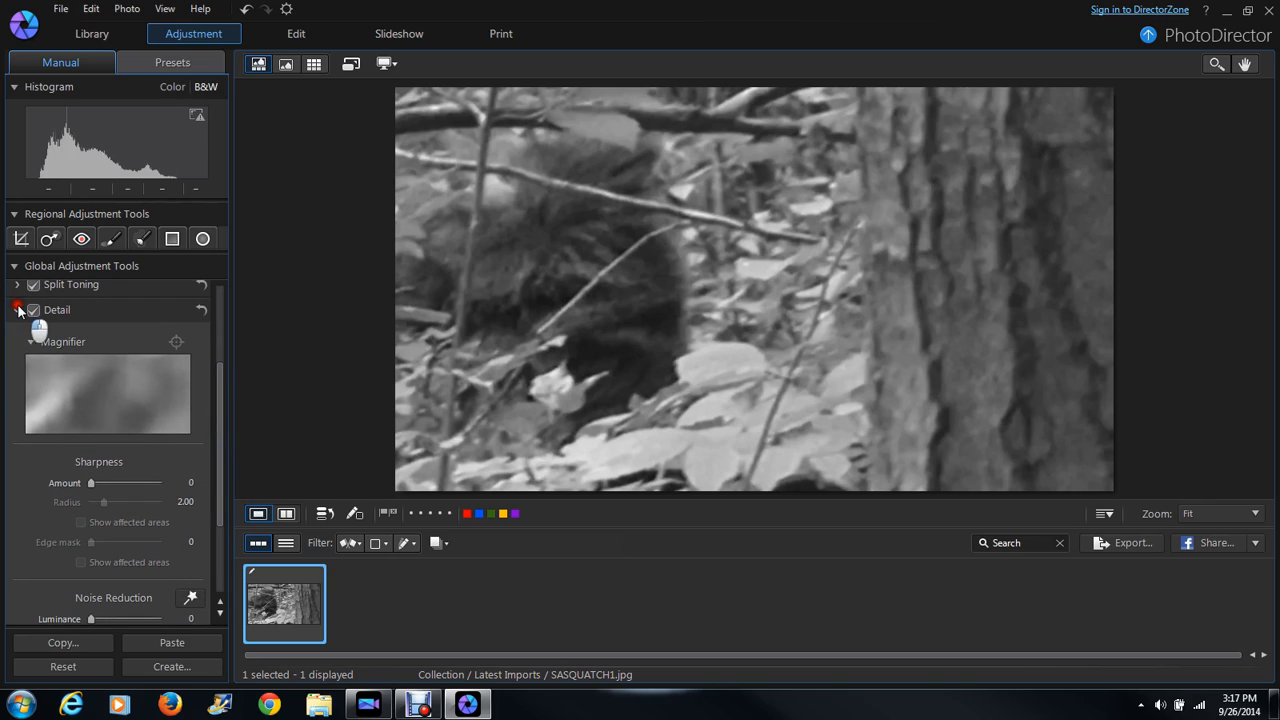
left_click(16, 310)
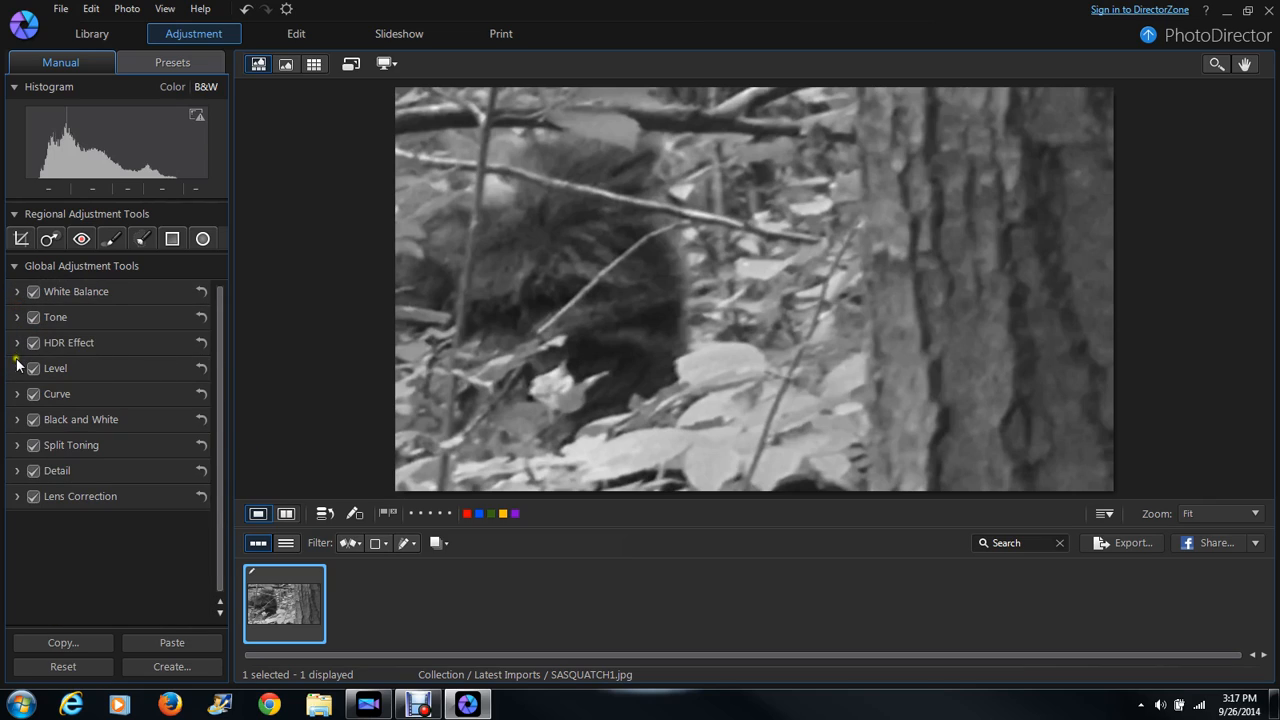
Expand Curve and bend the shadow end of the tone curve to darken the dark tones
left_click(16, 394)
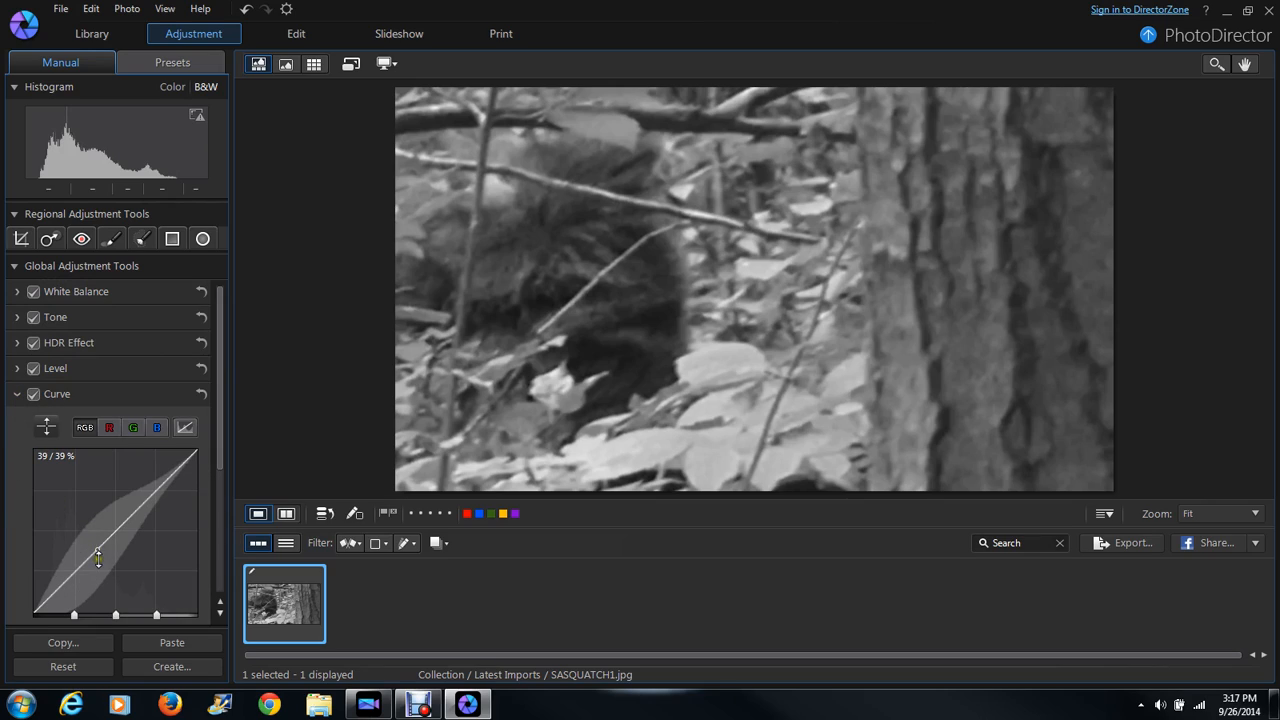
left_click_drag(98, 558, 50, 600)
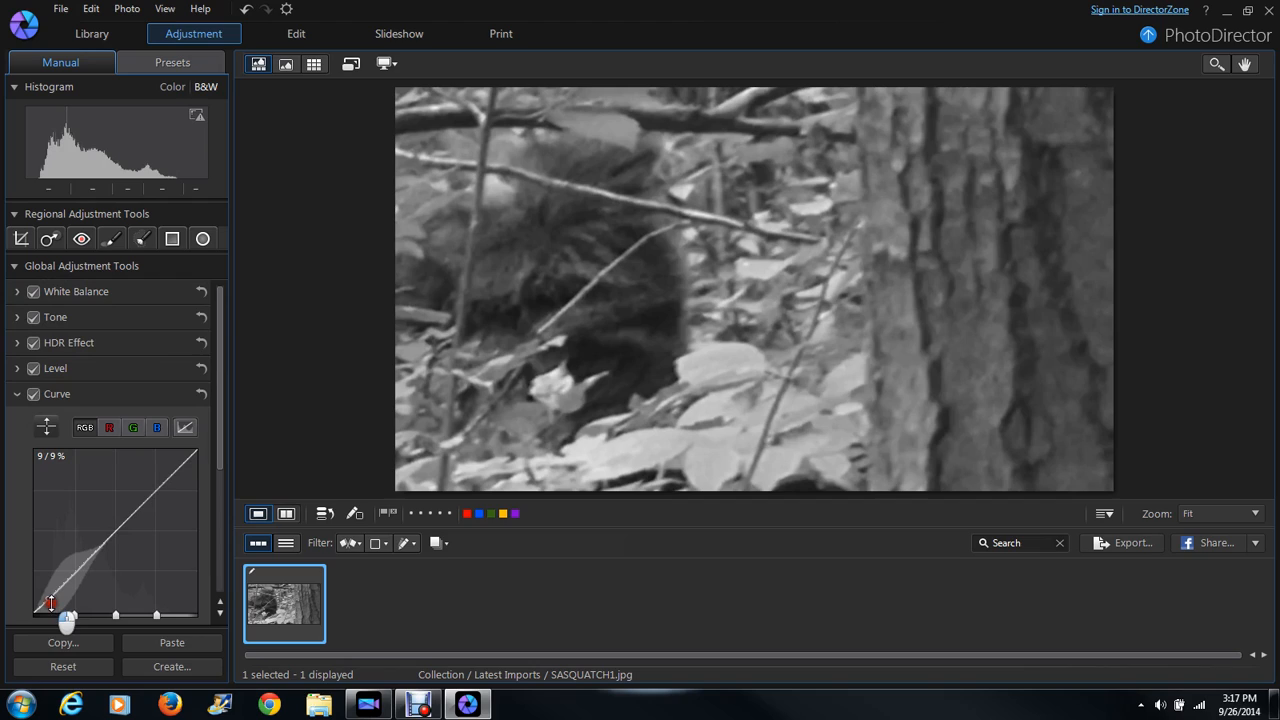
left_click_drag(52, 604, 68, 616)
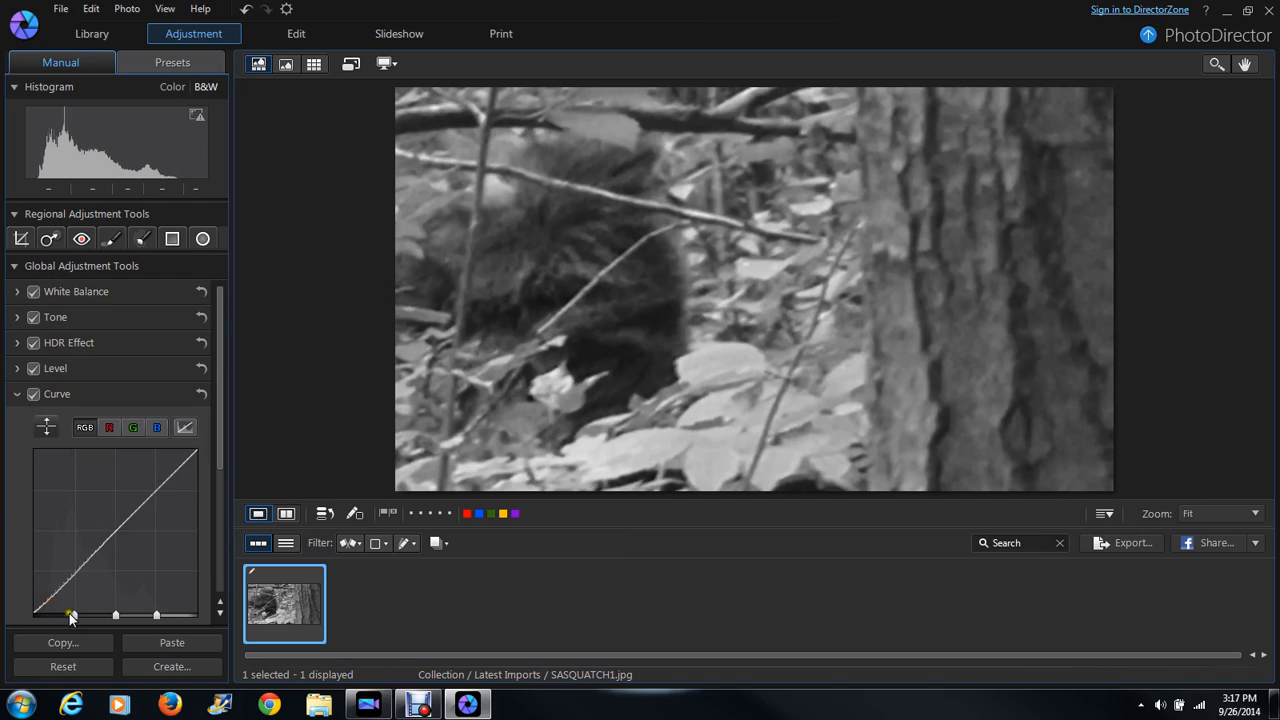
left_click_drag(70, 616, 62, 618)
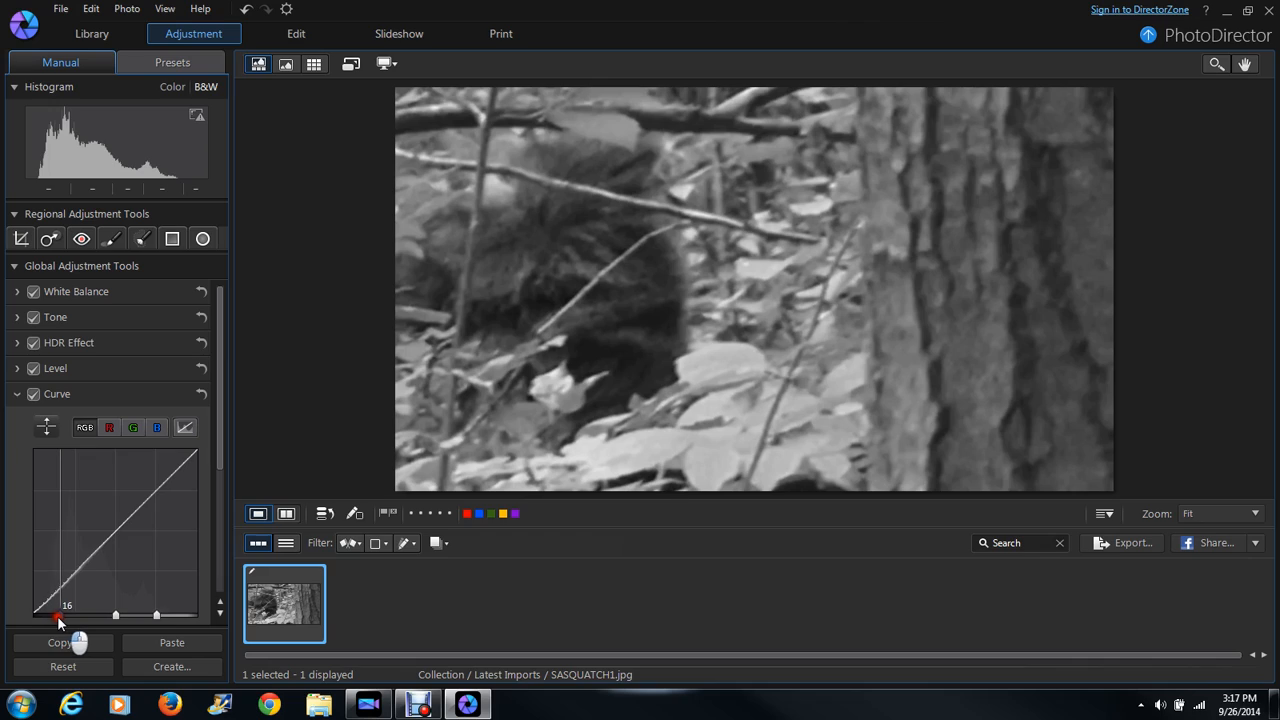
left_click_drag(50, 616, 52, 598)
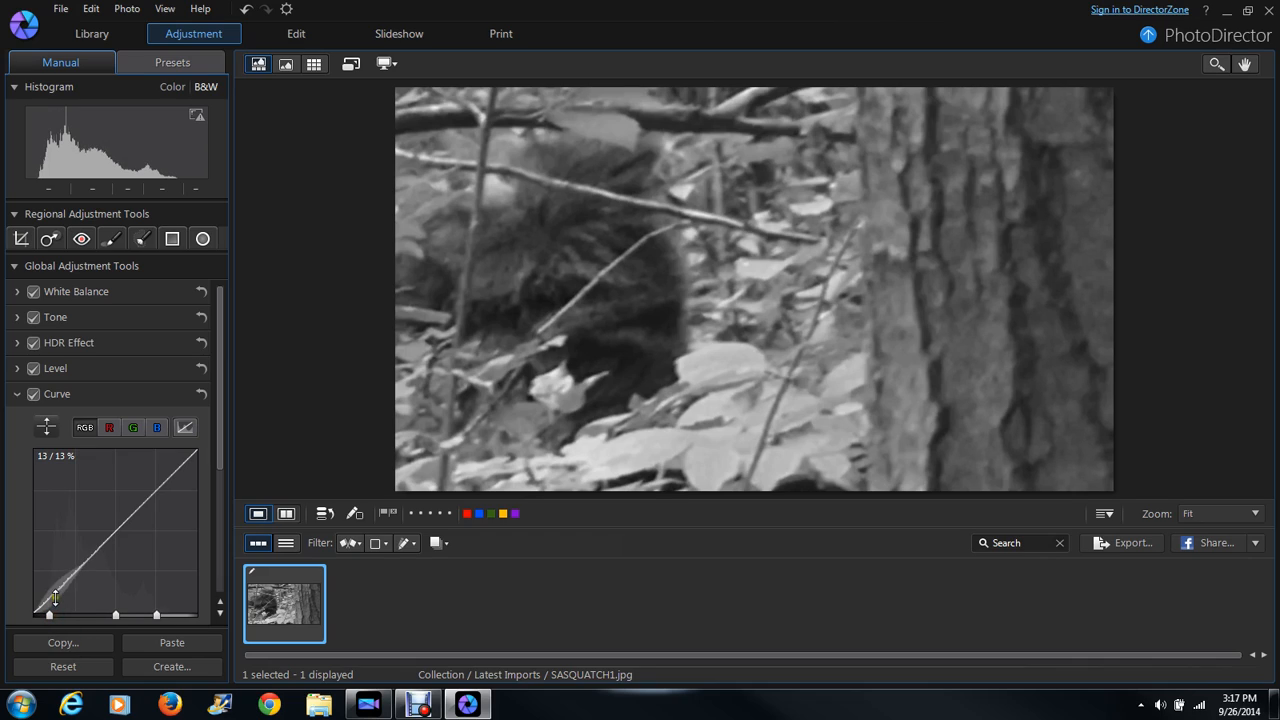
left_click_drag(56, 600, 72, 612)
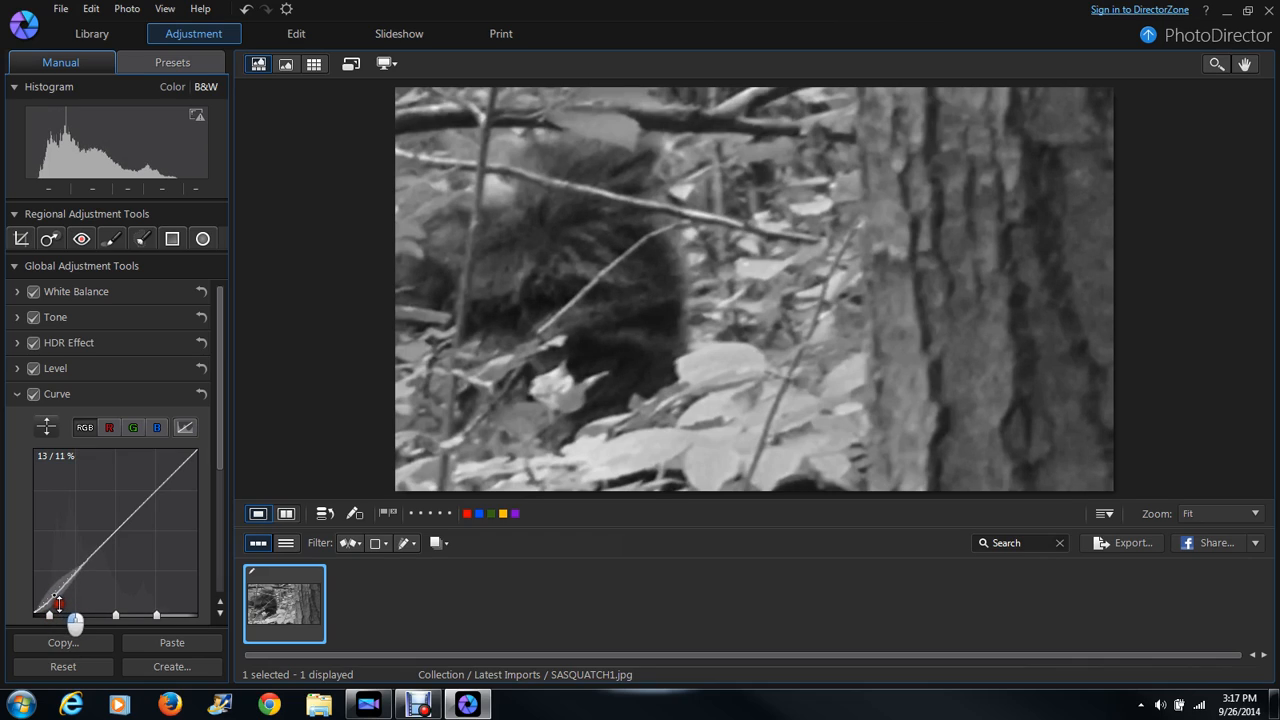
left_click_drag(58, 600, 56, 608)
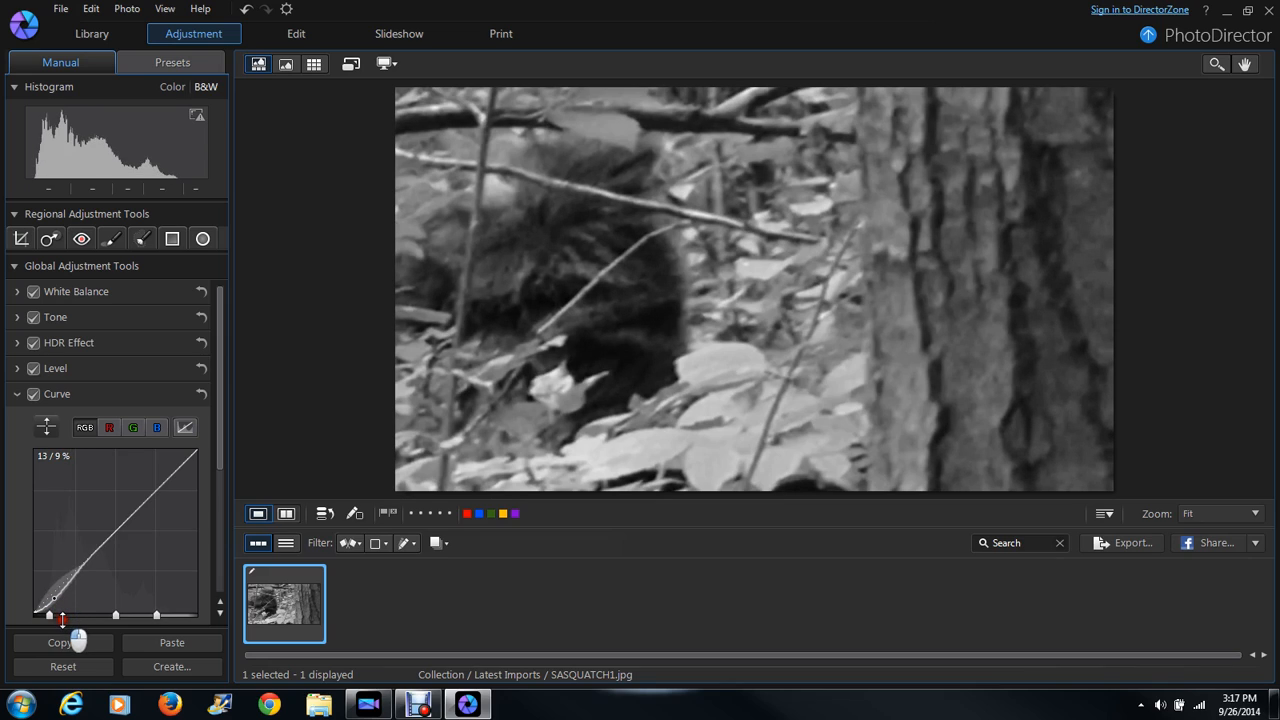
left_click_drag(62, 616, 50, 620)
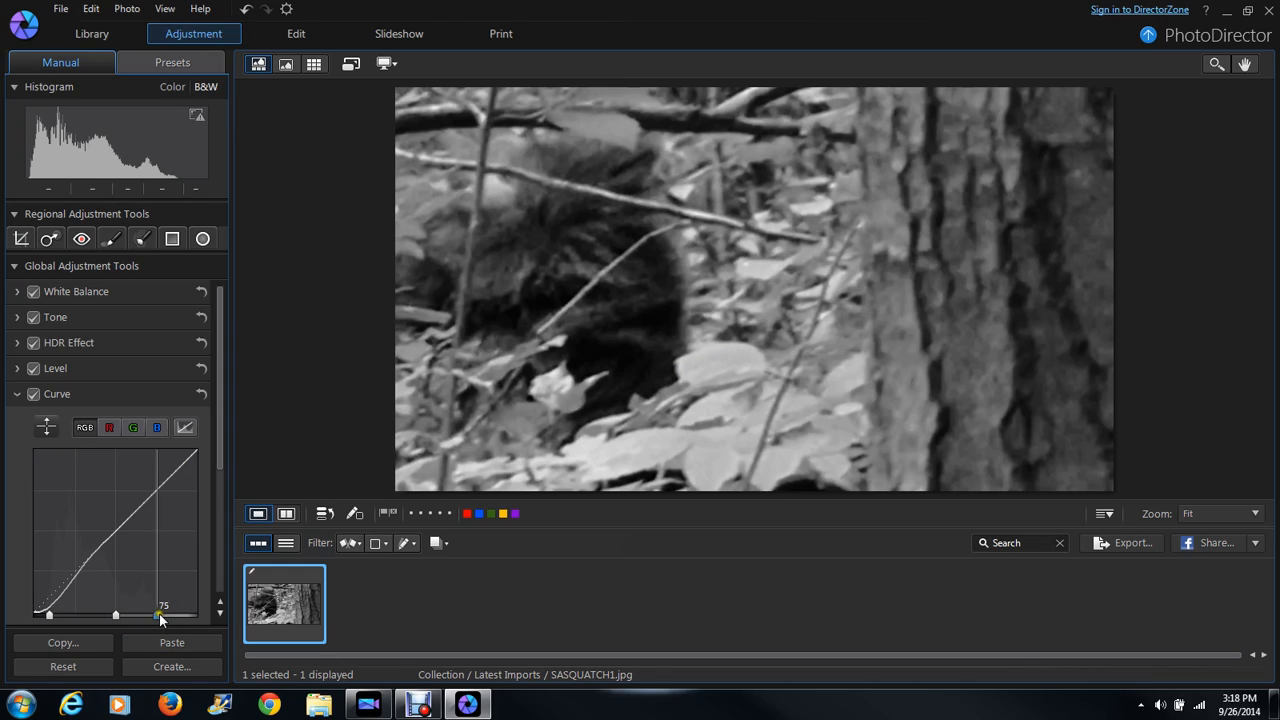
Adjust the highlight end of the tone curve to change the bright-tone contrast
left_click_drag(160, 616, 164, 608)
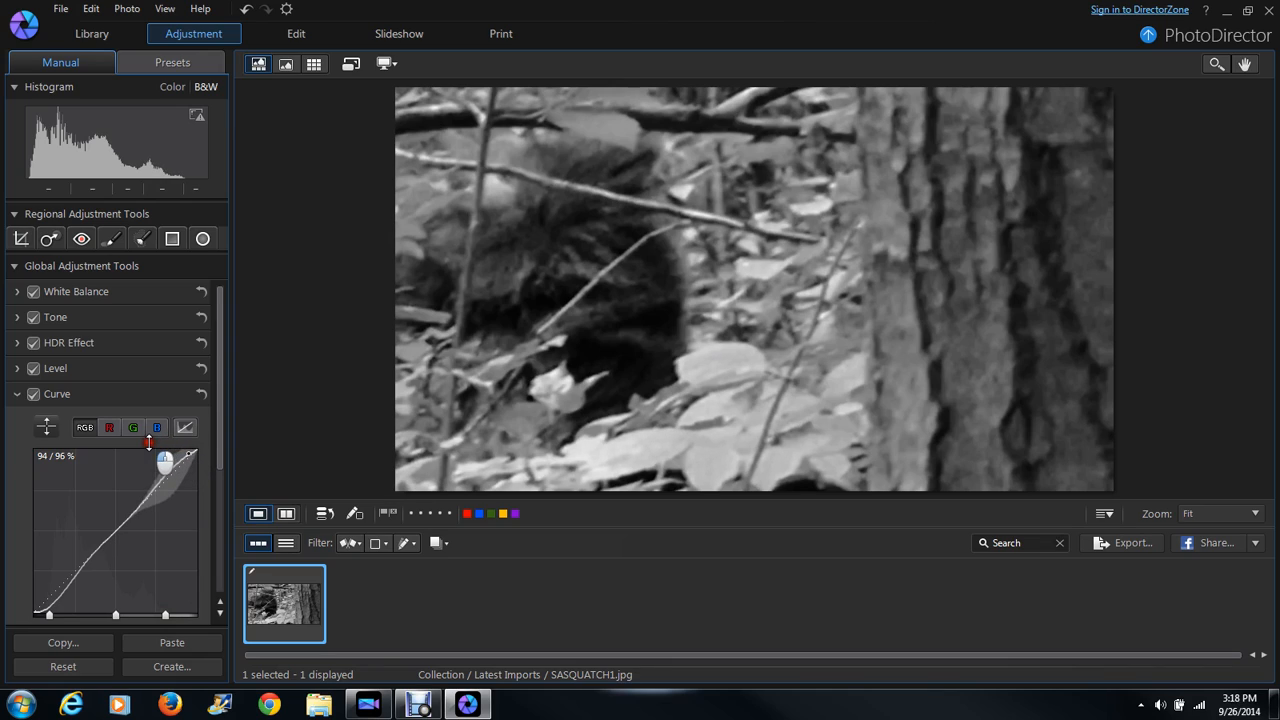
left_click_drag(166, 460, 140, 452)
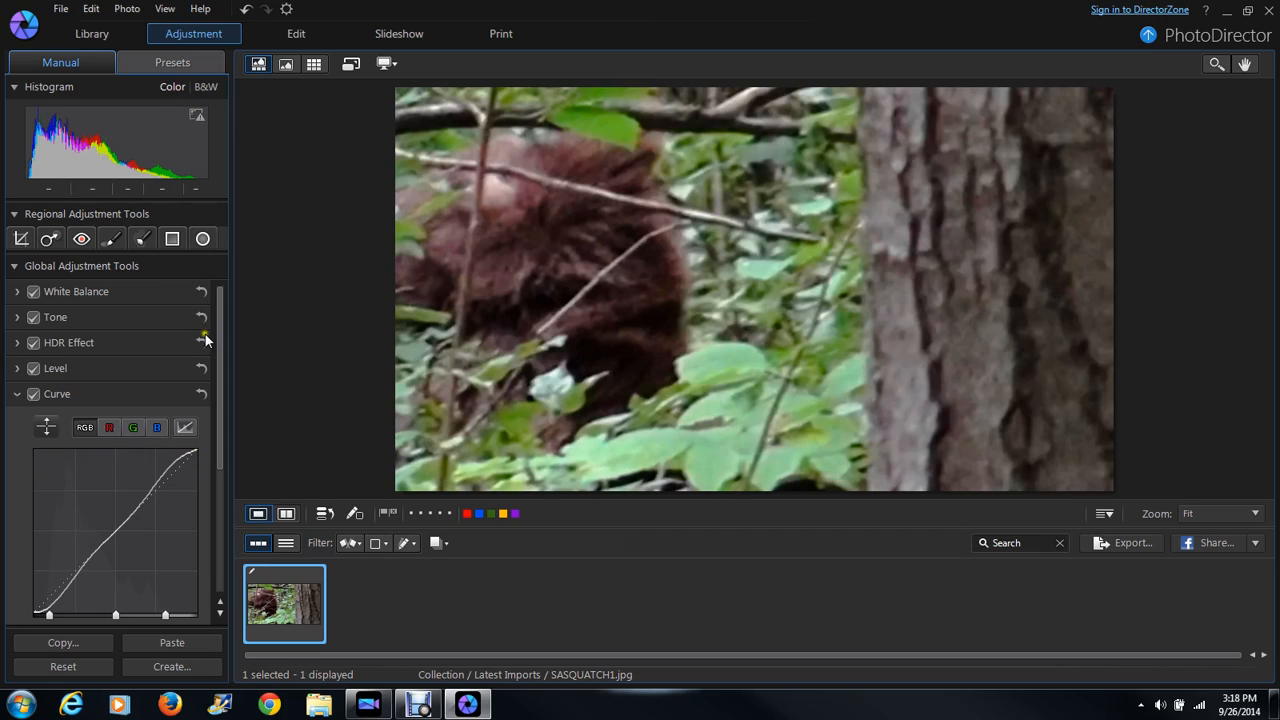
mouse_move(200, 344)
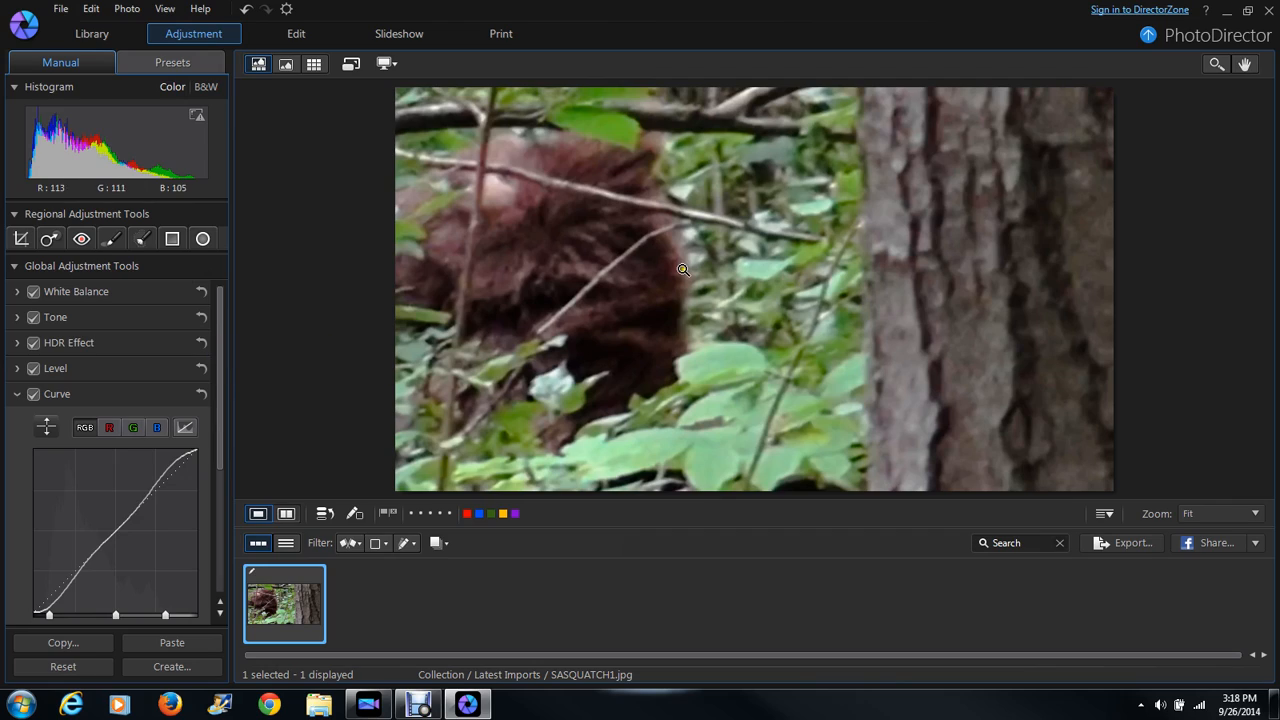
mouse_move(644, 160)
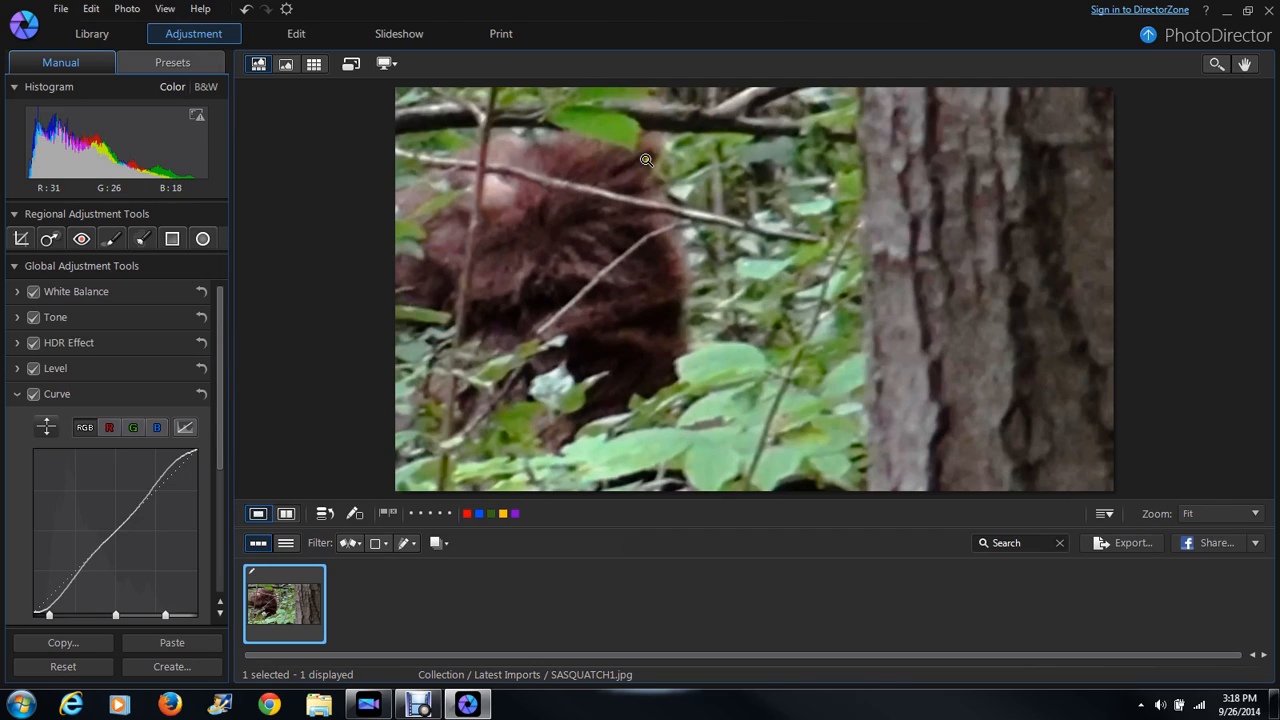
Switch to the Before/After view comparing the original and adjusted Sasquatch photo
left_click(286, 512)
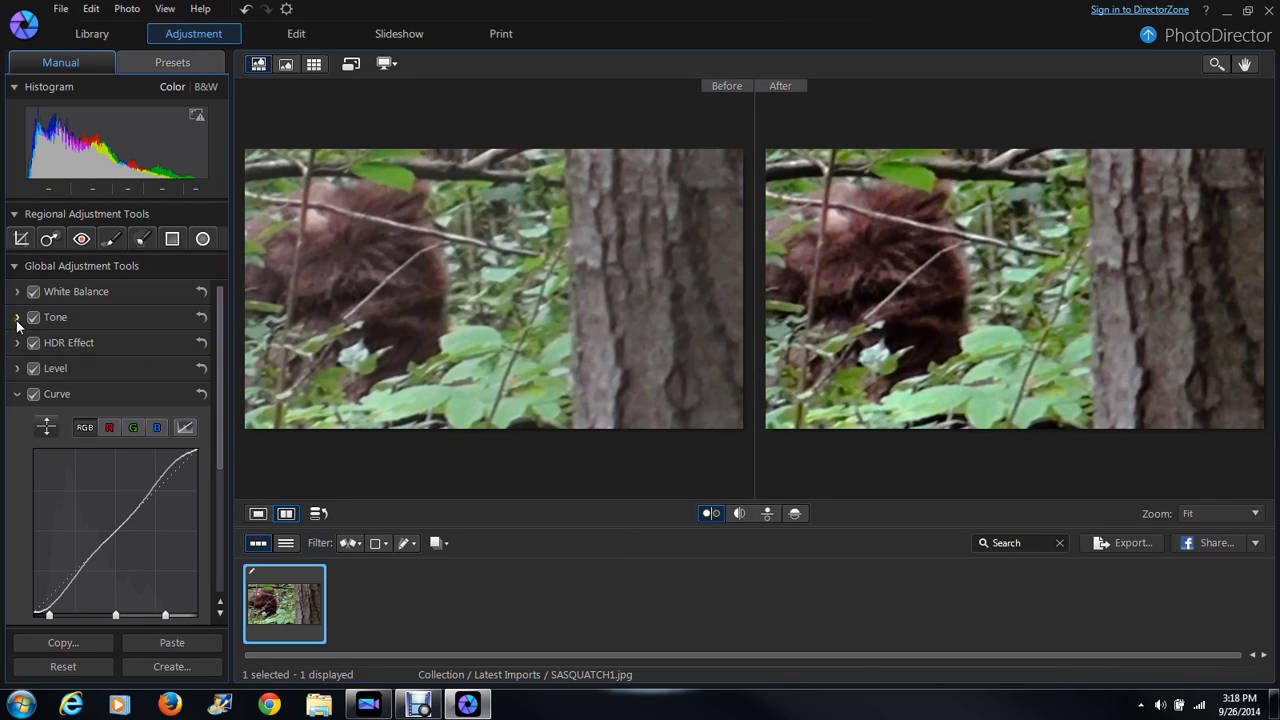
In the Tone panel set Exposure 0.20, Contrast 35 and Brightest 2
left_click(16, 392)
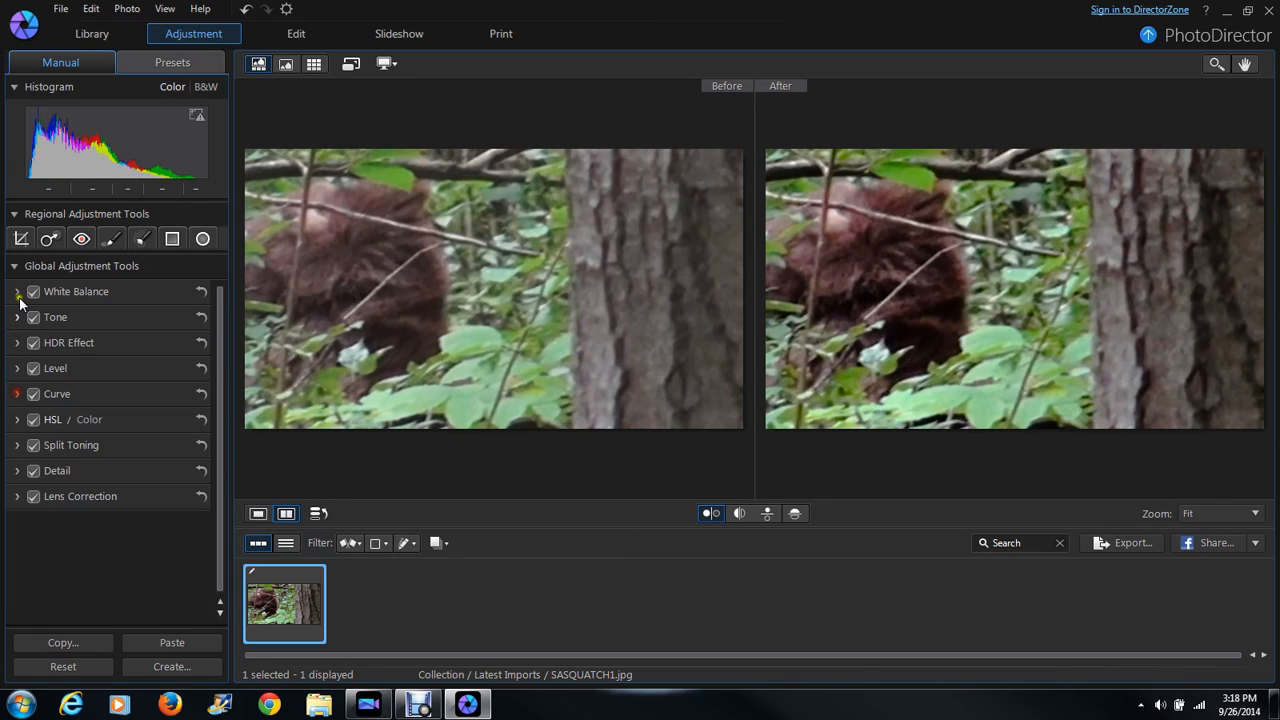
left_click(16, 316)
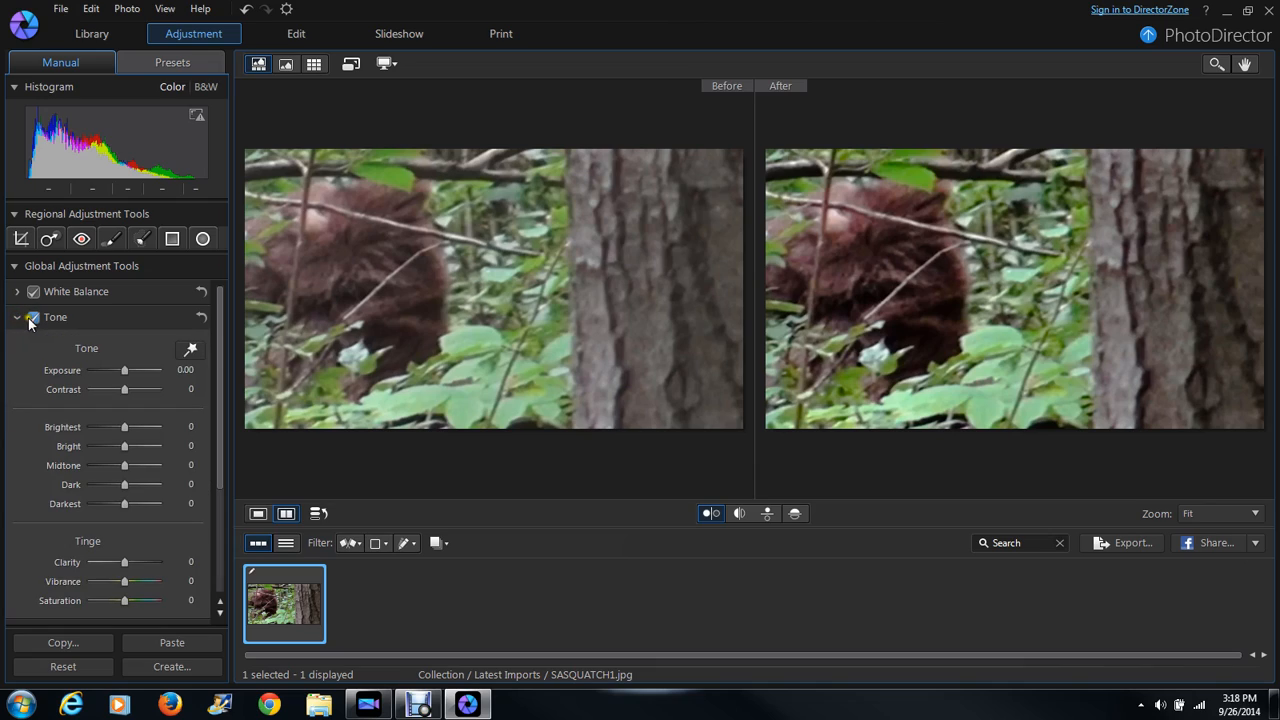
mouse_move(960, 312)
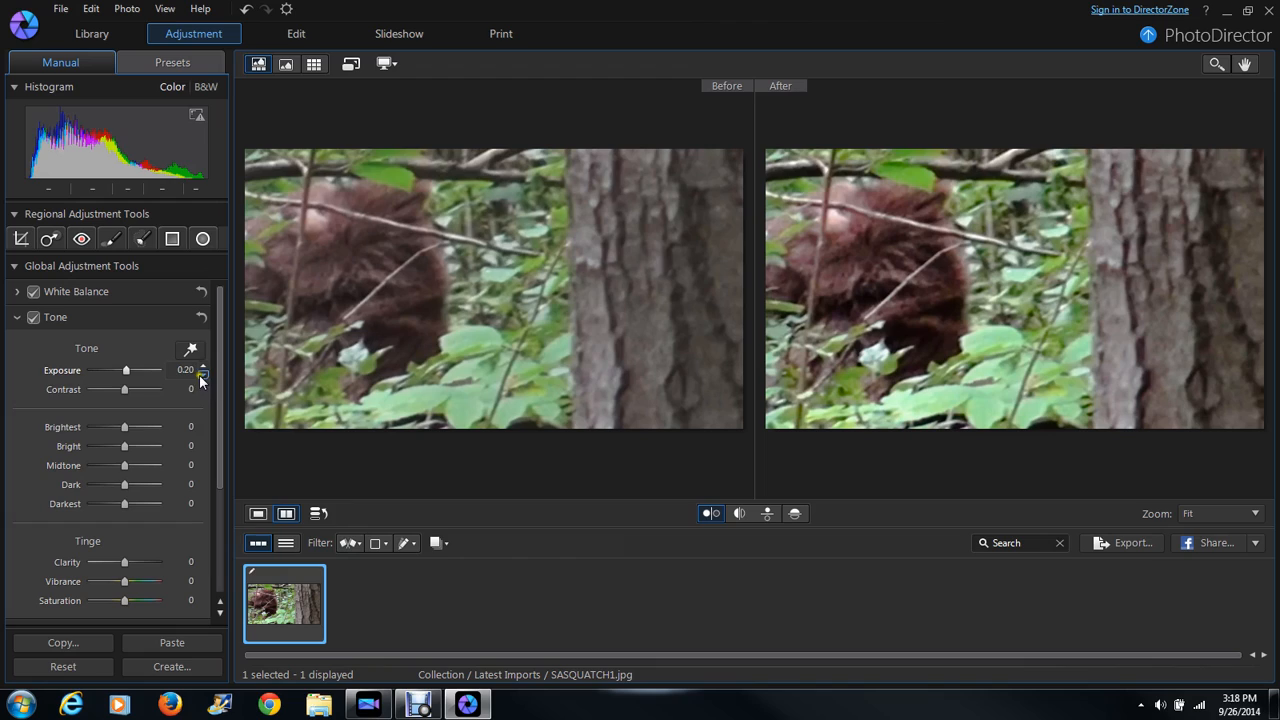
left_click(202, 372)
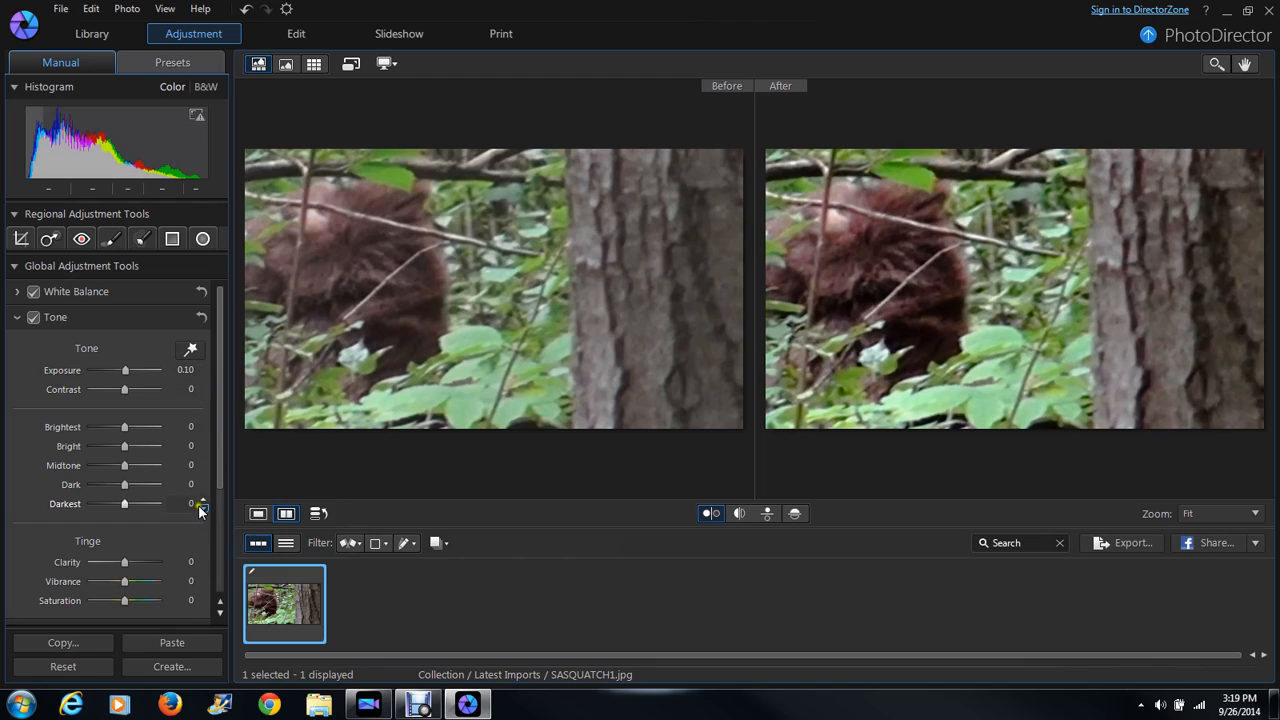
mouse_move(138, 388)
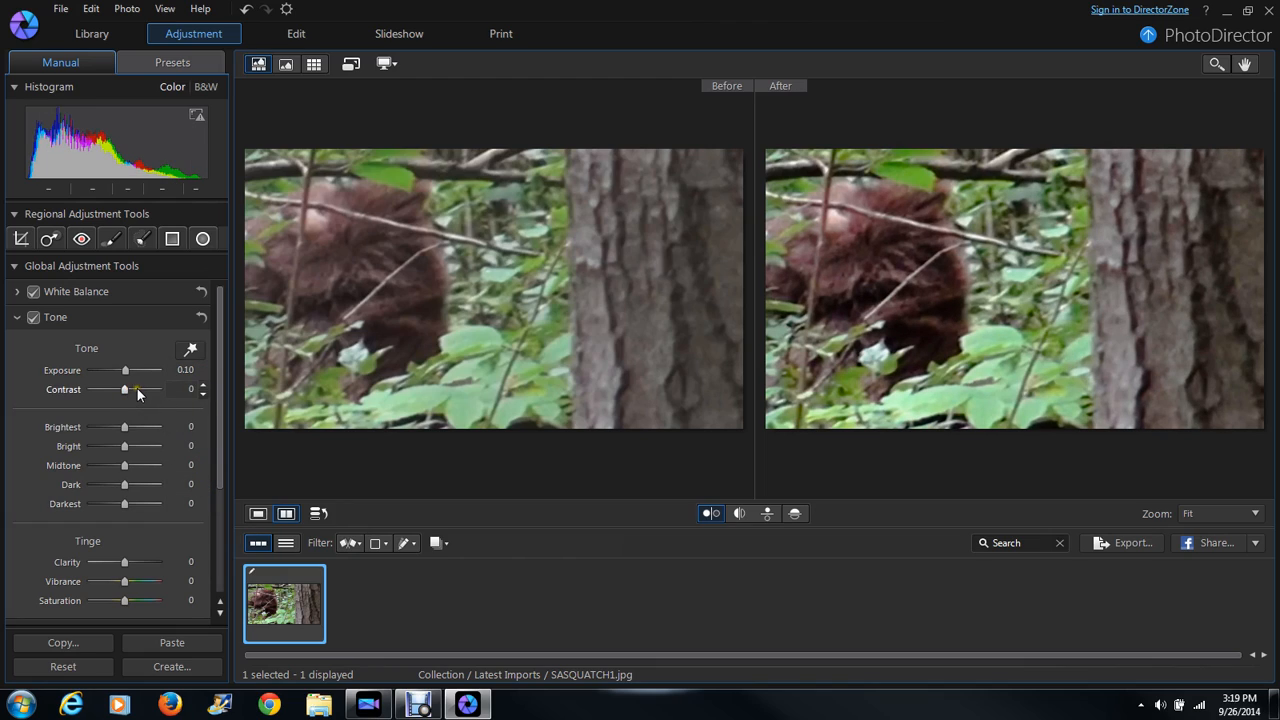
left_click_drag(124, 388, 136, 388)
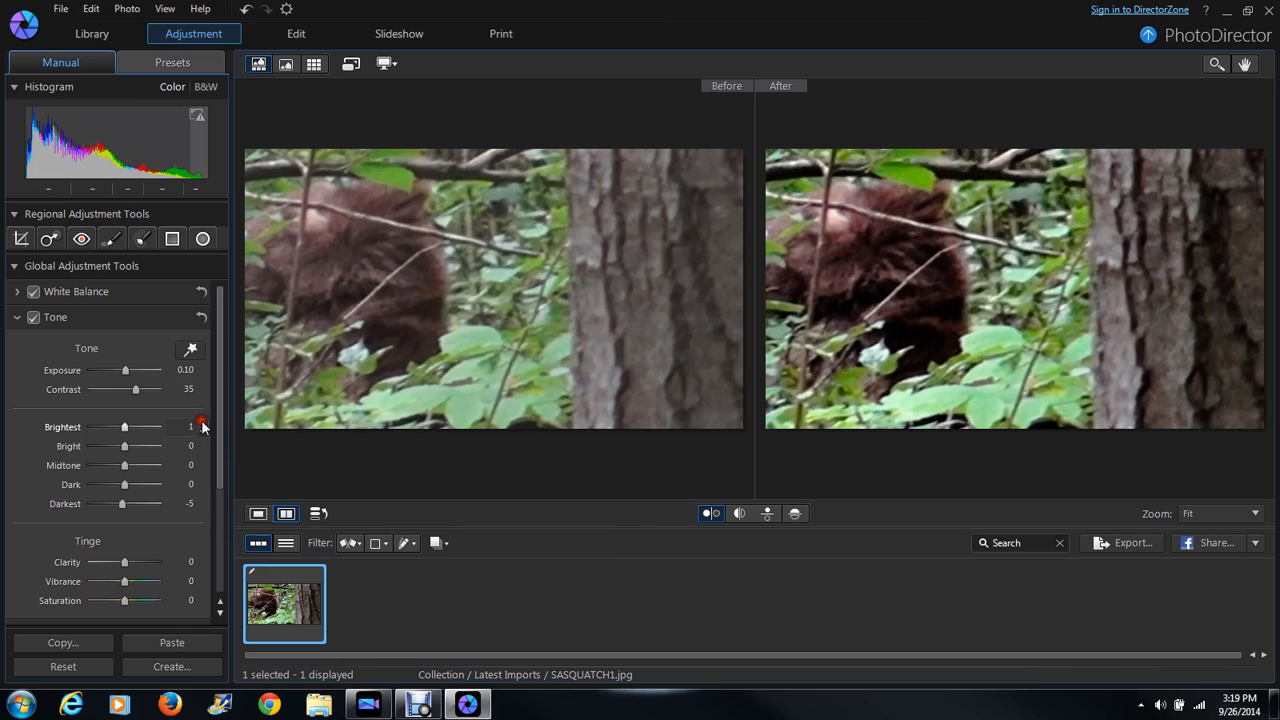
left_click(202, 426)
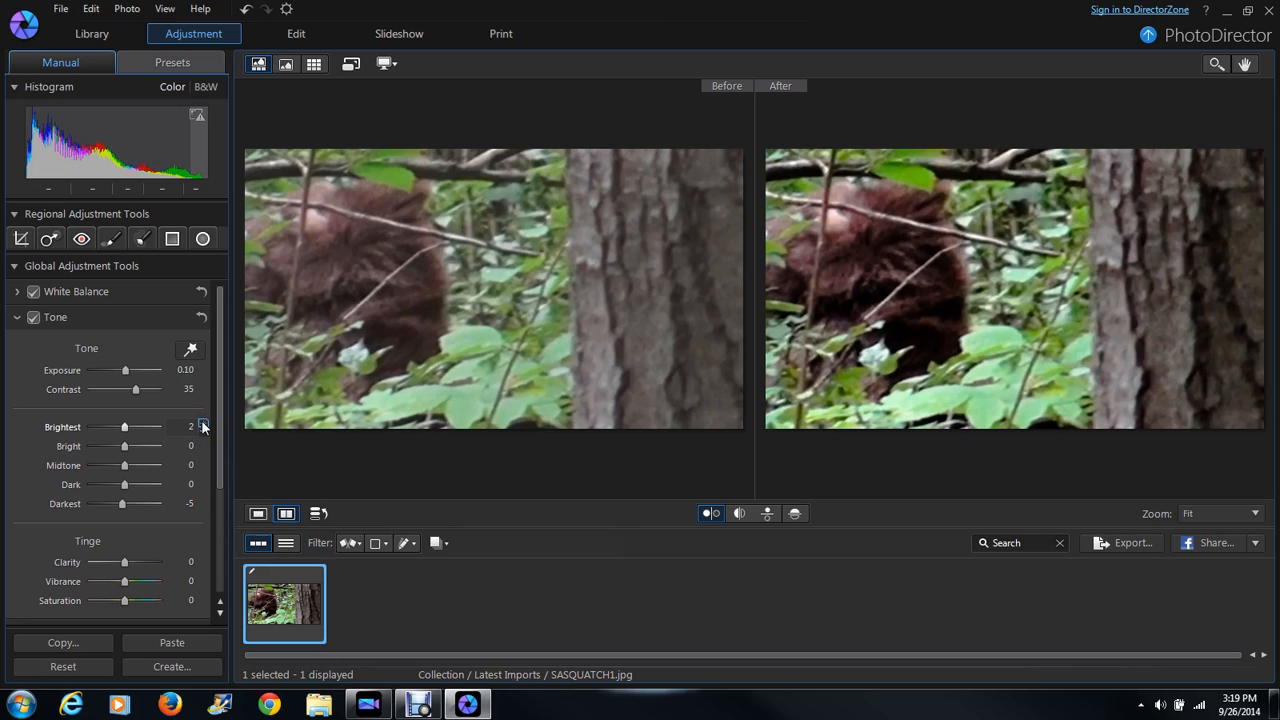
mouse_move(1016, 270)
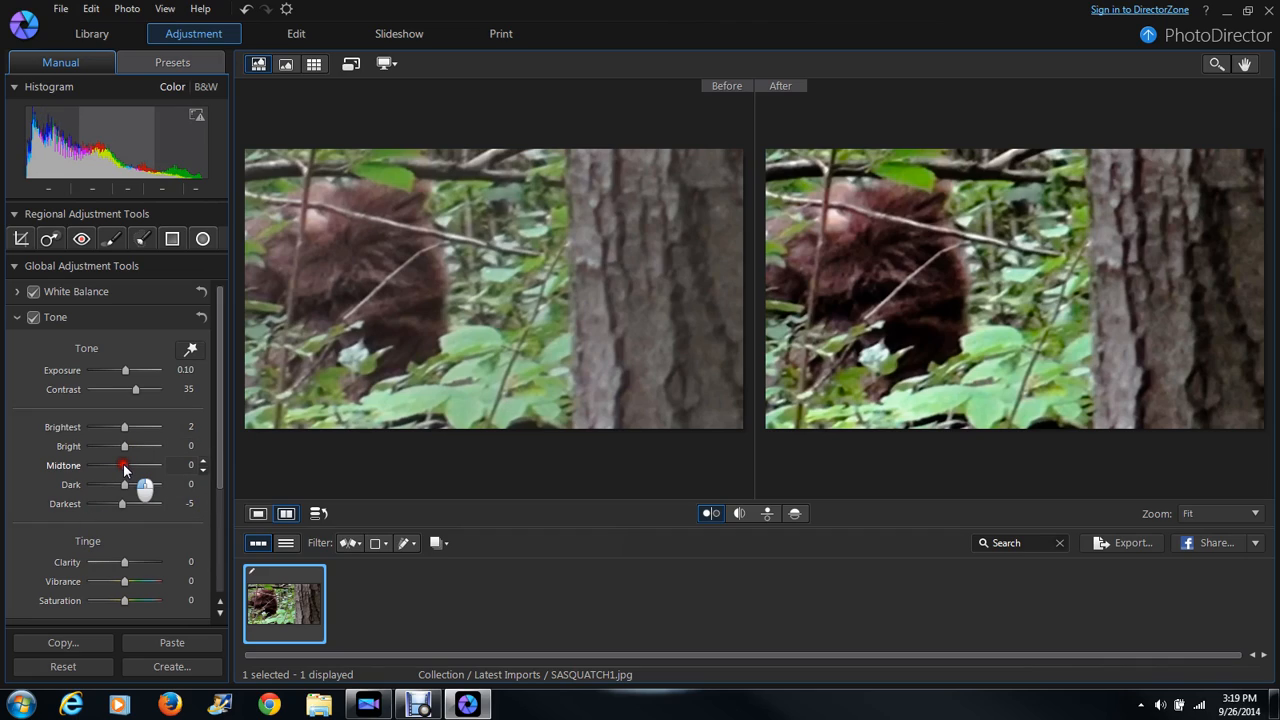
Lower Midtone to -3 and raise Vibrance to 5
left_click_drag(124, 464, 120, 464)
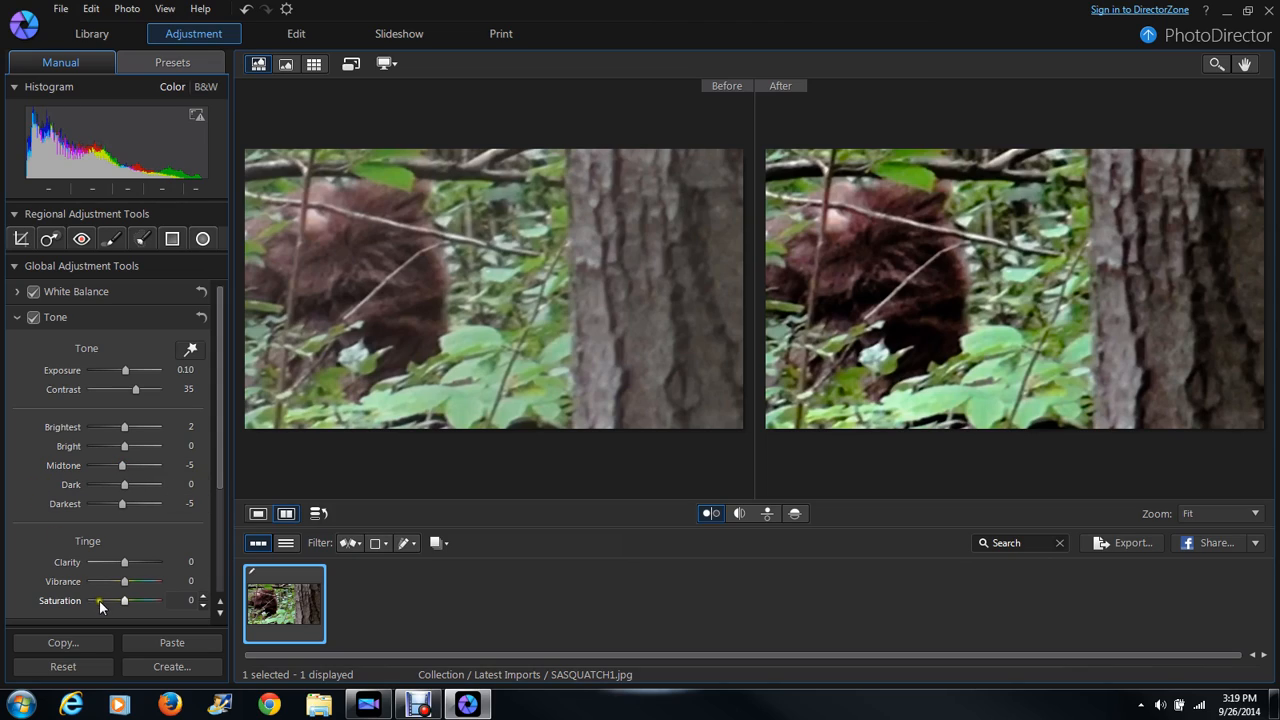
left_click(204, 576)
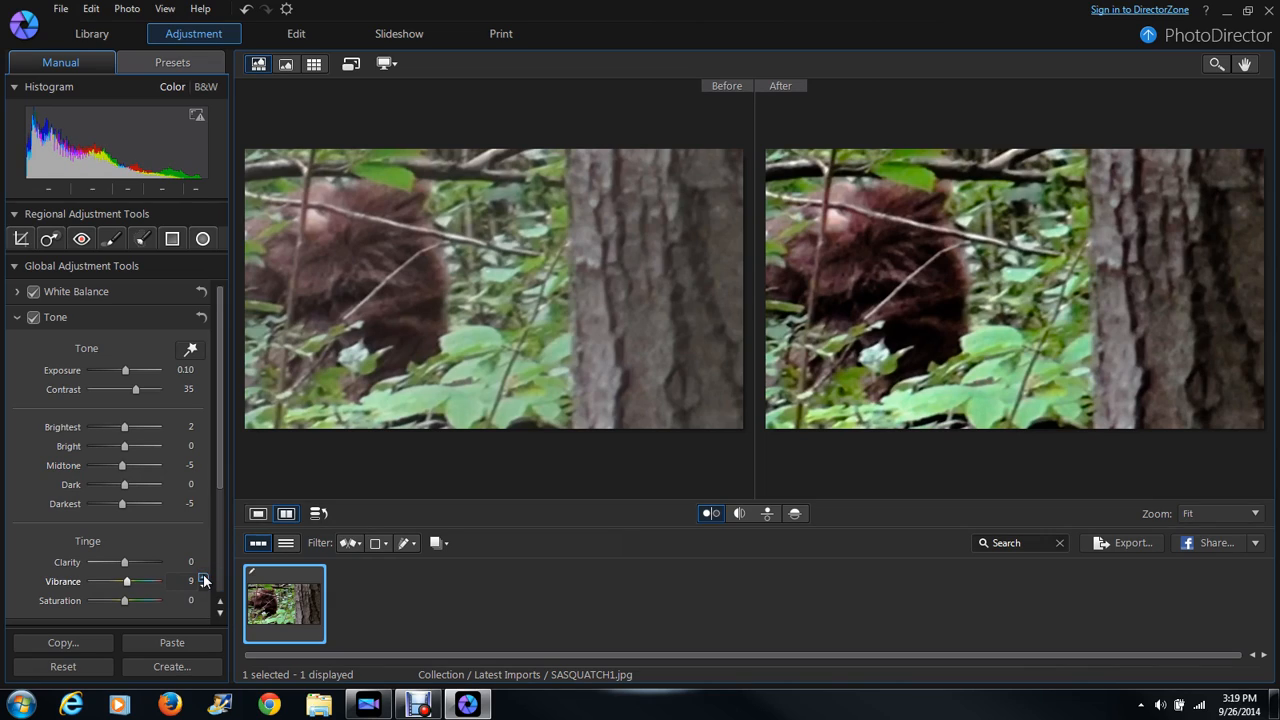
Set Vibrance 10, Saturation 20 and Clarity 25 on the Sasquatch photo
left_click(204, 578)
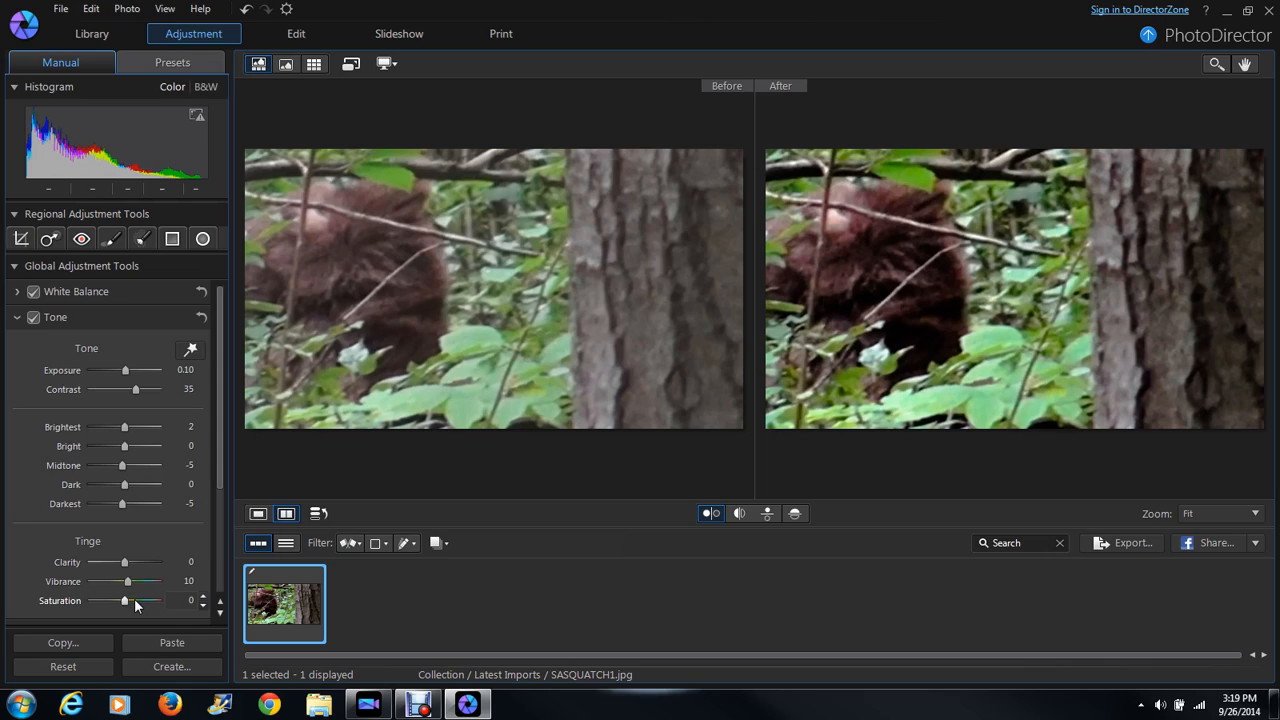
left_click_drag(124, 600, 132, 600)
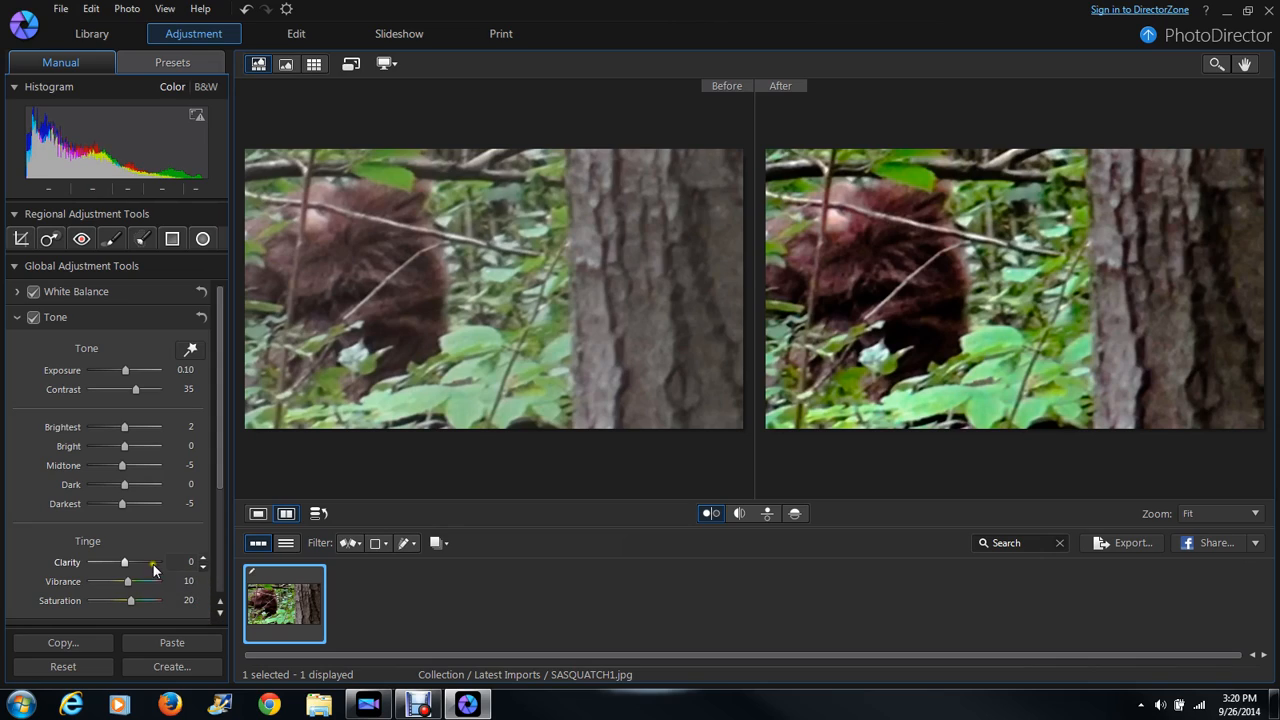
left_click_drag(124, 562, 148, 562)
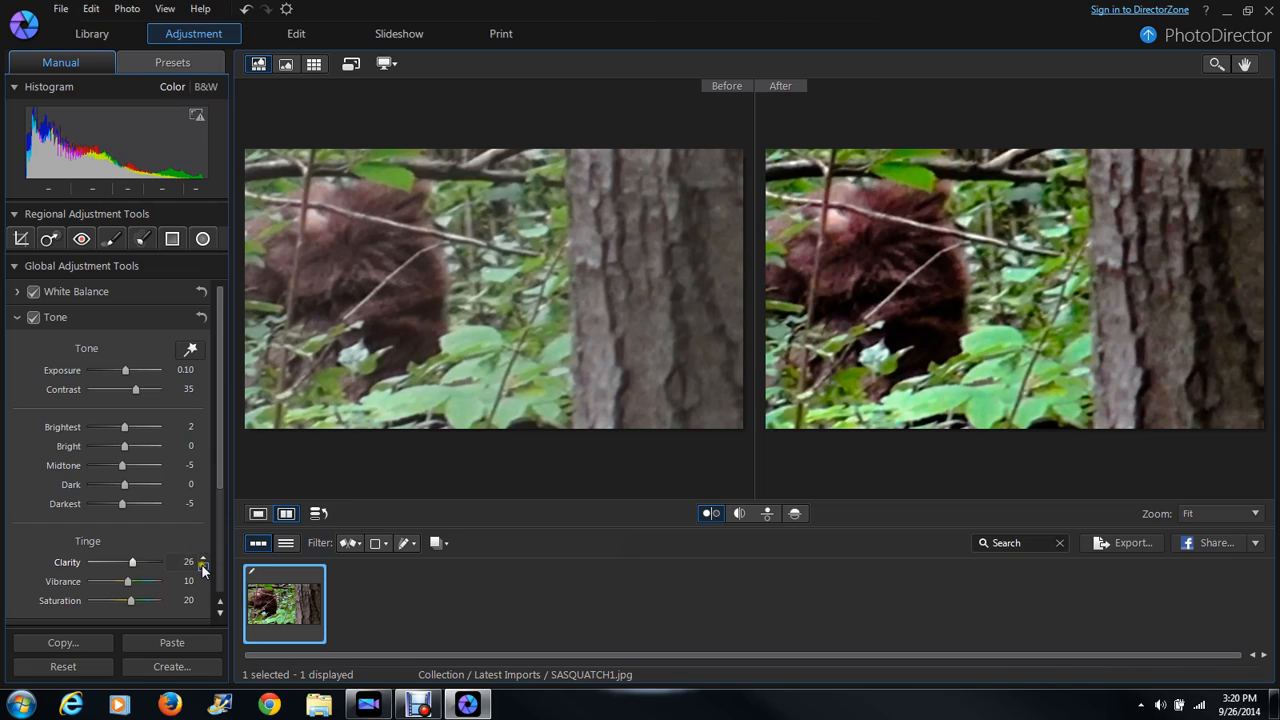
left_click(204, 566)
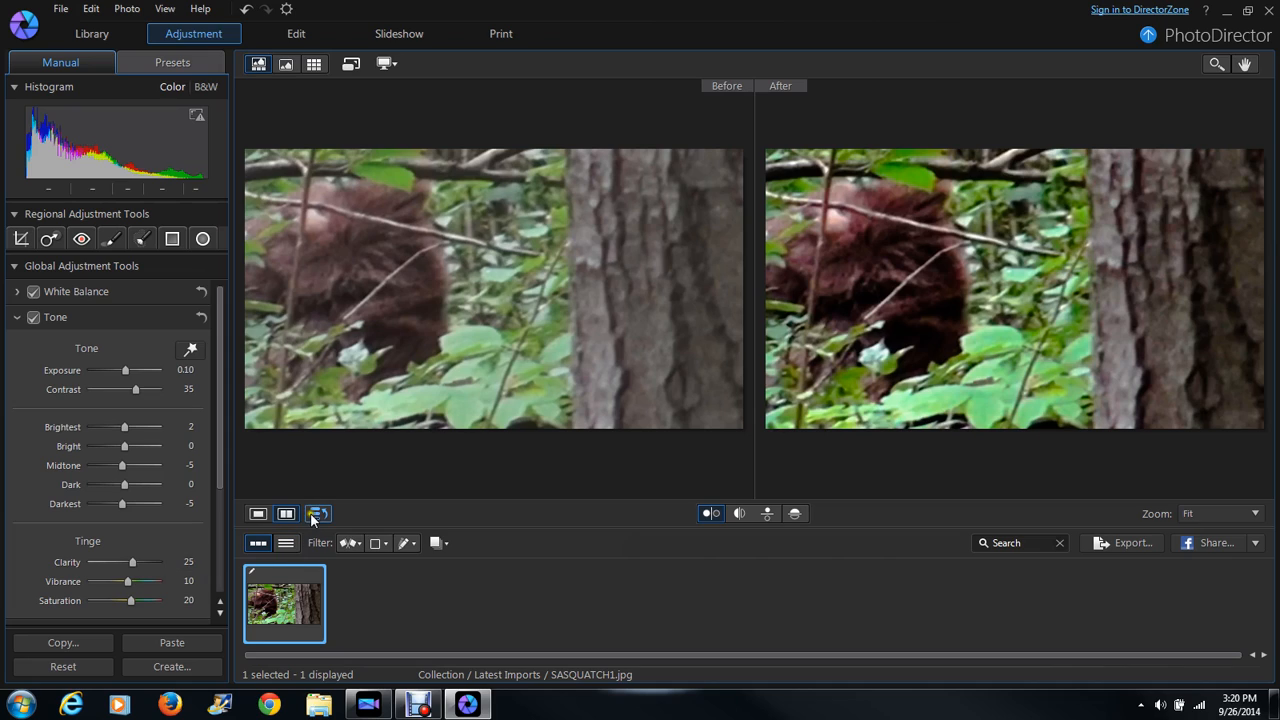
Return to the single-photo view of the adjusted Sasquatch image
left_click(256, 512)
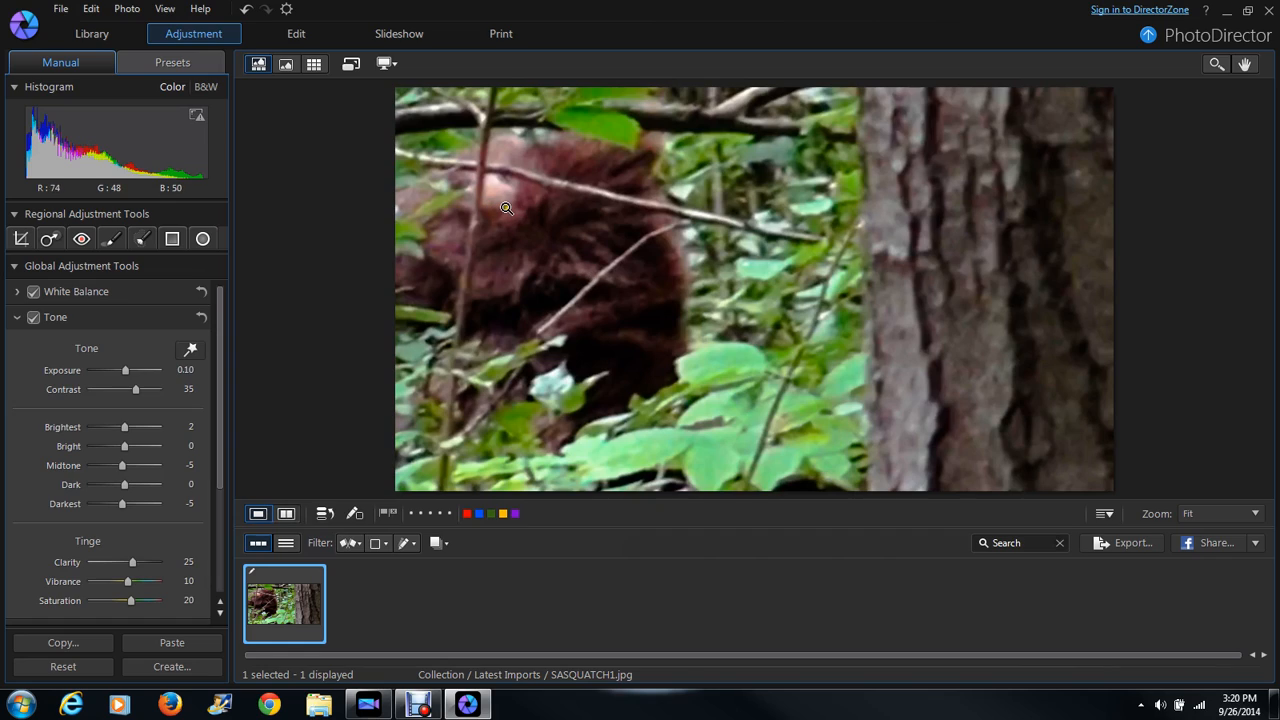
mouse_move(452, 164)
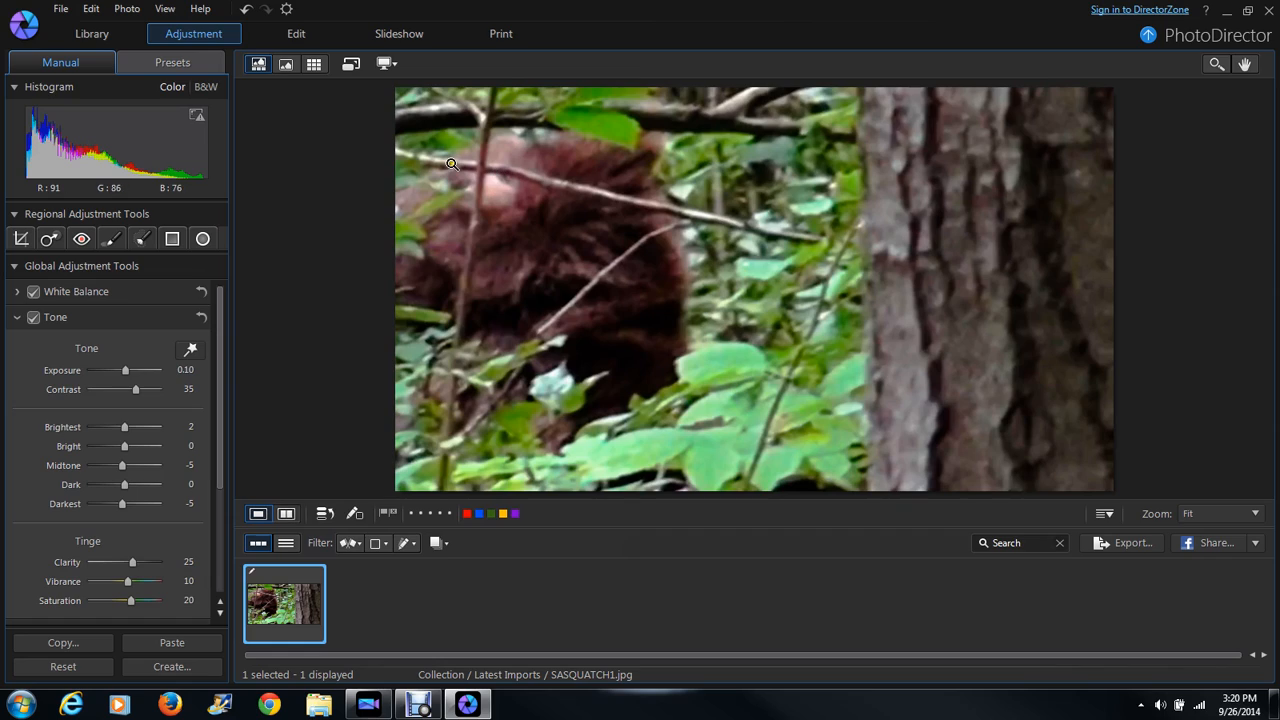
mouse_move(494, 188)
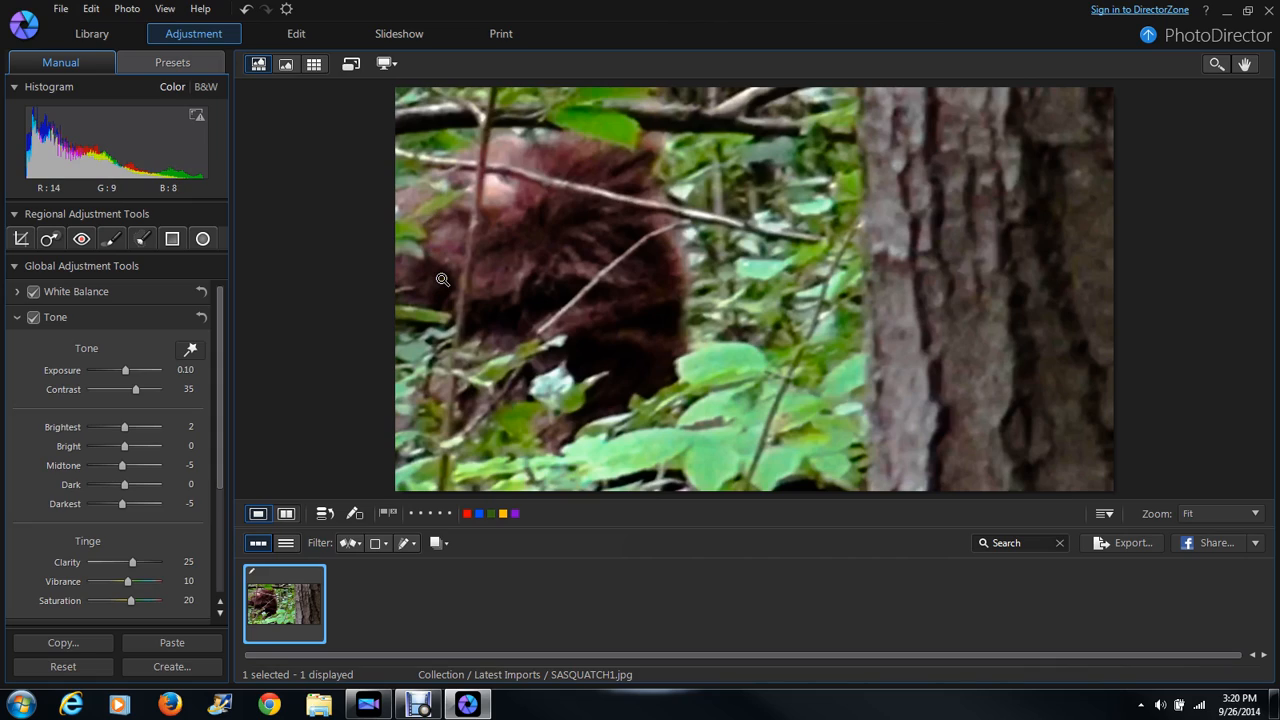
mouse_move(444, 280)
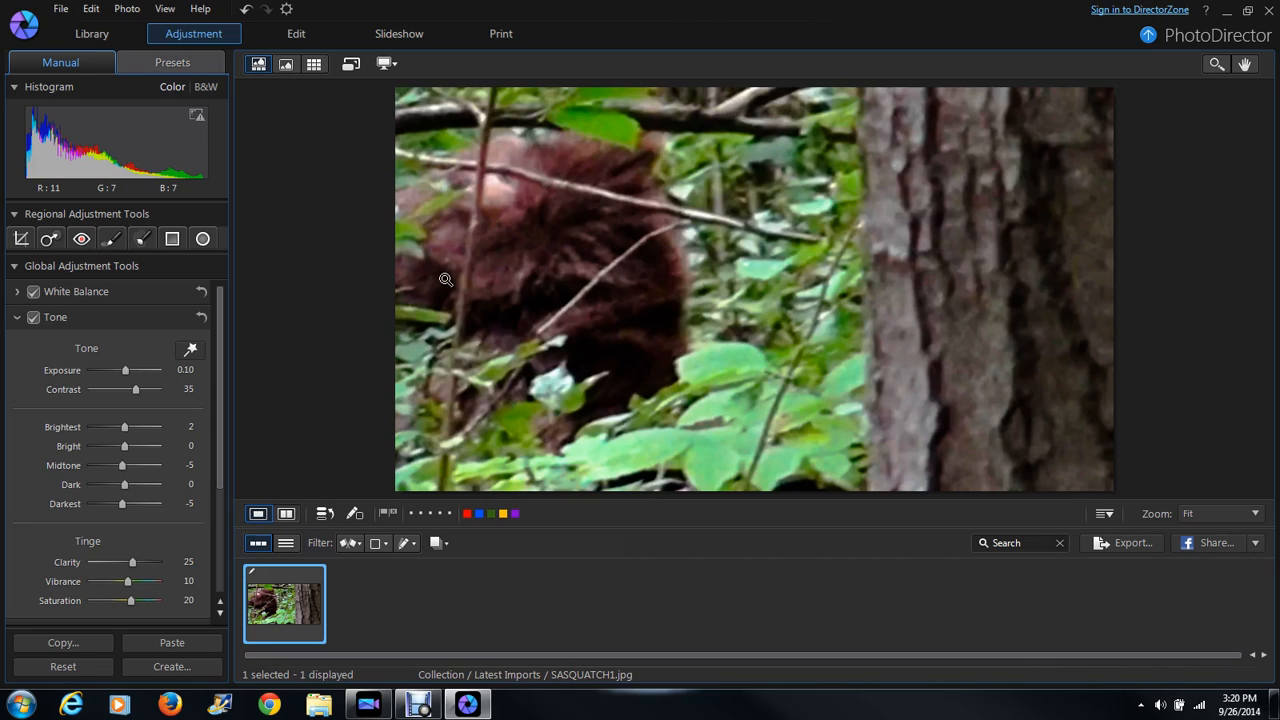
mouse_move(504, 170)
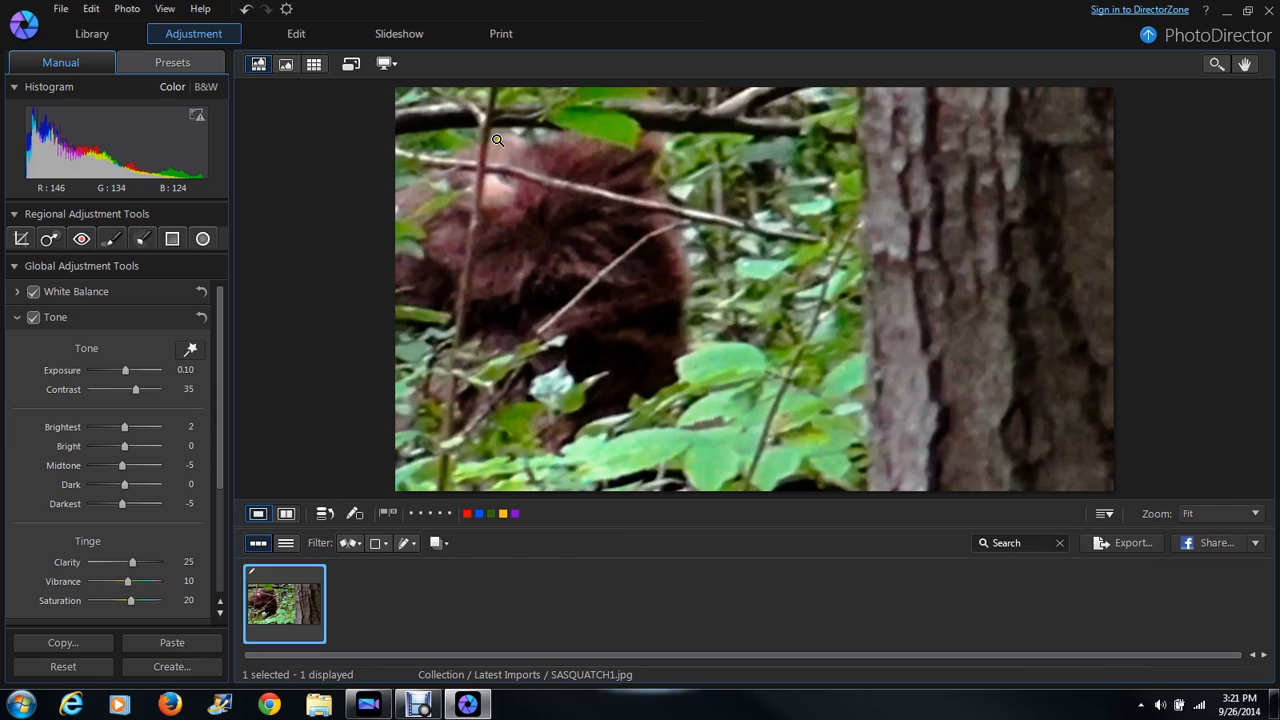
mouse_move(520, 146)
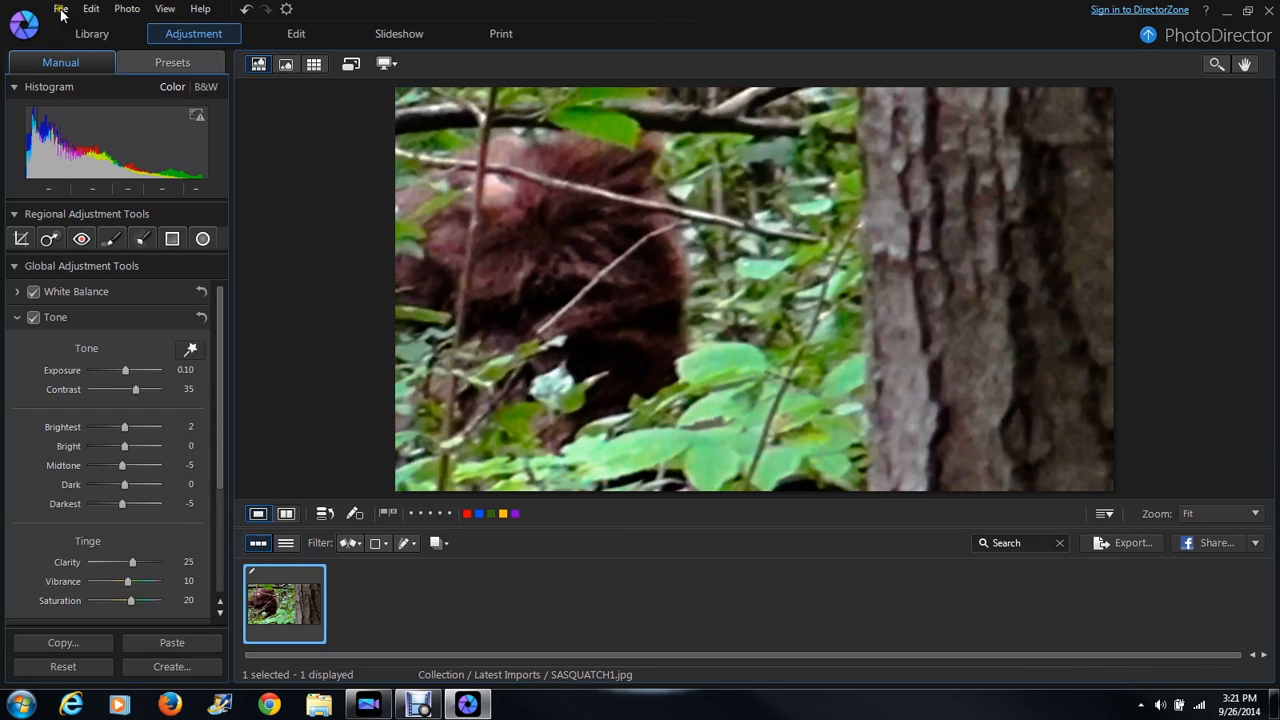
Save the adjusted photo as a new copy with 'COLOR CORRECTED' added to its name
left_click(60, 8)
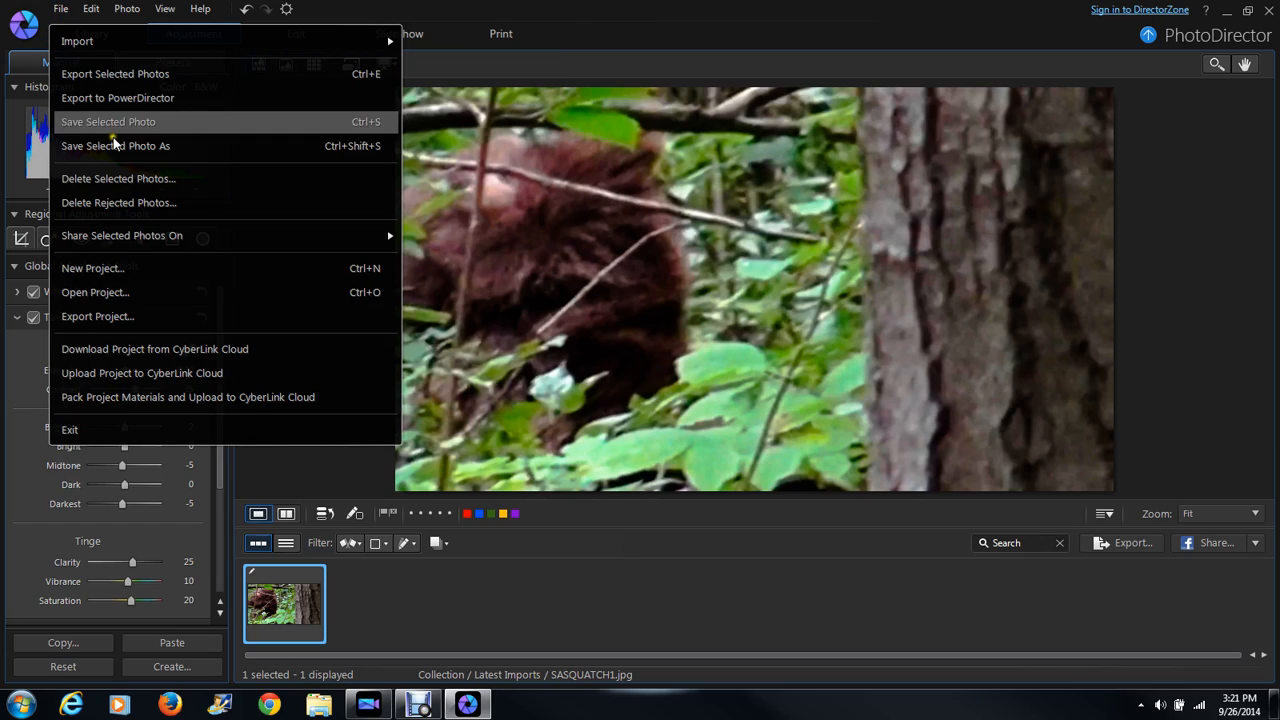
mouse_move(126, 146)
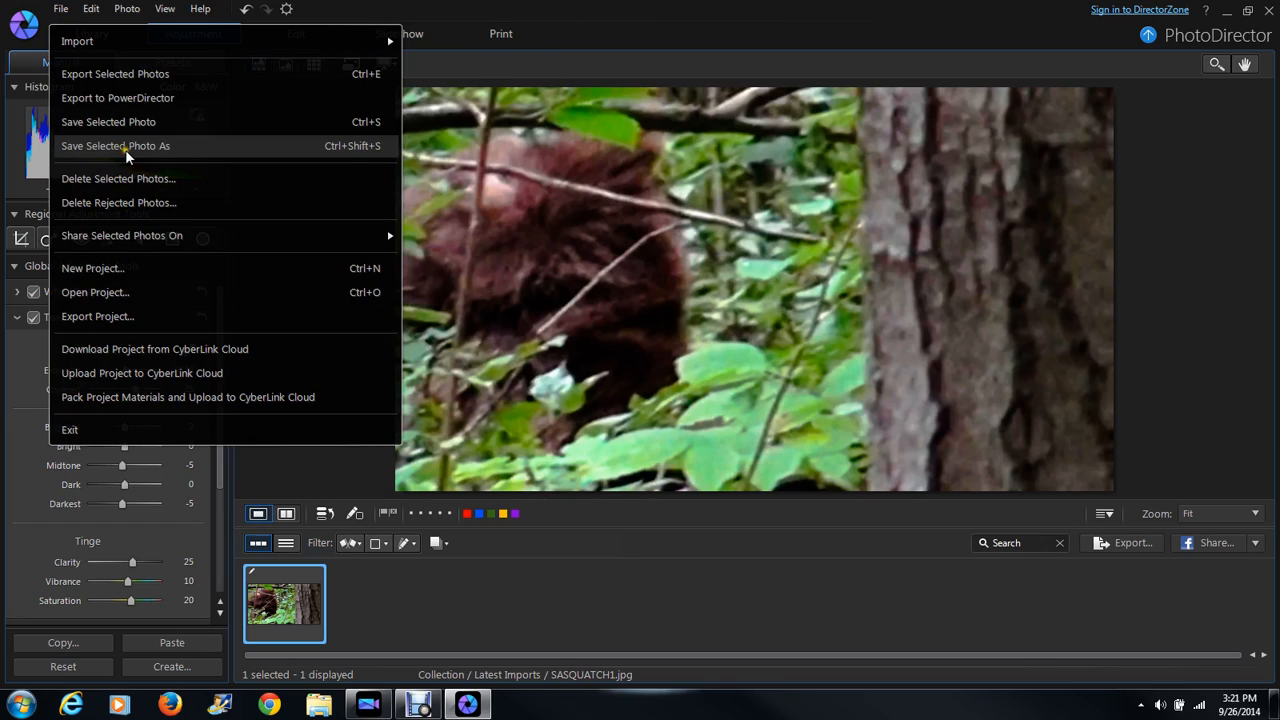
left_click(116, 144)
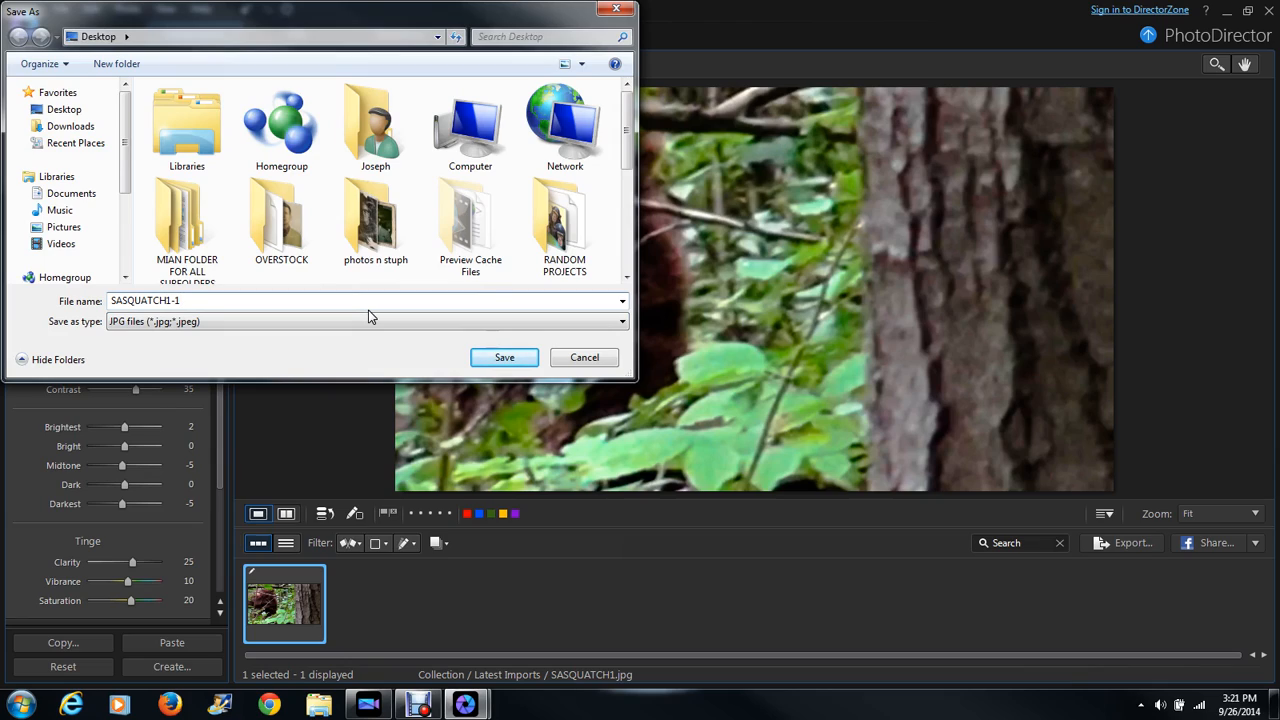
type("COLOR COR")
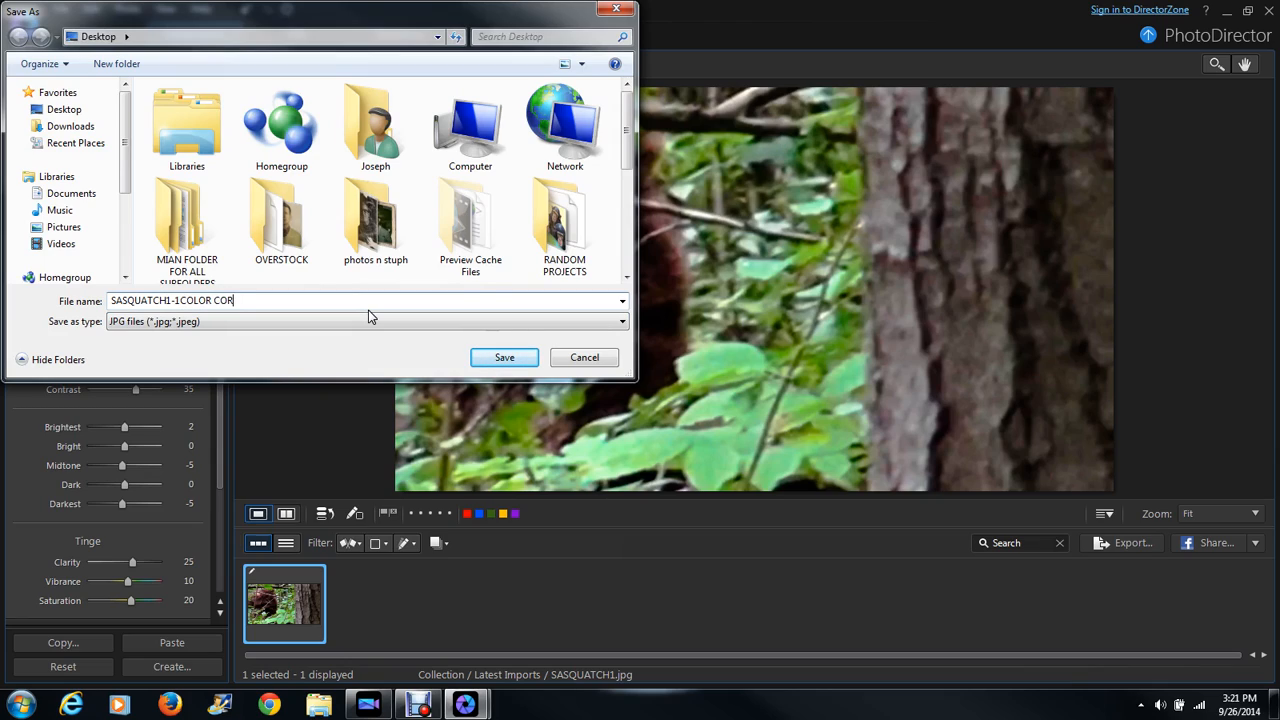
type("RECTED")
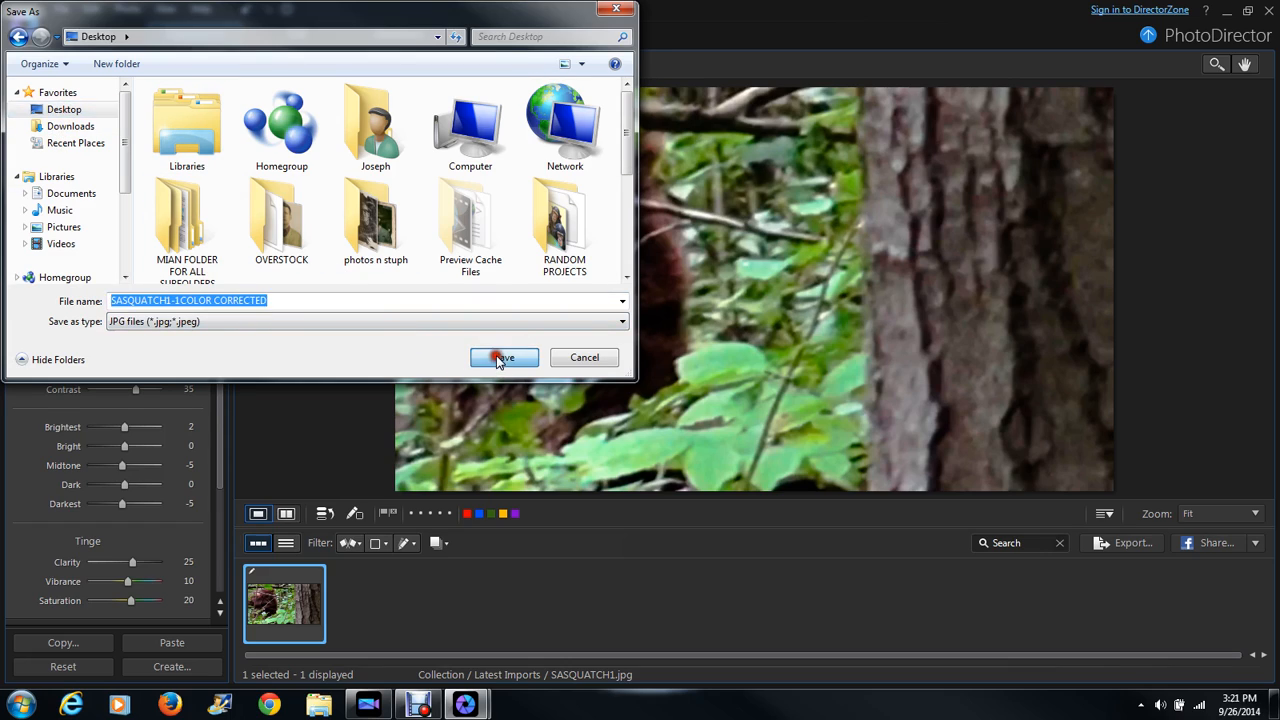
left_click(504, 356)
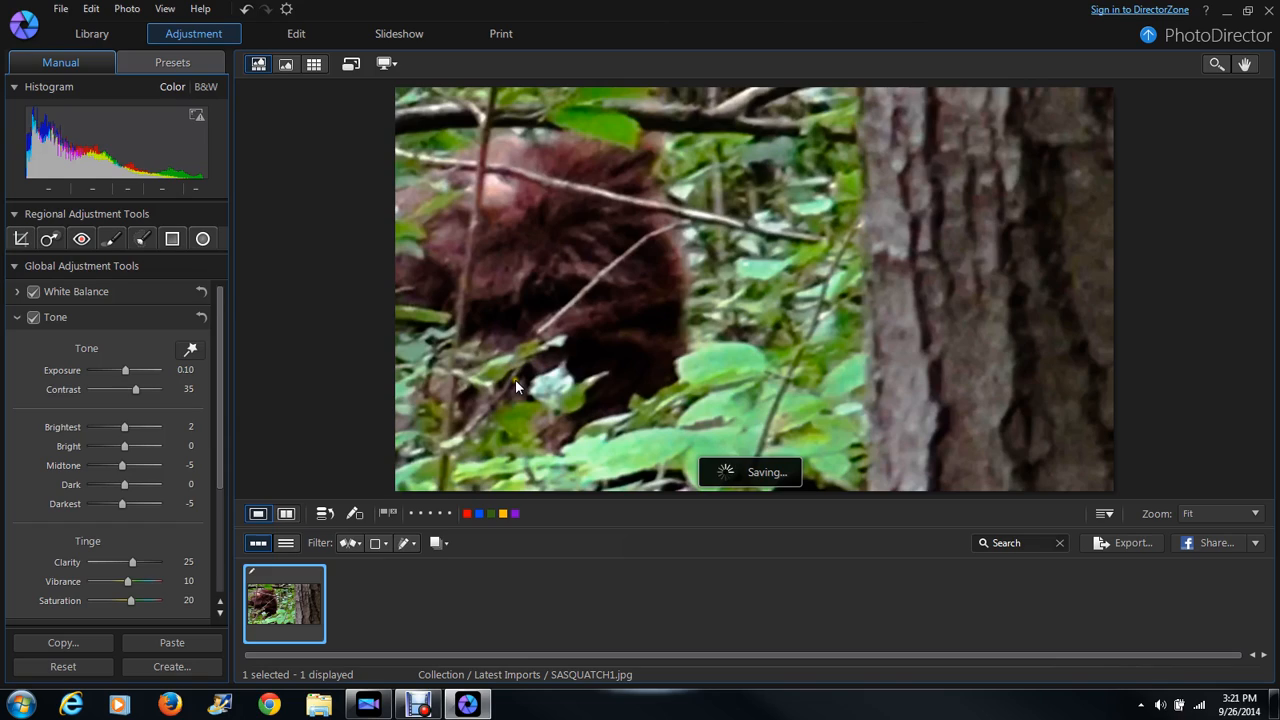
mouse_move(736, 478)
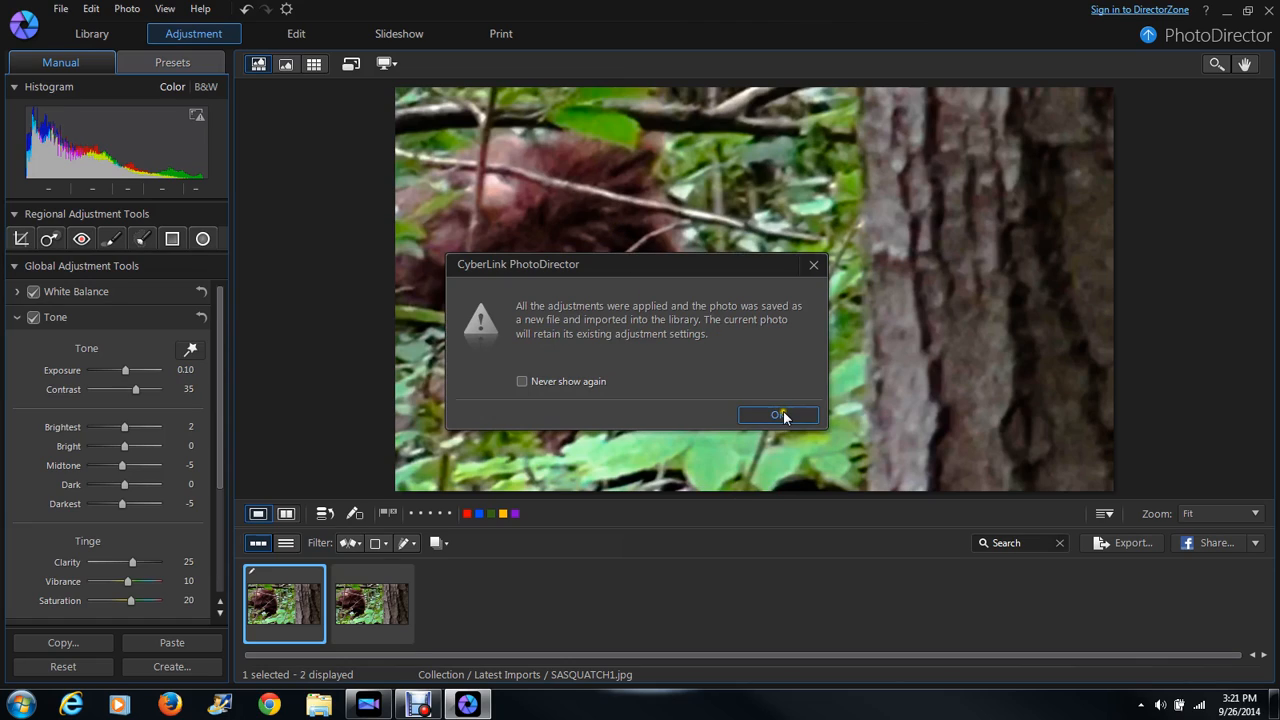
left_click(780, 414)
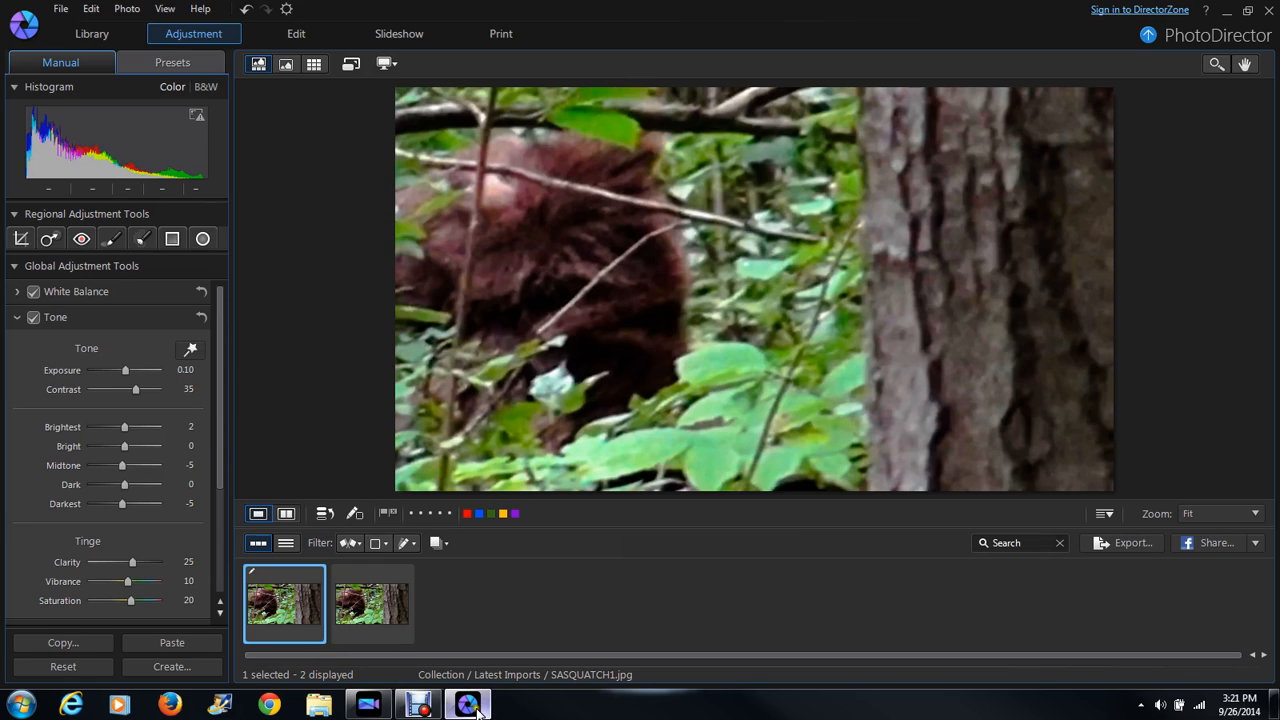
Check the color-corrected file on the desktop, then restore the PhotoDirector window
left_click(1228, 10)
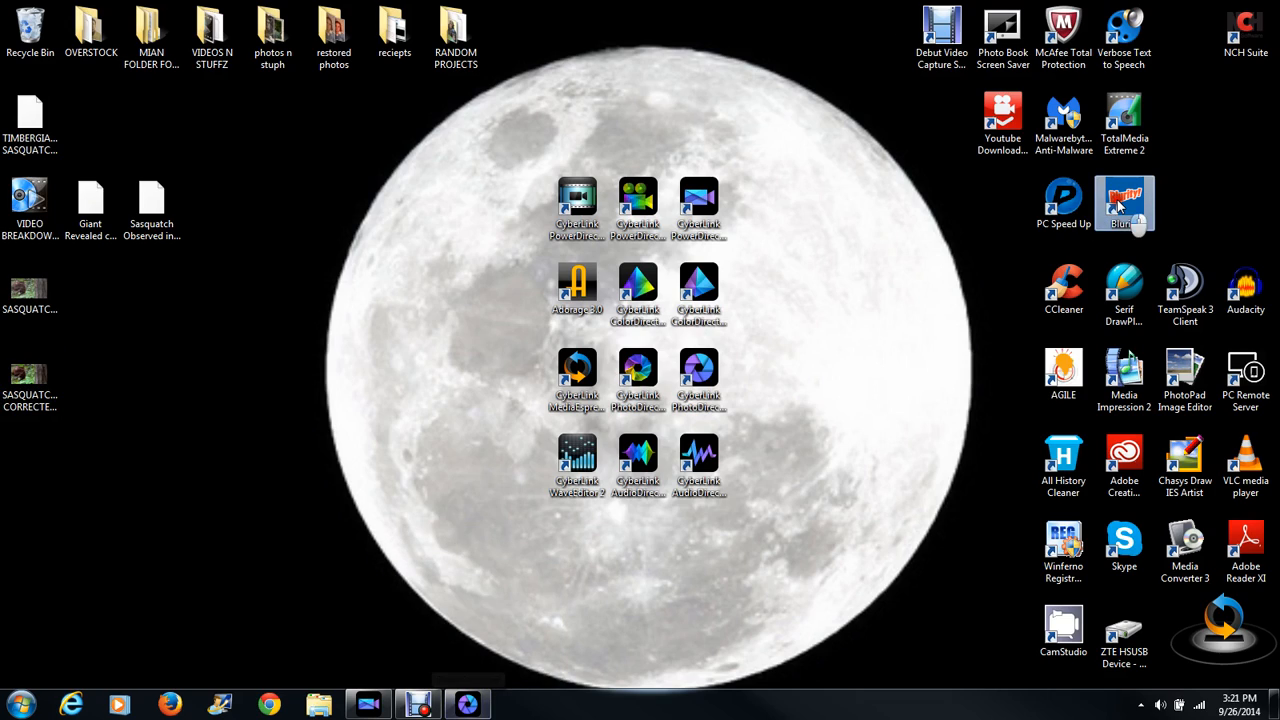
left_click(1124, 204)
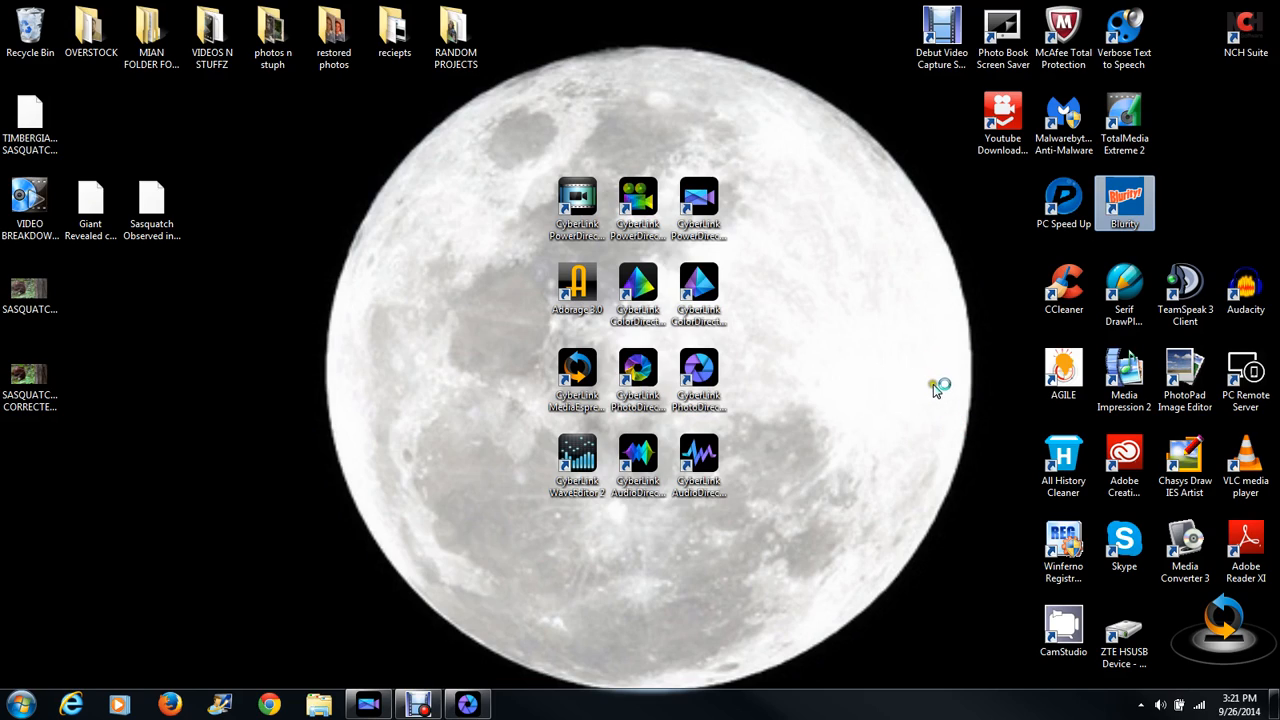
mouse_move(972, 436)
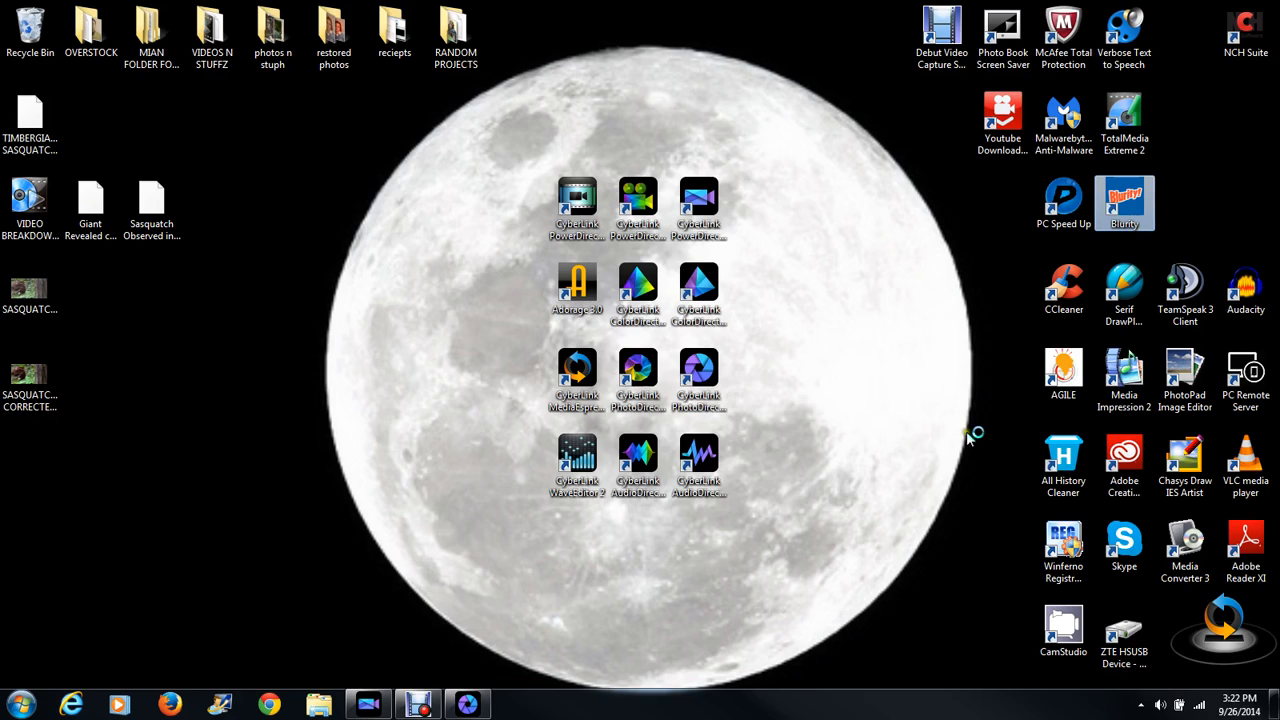
mouse_move(978, 418)
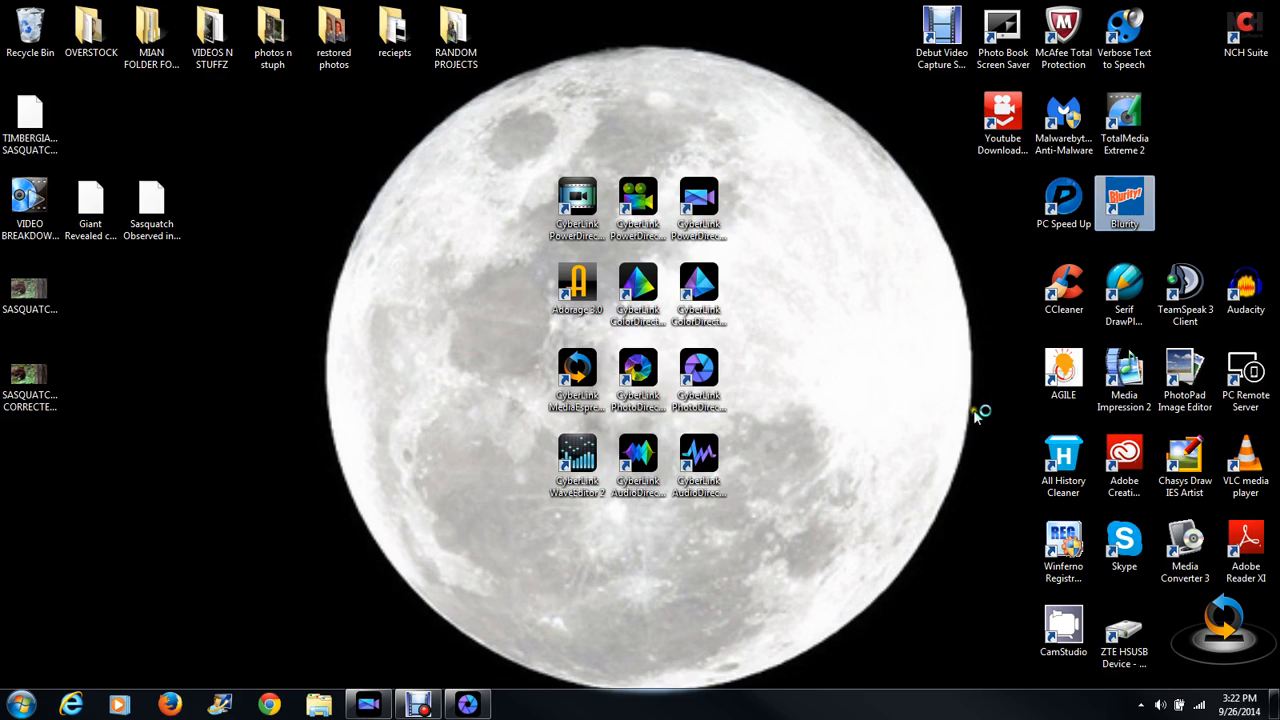
mouse_move(964, 272)
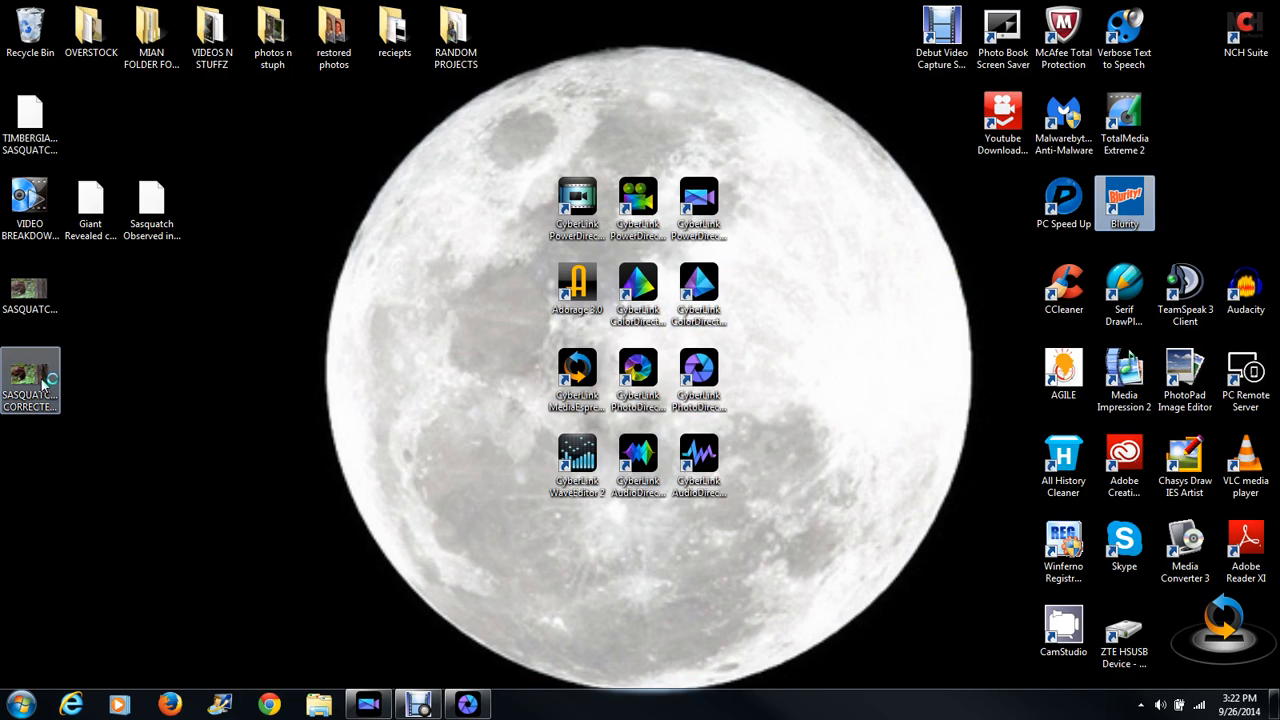
left_click(388, 338)
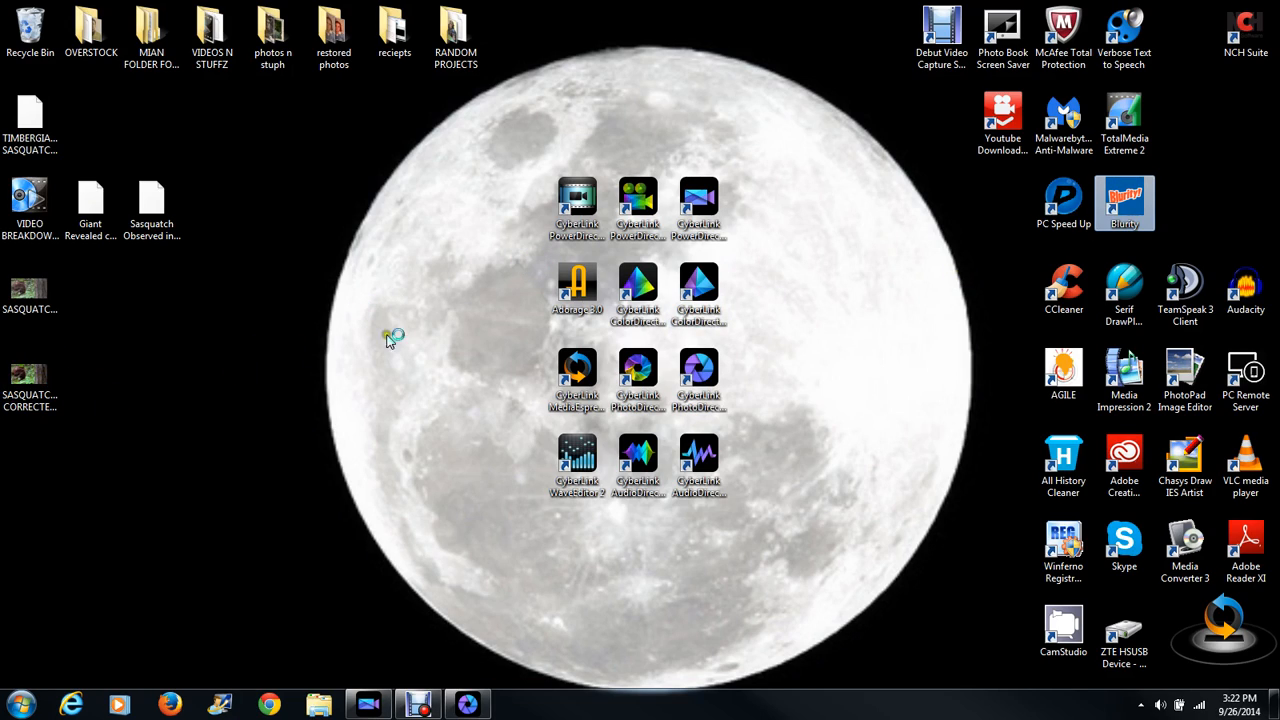
mouse_move(412, 264)
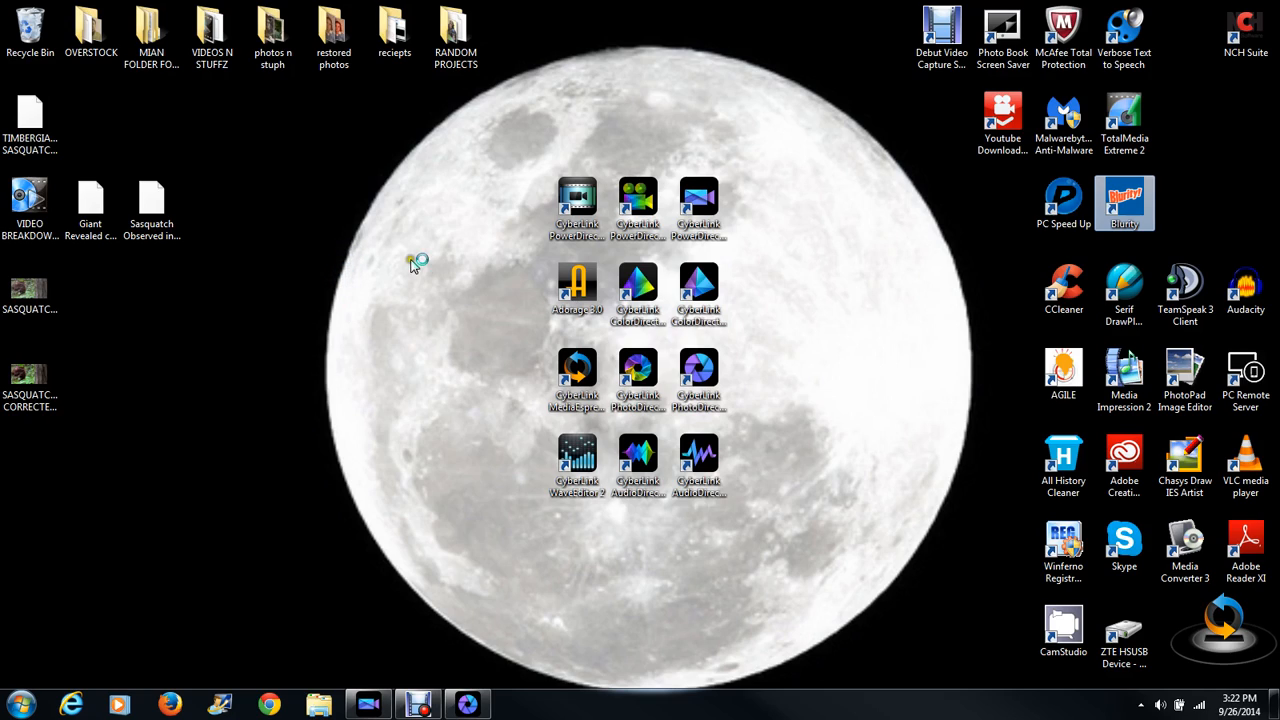
mouse_move(400, 272)
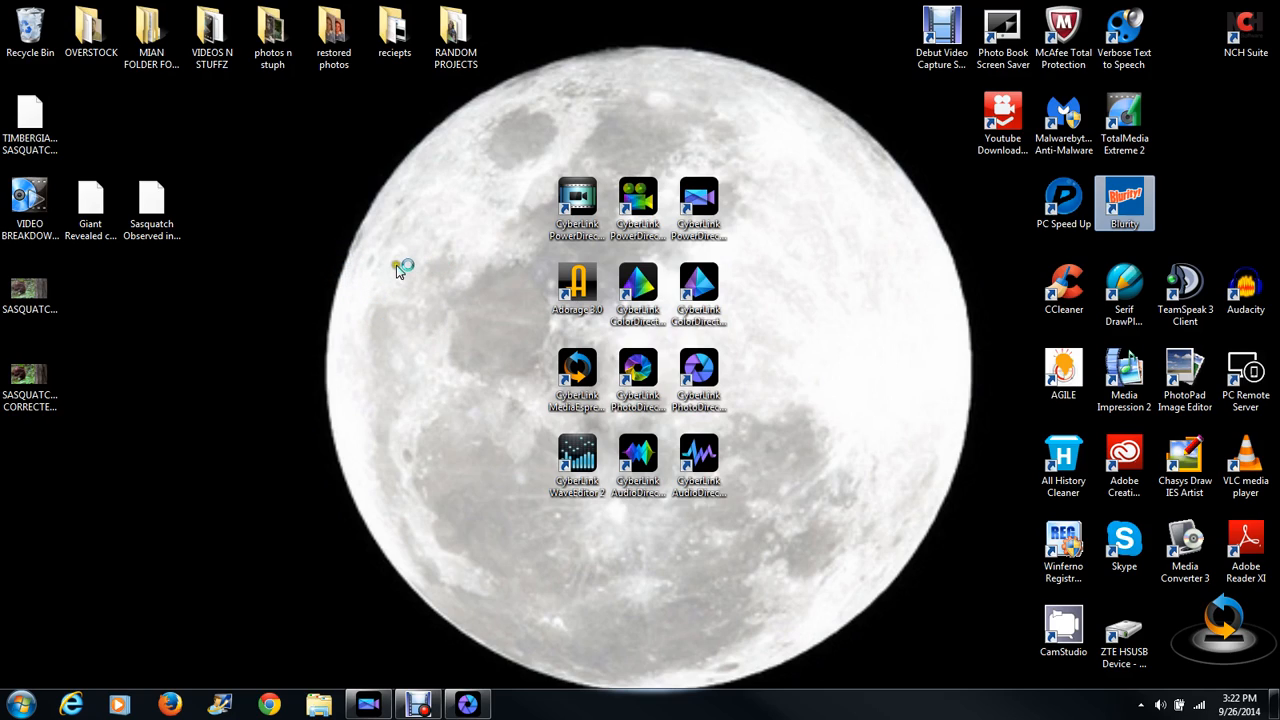
mouse_move(128, 376)
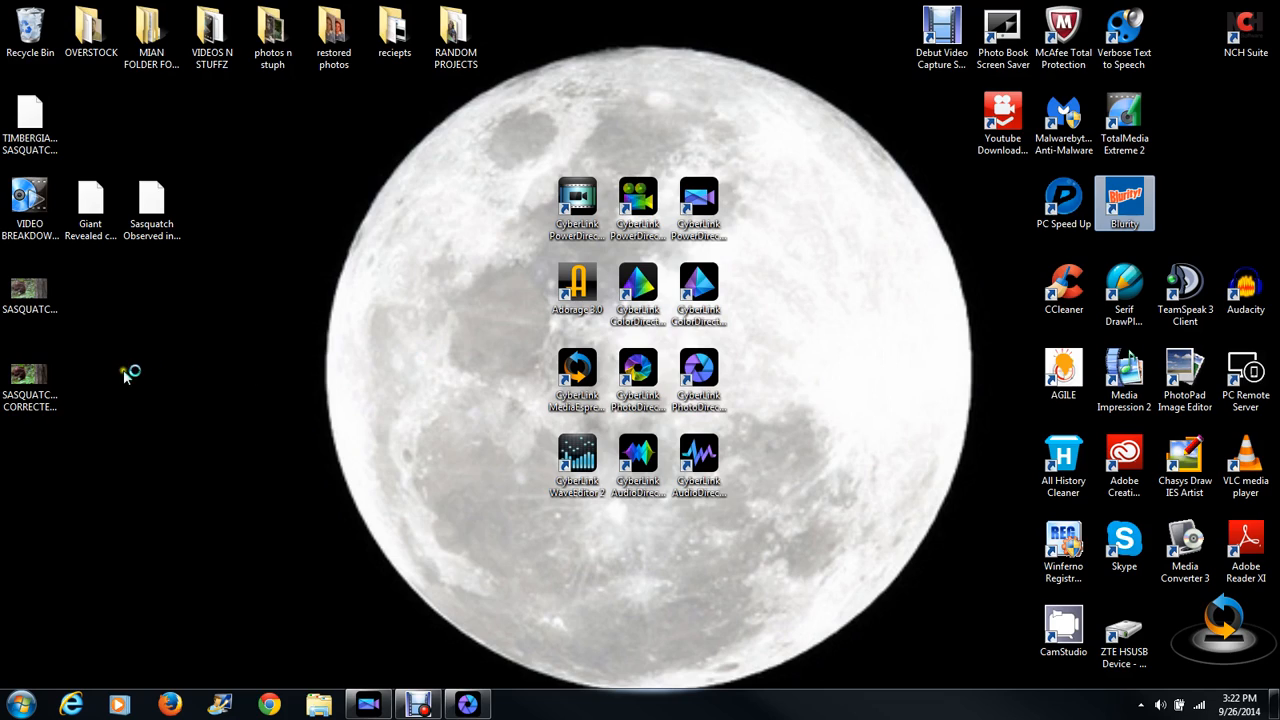
mouse_move(336, 300)
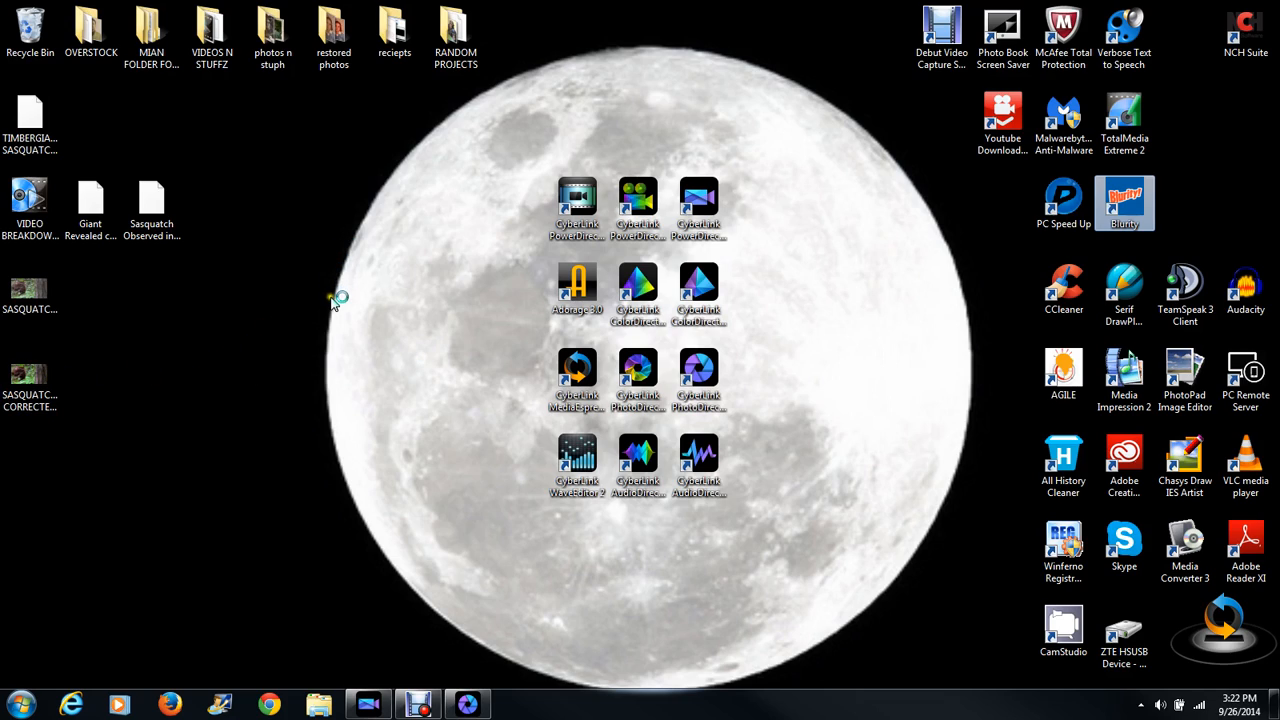
left_click(30, 380)
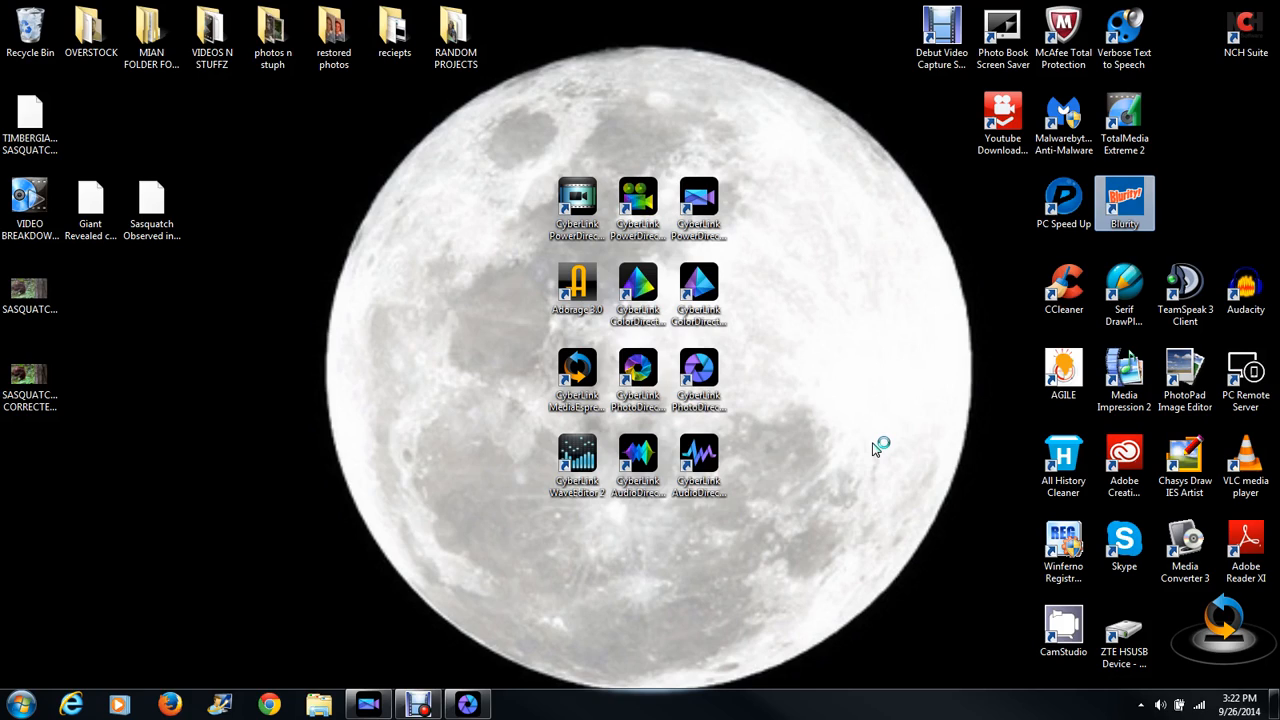
mouse_move(876, 458)
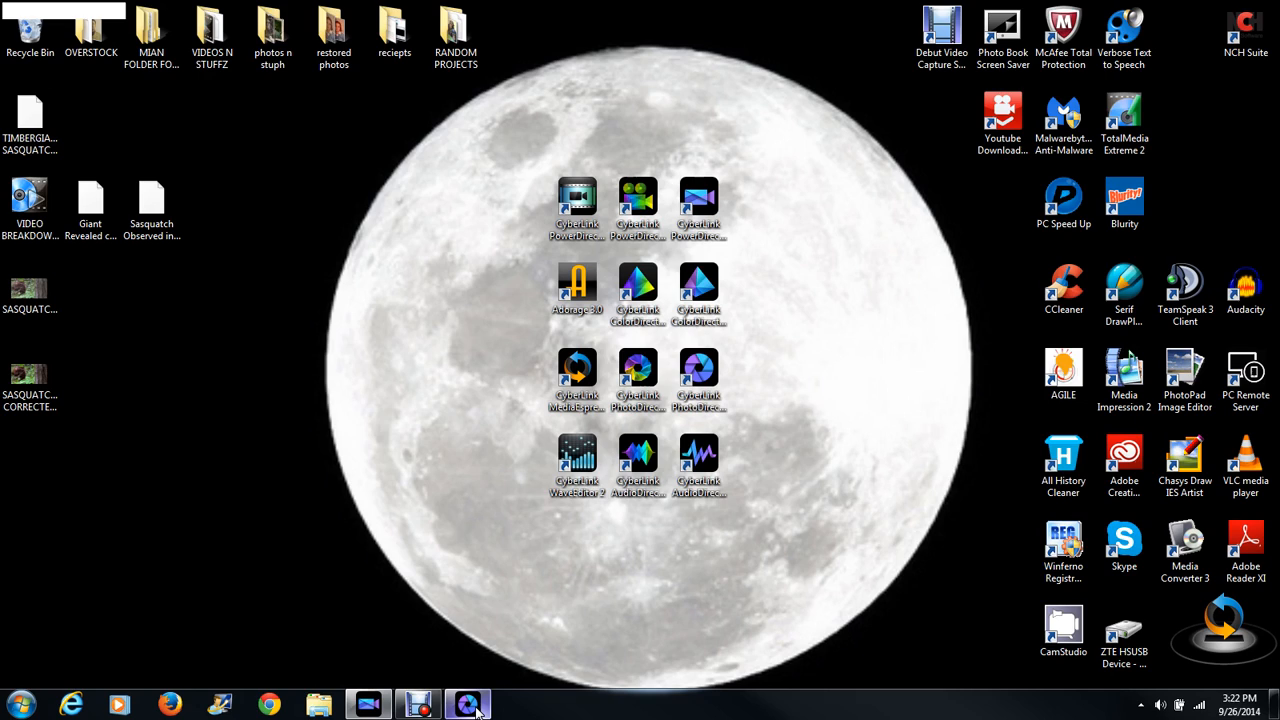
left_click(468, 704)
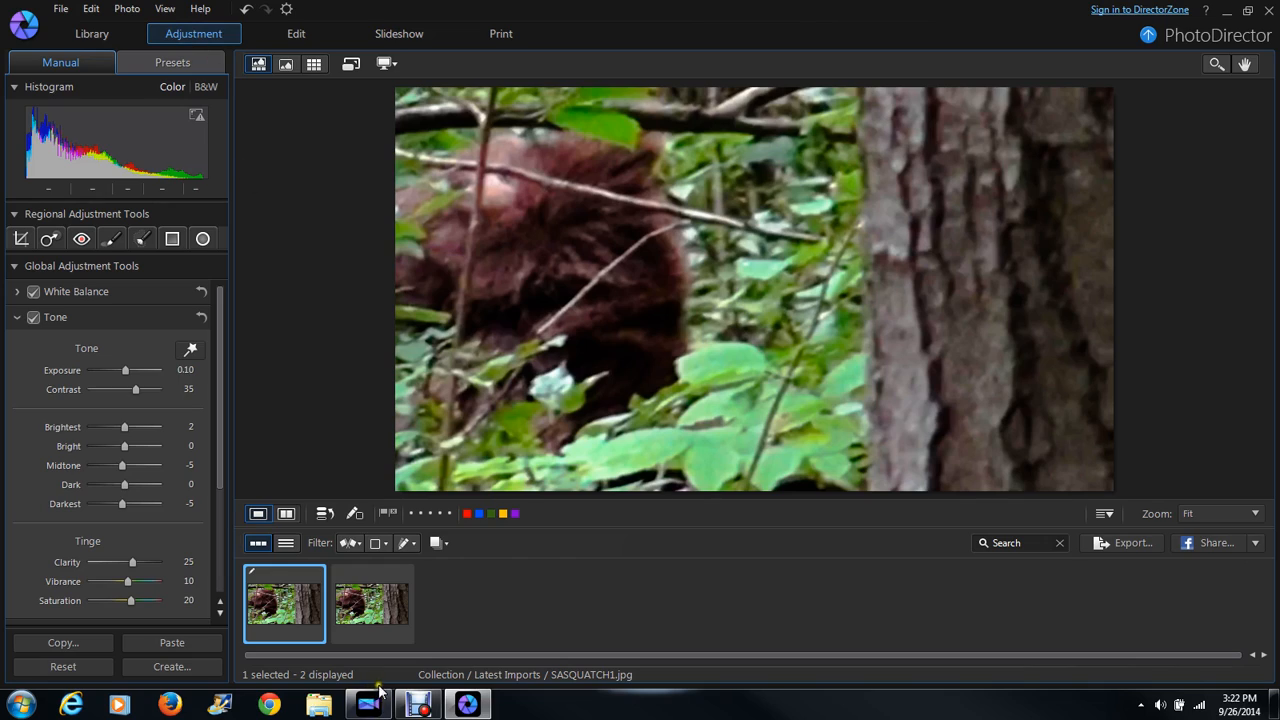
Switch to the PowerDirector project from the taskbar
left_click(368, 704)
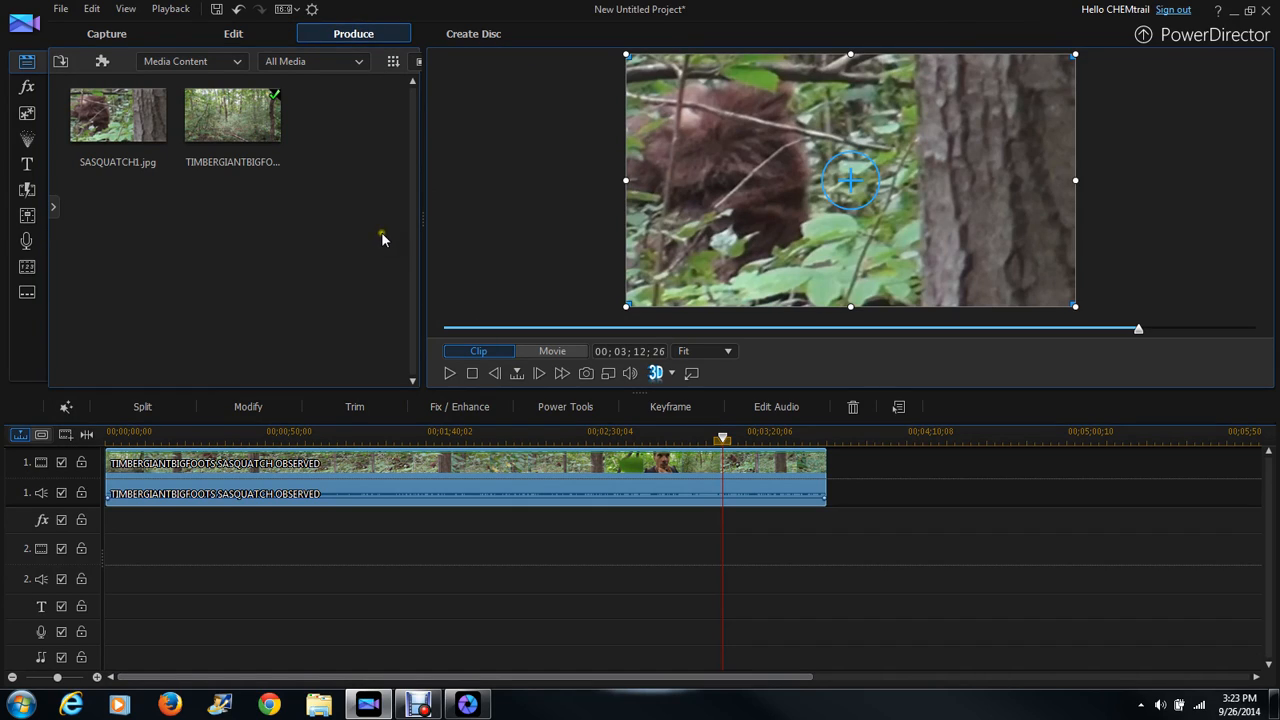
mouse_move(404, 194)
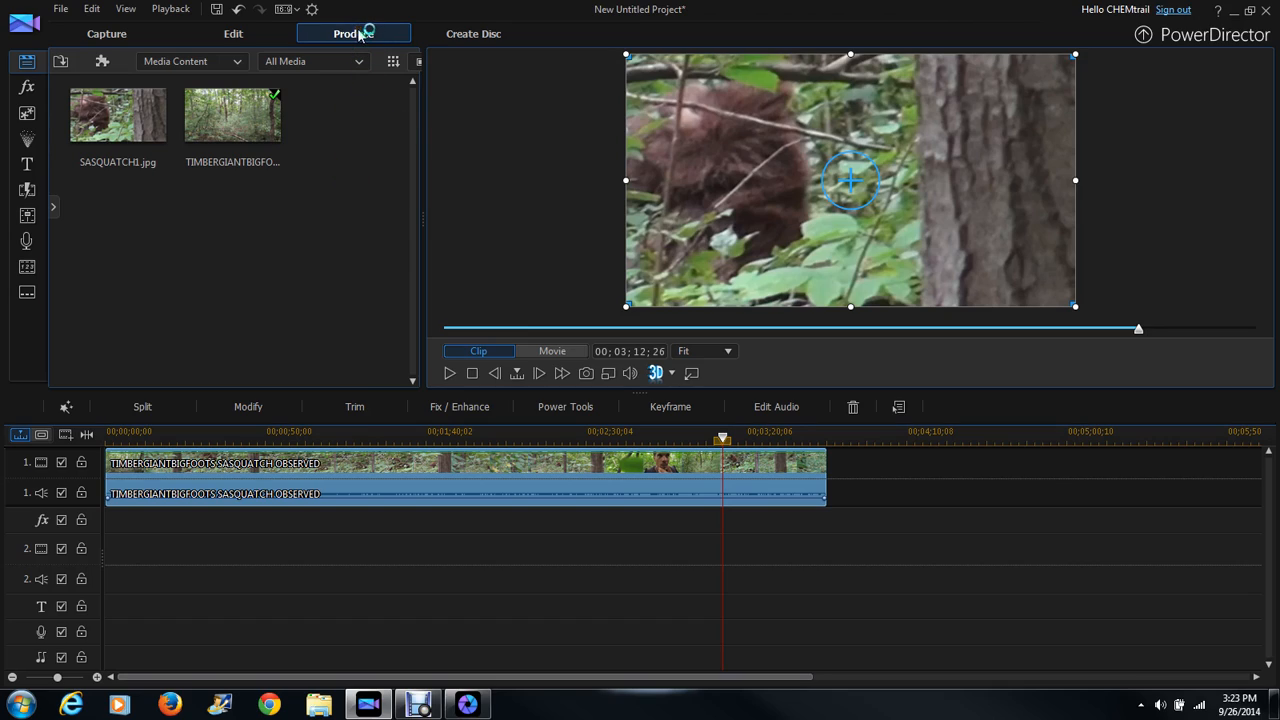
Minimize the PowerDirector window to show the desktop
left_click(352, 32)
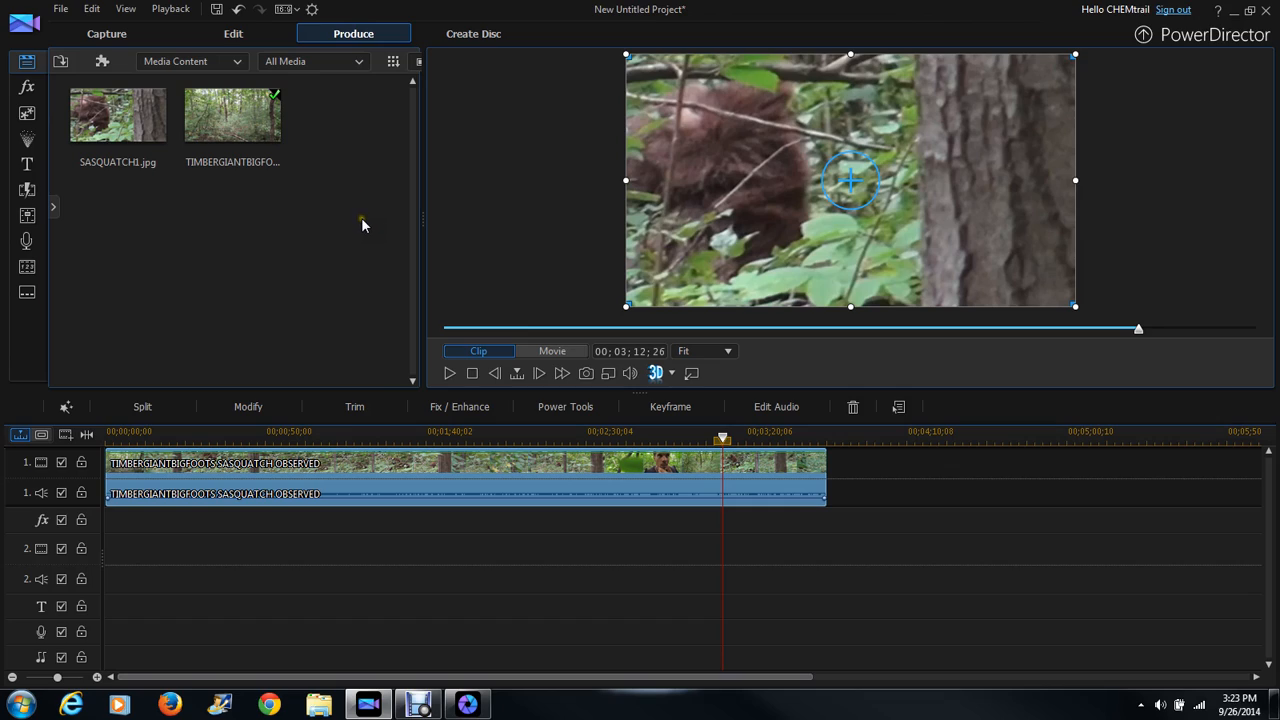
mouse_move(376, 238)
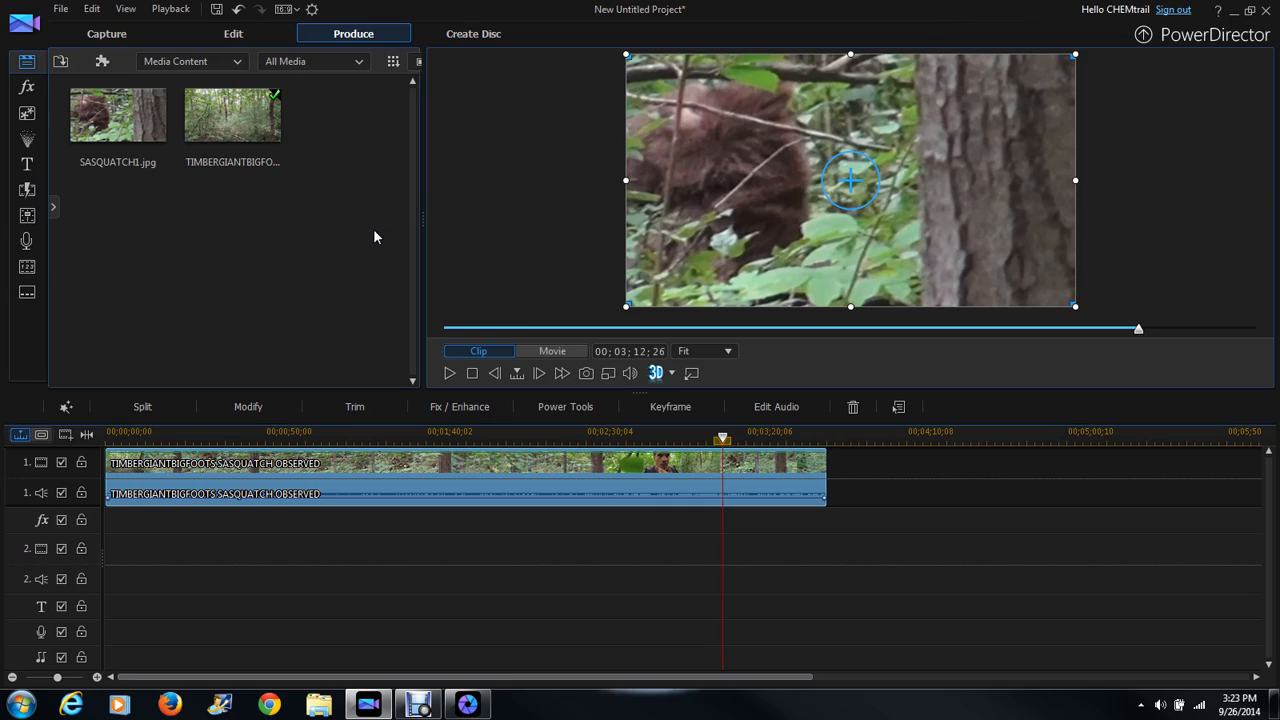
mouse_move(368, 248)
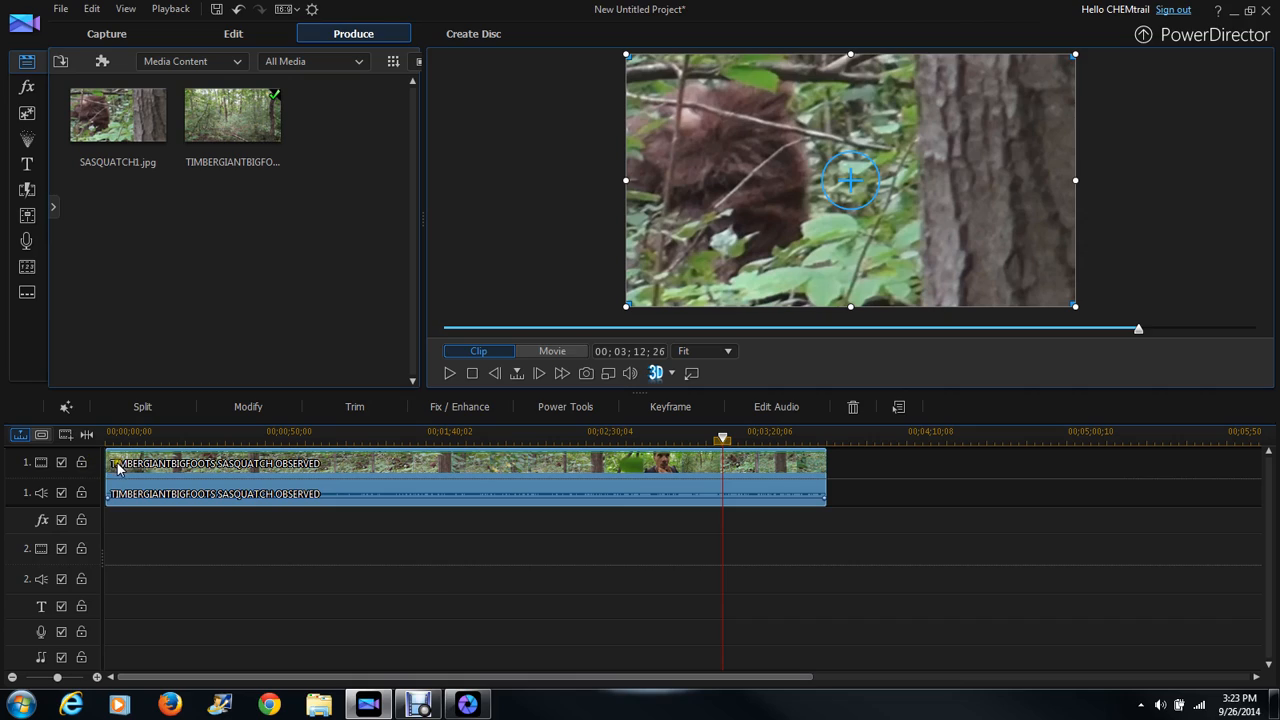
mouse_move(828, 478)
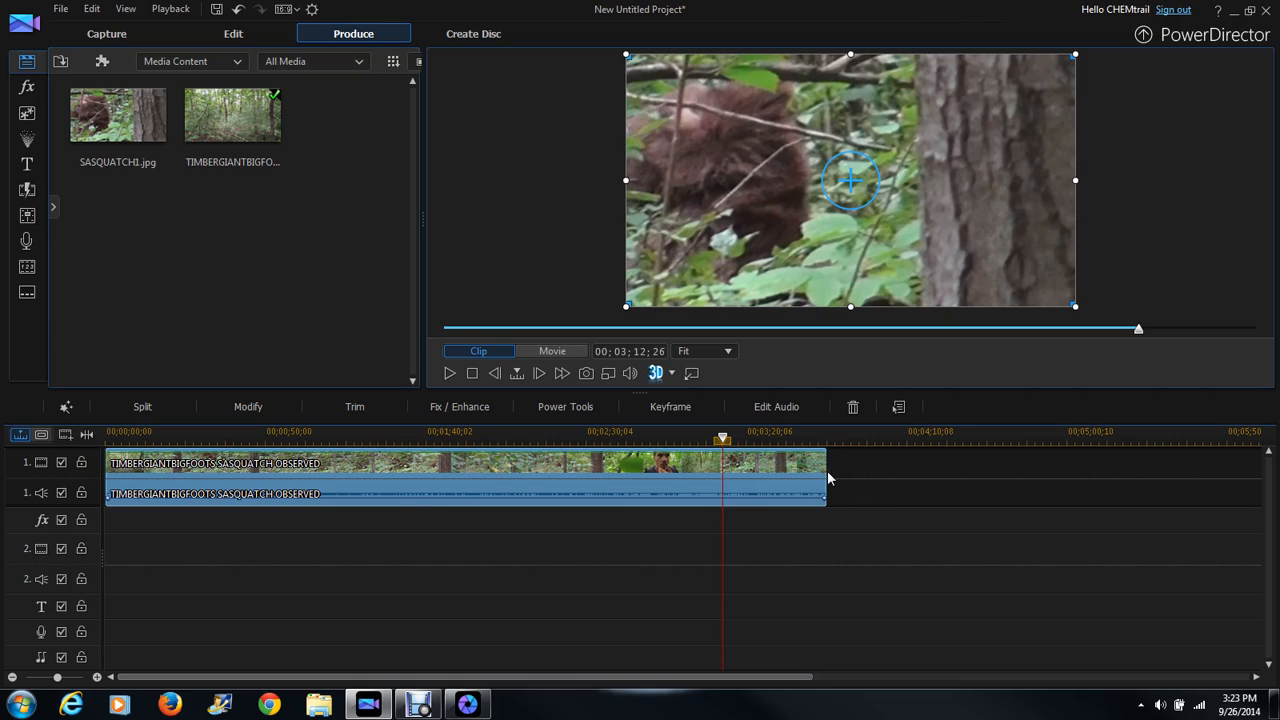
mouse_move(830, 496)
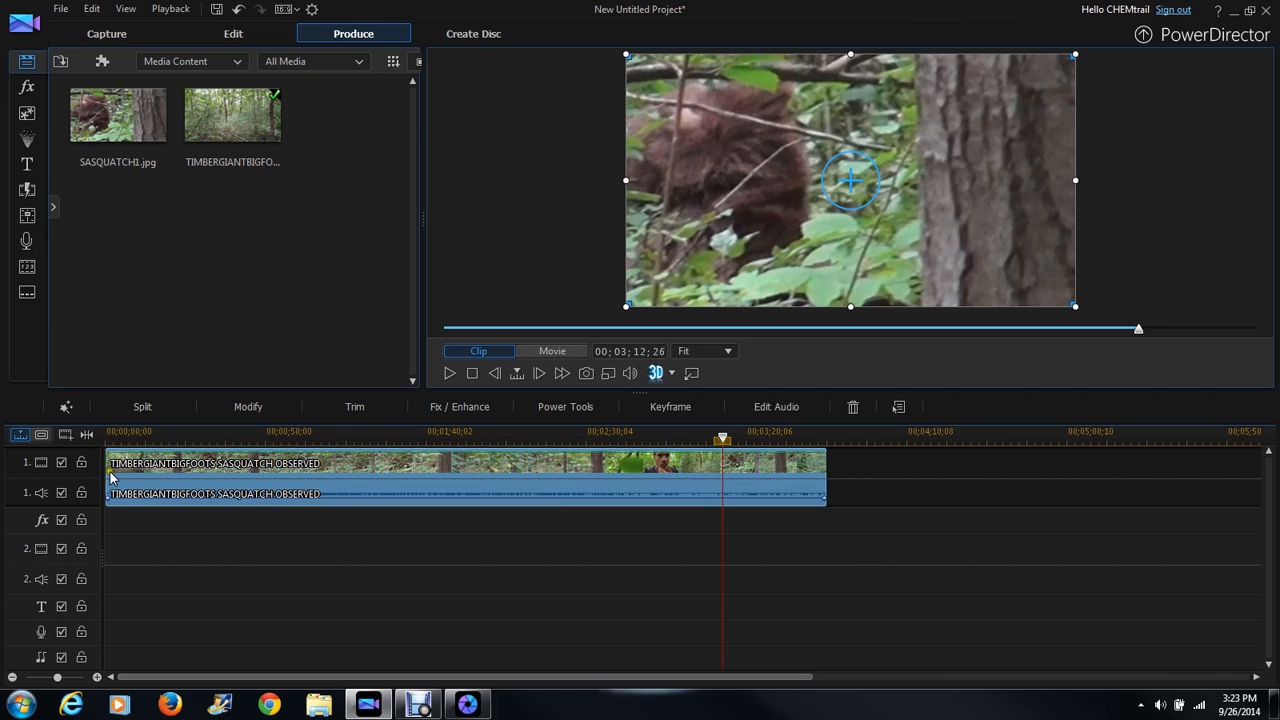
mouse_move(372, 476)
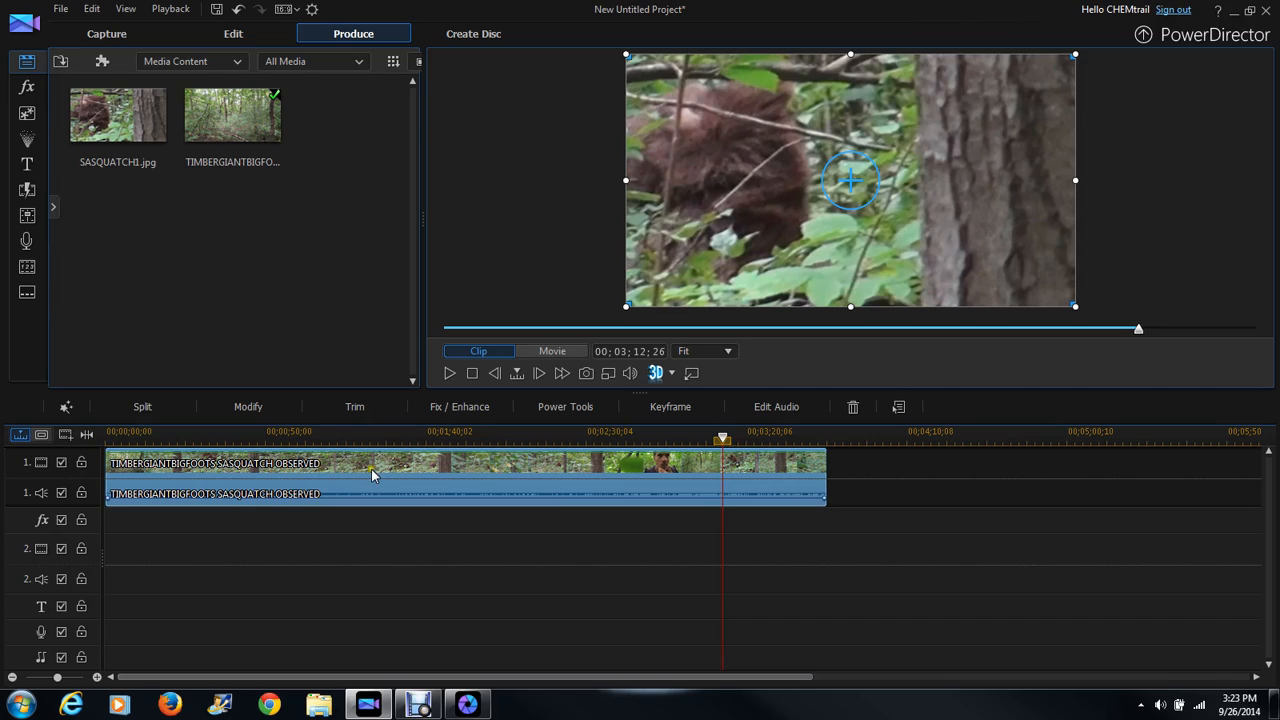
mouse_move(804, 462)
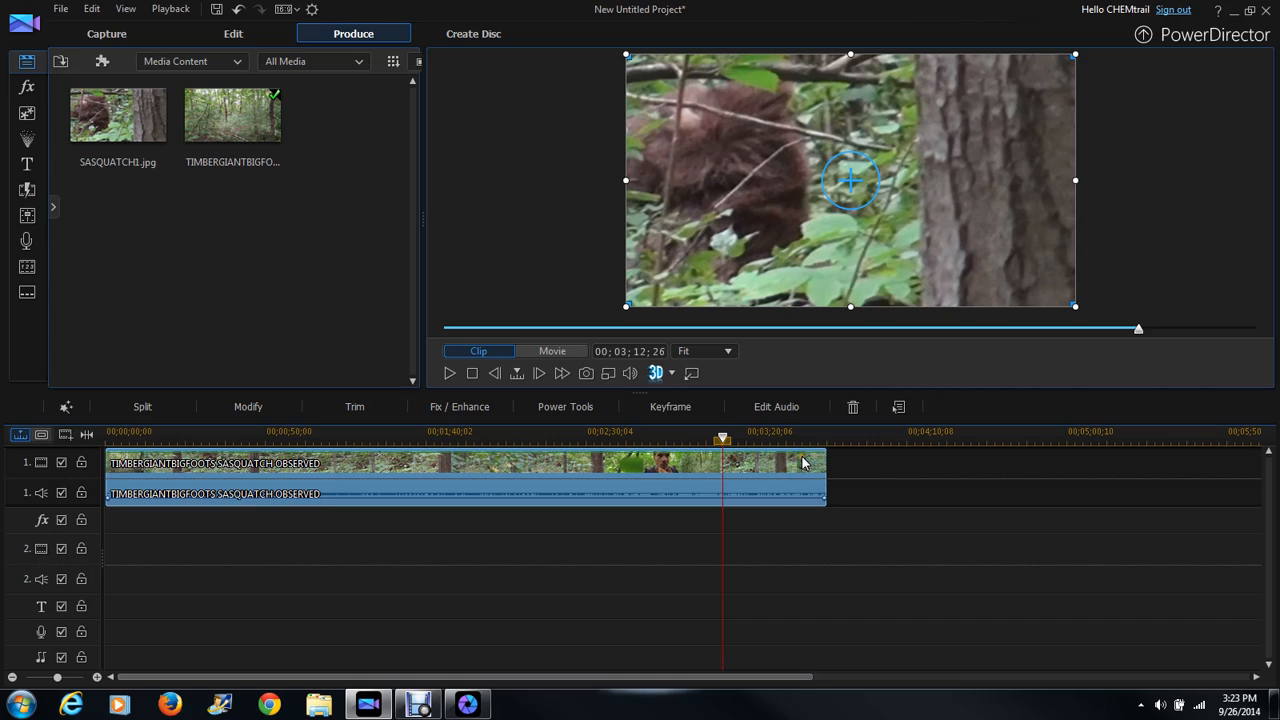
mouse_move(576, 242)
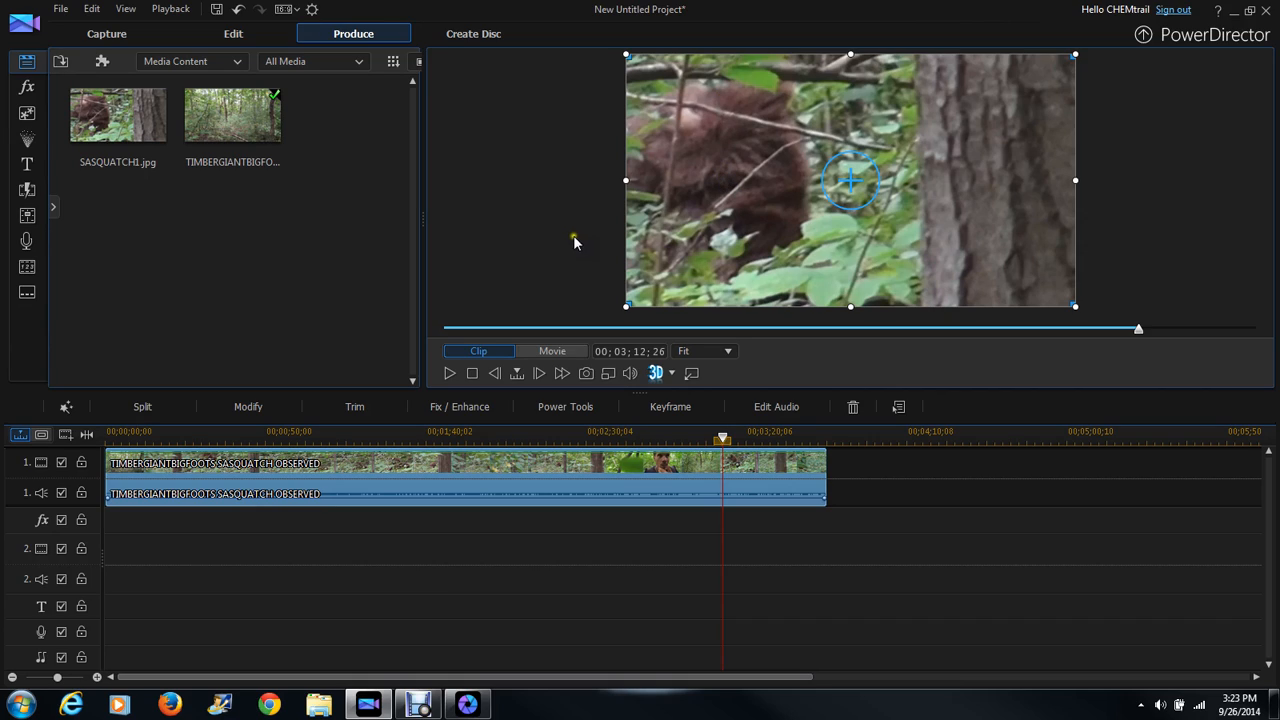
mouse_move(422, 276)
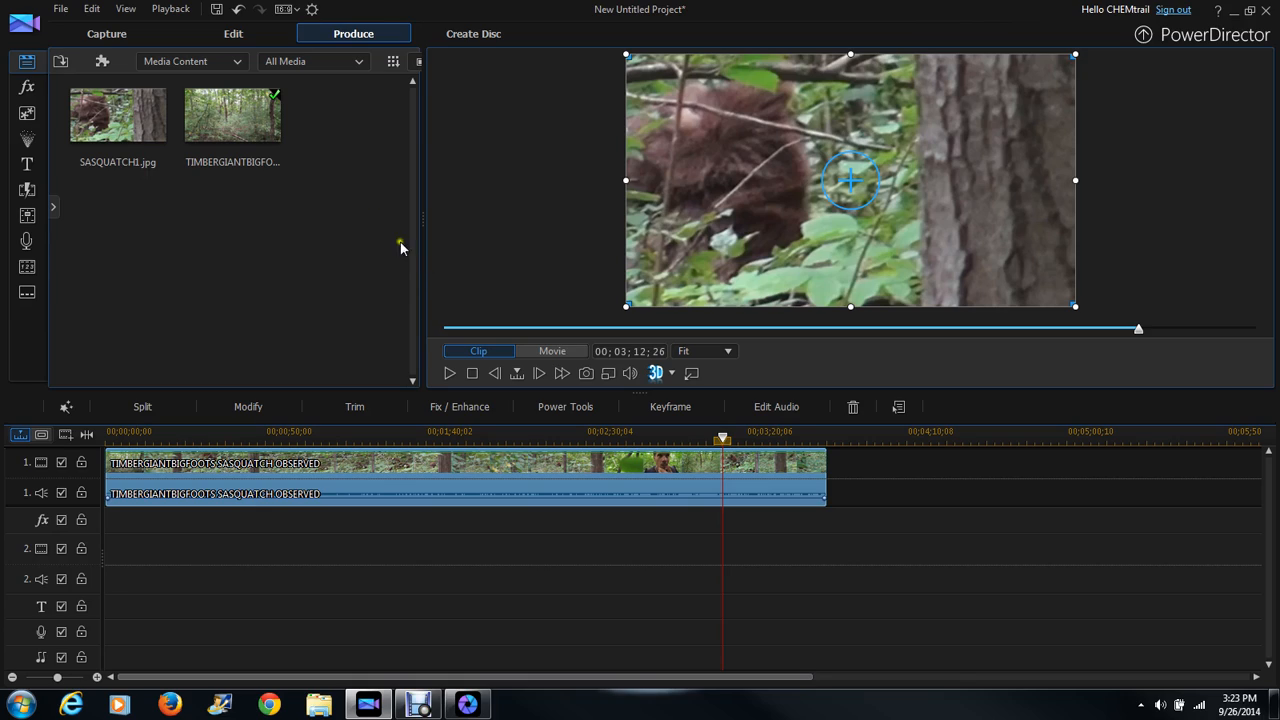
mouse_move(396, 318)
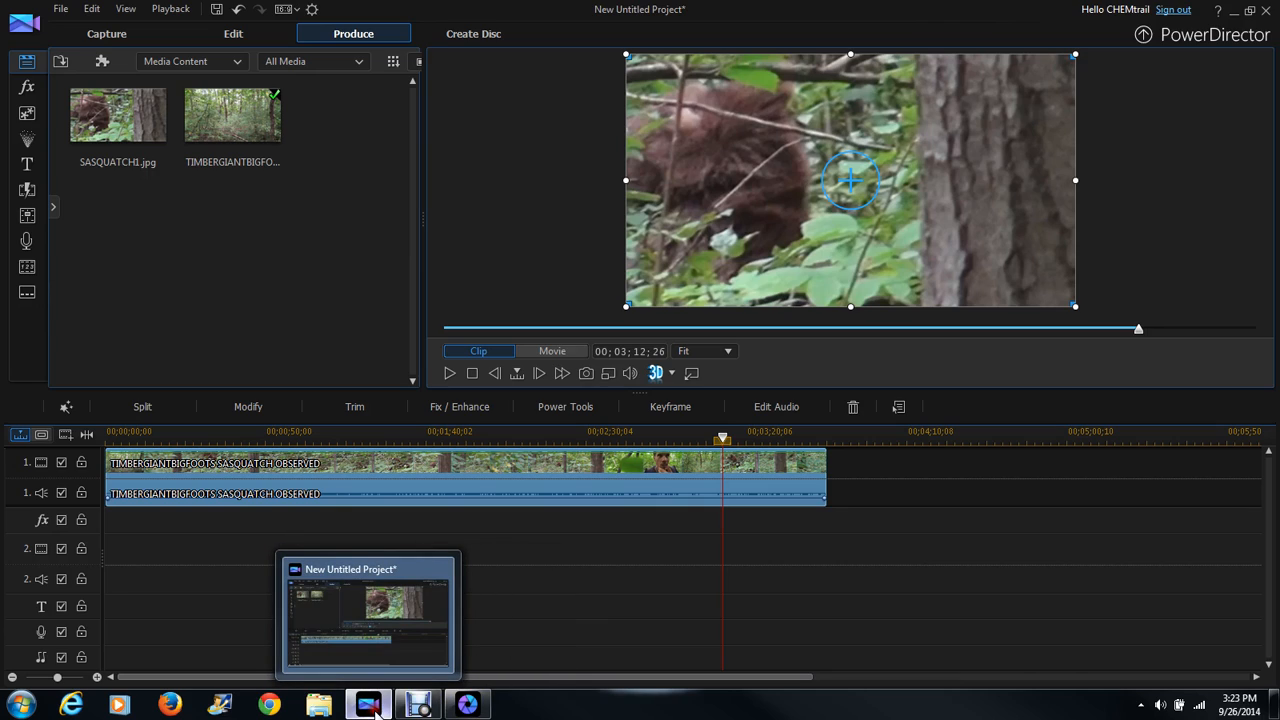
mouse_move(356, 628)
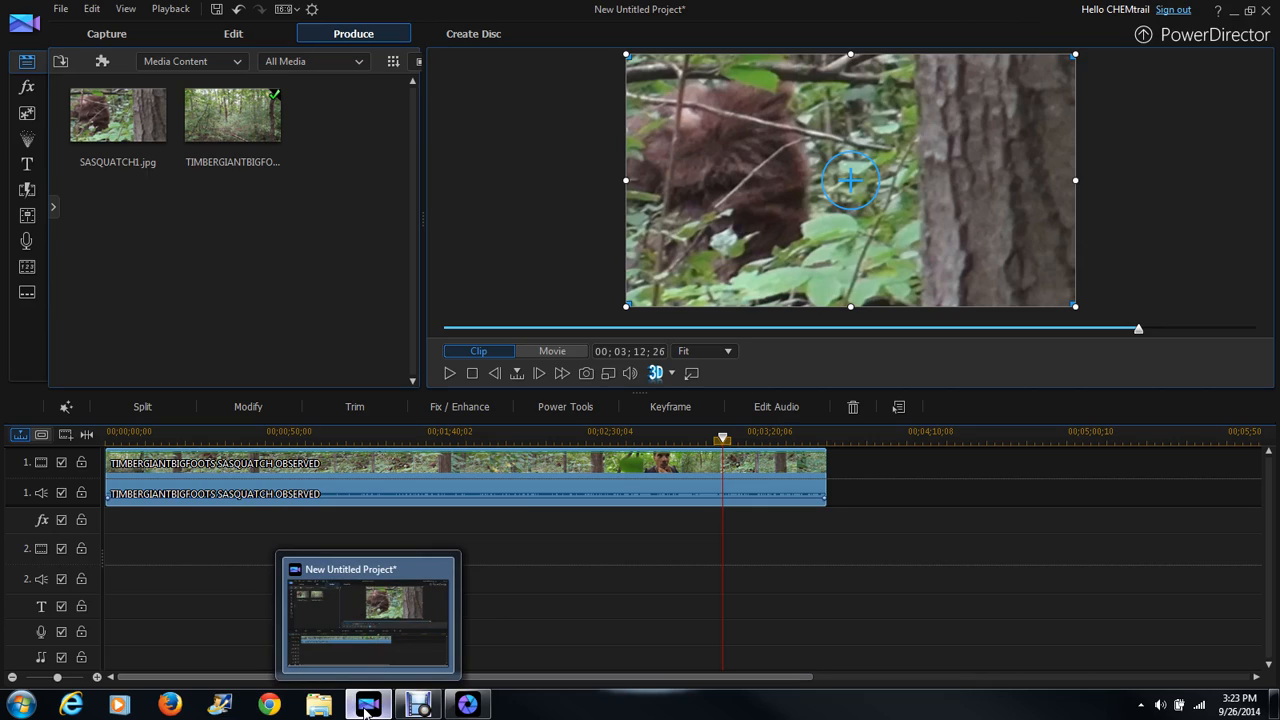
mouse_move(368, 704)
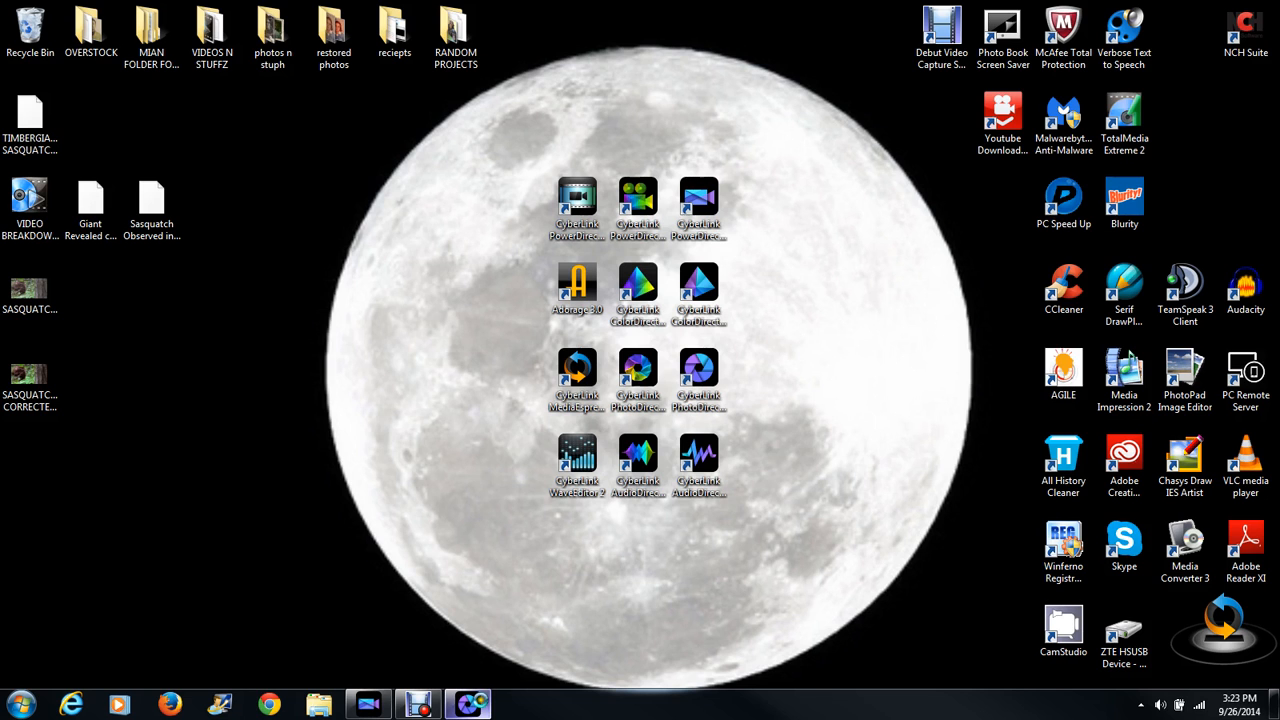
Launch the Blurity deblurring program from its desktop shortcut
left_click(1124, 204)
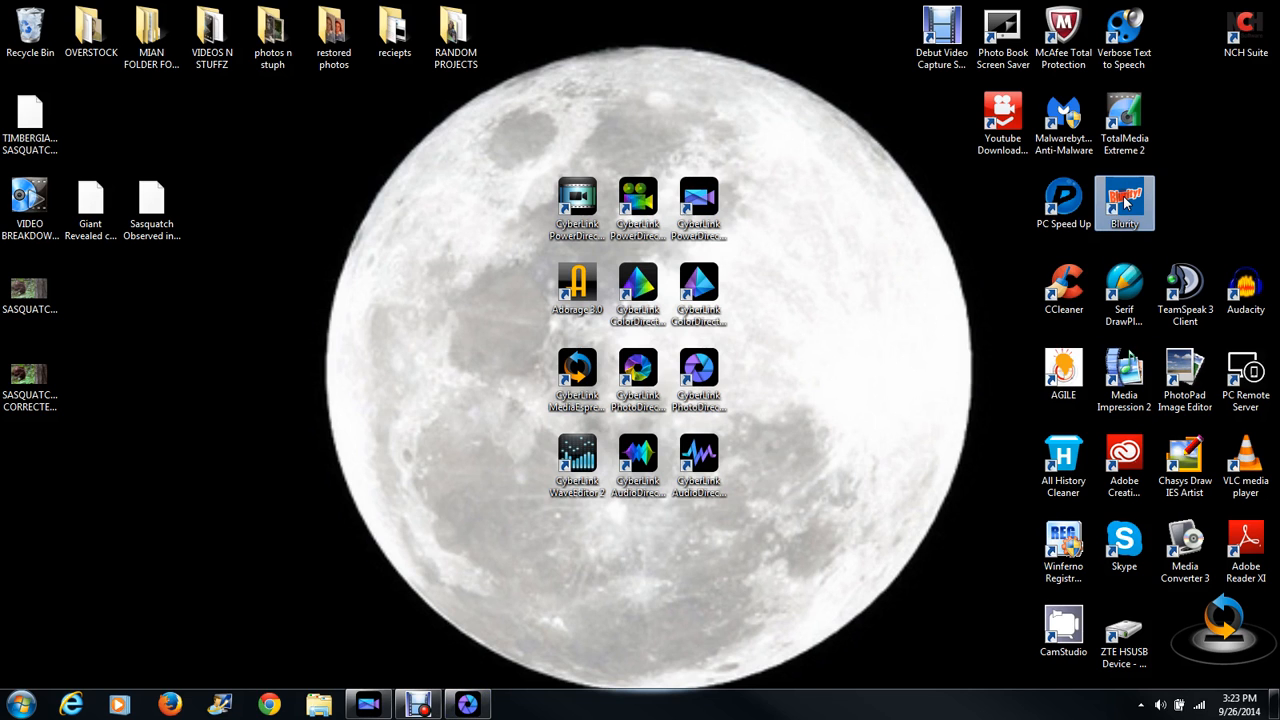
left_click(1124, 202)
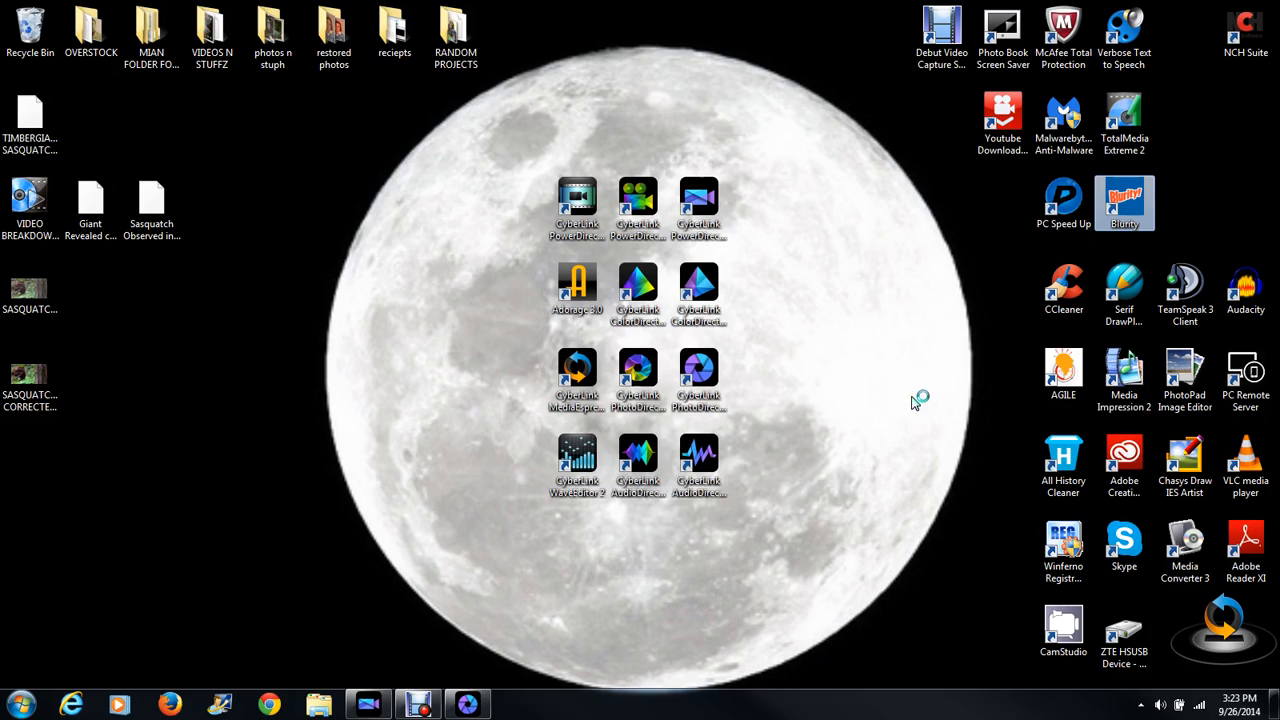
mouse_move(910, 388)
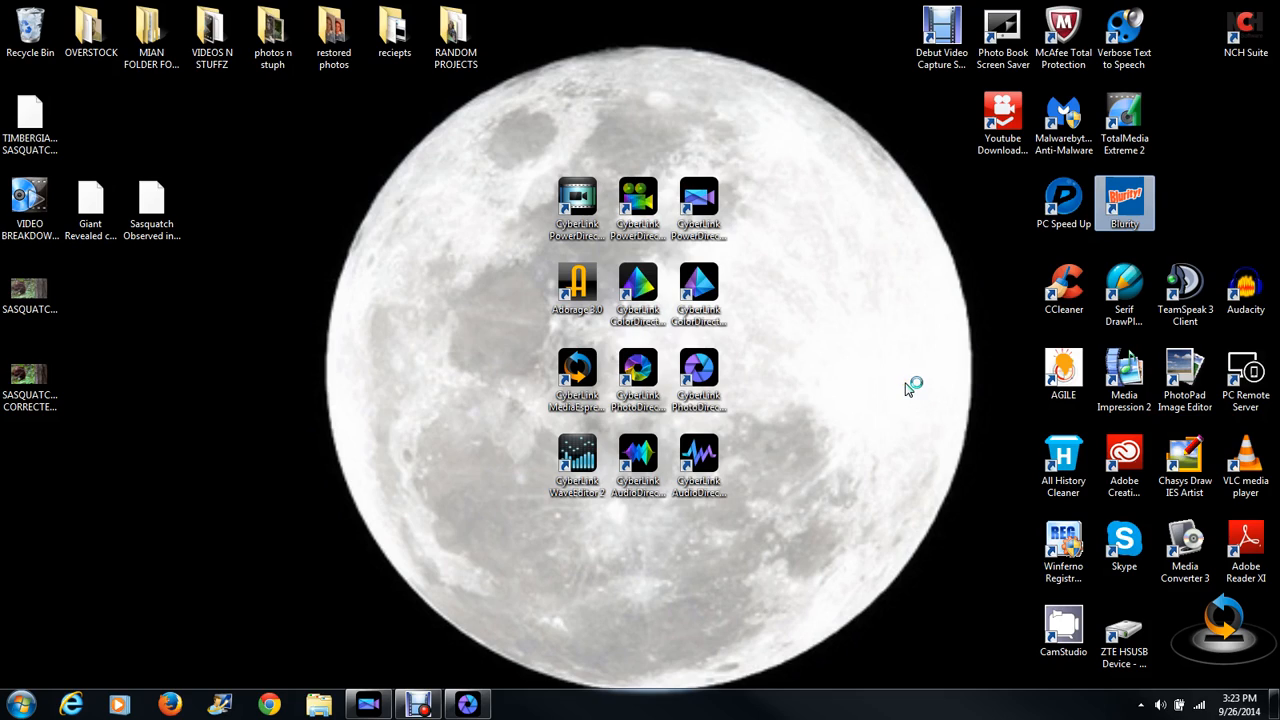
mouse_move(958, 258)
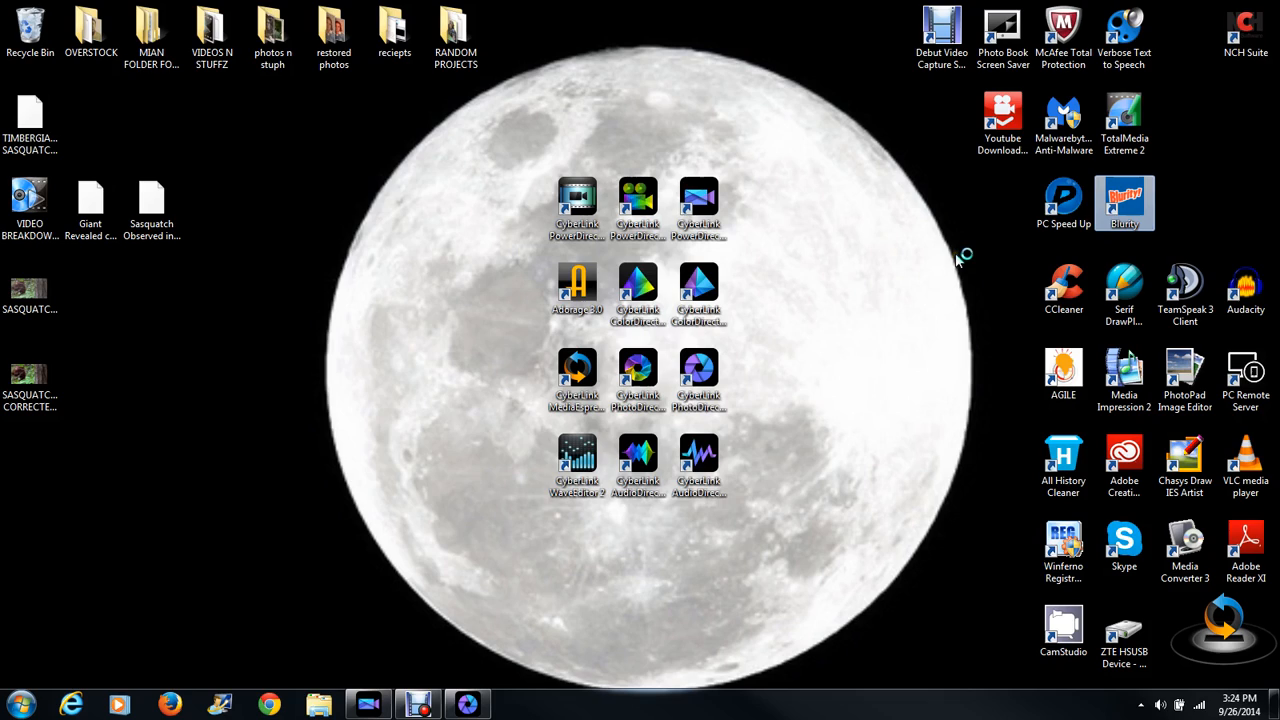
mouse_move(970, 248)
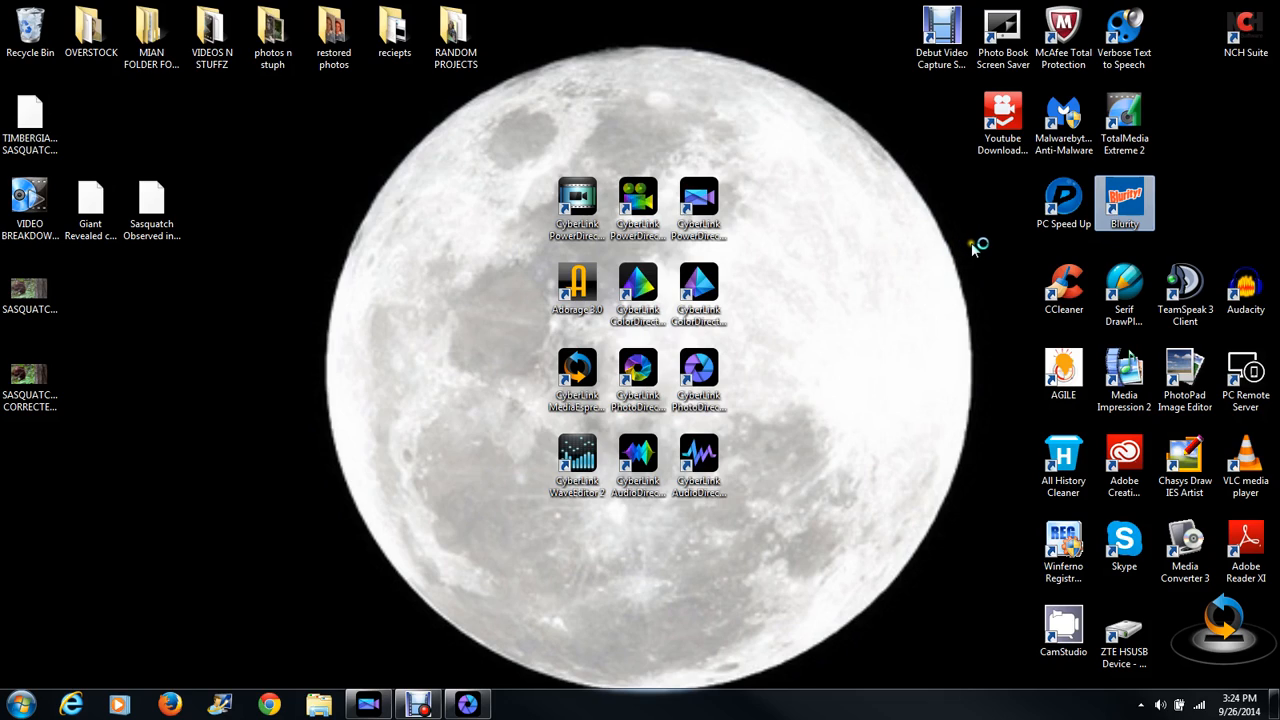
mouse_move(1012, 392)
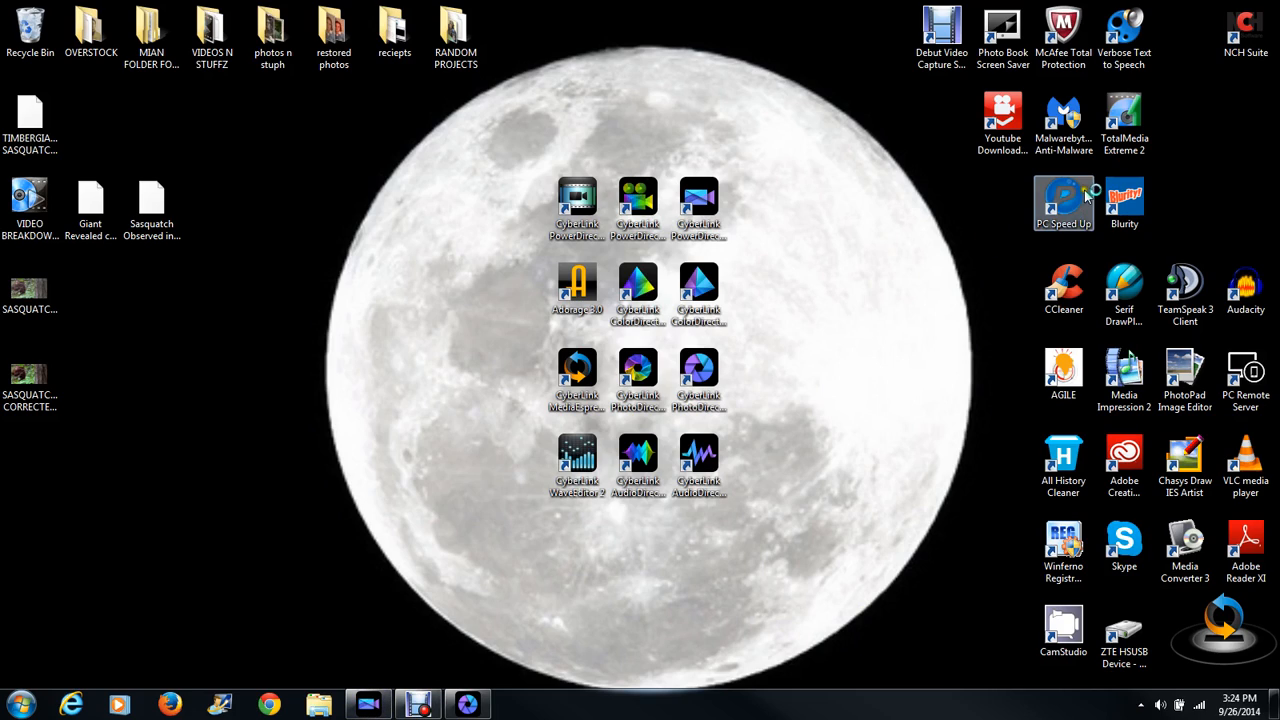
mouse_move(350, 332)
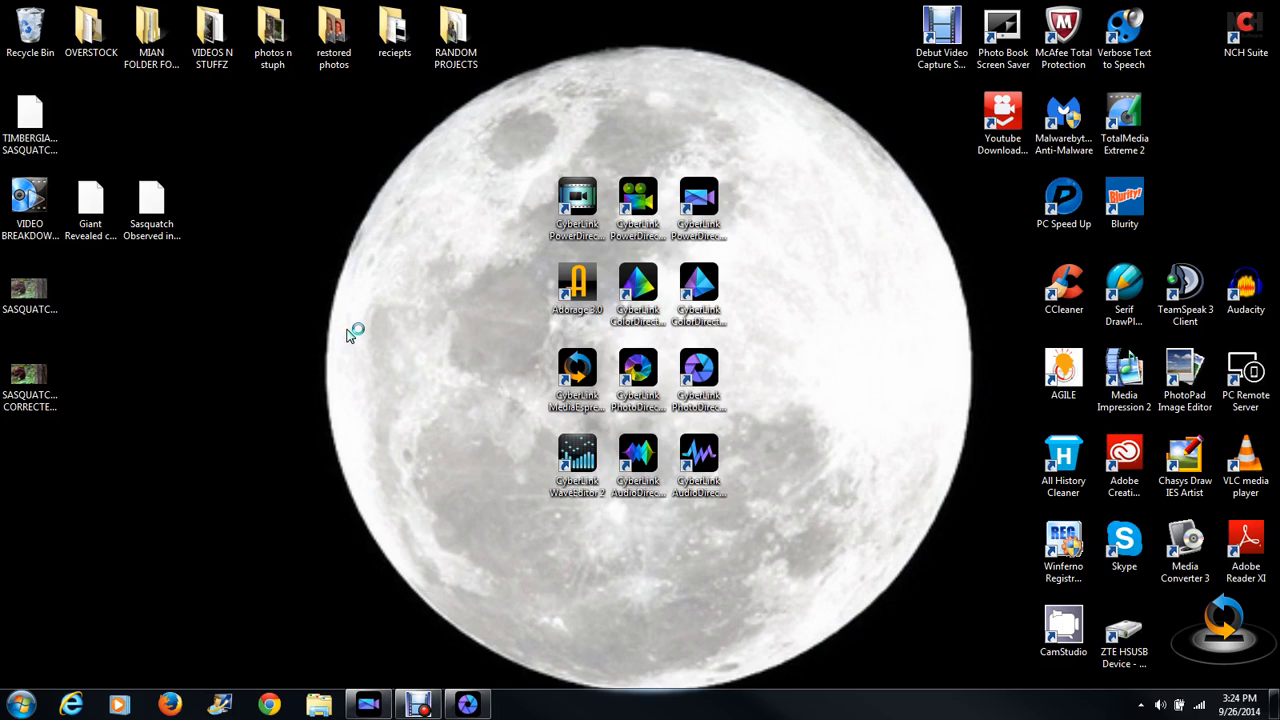
mouse_move(468, 704)
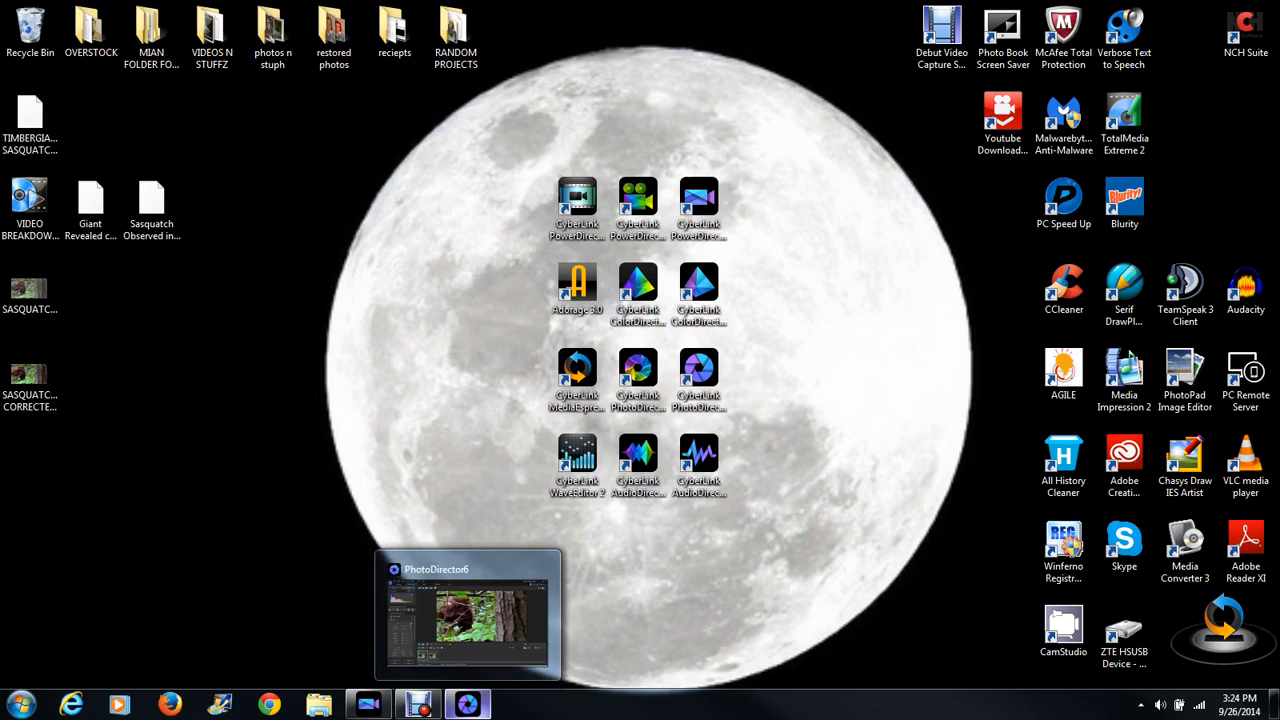
mouse_move(518, 90)
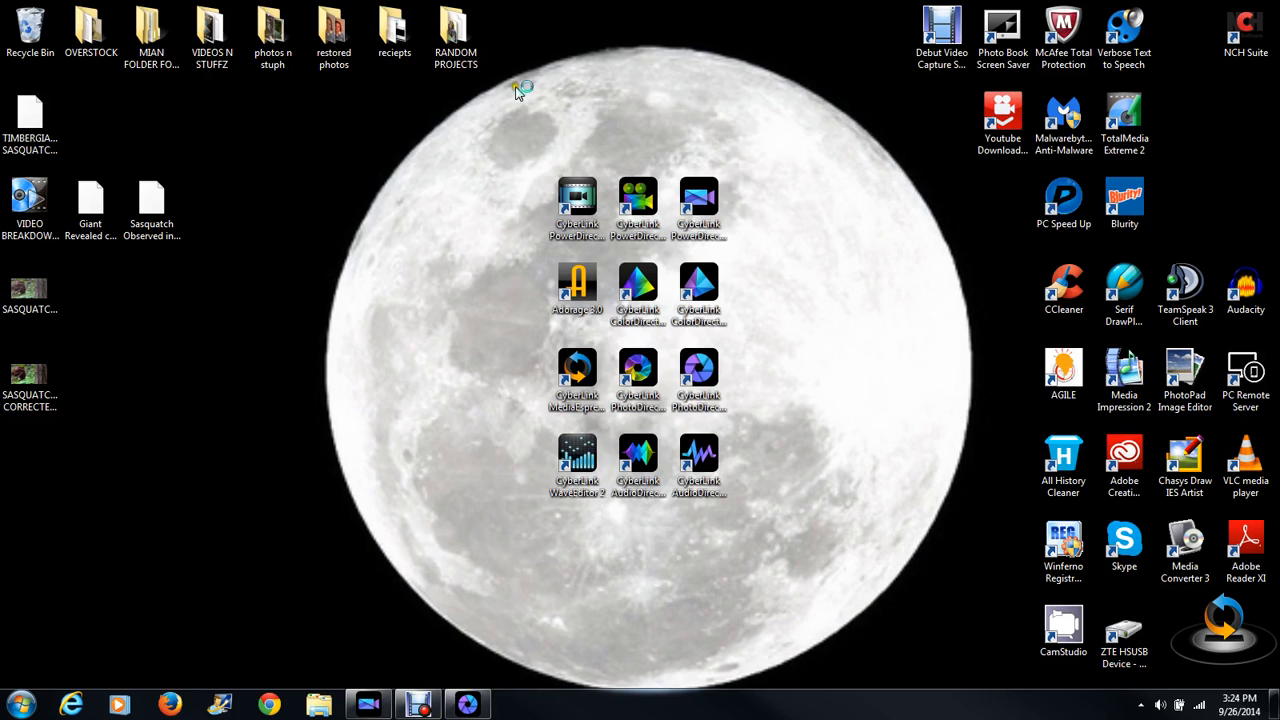
mouse_move(696, 148)
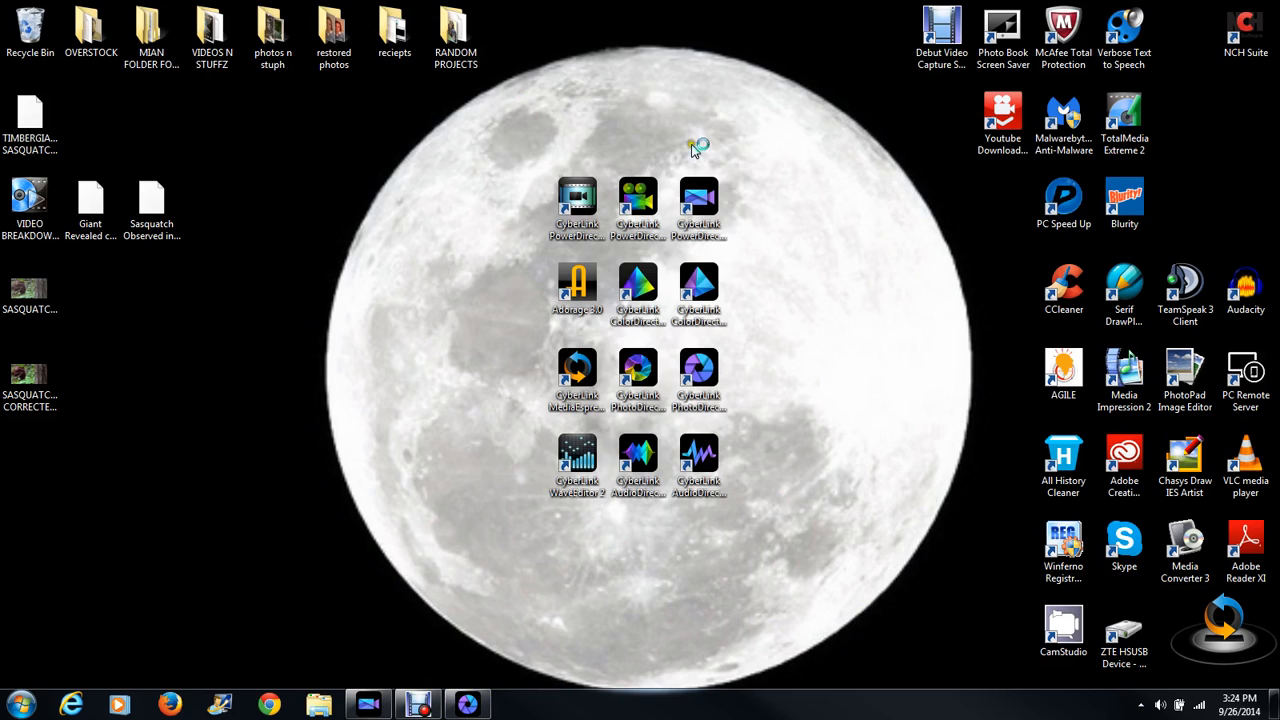
mouse_move(188, 456)
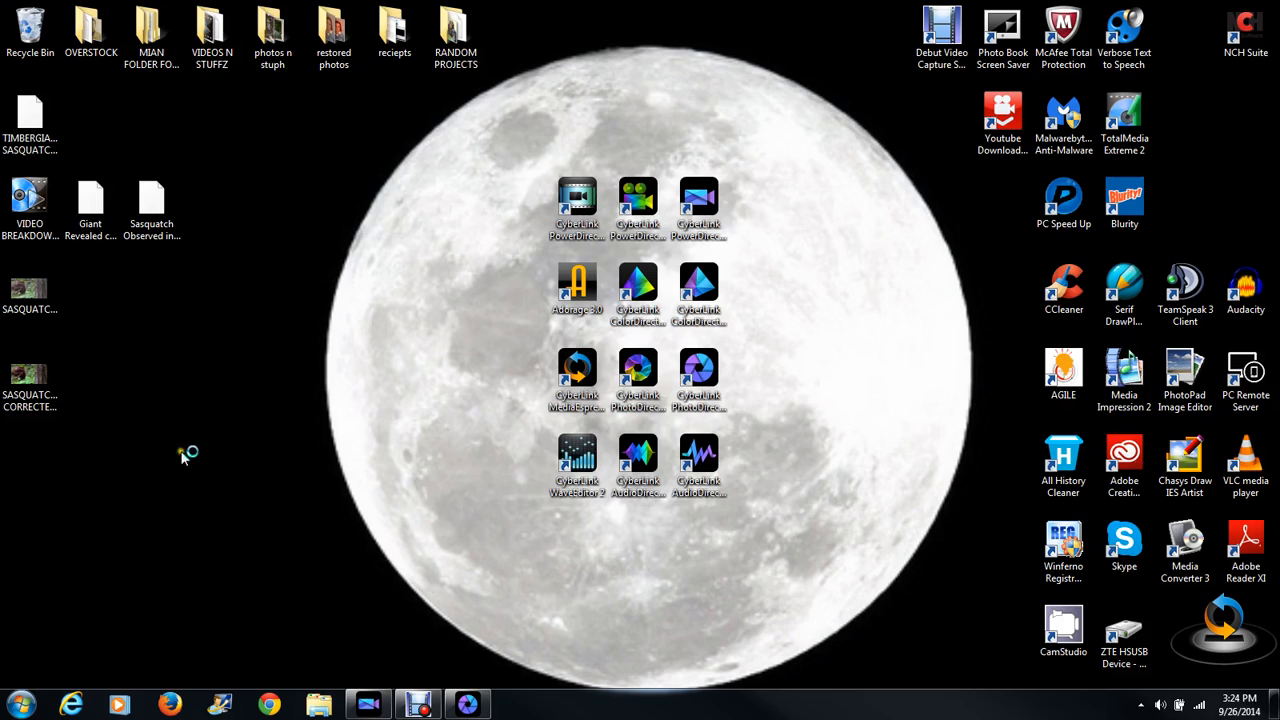
left_click(30, 380)
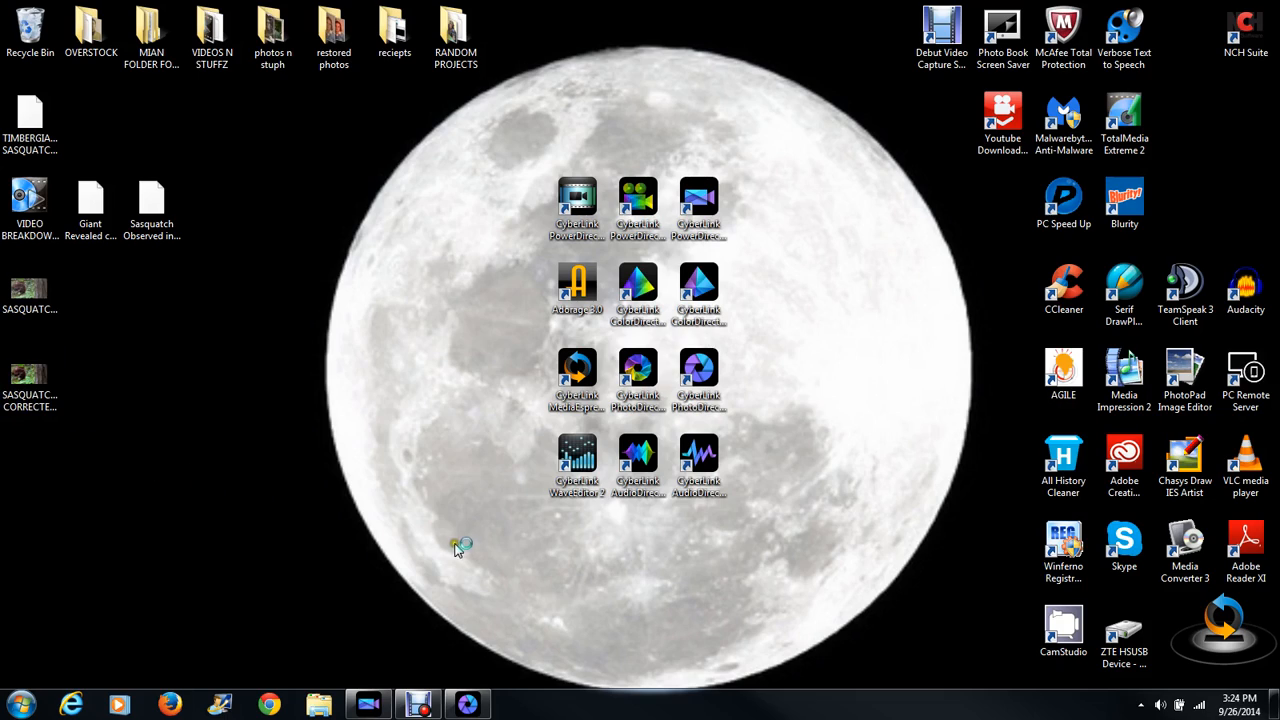
mouse_move(488, 562)
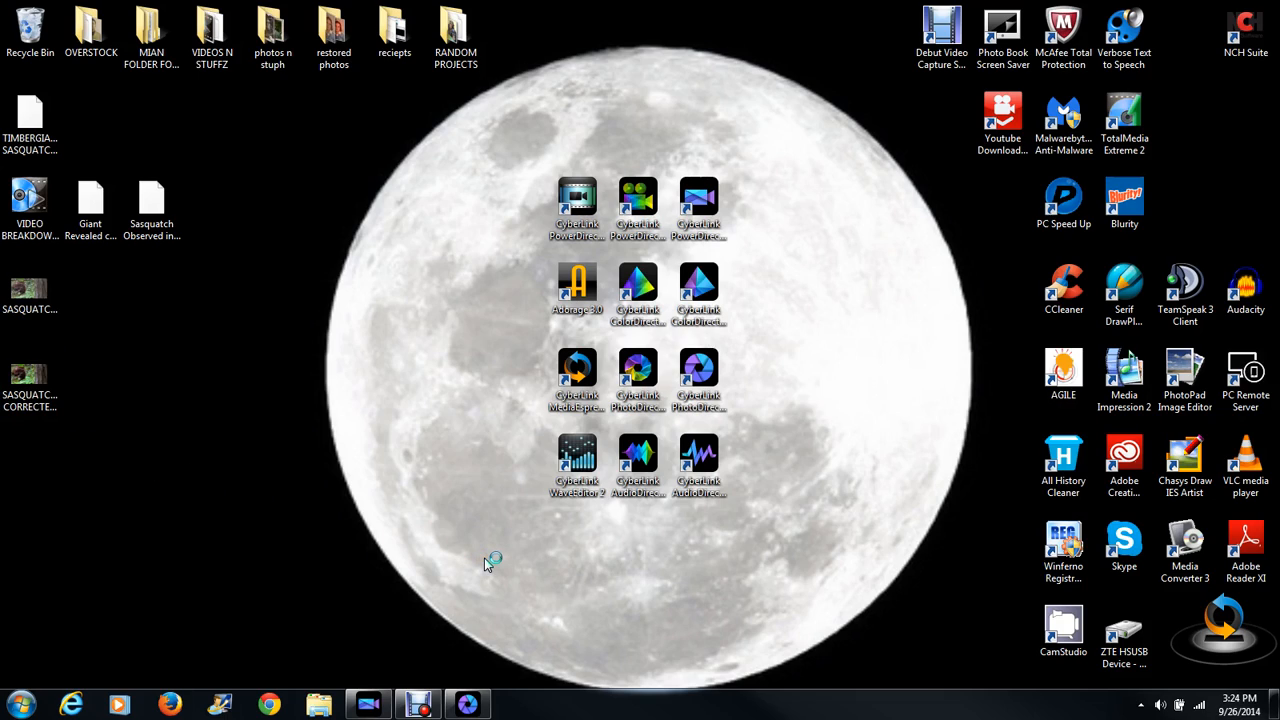
mouse_move(490, 532)
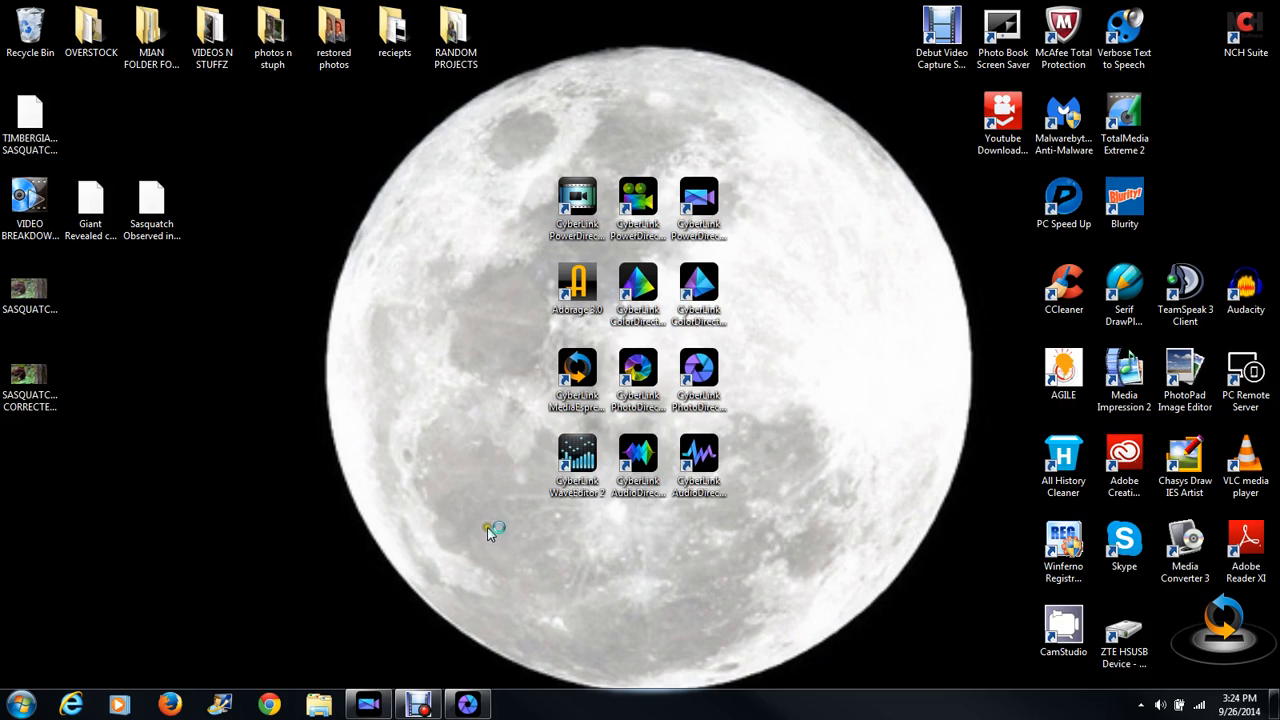
mouse_move(496, 442)
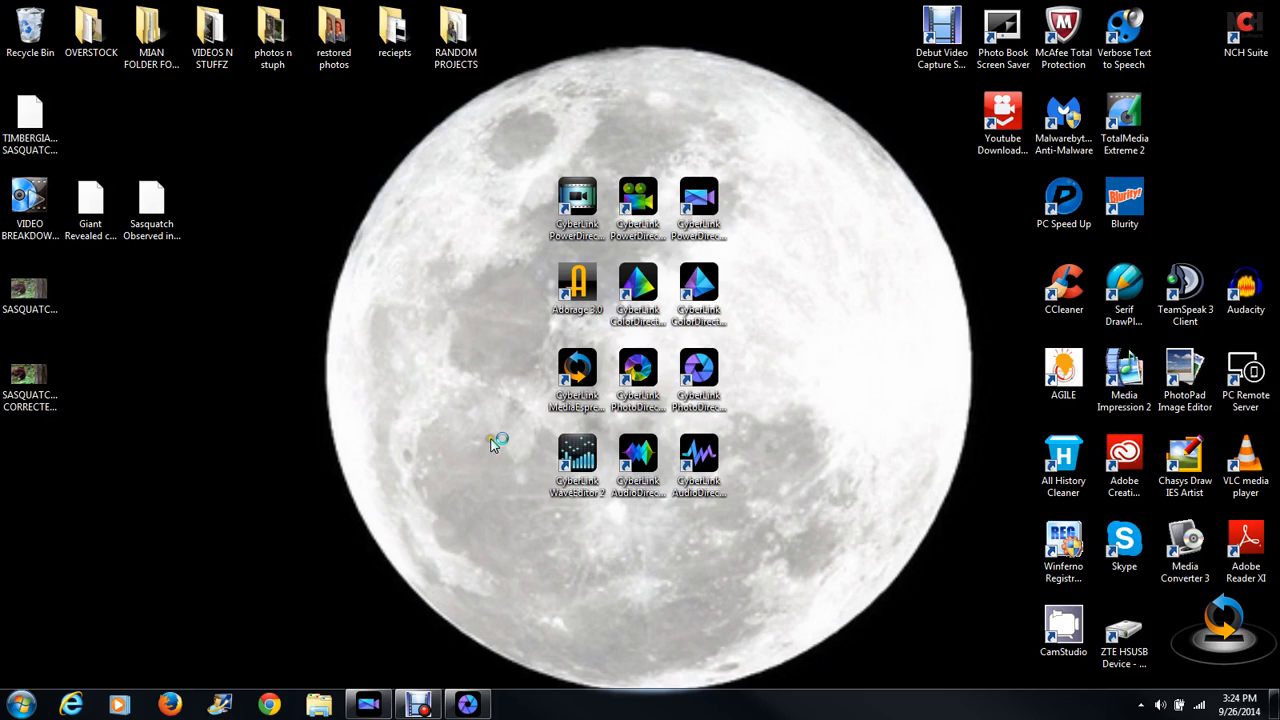
mouse_move(488, 442)
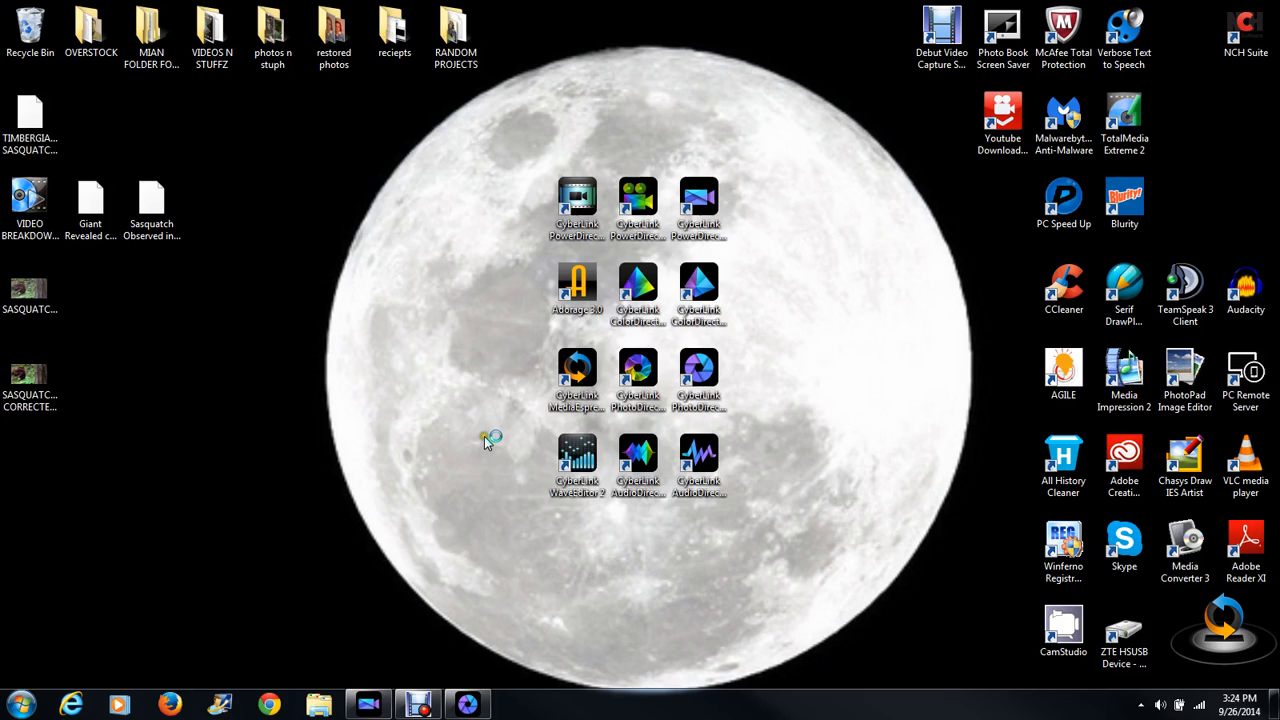
mouse_move(110, 544)
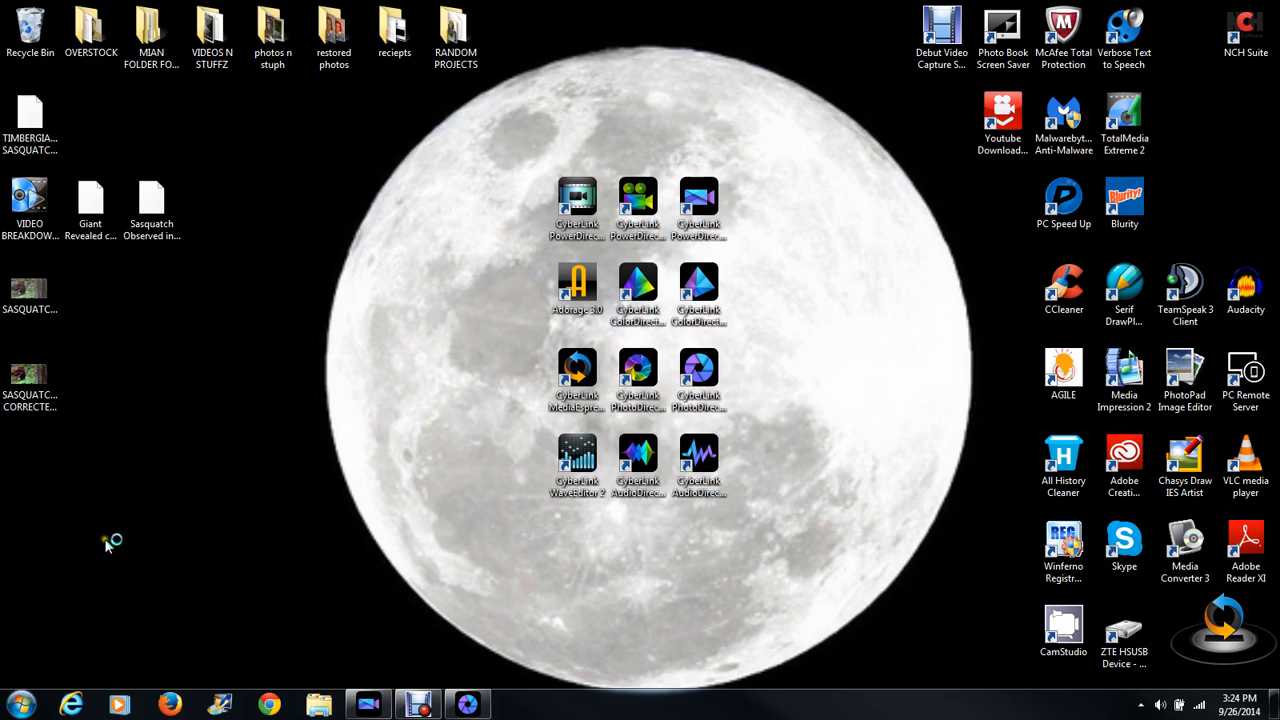
mouse_move(484, 84)
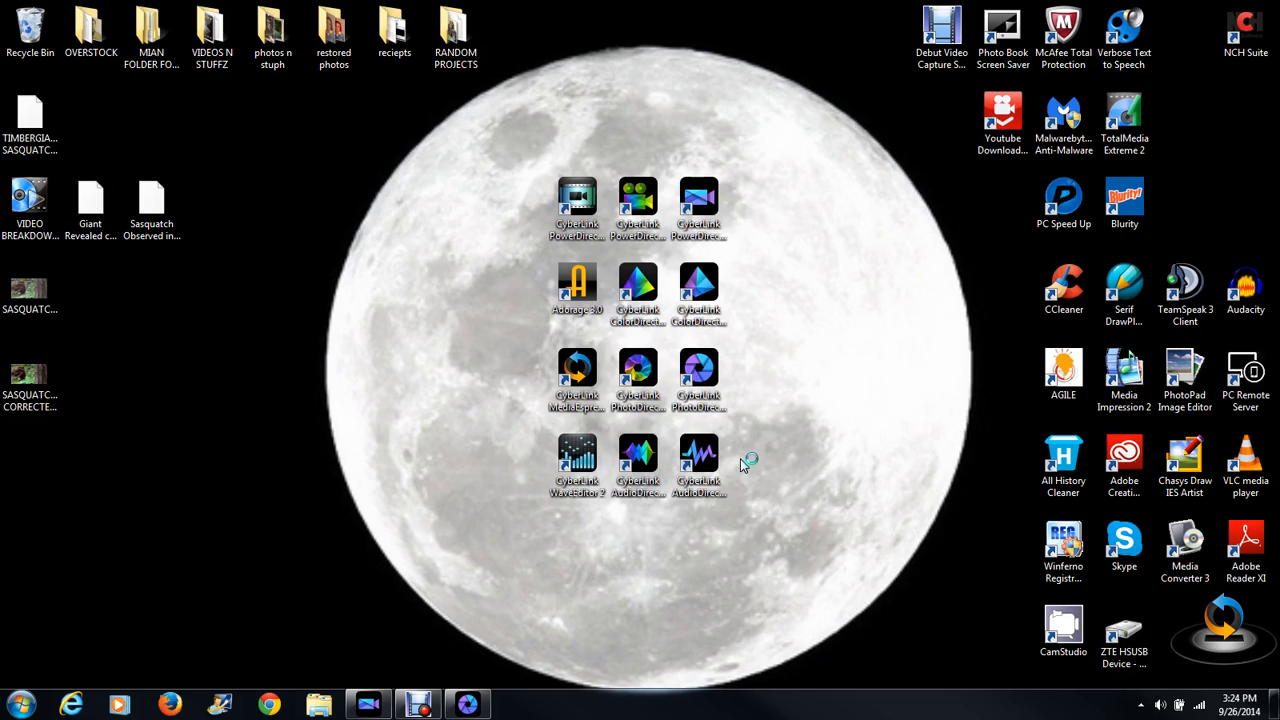
mouse_move(740, 456)
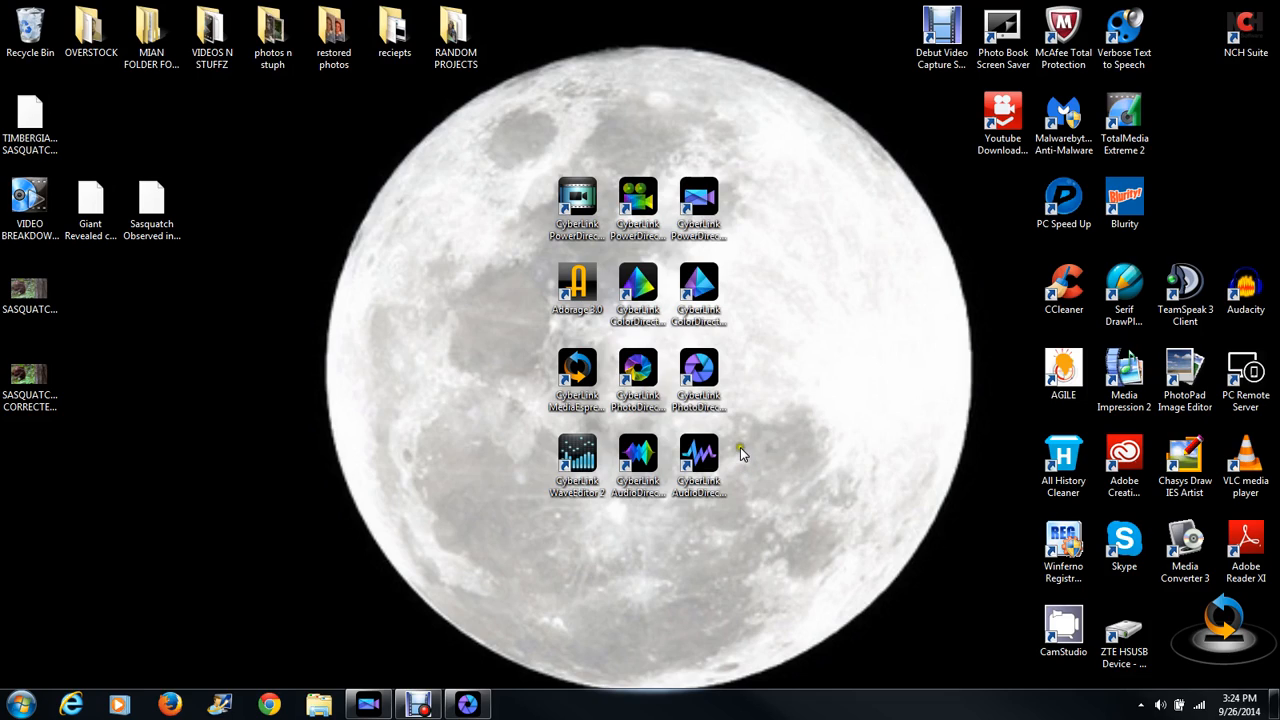
mouse_move(738, 156)
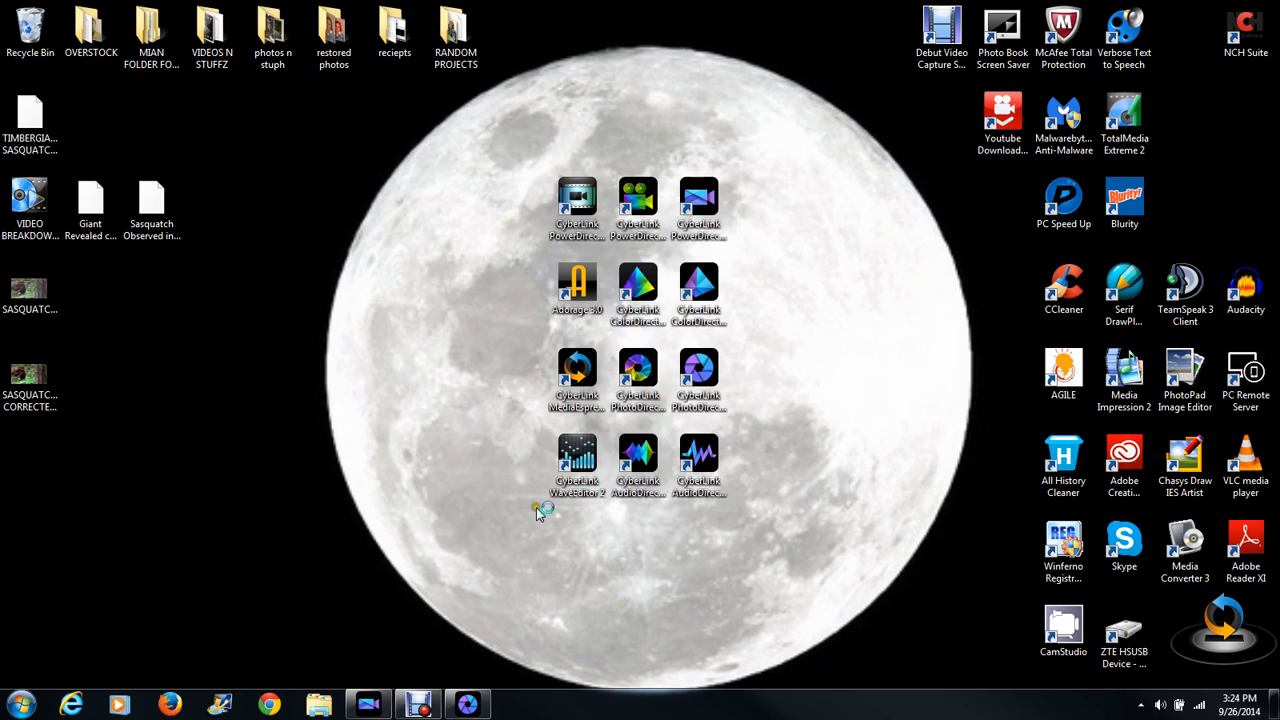
mouse_move(844, 408)
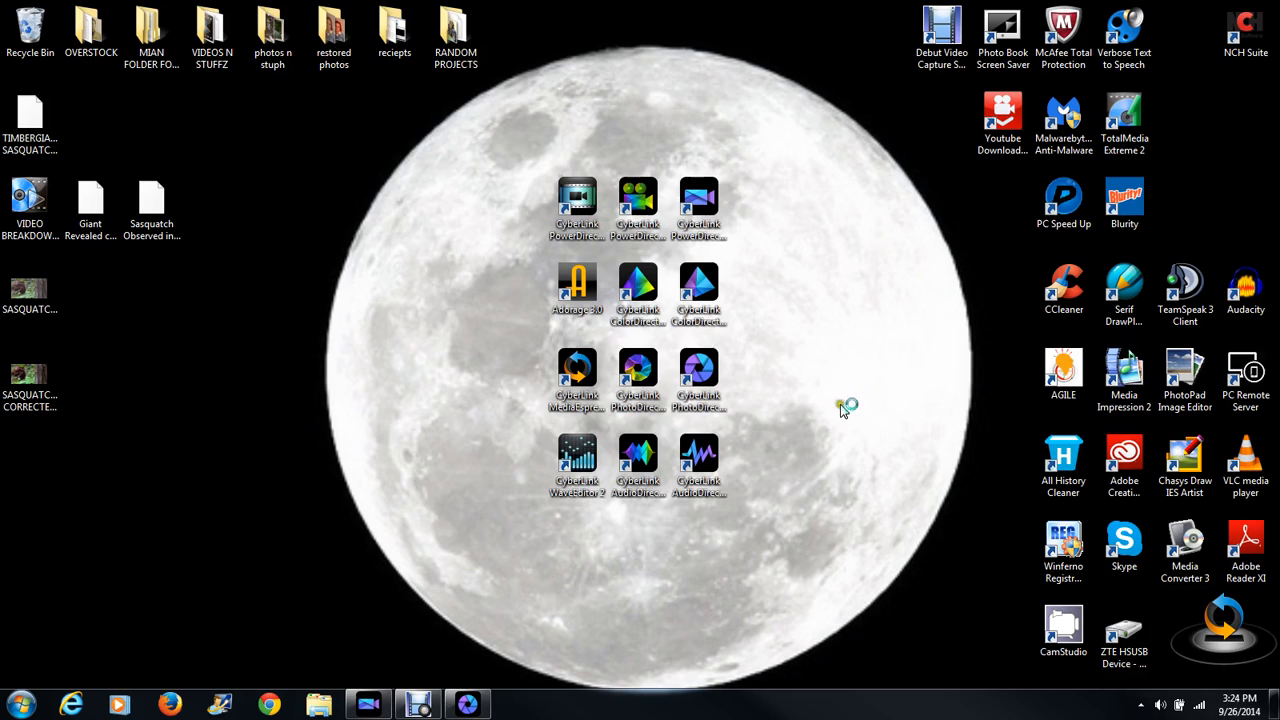
mouse_move(830, 490)
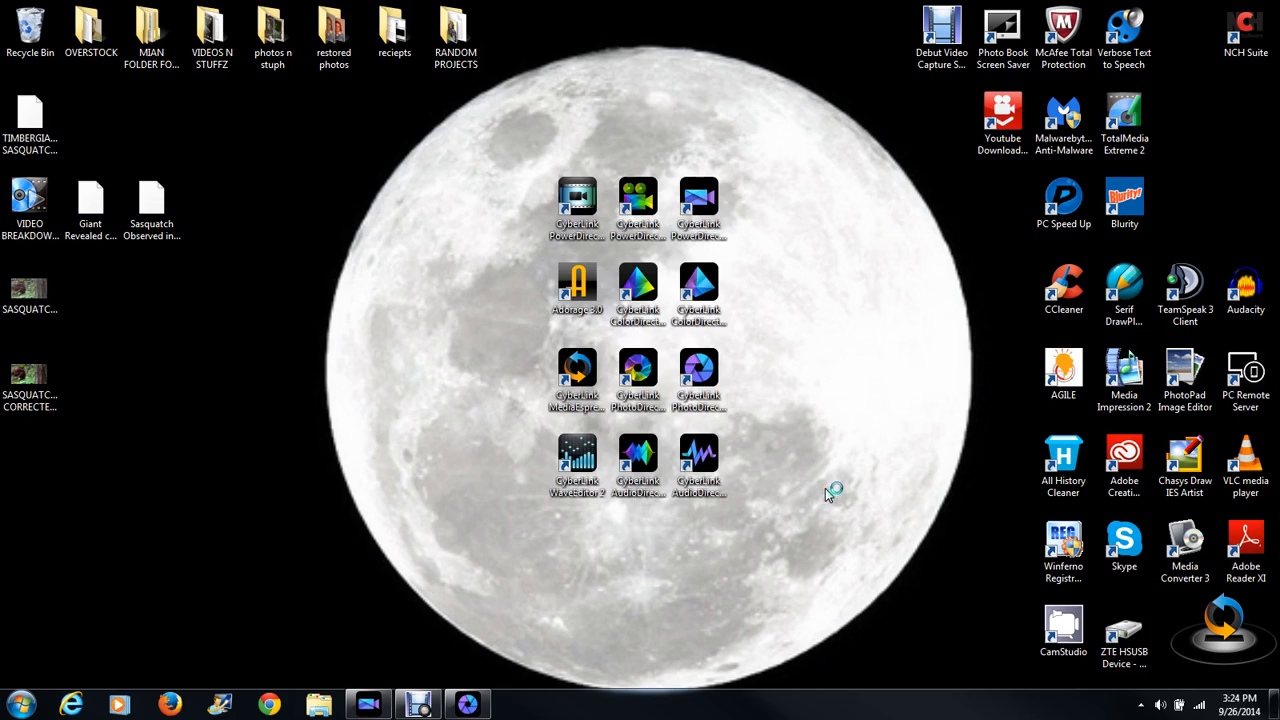
mouse_move(742, 532)
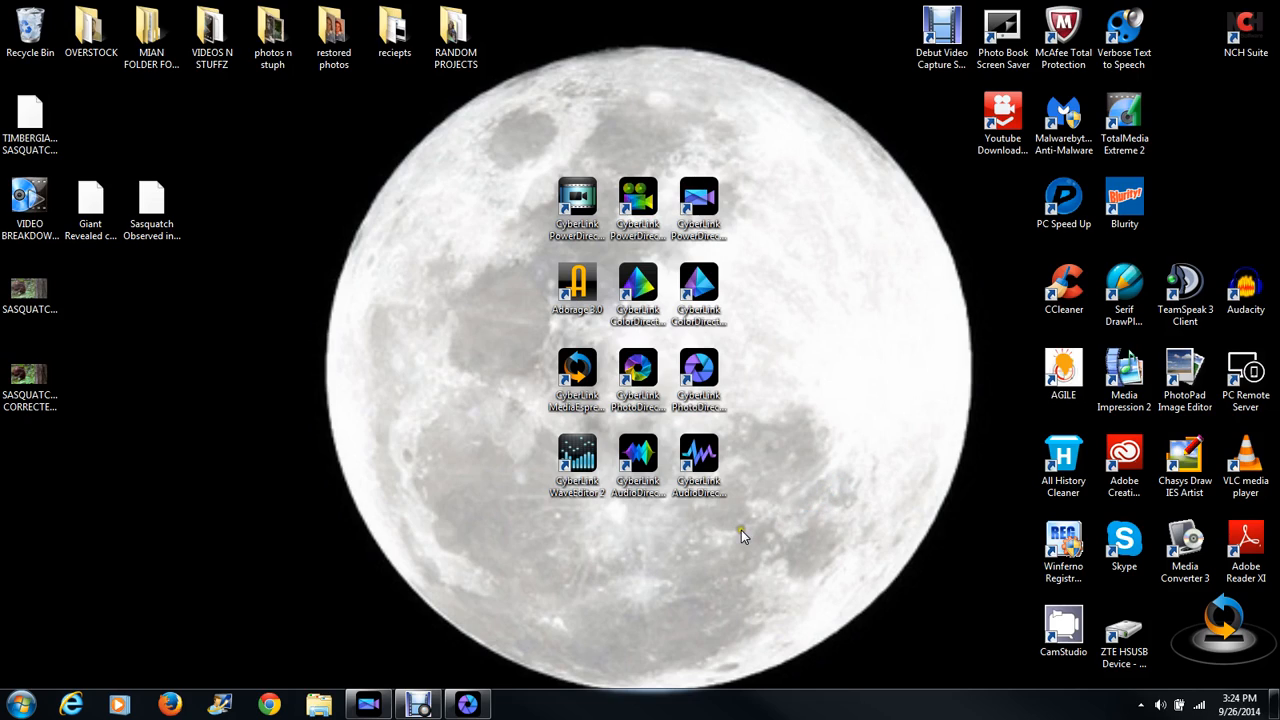
mouse_move(584, 156)
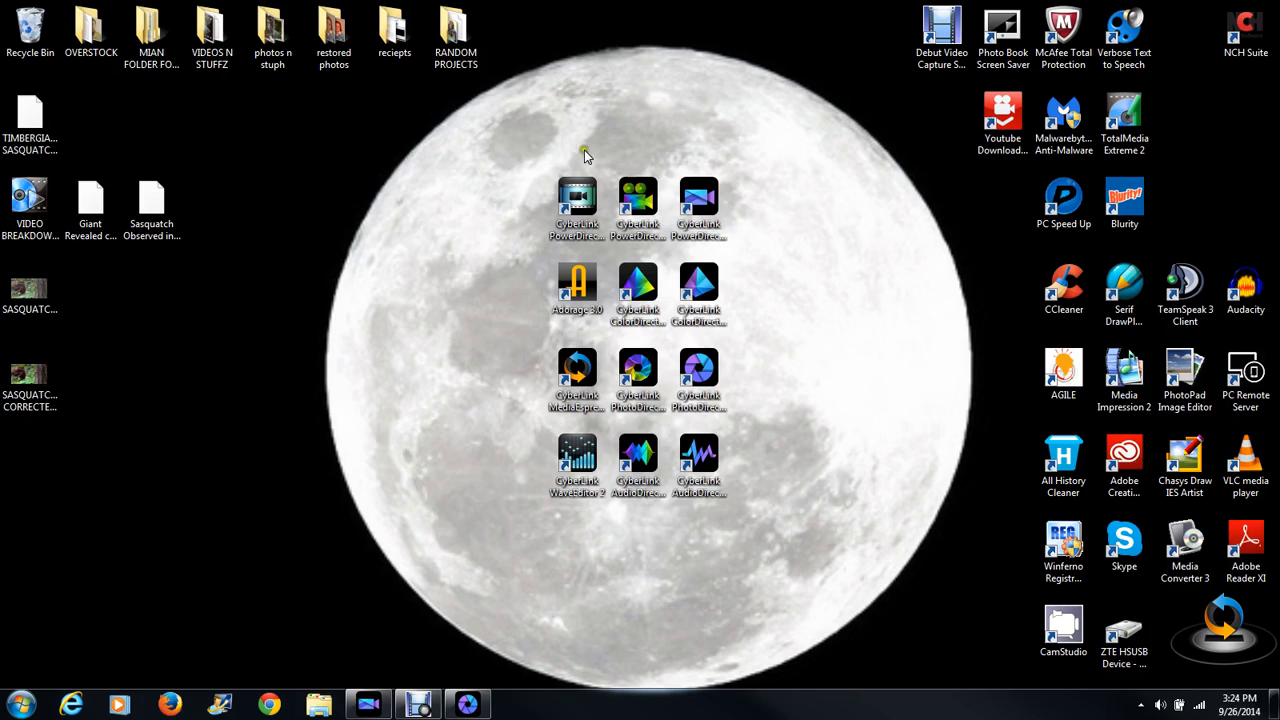
mouse_move(548, 528)
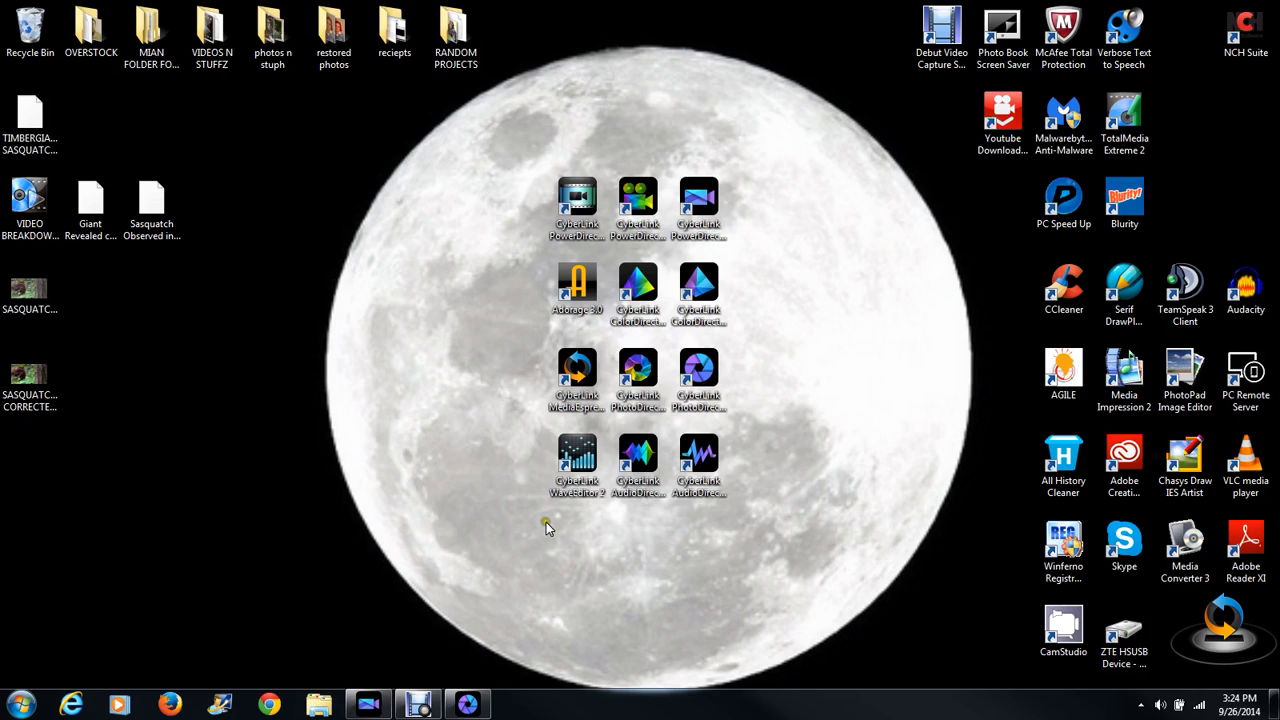
mouse_move(544, 524)
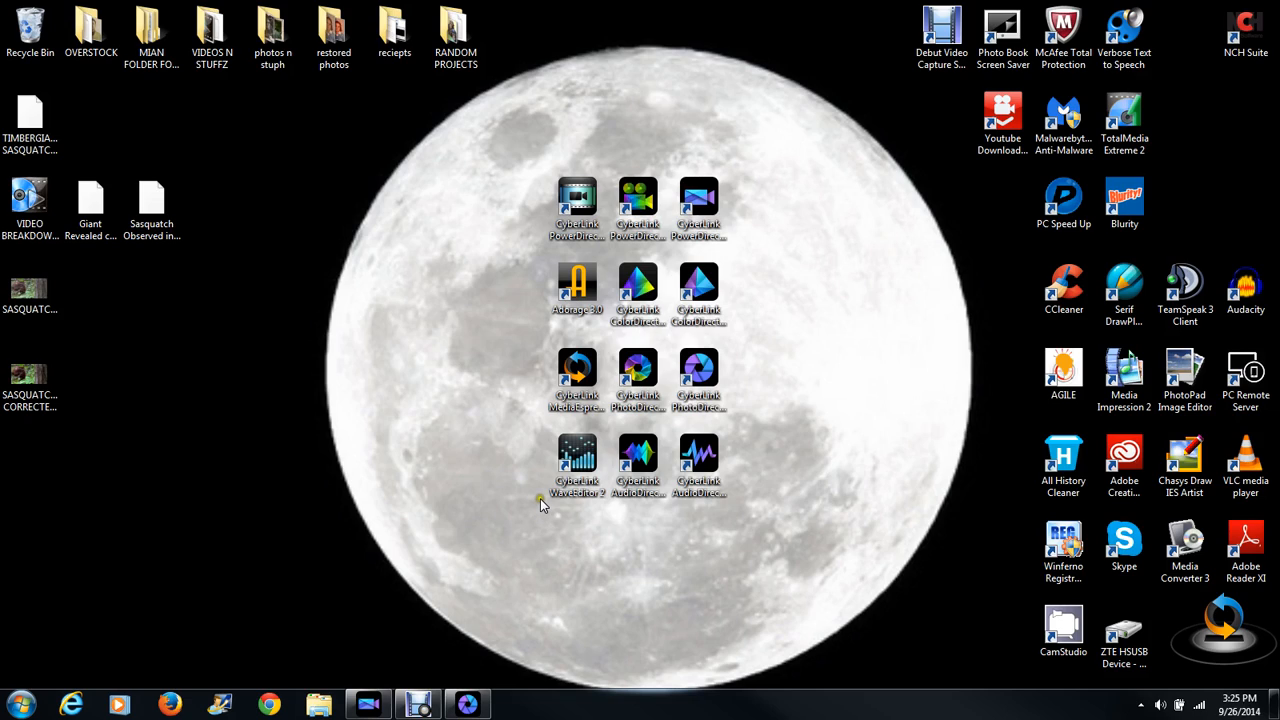
mouse_move(512, 500)
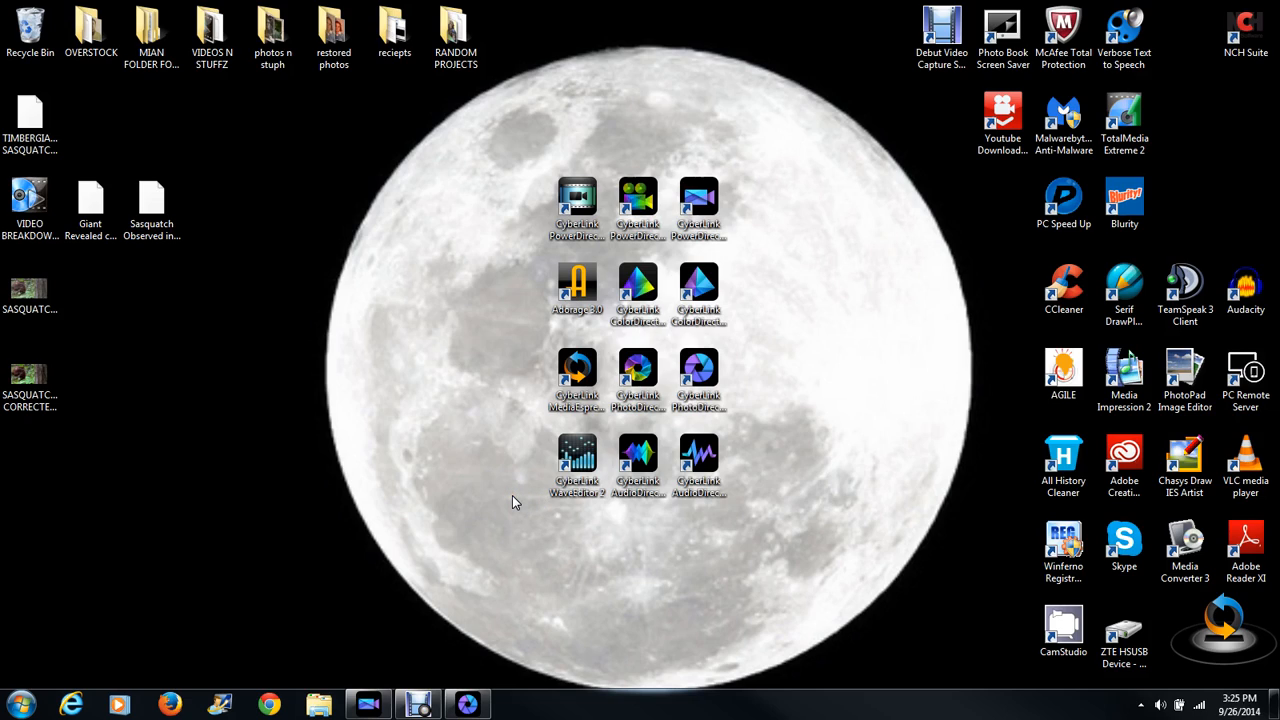
mouse_move(510, 488)
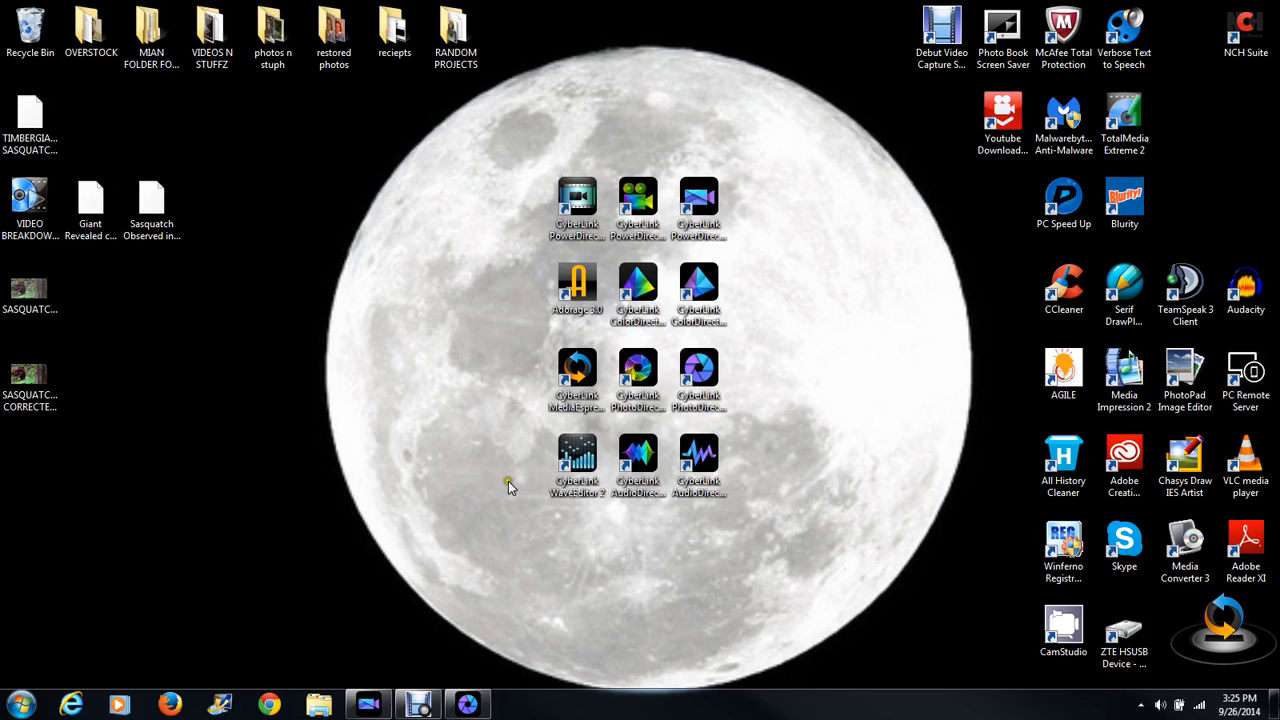
mouse_move(804, 404)
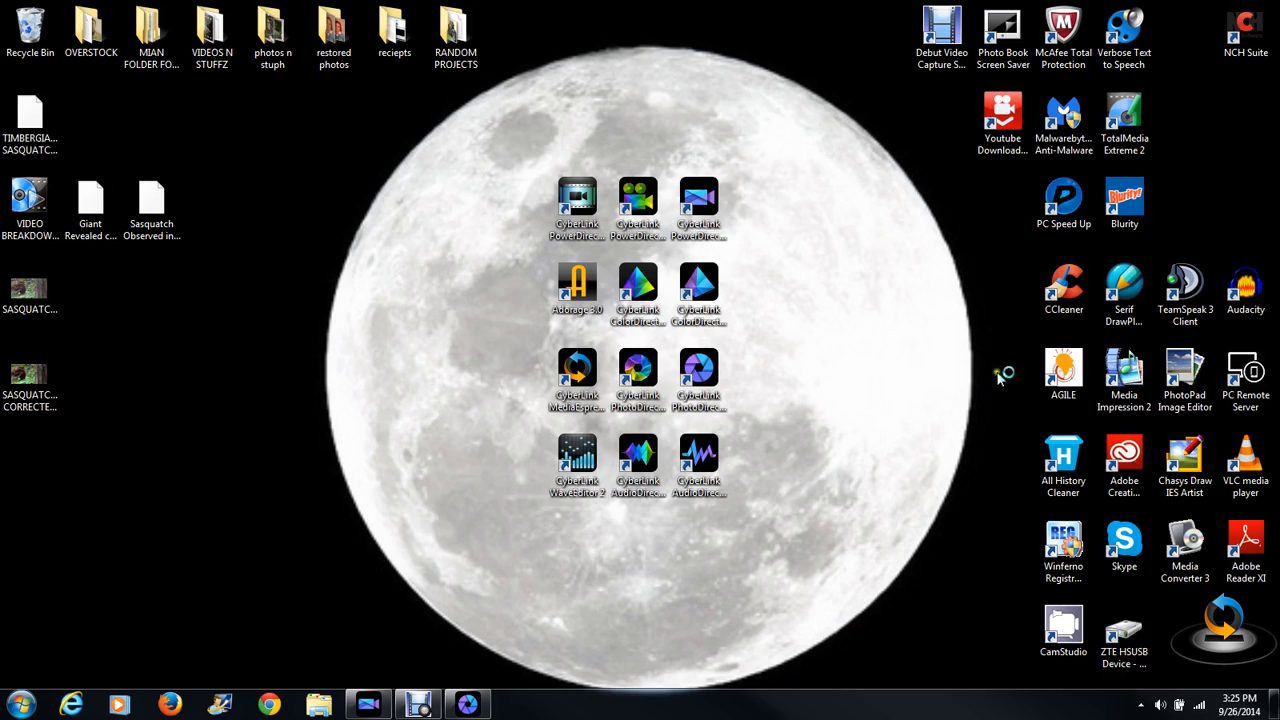
mouse_move(972, 260)
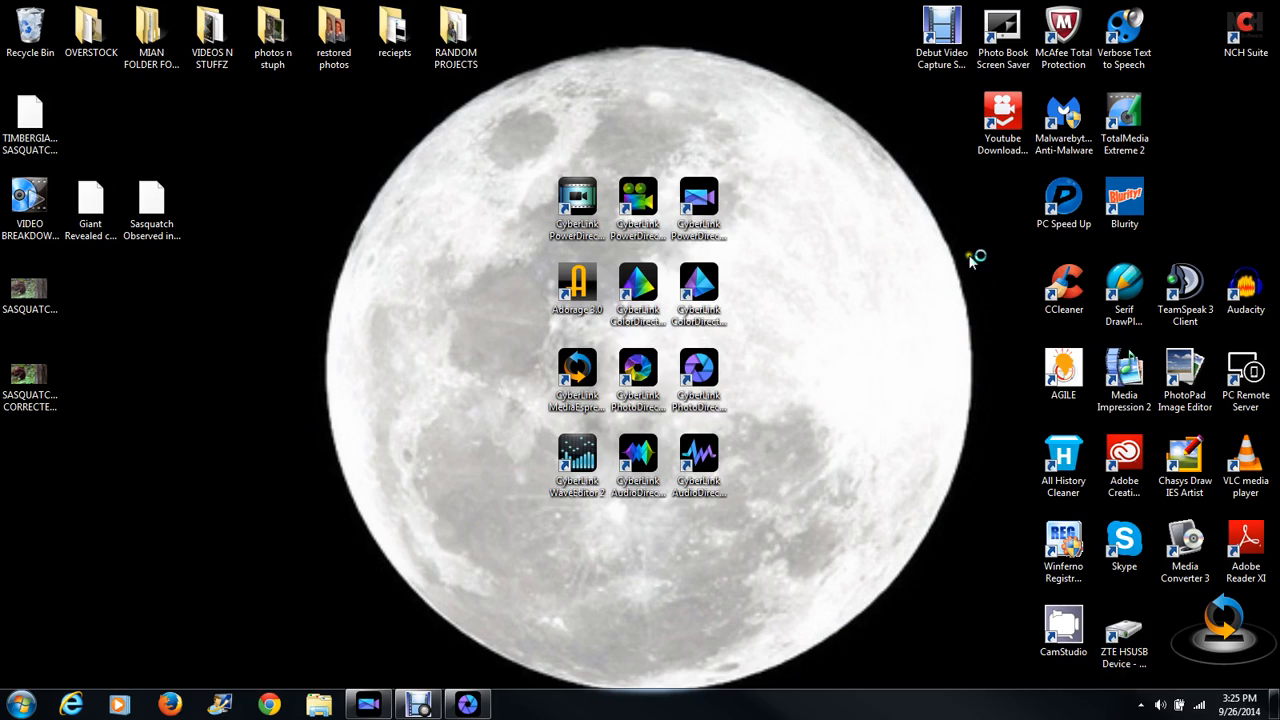
double_click(1124, 204)
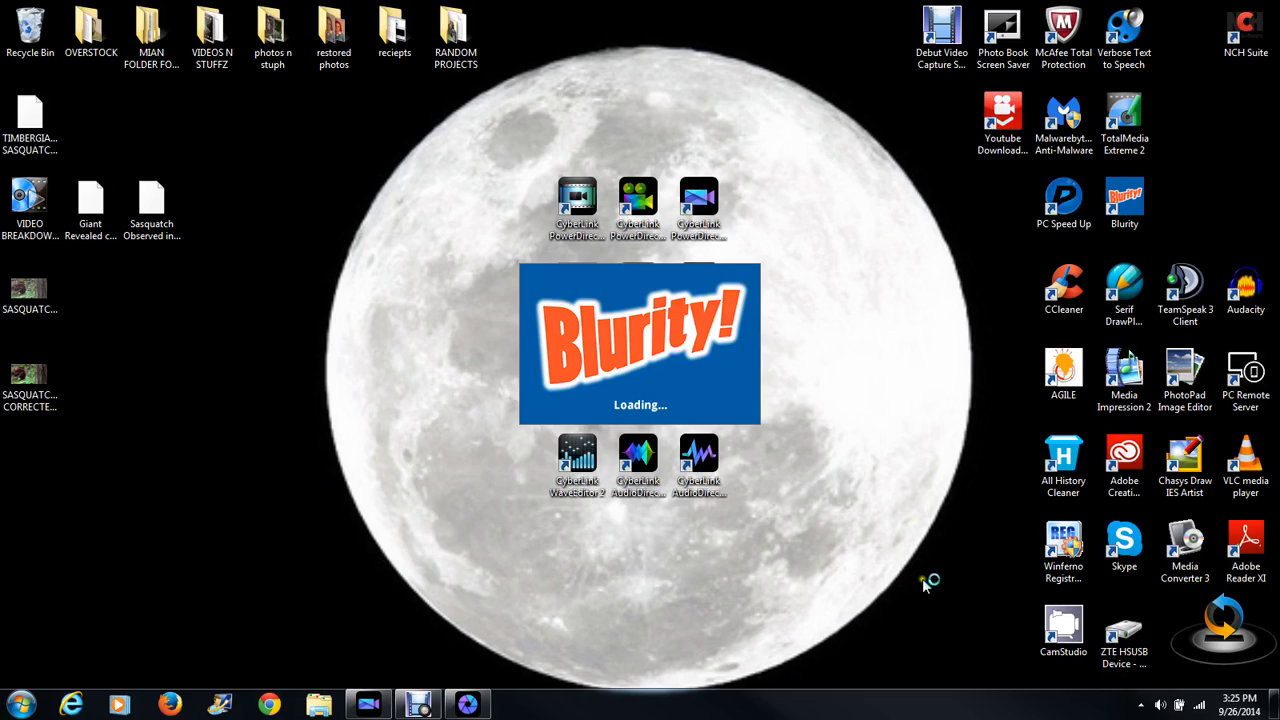
mouse_move(938, 538)
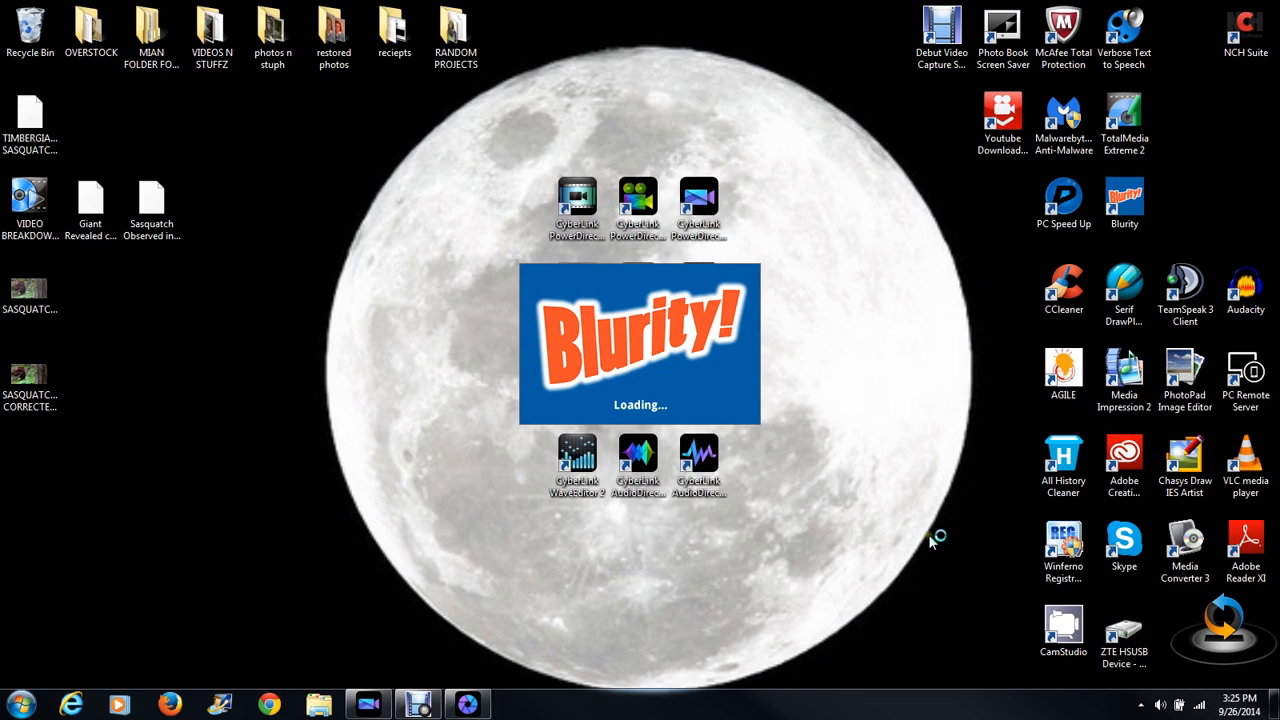
mouse_move(932, 542)
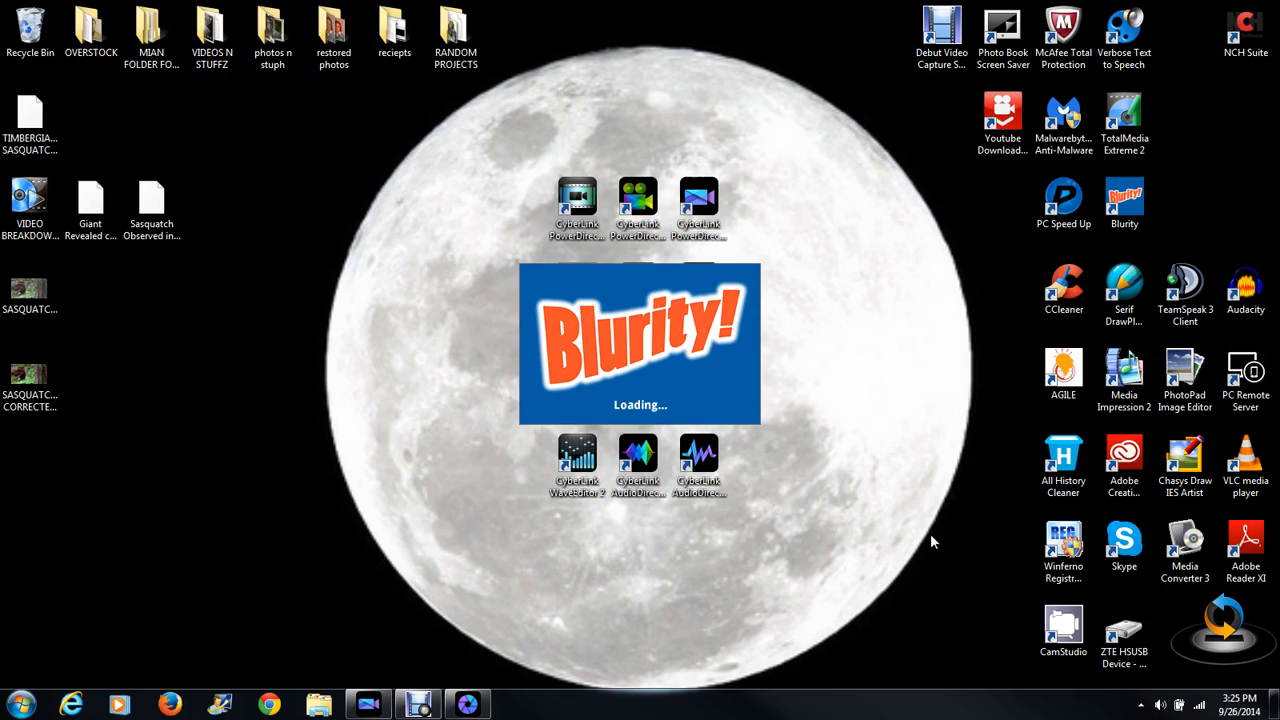
mouse_move(920, 532)
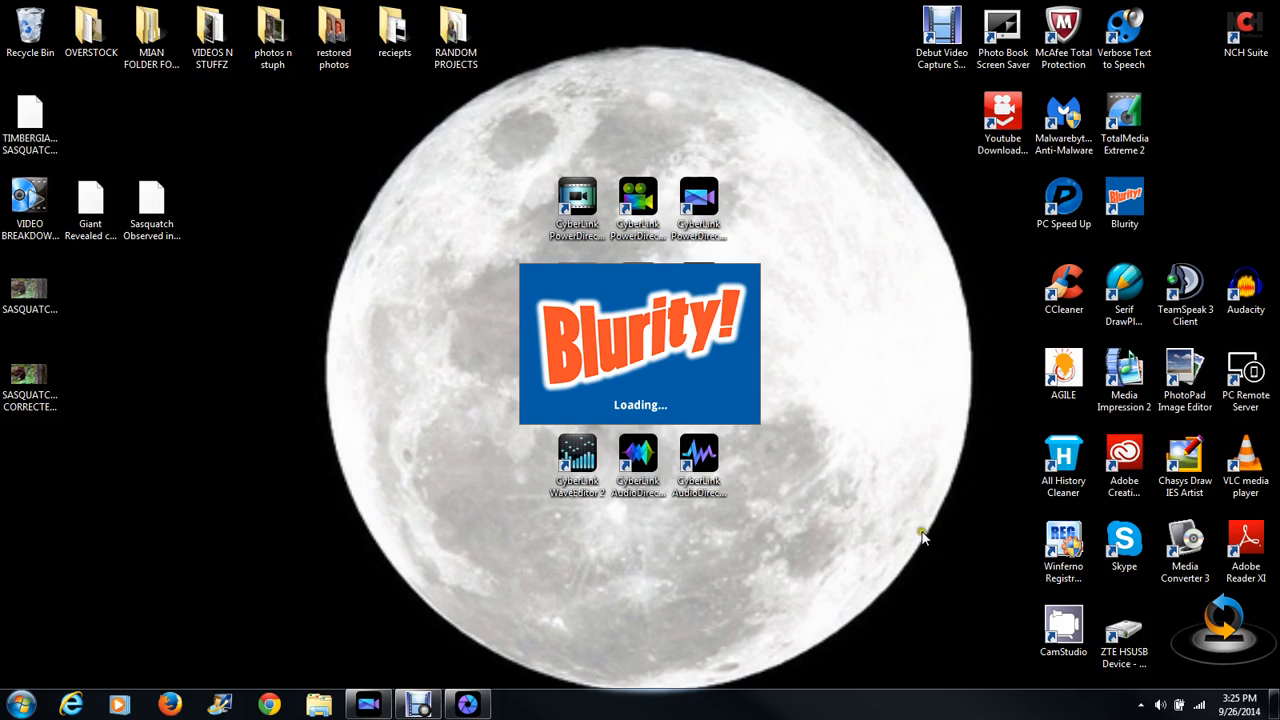
mouse_move(632, 708)
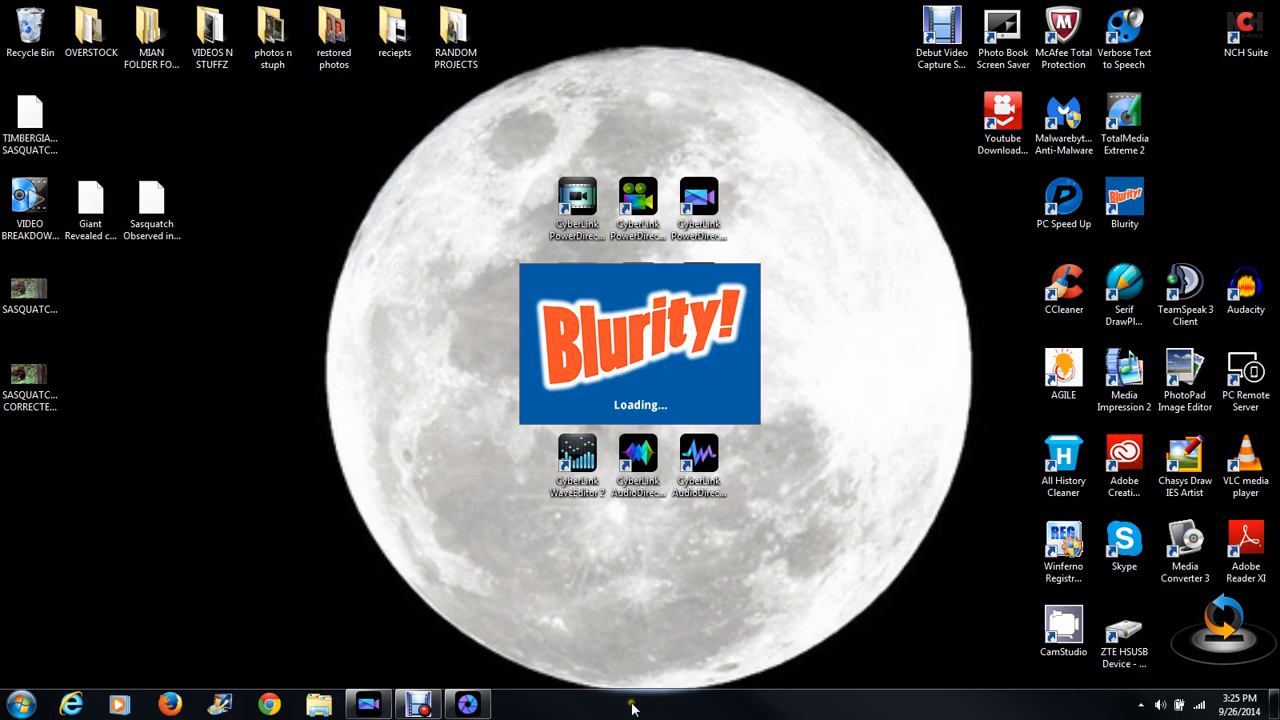
mouse_move(622, 510)
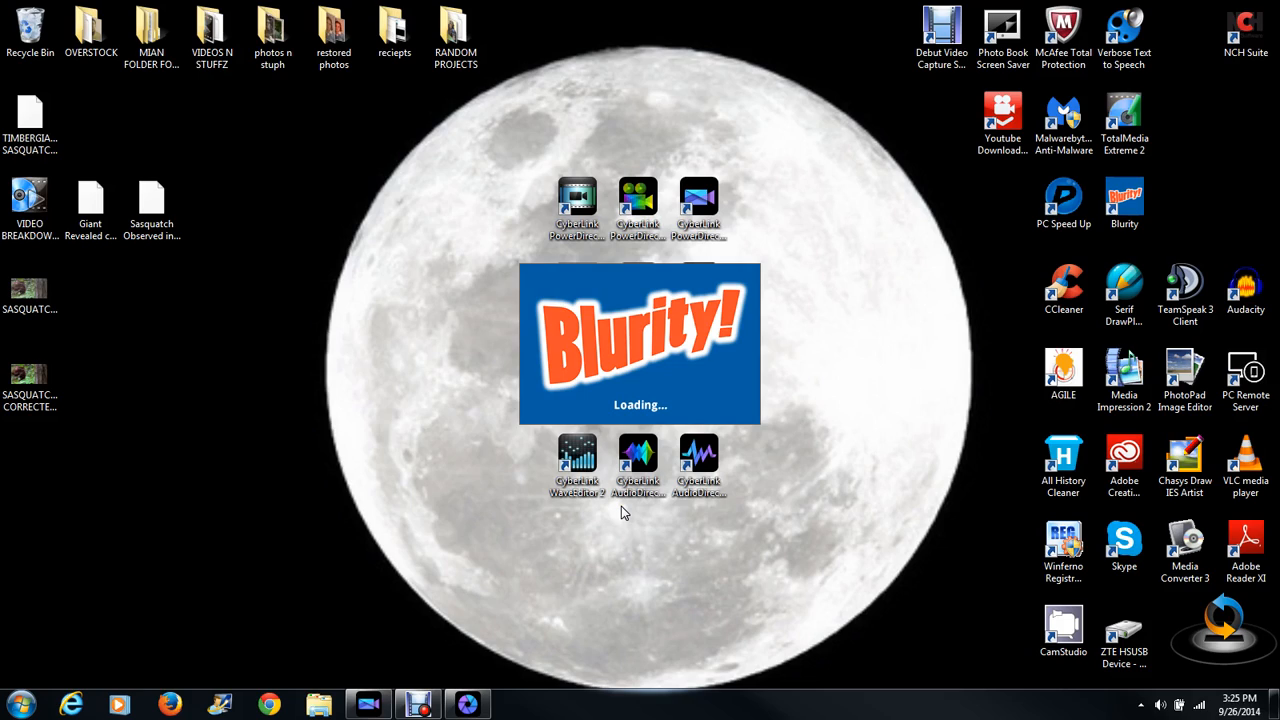
mouse_move(620, 522)
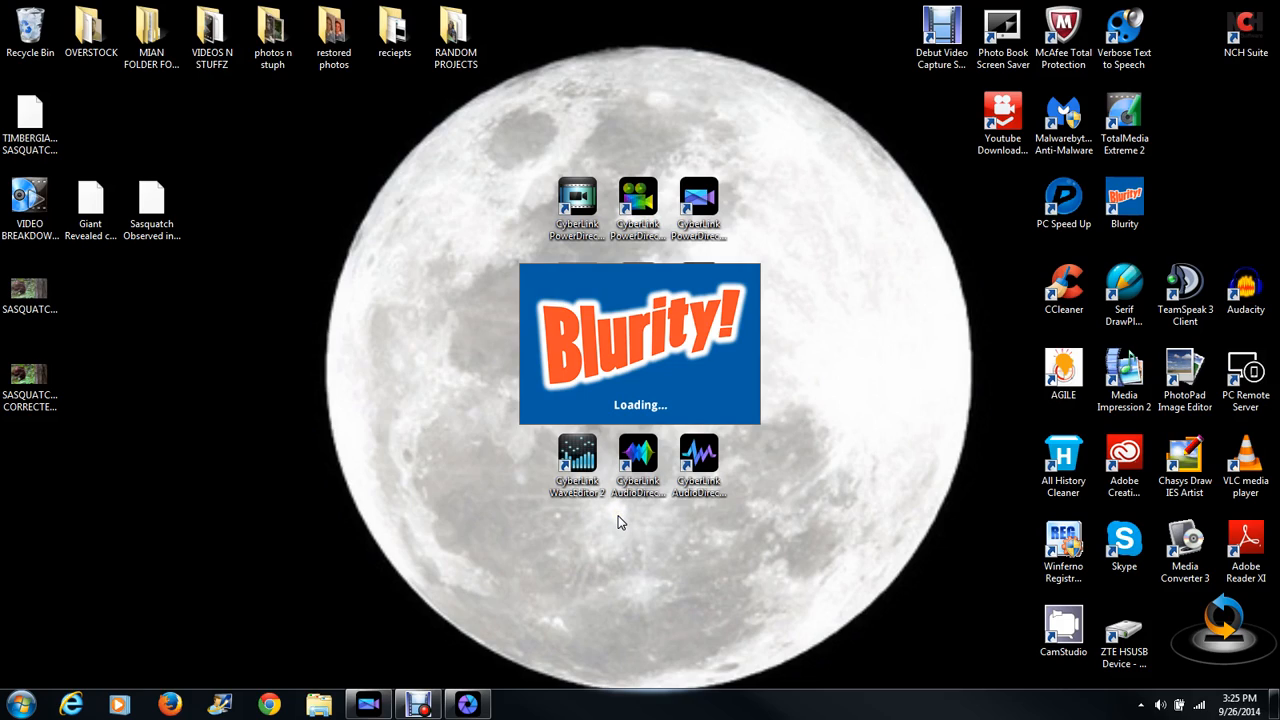
mouse_move(274, 402)
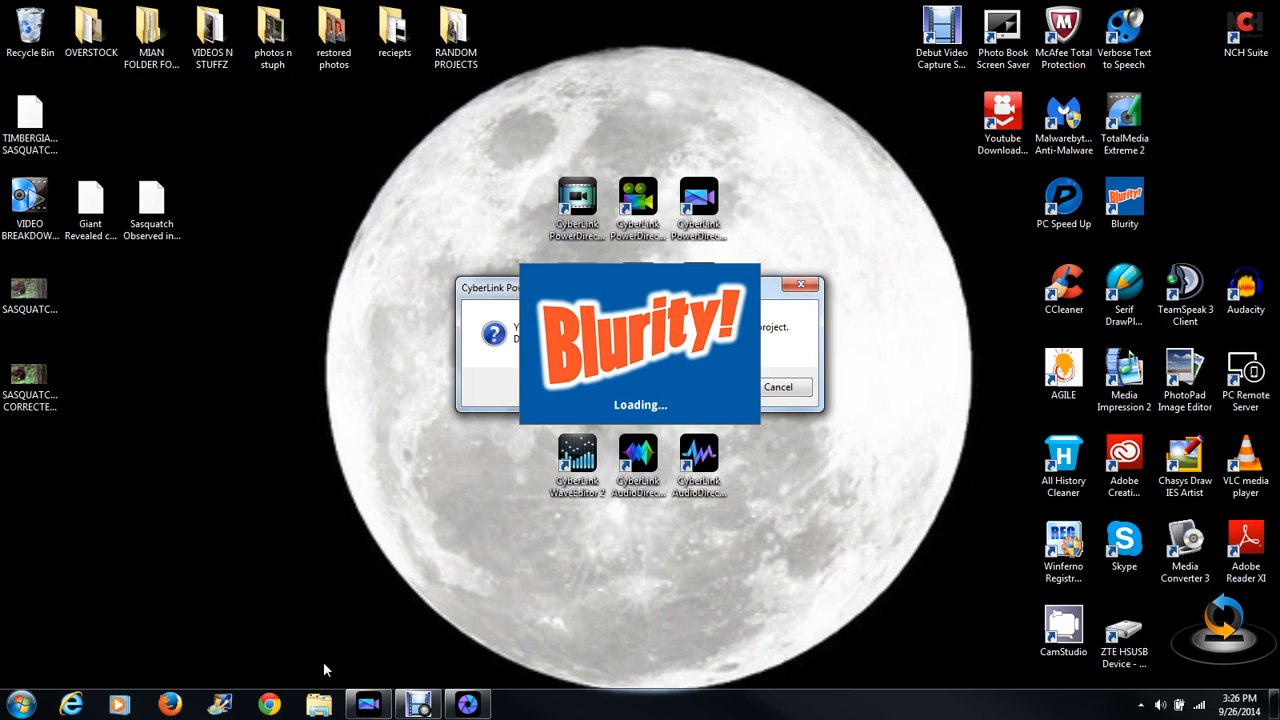
mouse_move(368, 704)
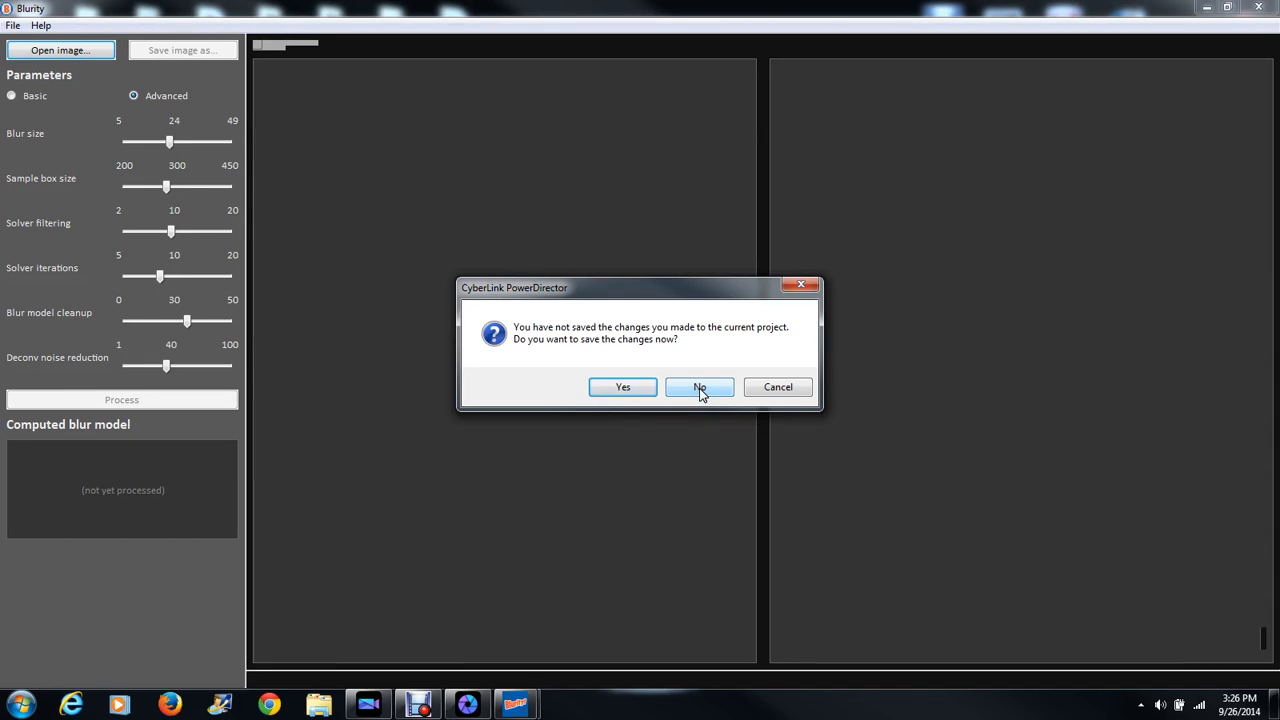
Discard the PowerDirector project changes and start opening a blurry image in Blurity
left_click(700, 388)
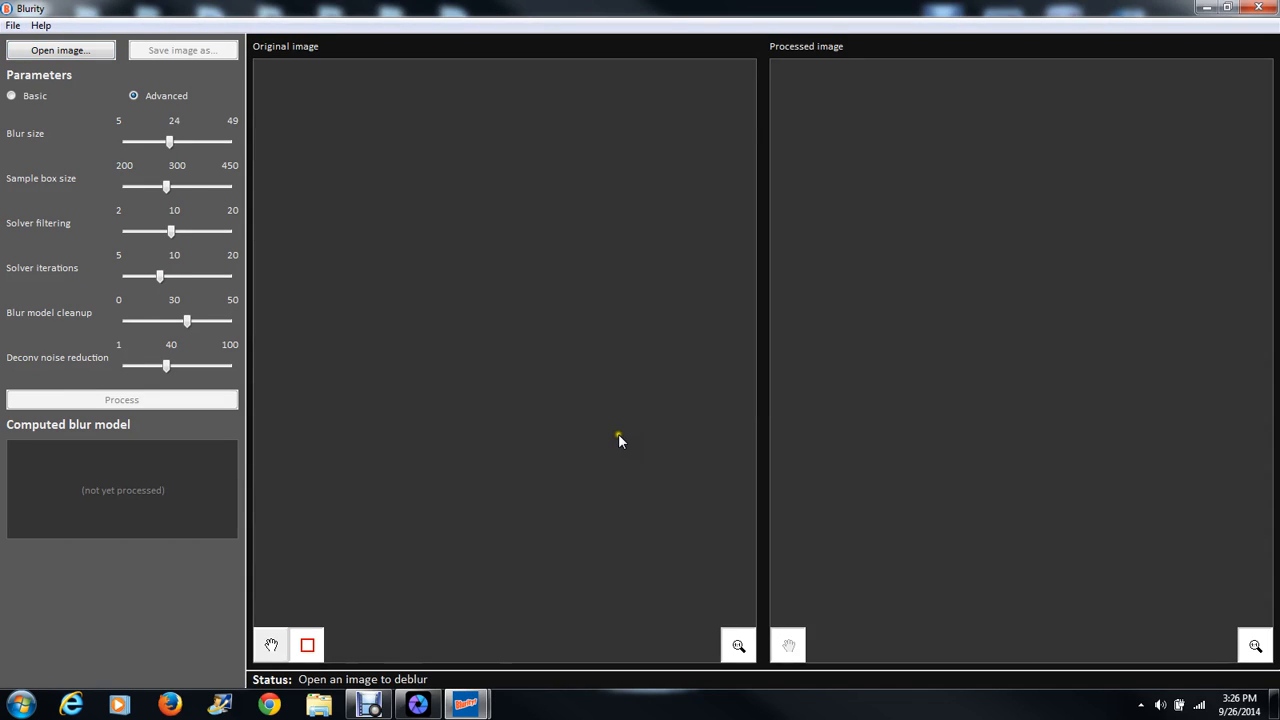
left_click(60, 50)
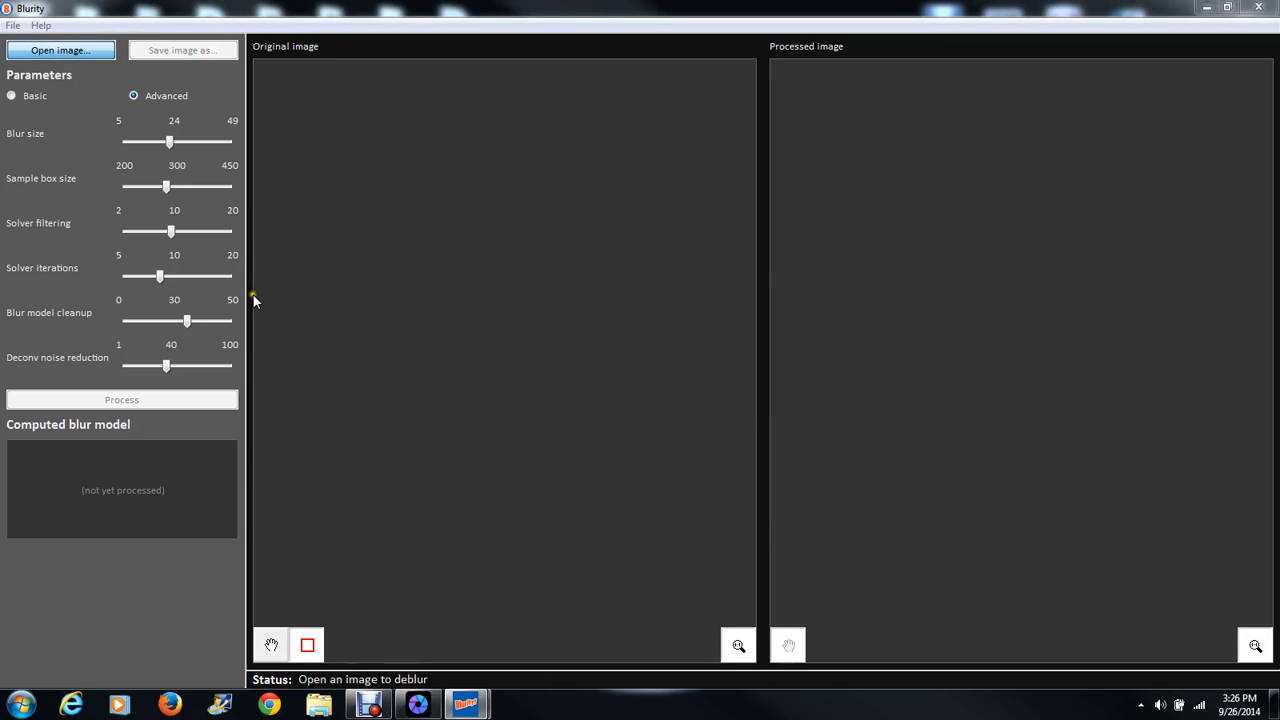
mouse_move(256, 314)
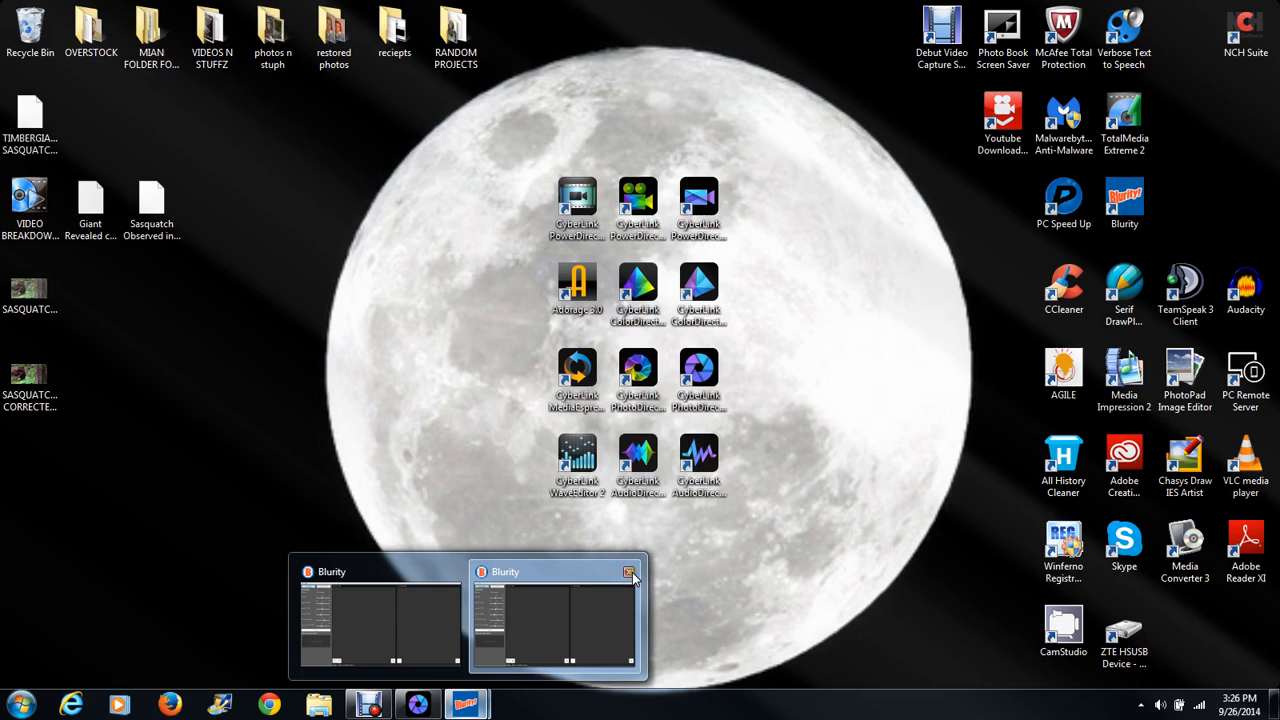
left_click(556, 616)
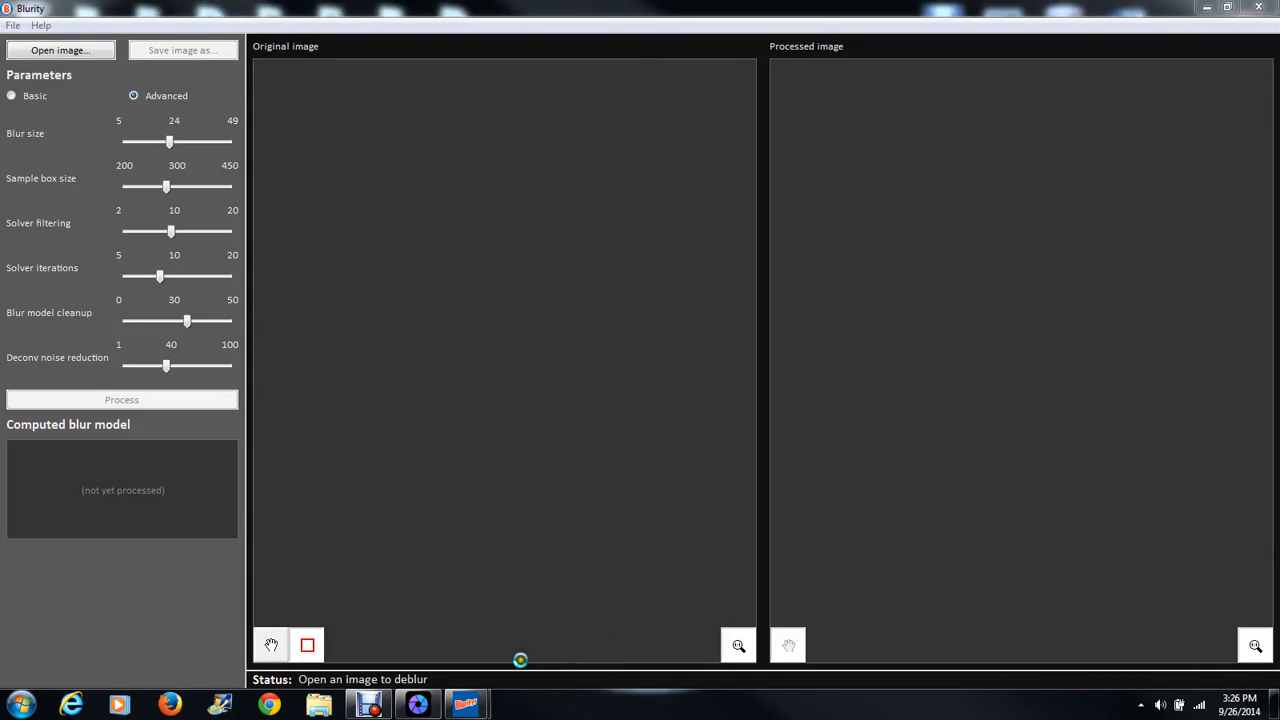
left_click(60, 50)
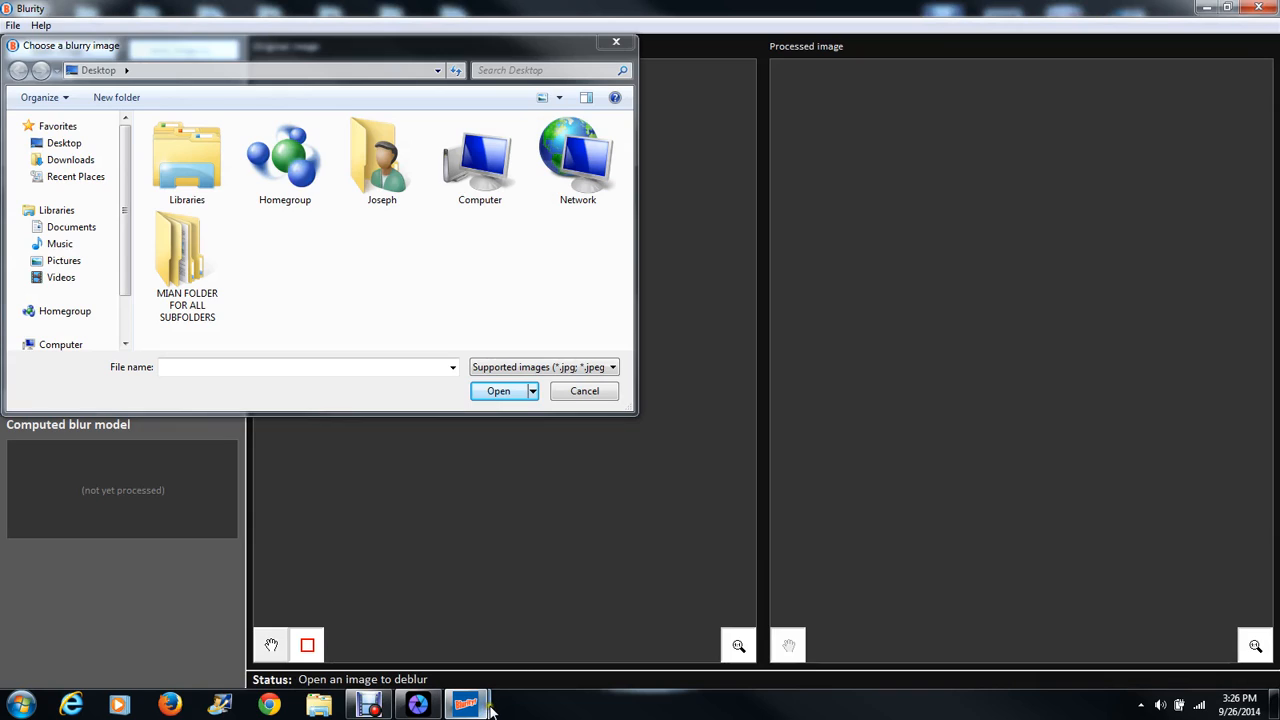
mouse_move(418, 704)
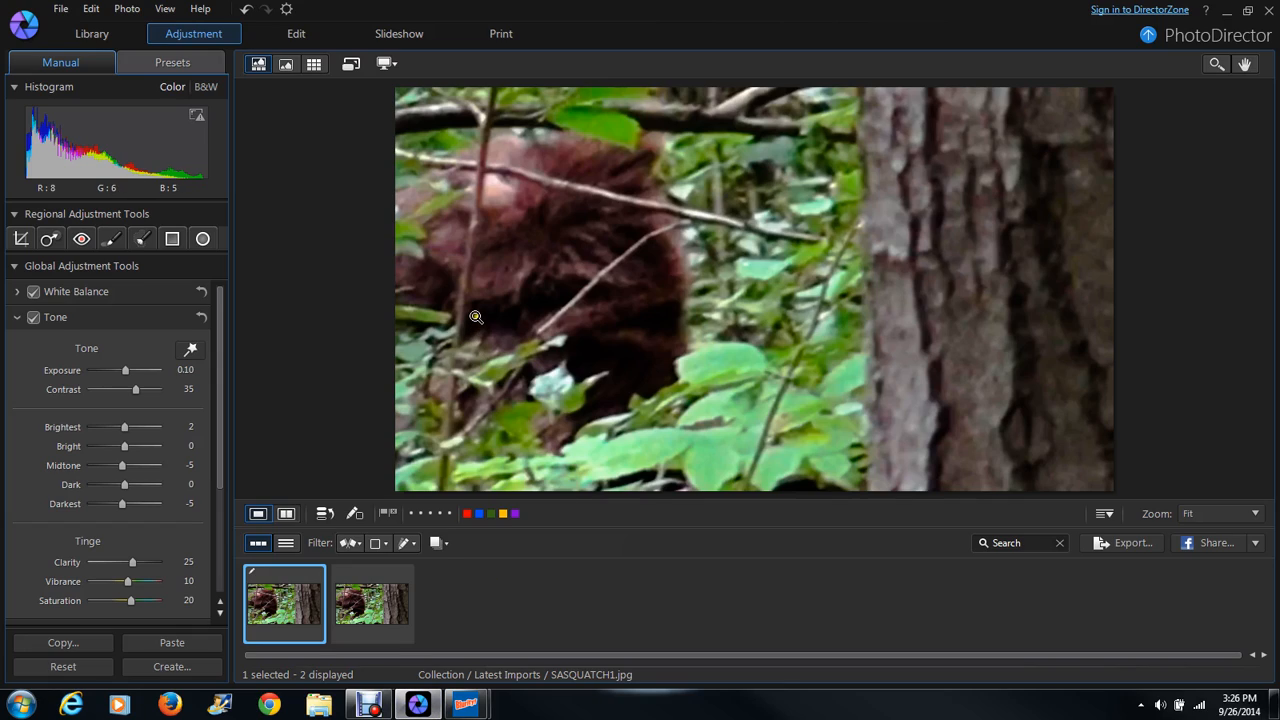
mouse_move(524, 152)
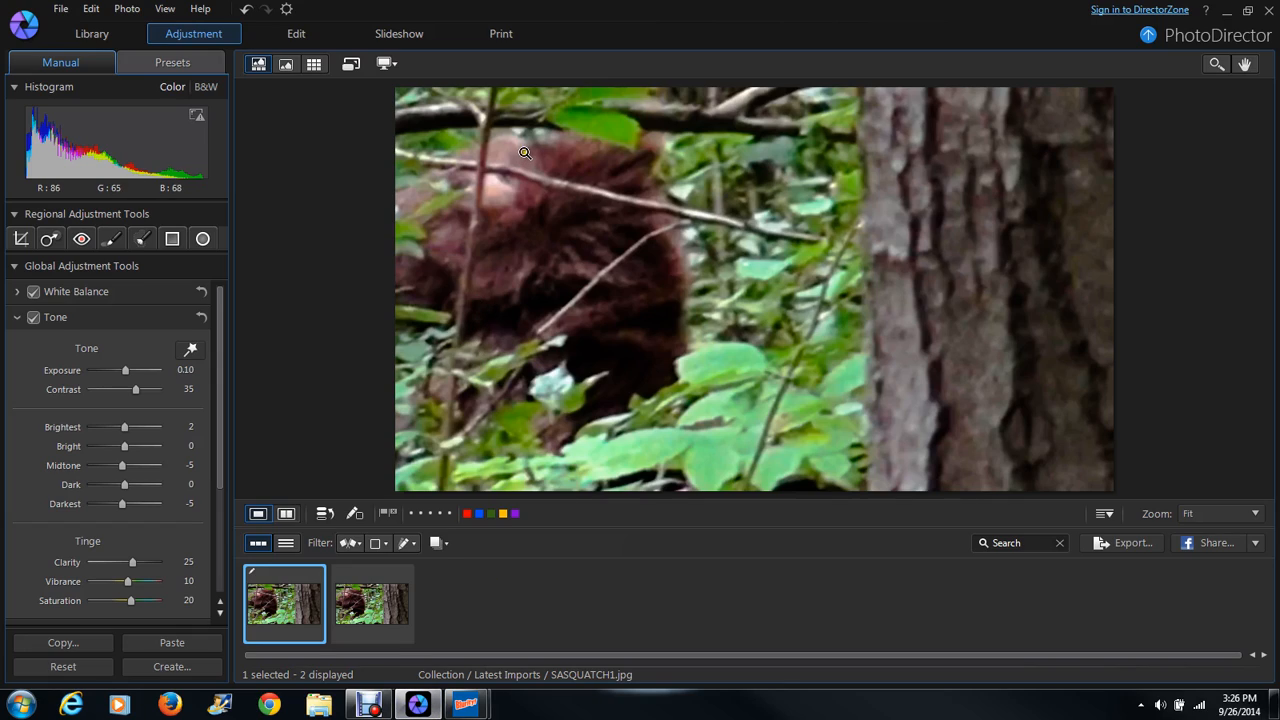
mouse_move(658, 184)
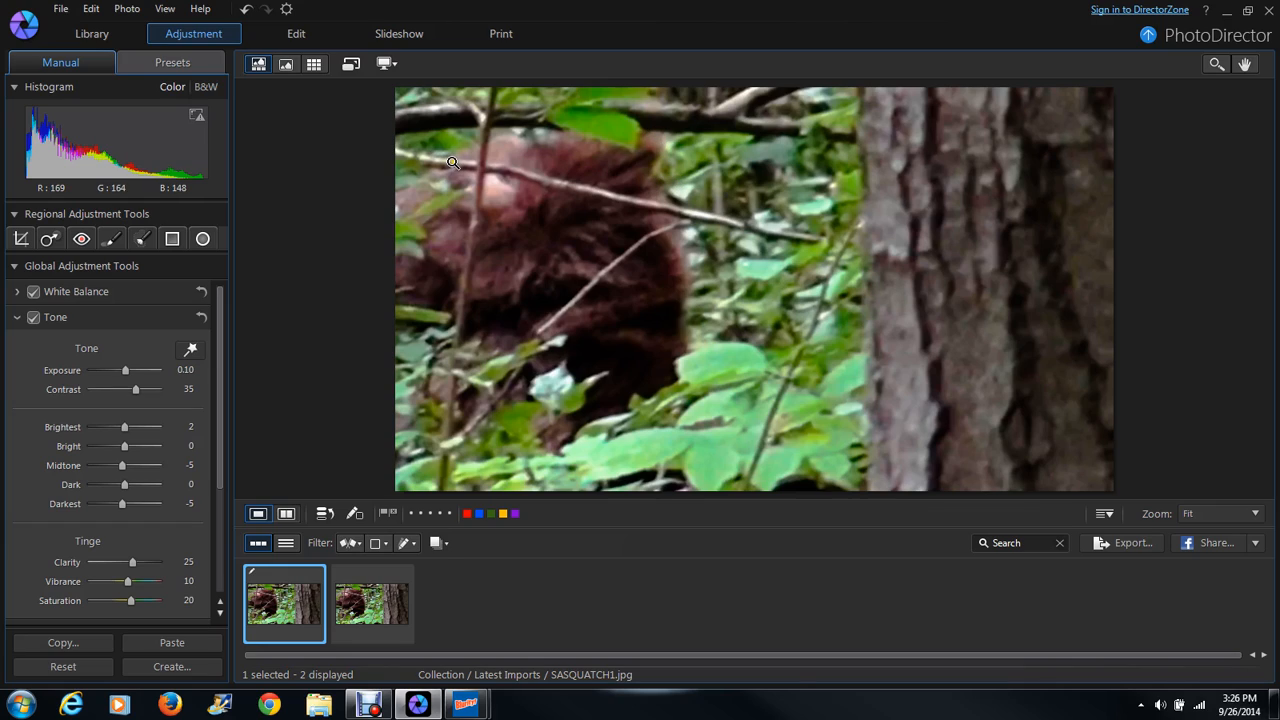
mouse_move(528, 178)
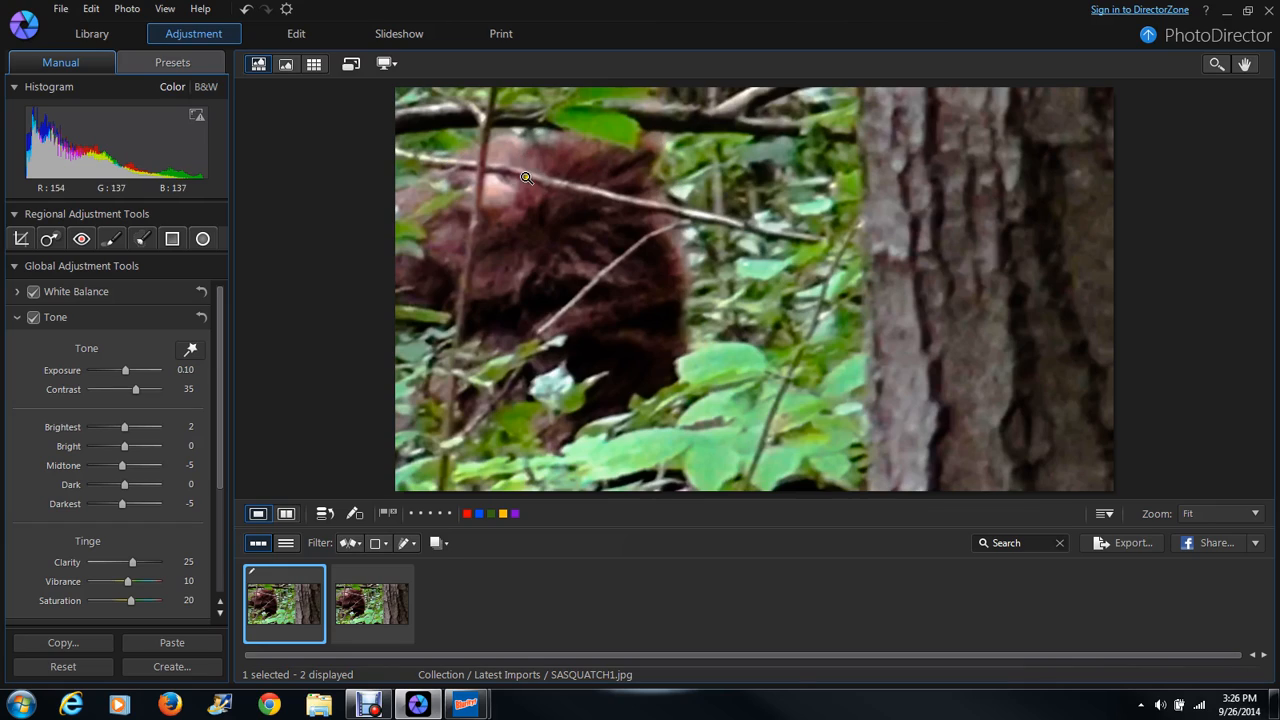
mouse_move(490, 202)
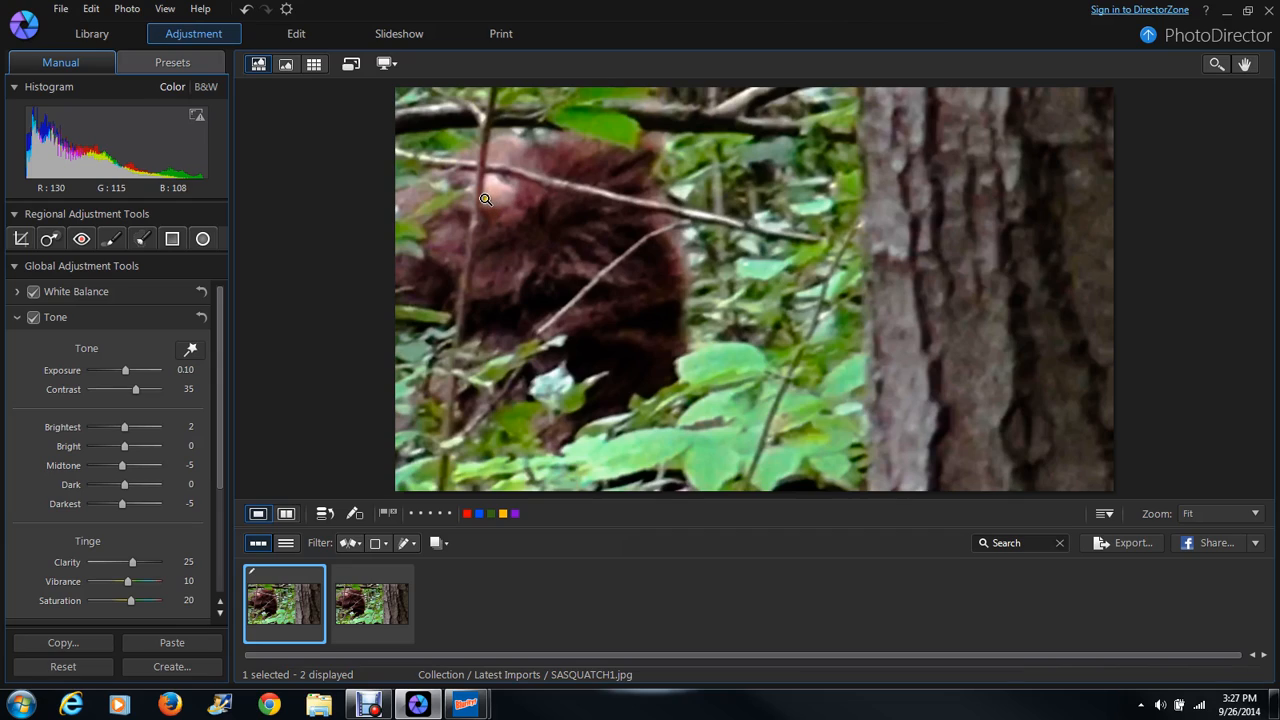
mouse_move(500, 192)
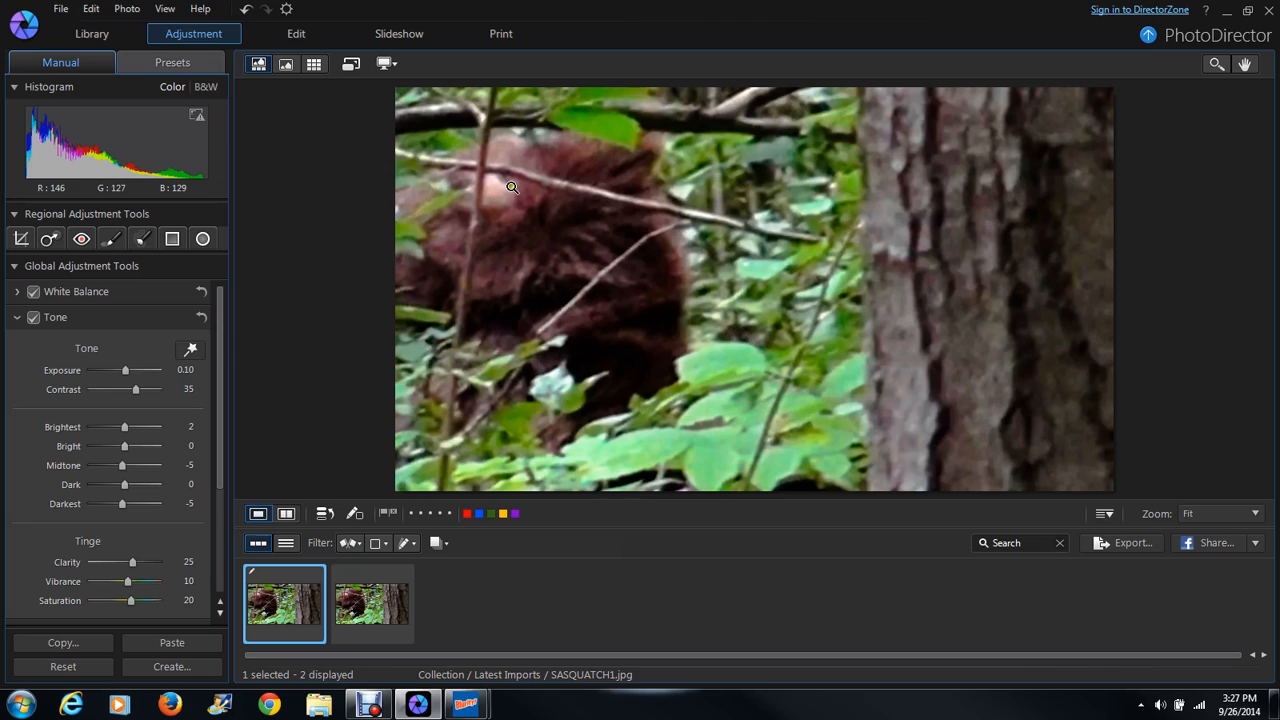
mouse_move(488, 200)
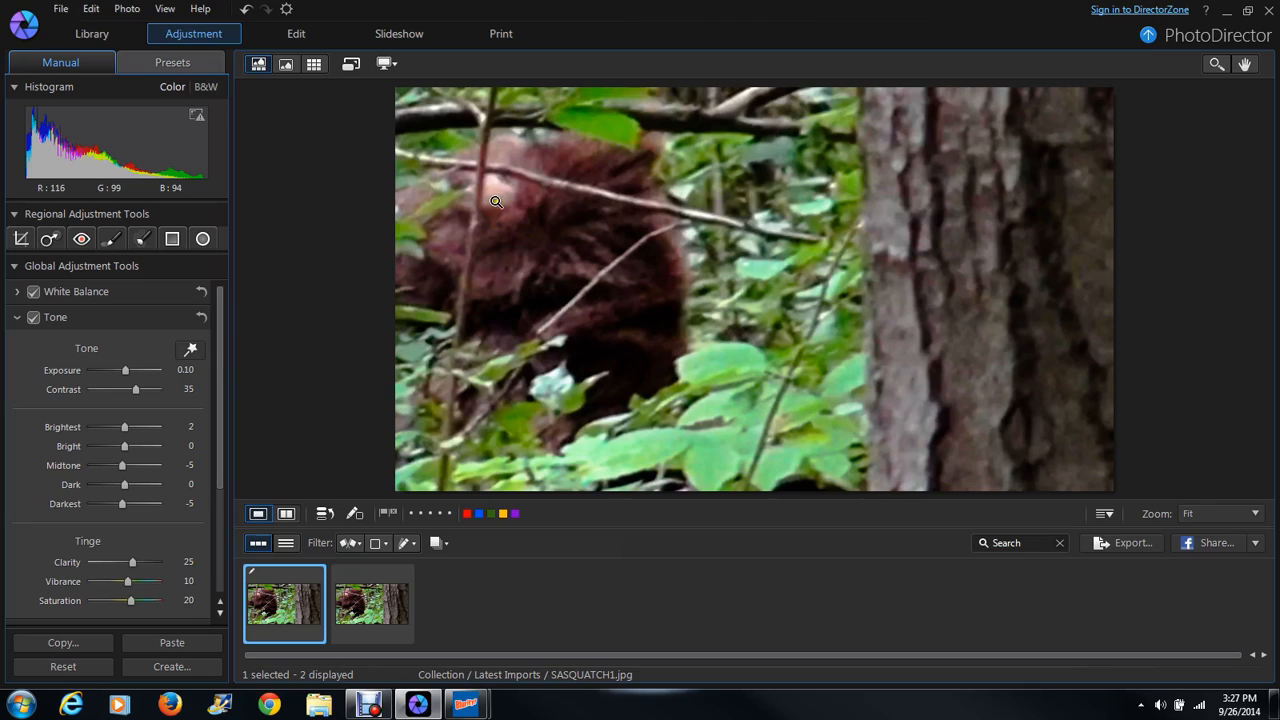
mouse_move(484, 156)
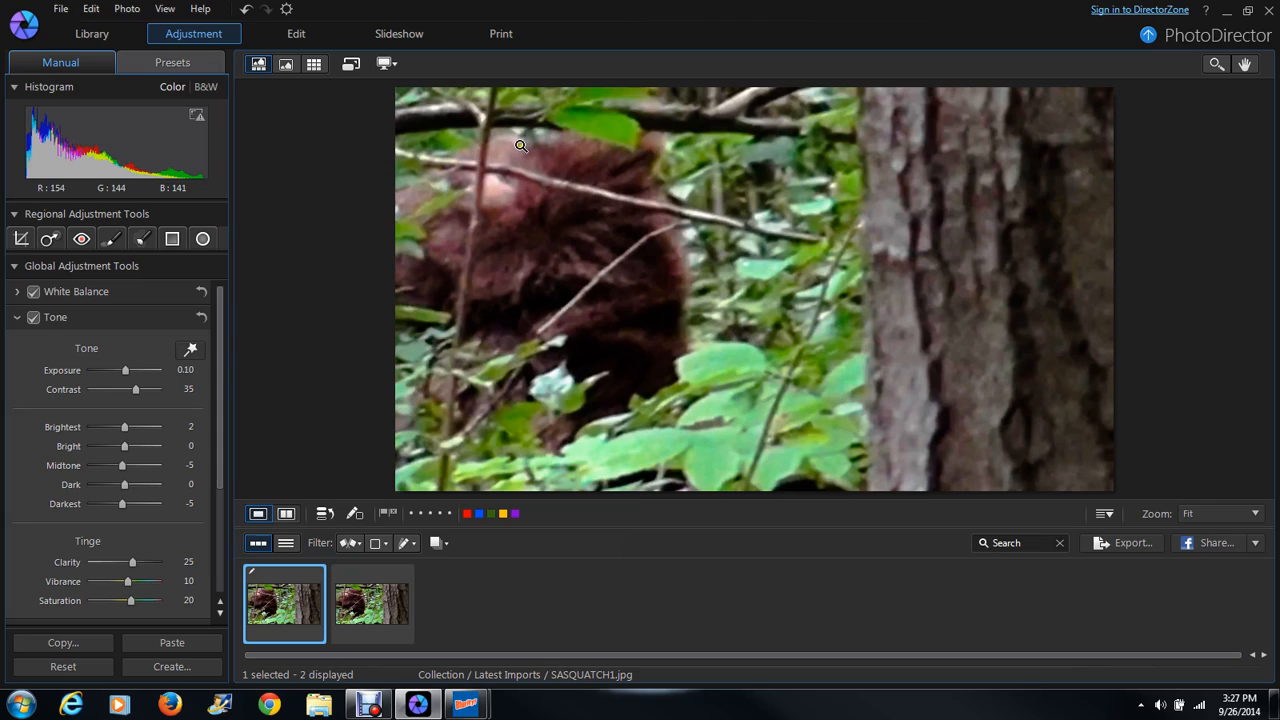
mouse_move(480, 236)
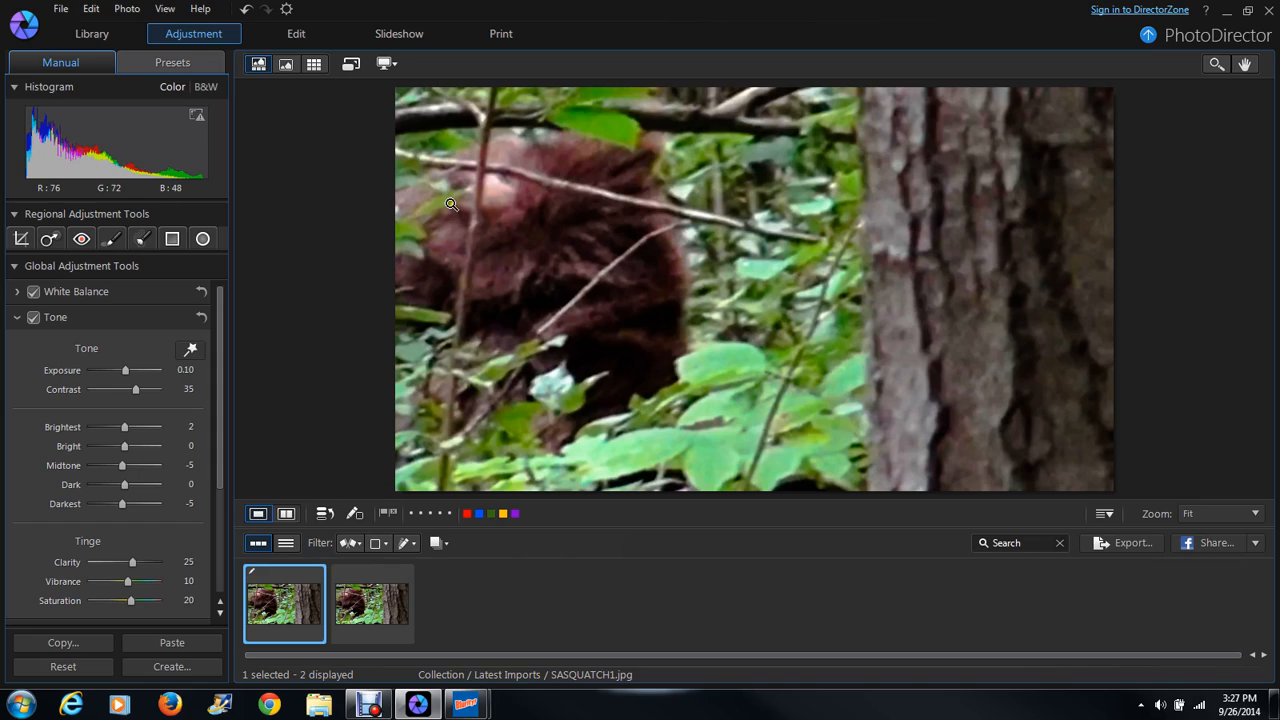
mouse_move(438, 208)
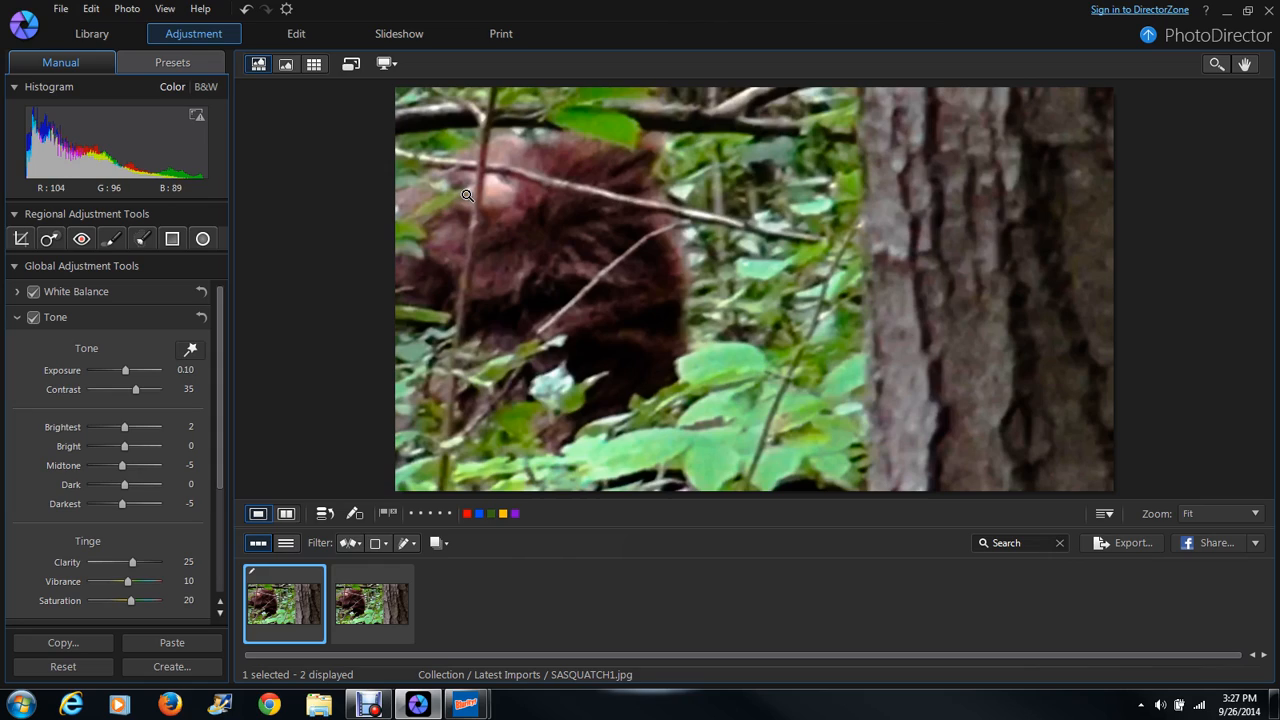
mouse_move(458, 184)
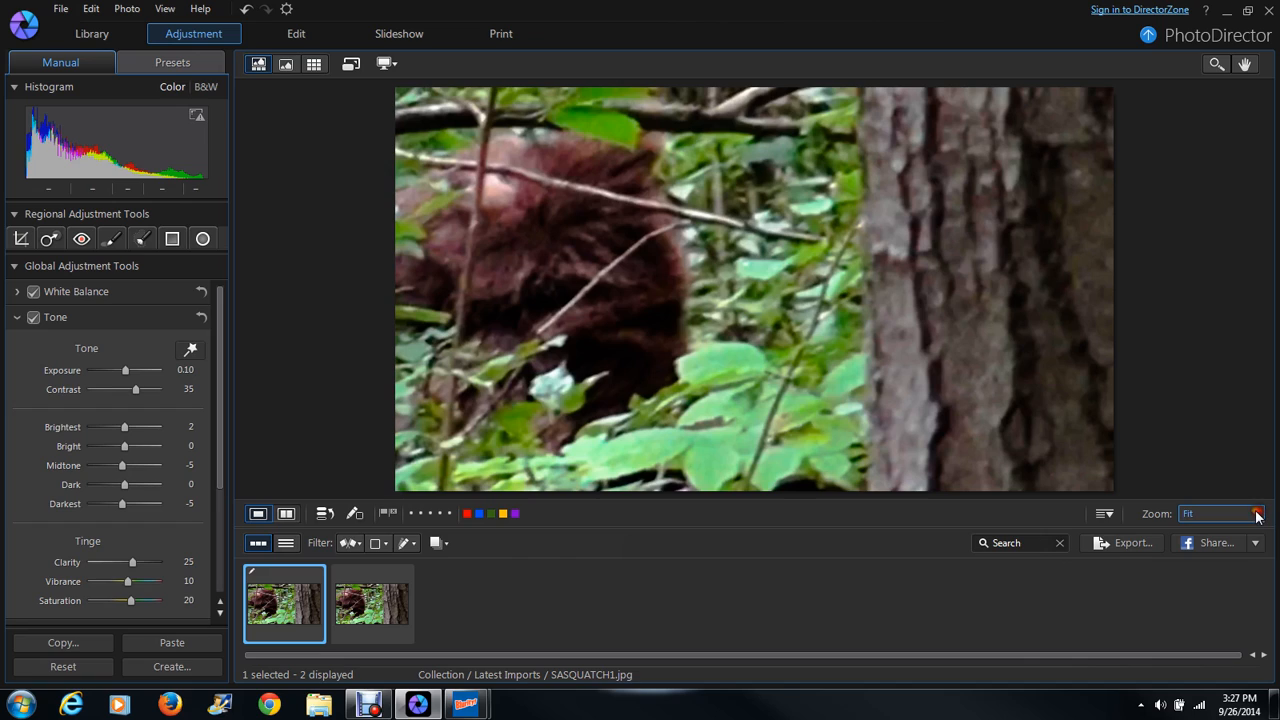
Zoom the Sasquatch photo to 33% to inspect the creature's head
left_click(1256, 512)
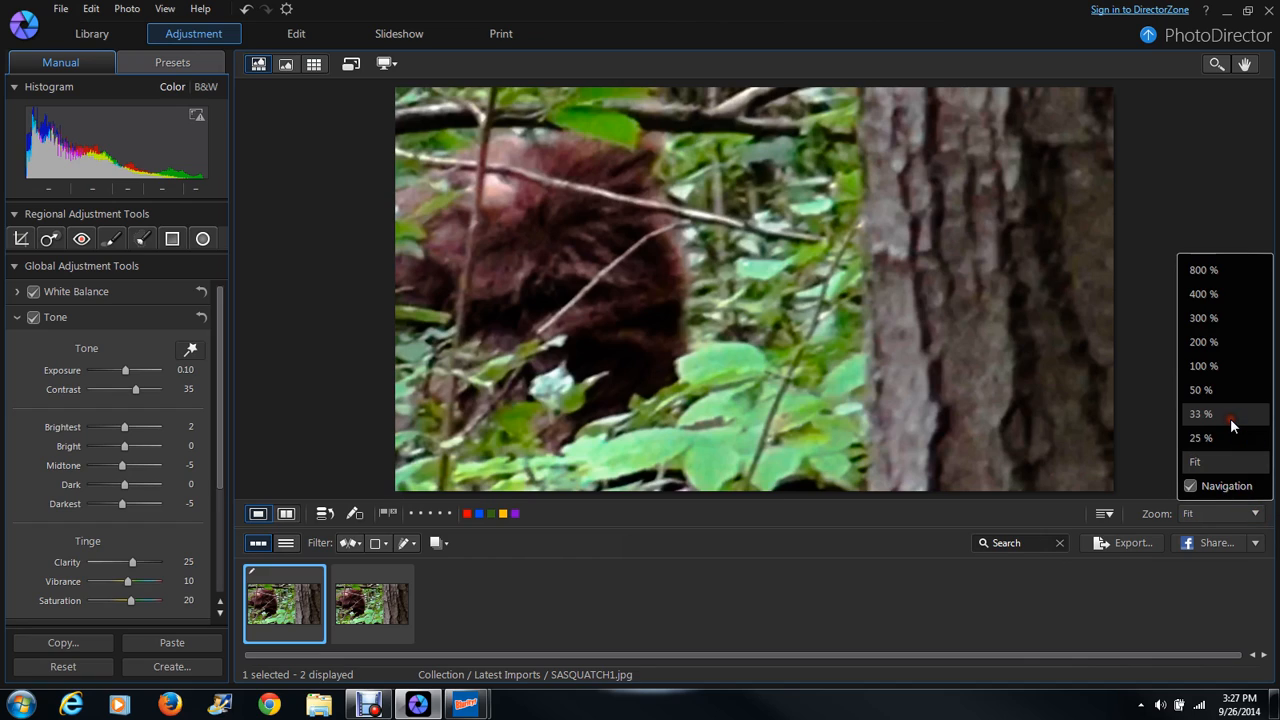
left_click(1200, 412)
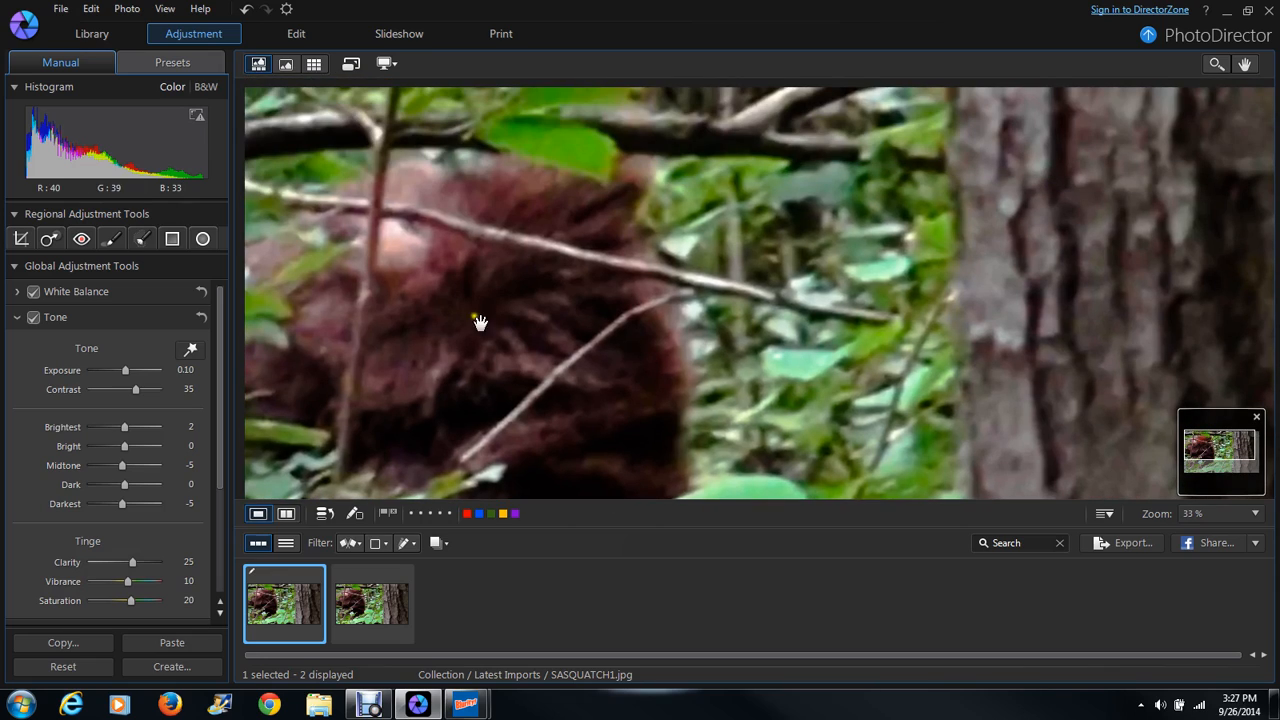
mouse_move(350, 232)
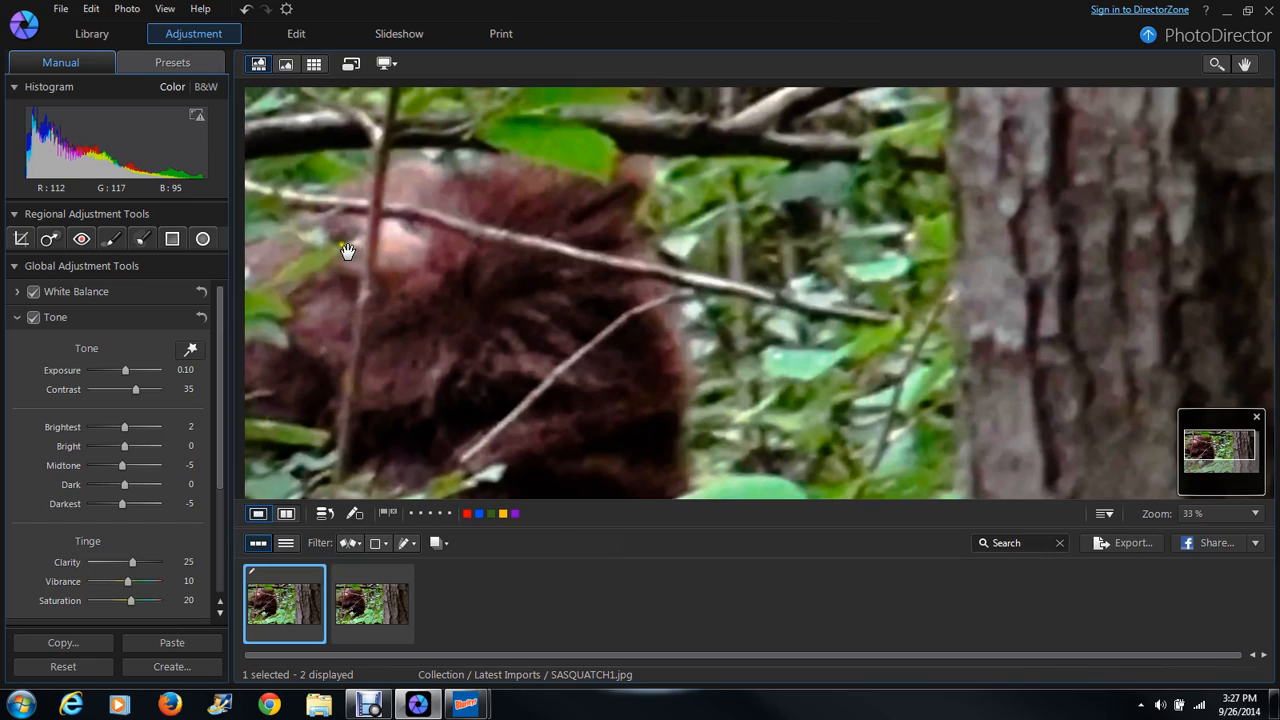
mouse_move(332, 388)
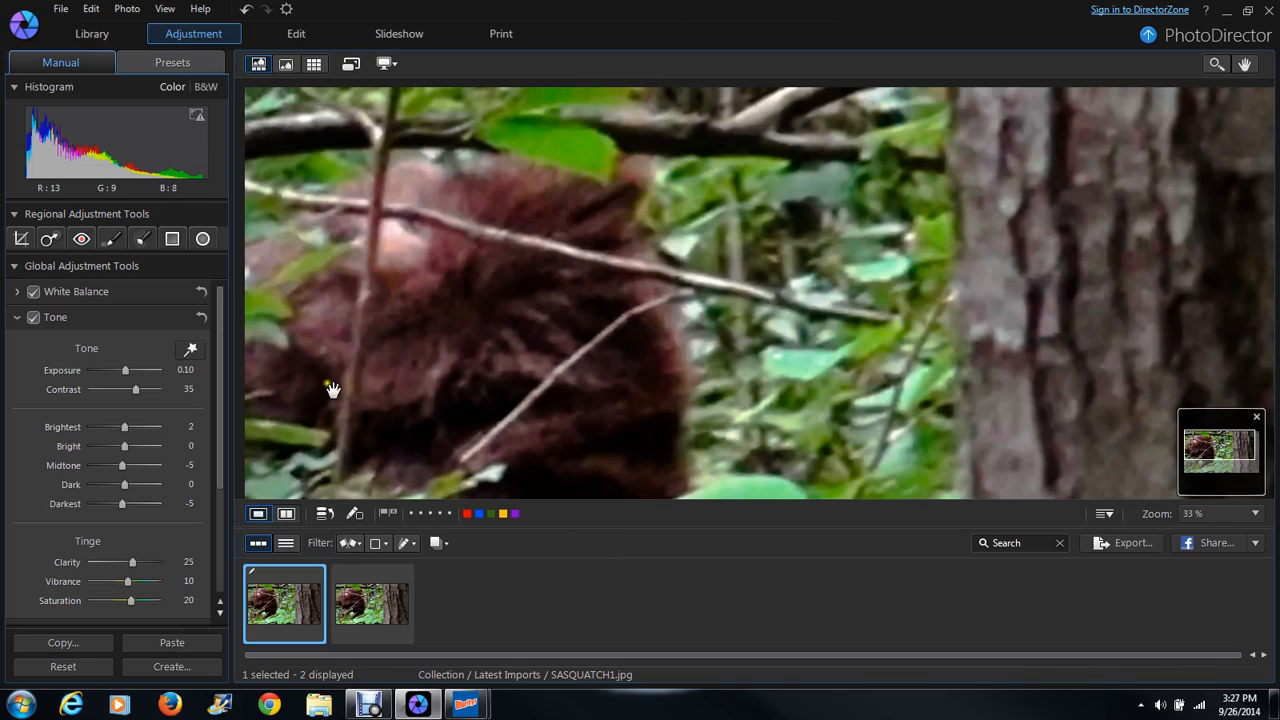
mouse_move(380, 464)
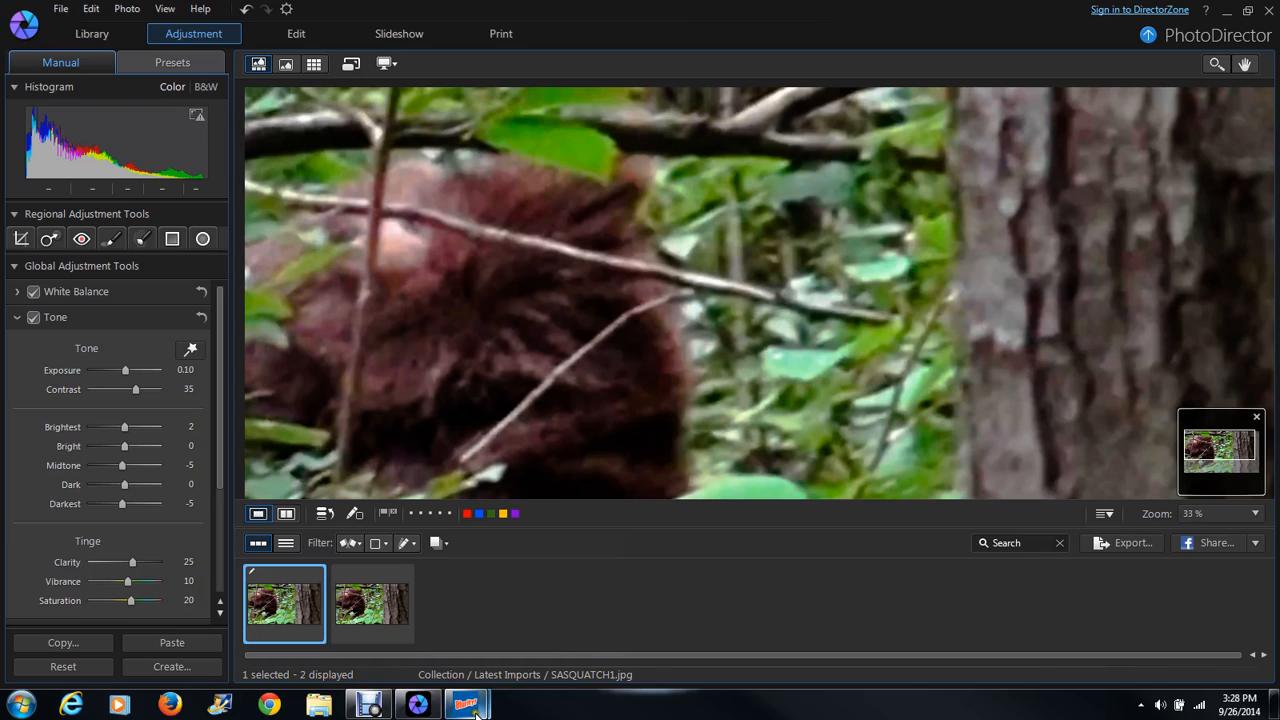
Load SASQUATCH1-1 COLOR CORRECTED.jpg into Blurity as the image to deblur
left_click(464, 704)
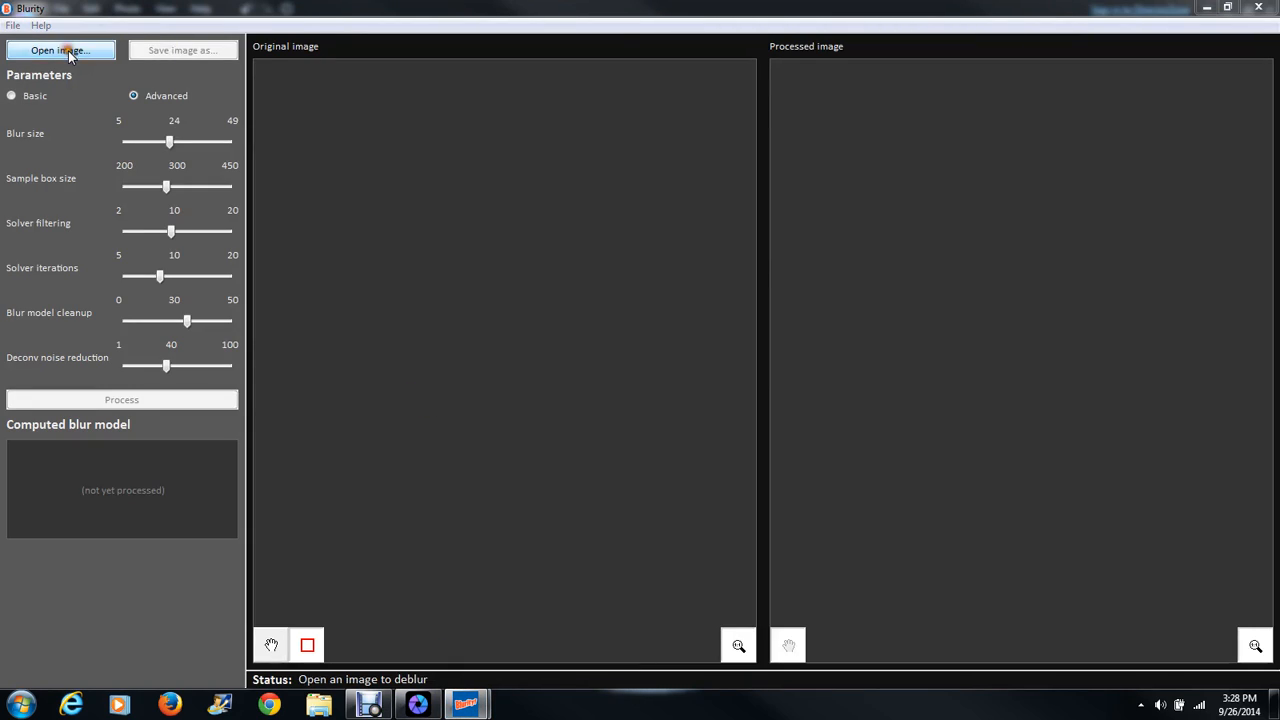
left_click(60, 50)
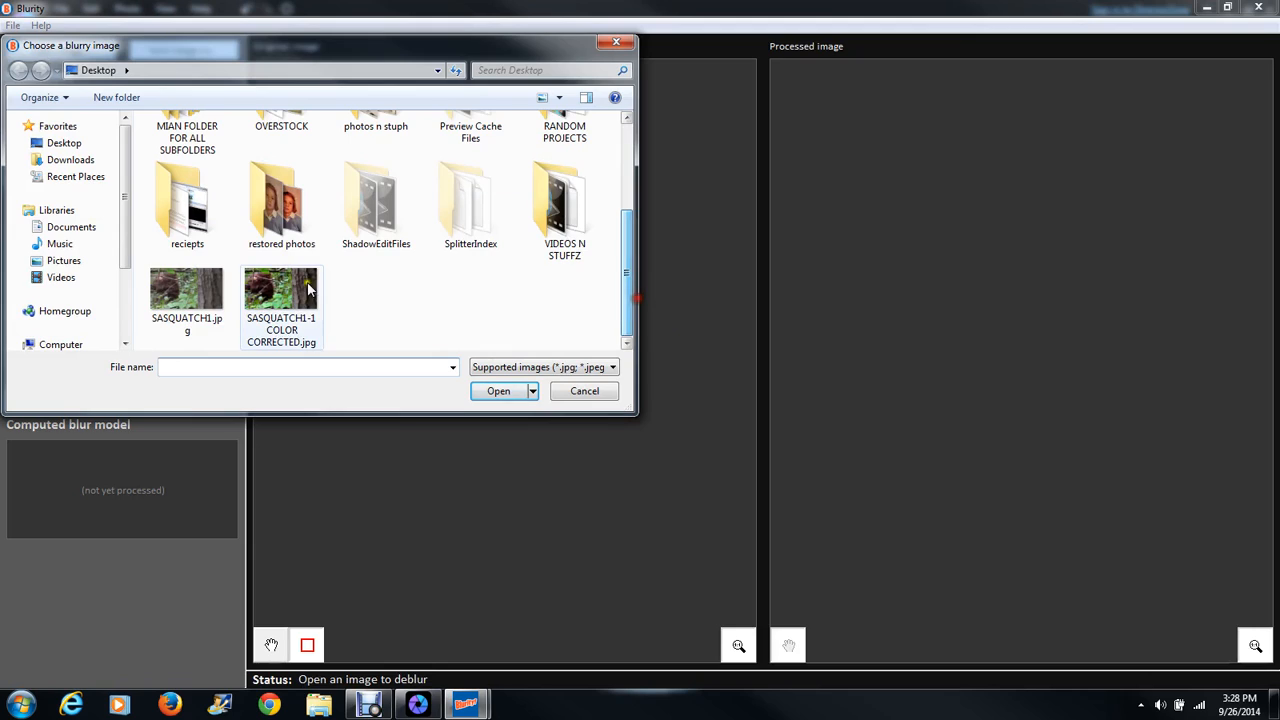
left_click(584, 390)
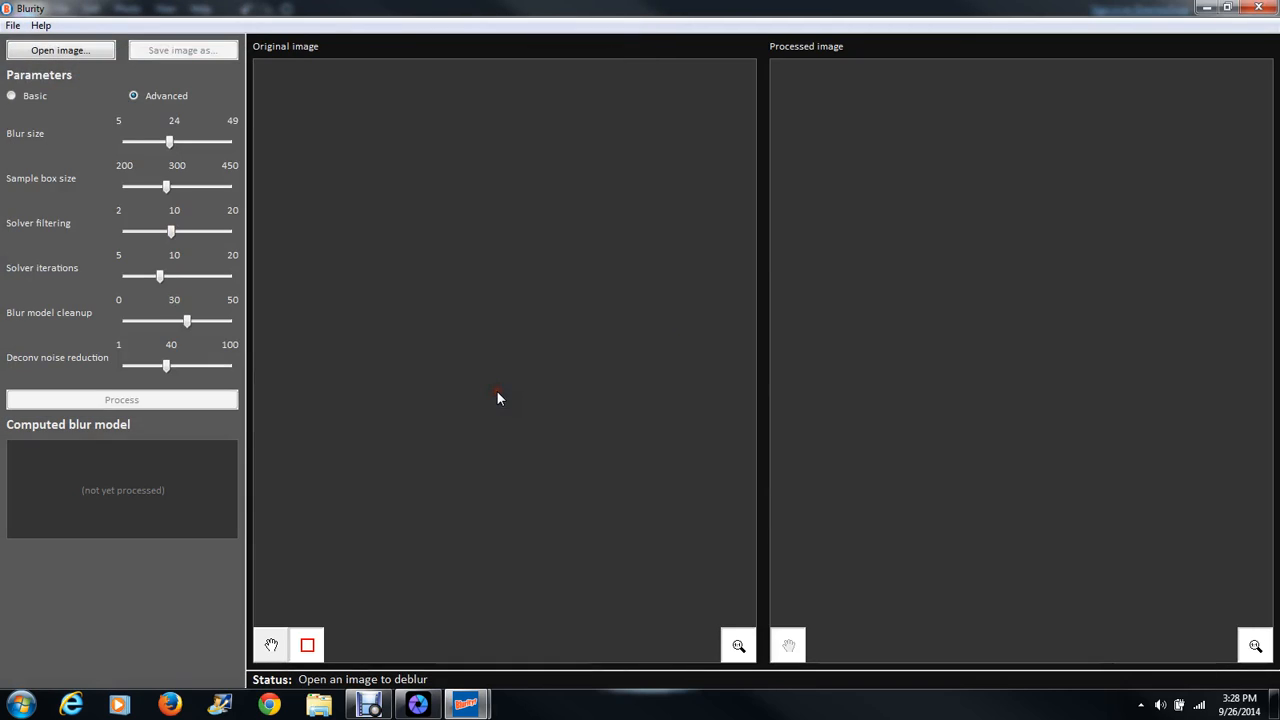
left_click(60, 50)
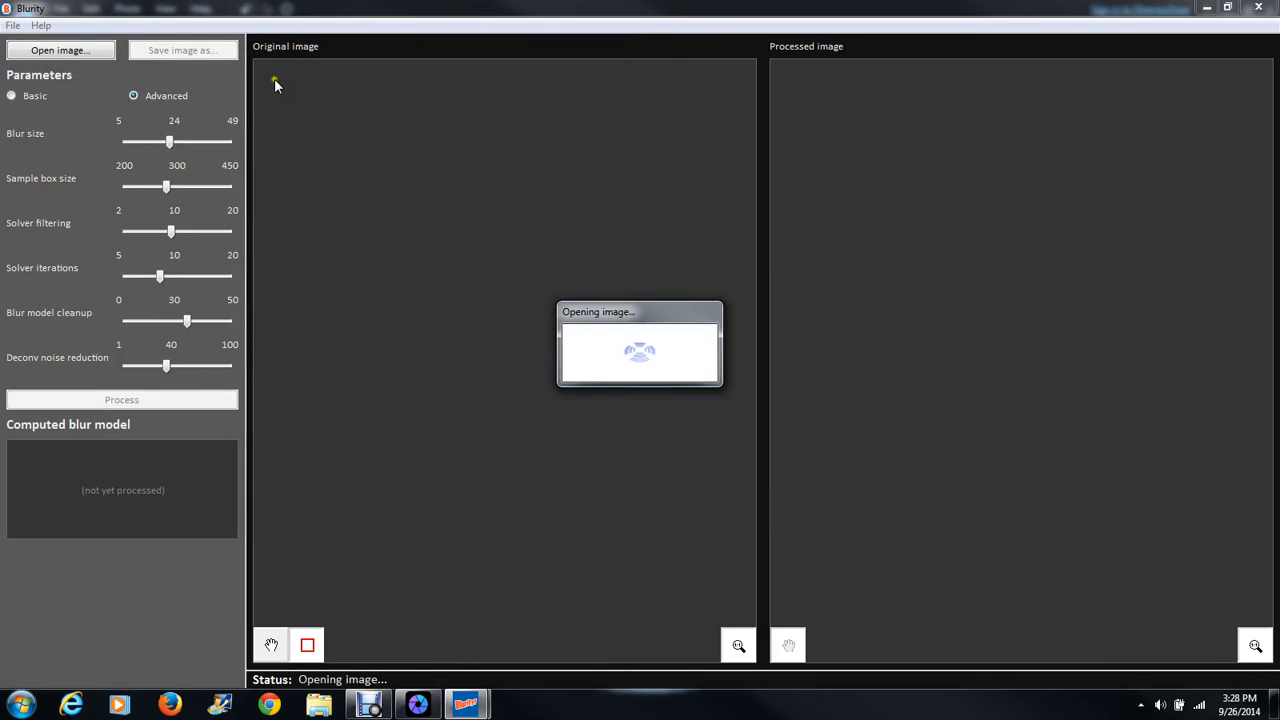
mouse_move(304, 216)
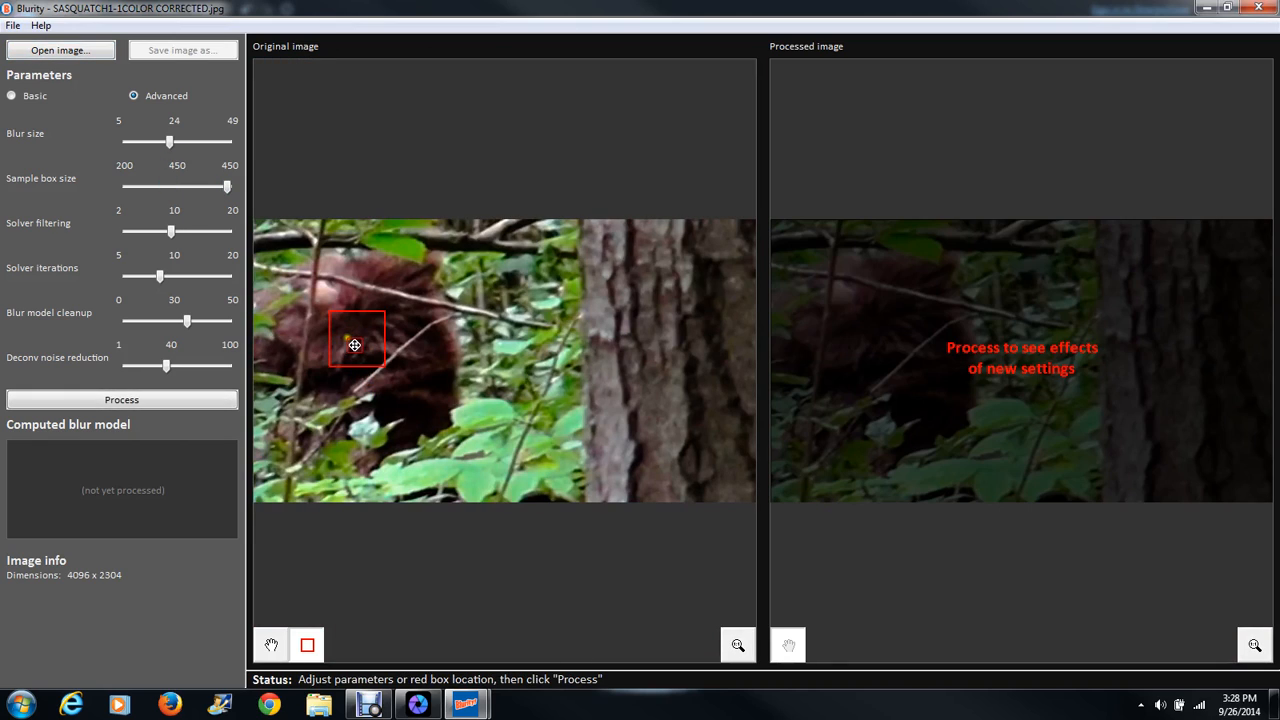
Move the sample box onto the creature's head and reduce blur size to its minimum 5
left_click_drag(356, 344, 308, 302)
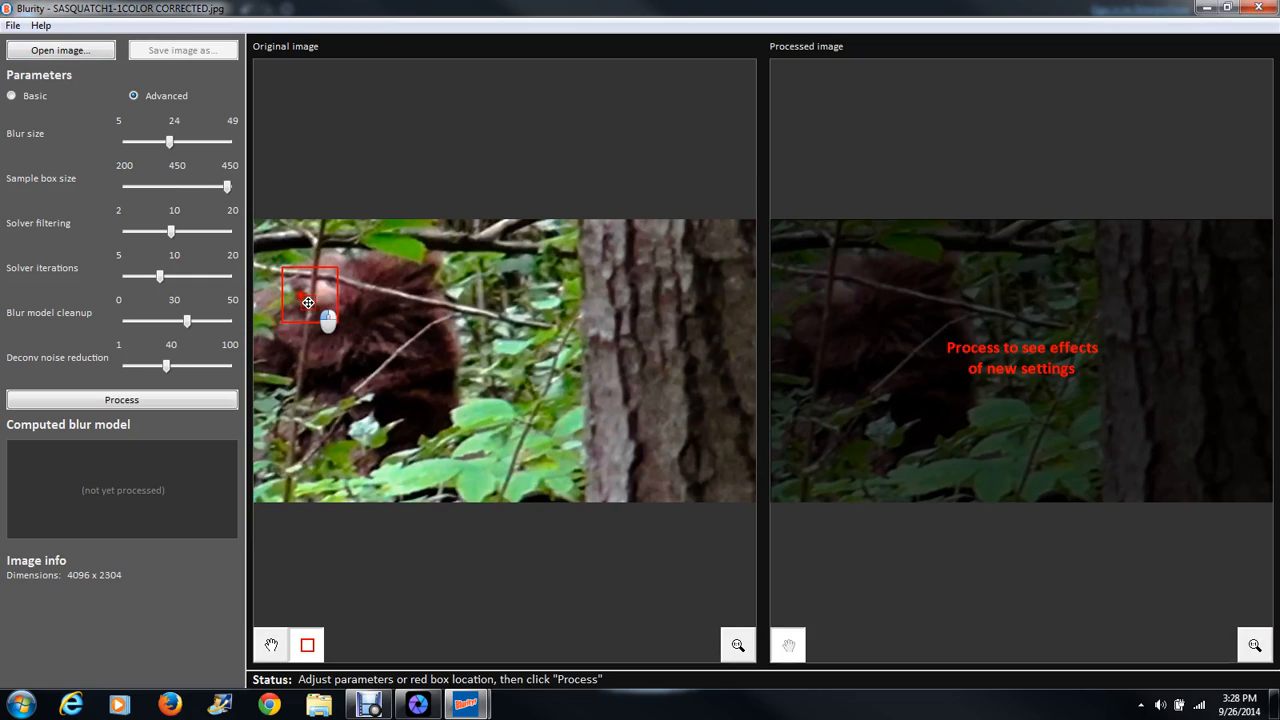
left_click_drag(308, 302, 318, 296)
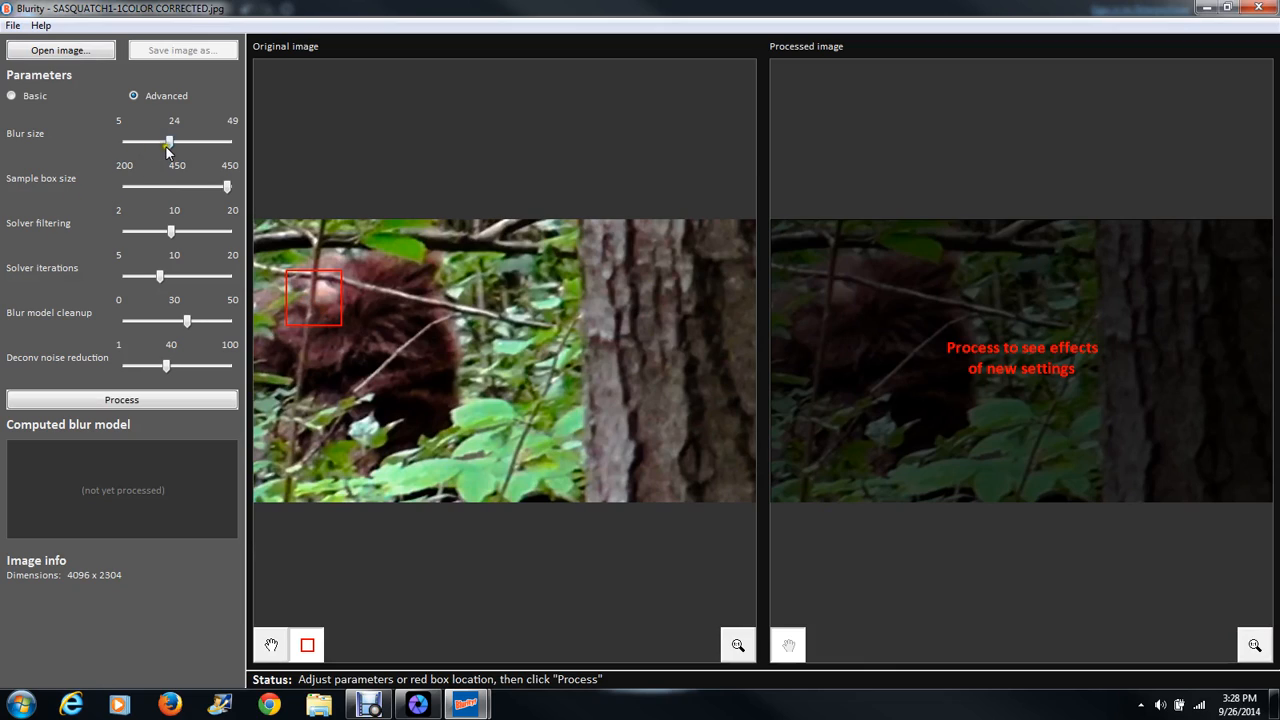
left_click_drag(168, 140, 144, 140)
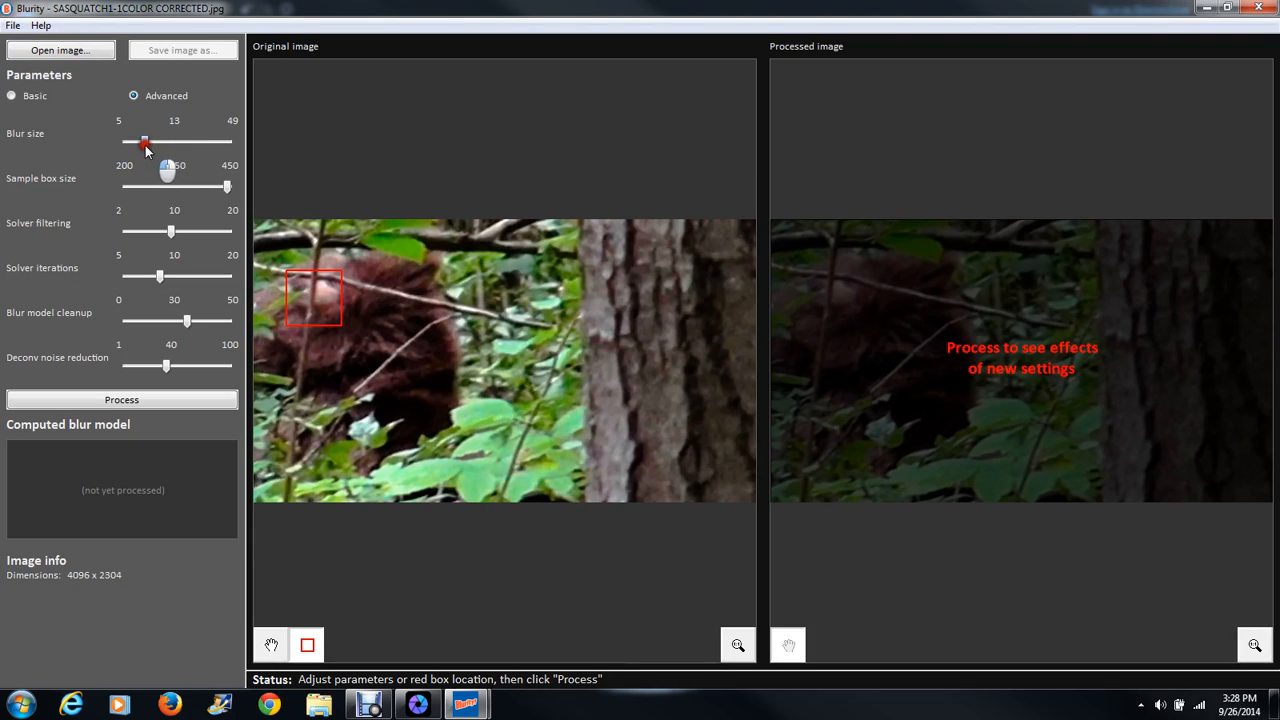
left_click_drag(144, 144, 124, 144)
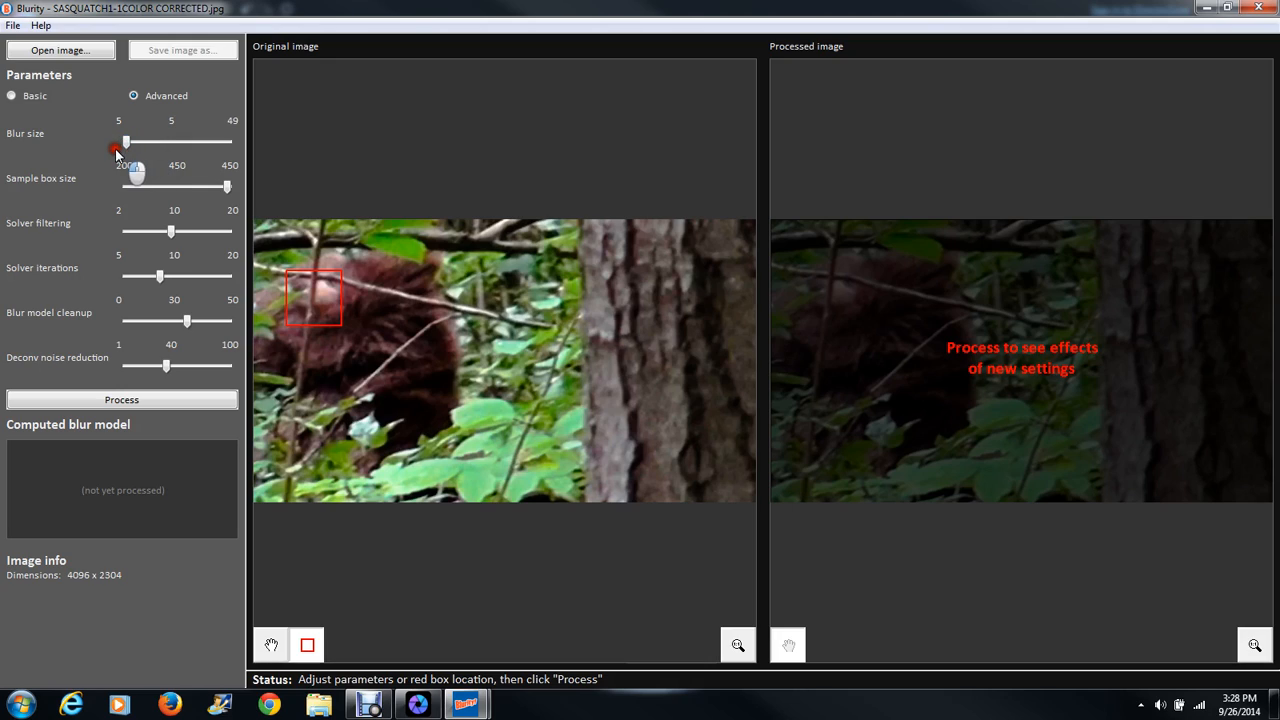
Set blur model cleanup to 33 and lower deconvolution noise reduction to 25
left_click_drag(186, 320, 192, 320)
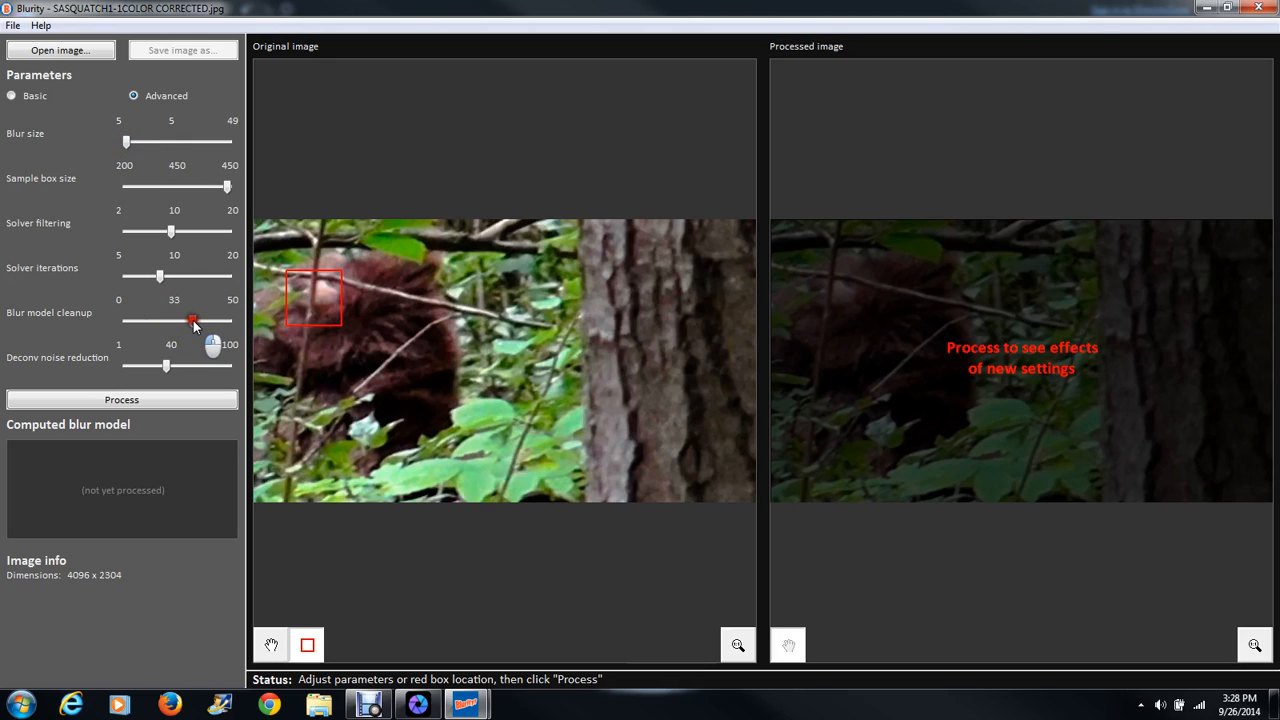
left_click_drag(192, 320, 196, 320)
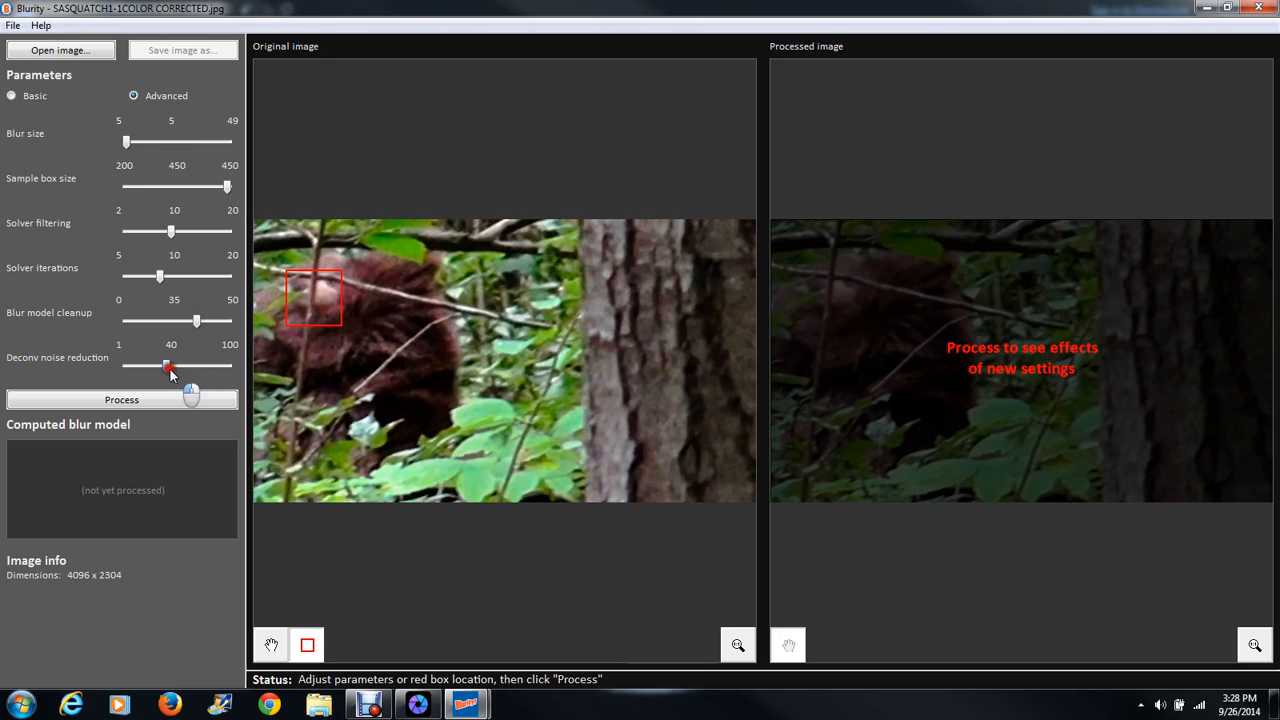
left_click_drag(166, 364, 152, 364)
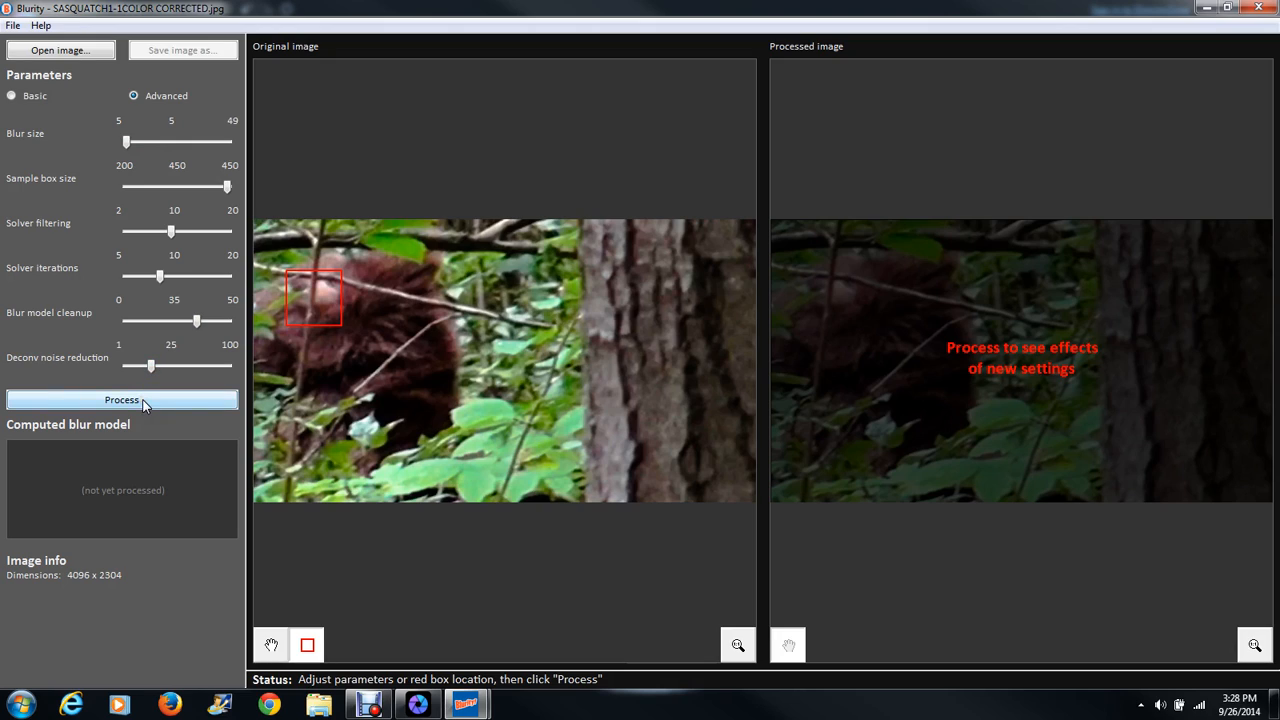
Run Blurity processing on the Sasquatch frame with the adjusted settings
left_click(120, 400)
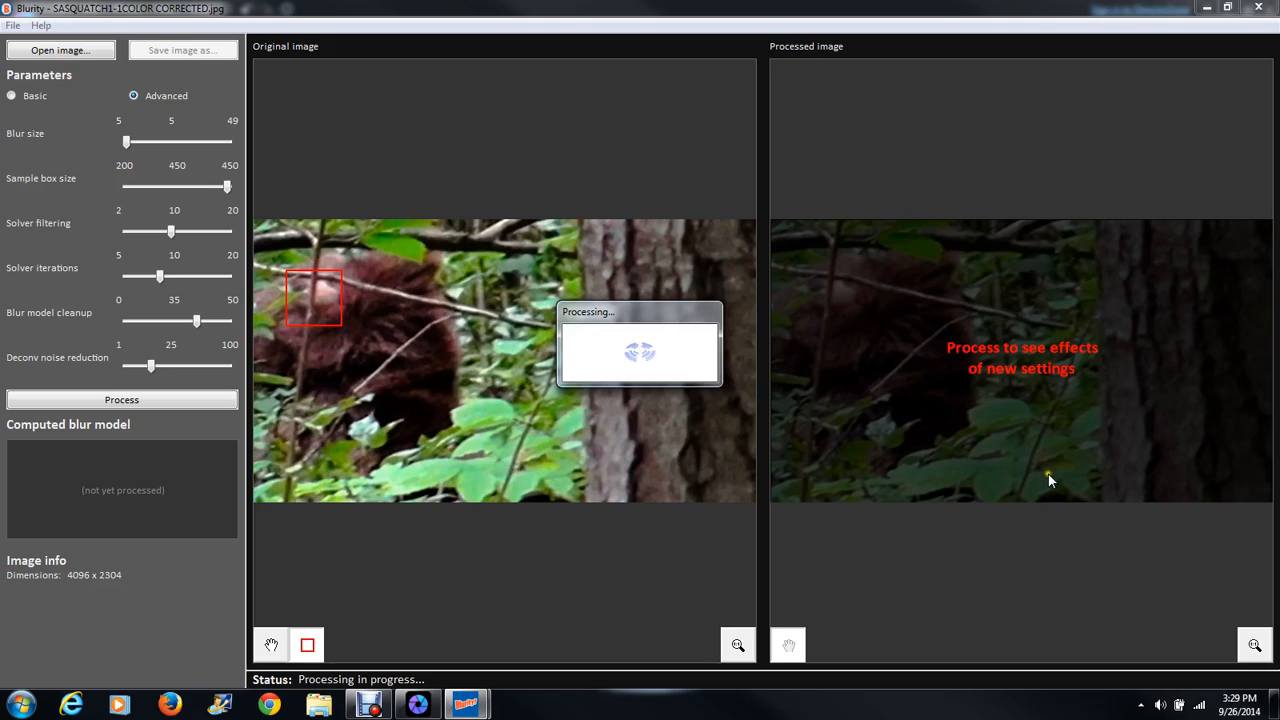
mouse_move(984, 616)
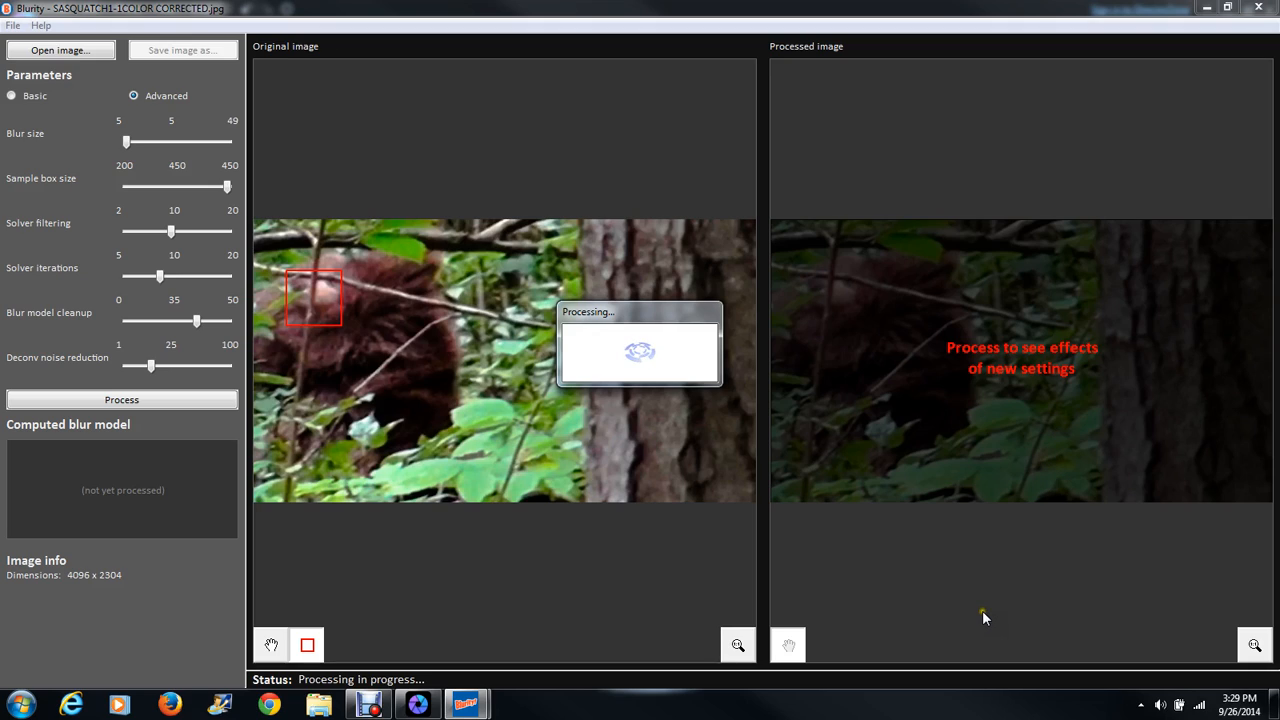
mouse_move(986, 608)
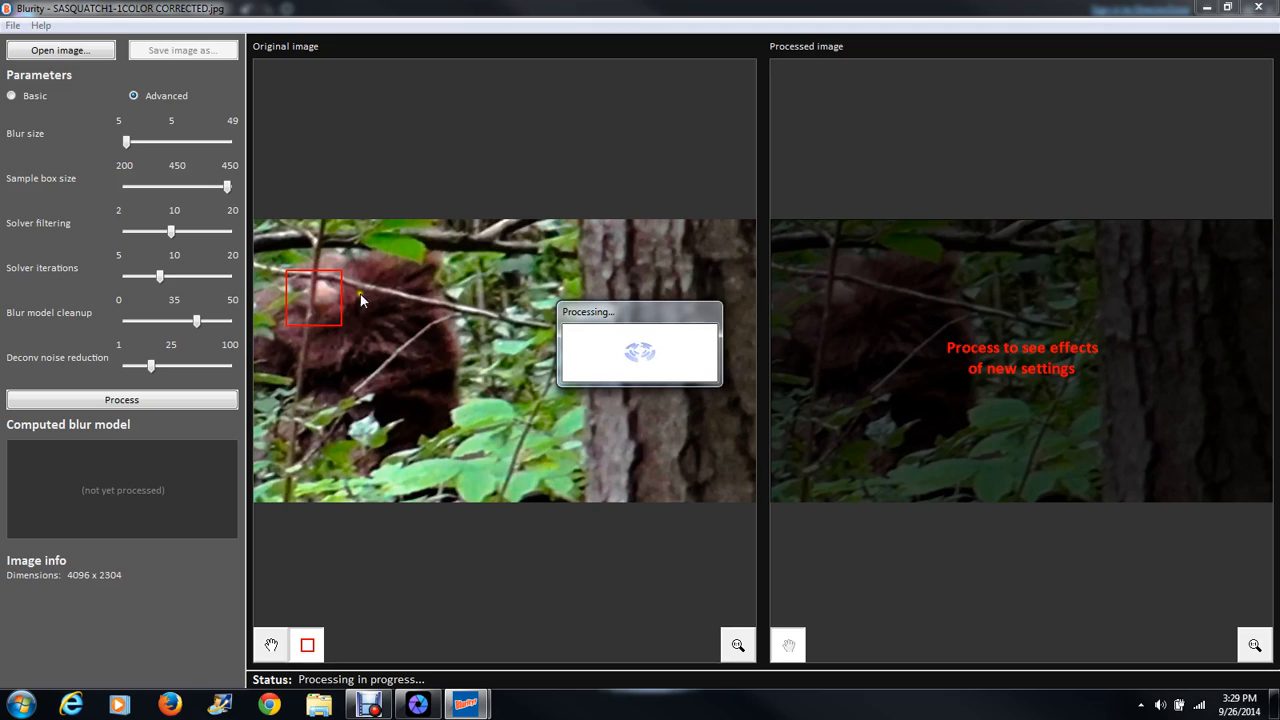
mouse_move(372, 410)
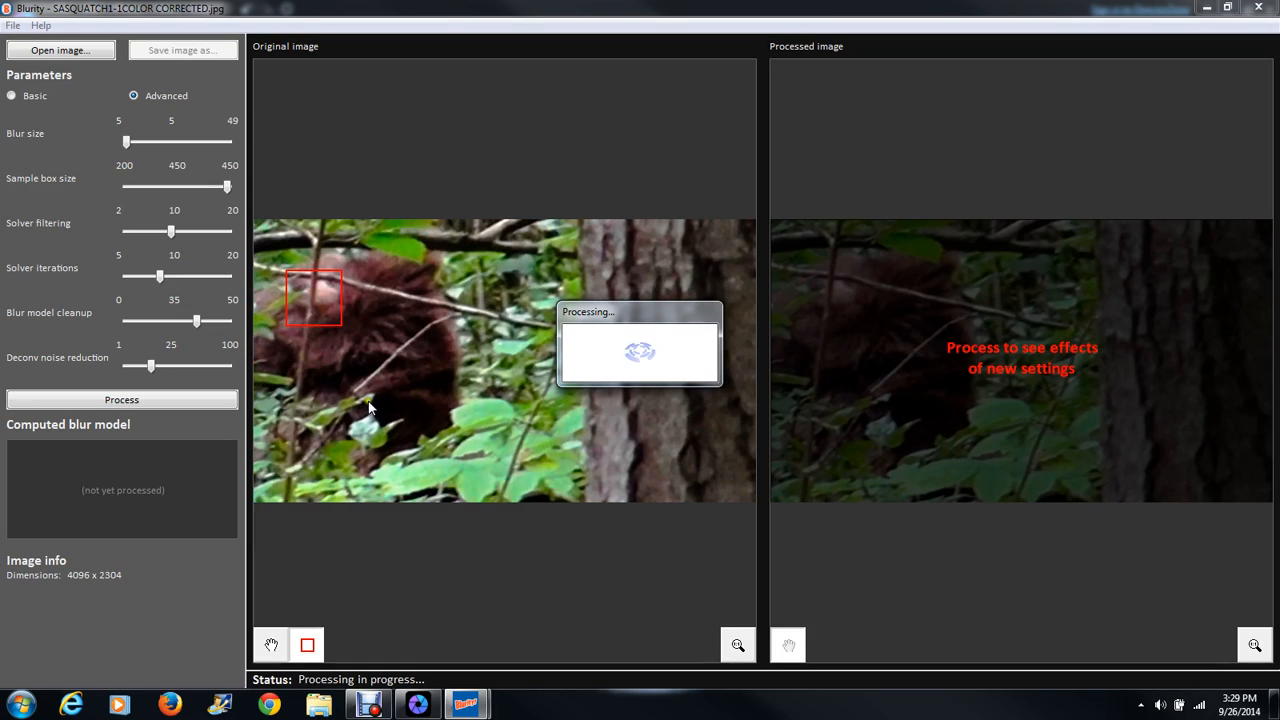
mouse_move(364, 358)
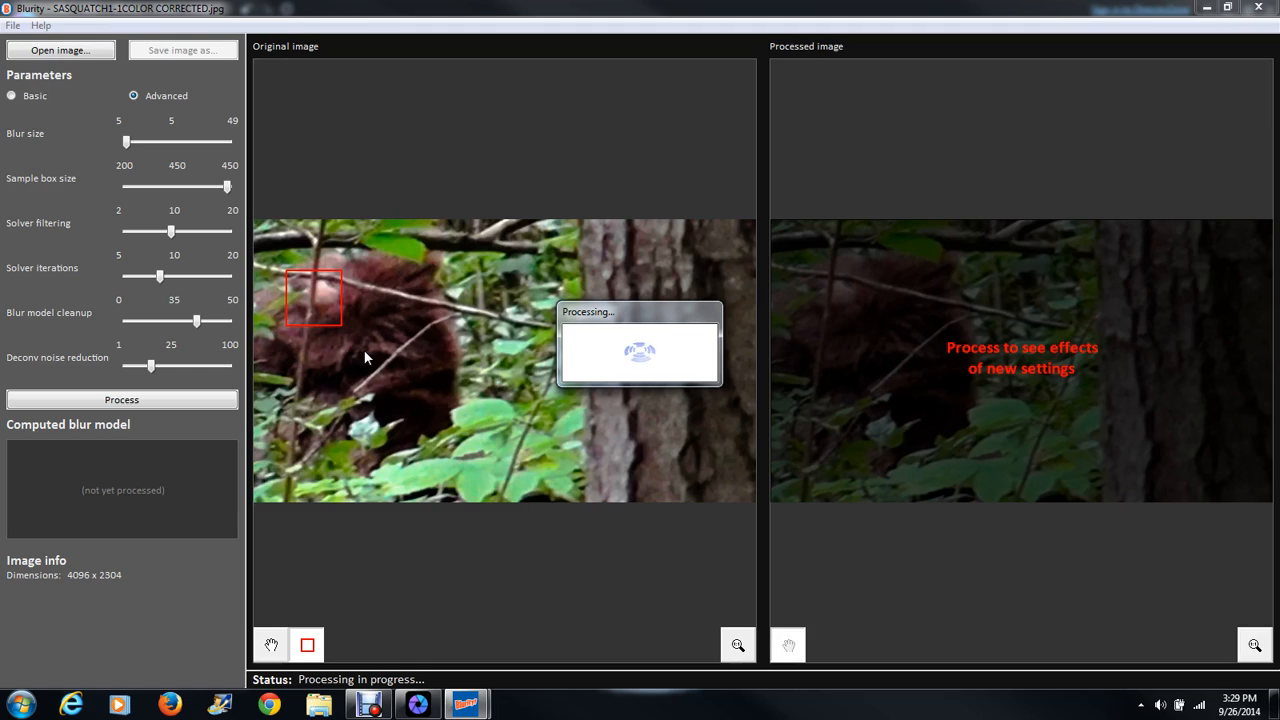
mouse_move(364, 352)
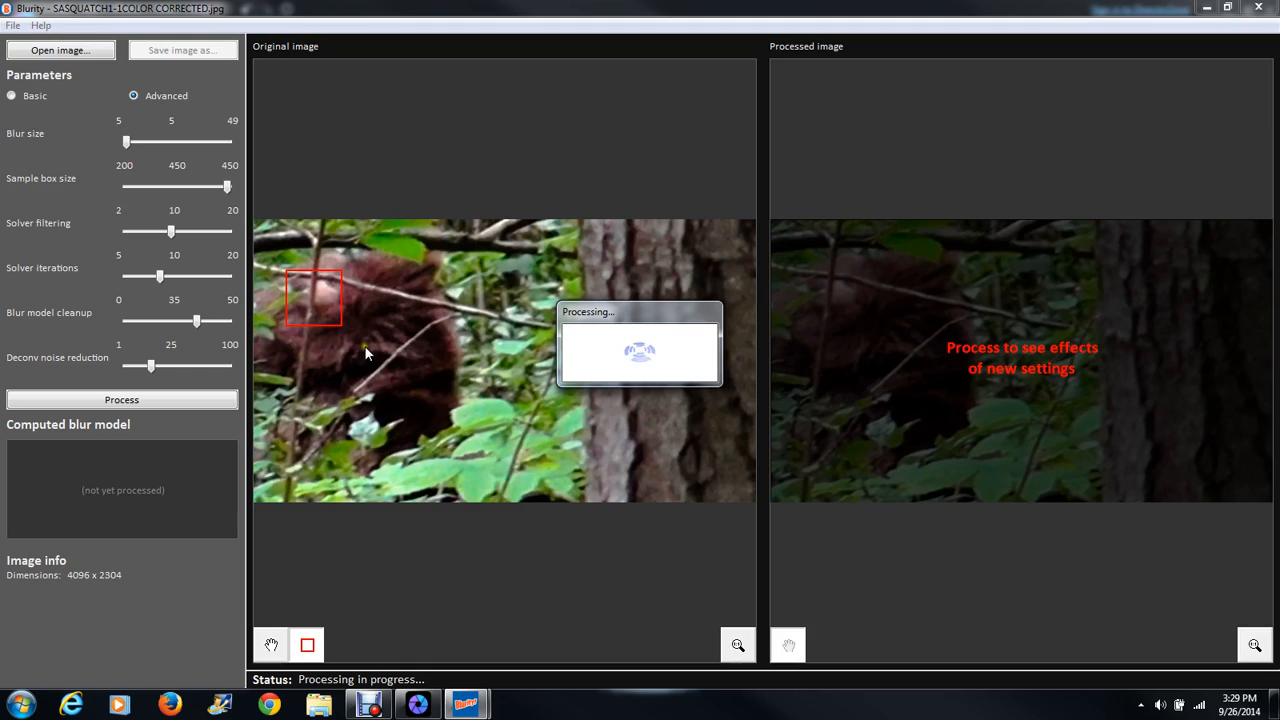
mouse_move(360, 312)
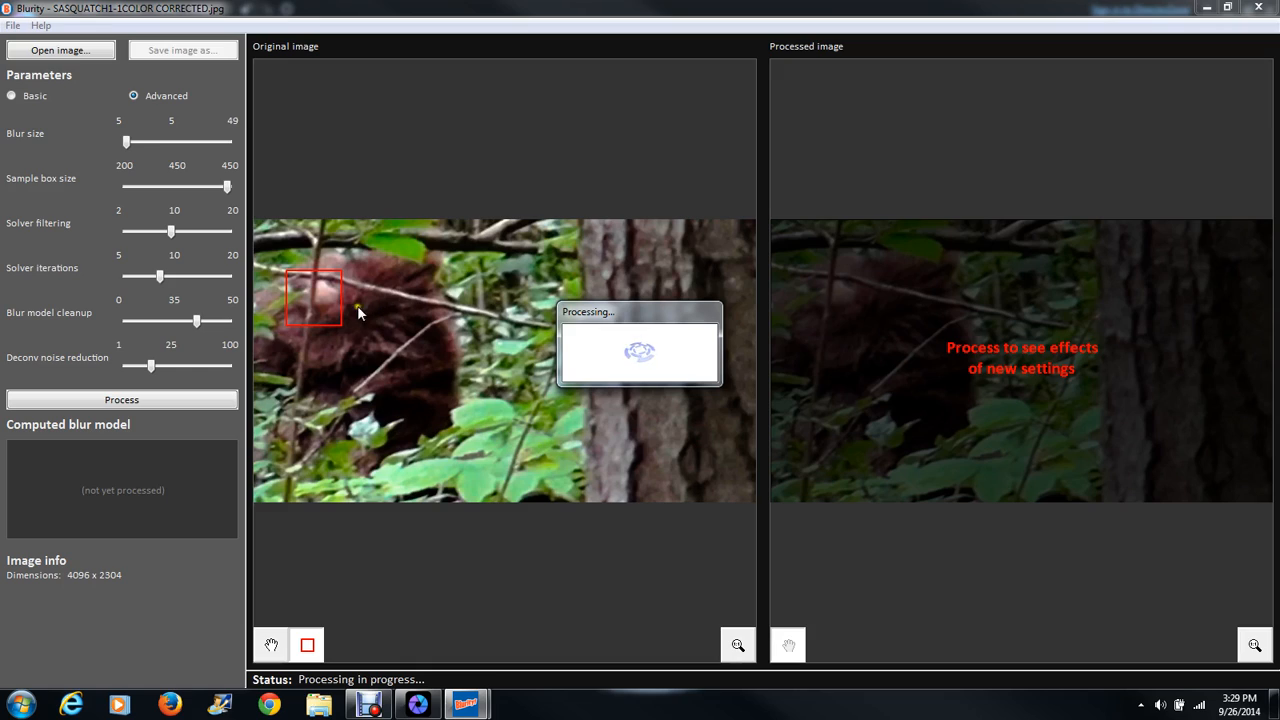
mouse_move(340, 304)
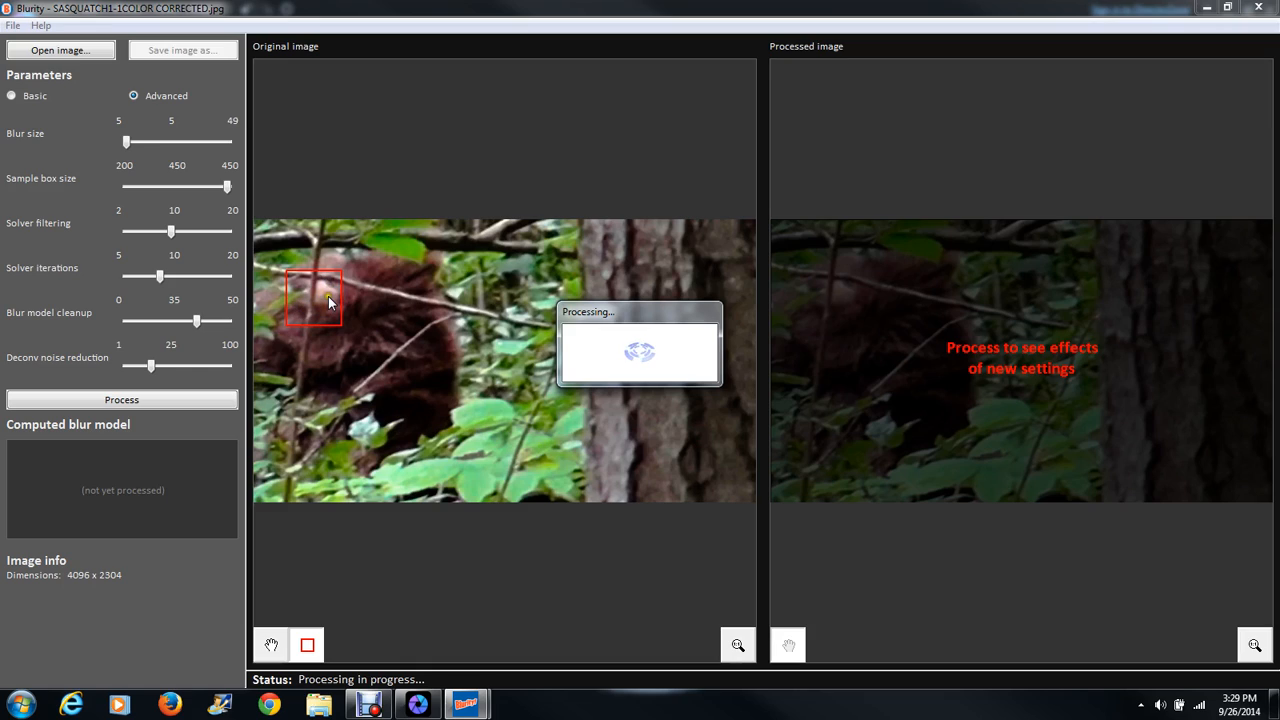
mouse_move(336, 292)
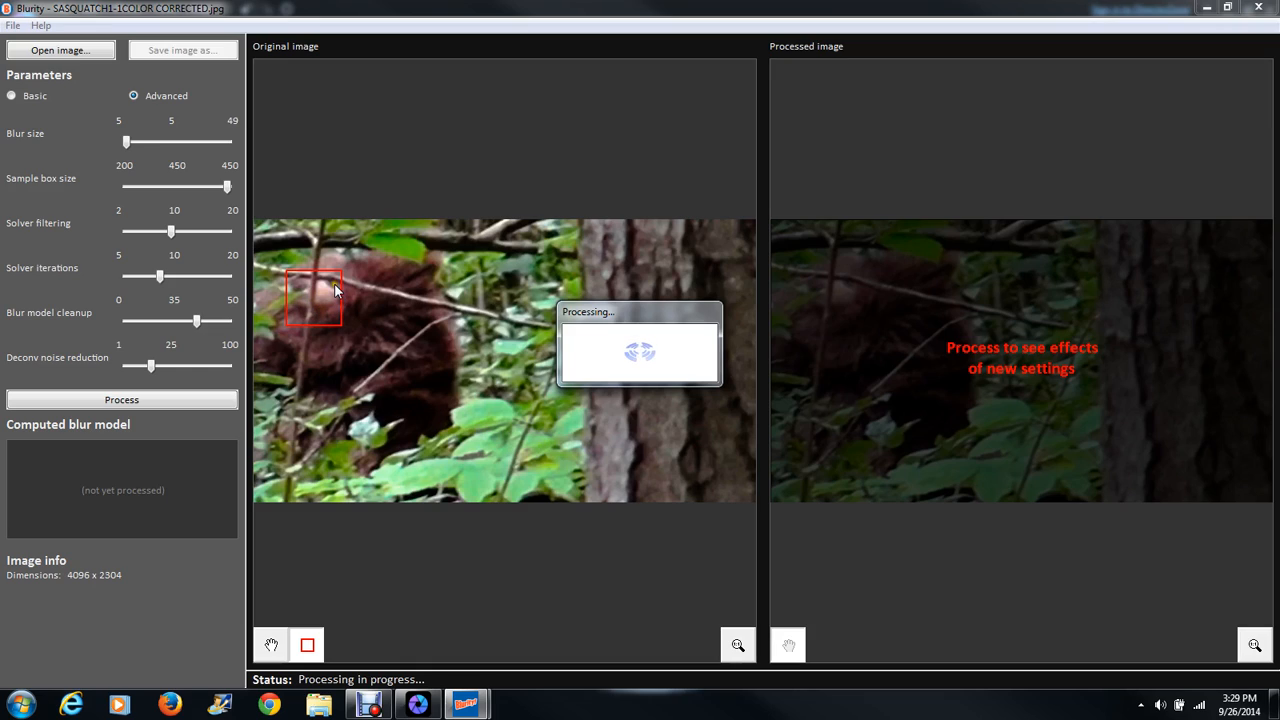
mouse_move(312, 332)
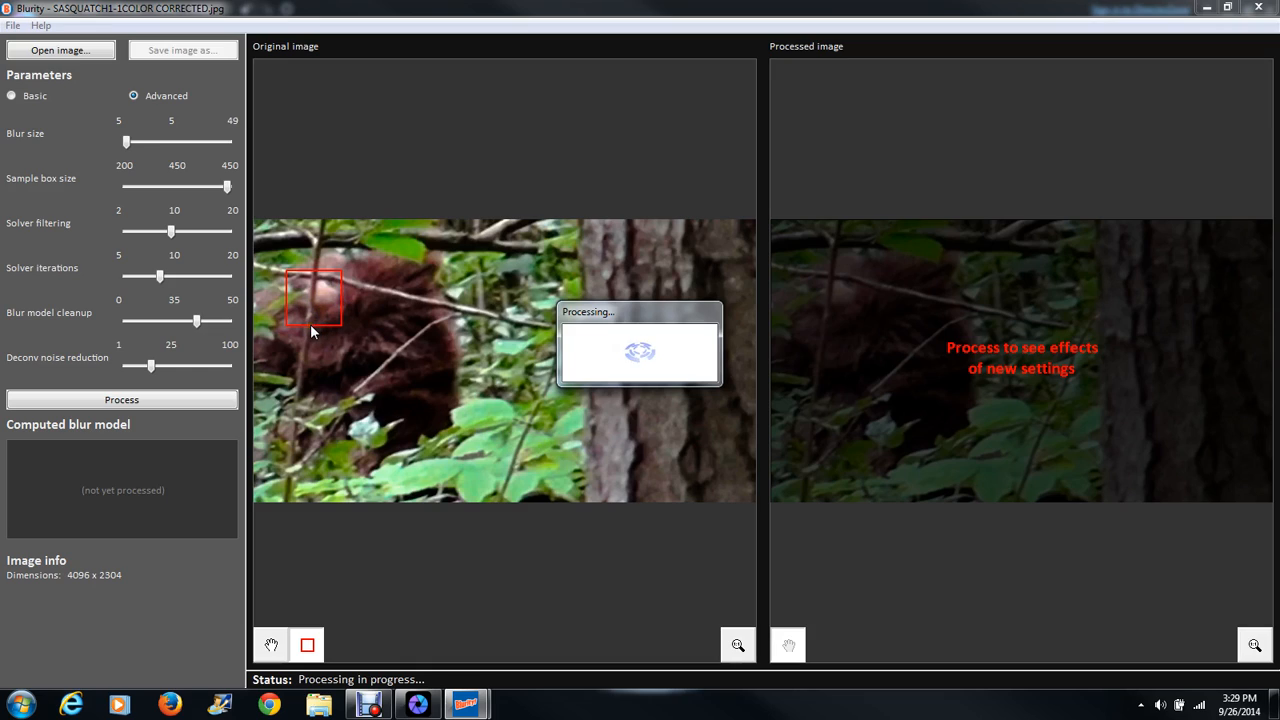
mouse_move(392, 328)
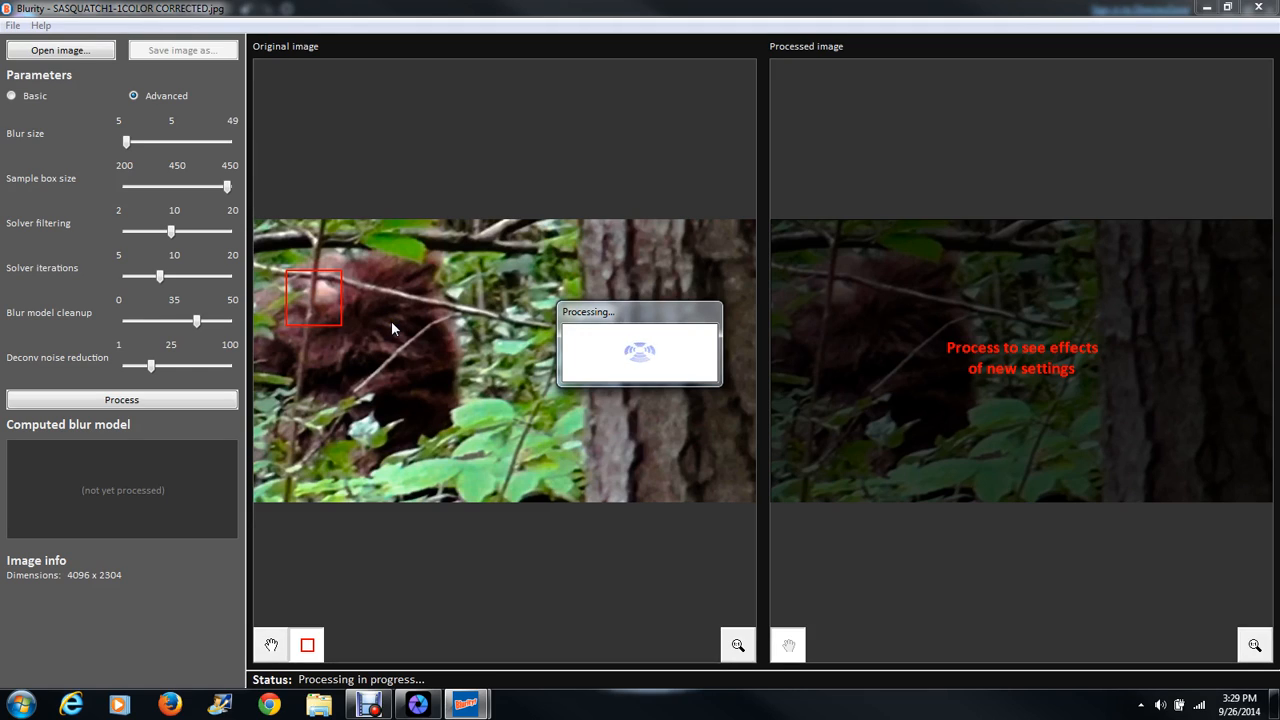
mouse_move(356, 326)
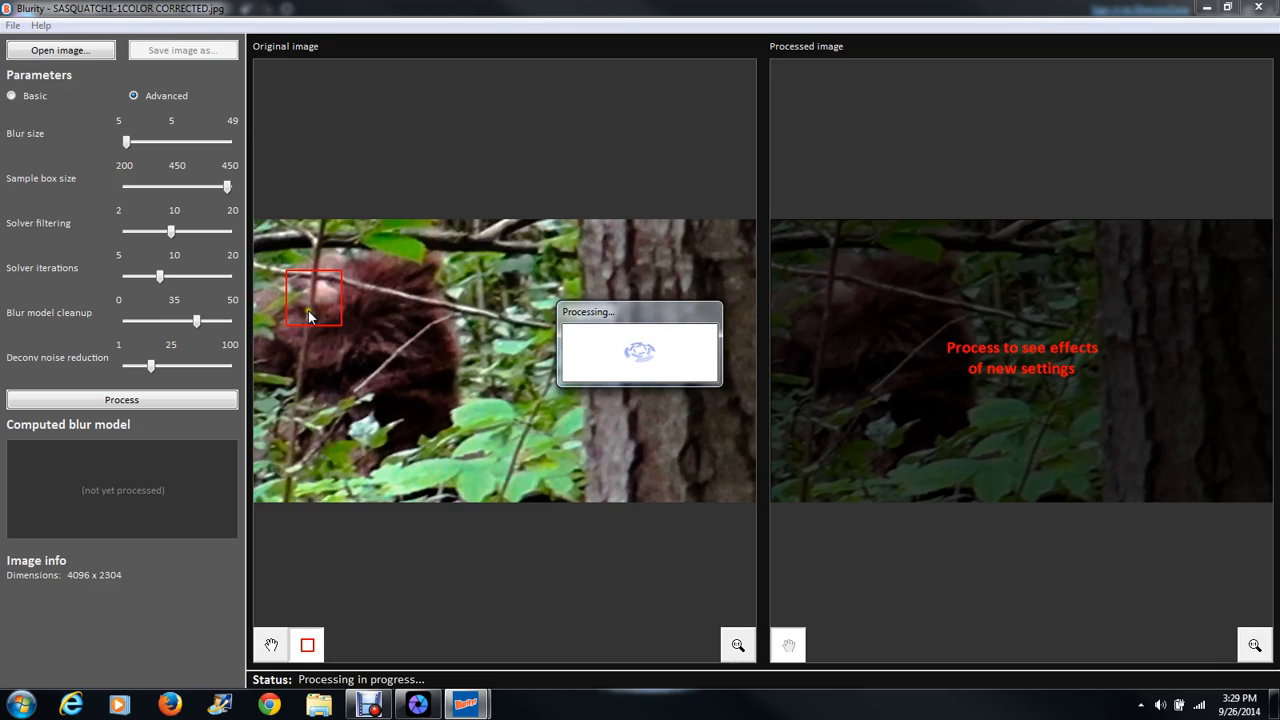
mouse_move(326, 308)
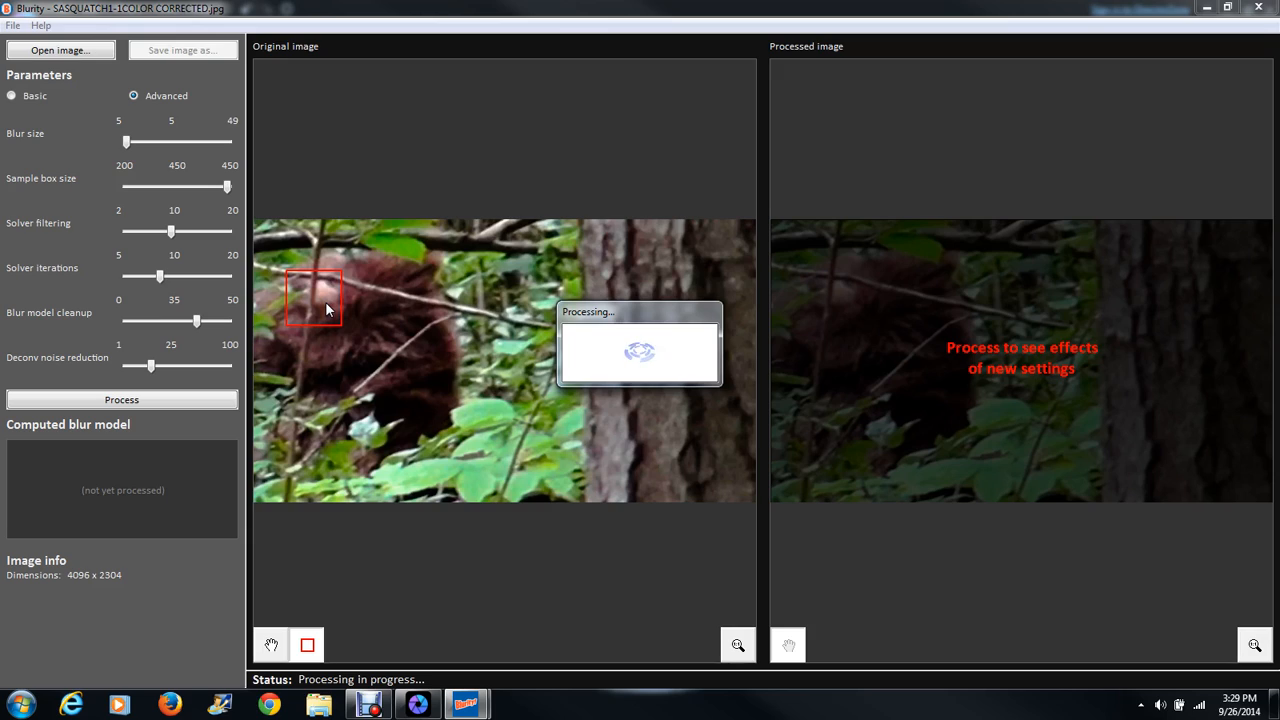
mouse_move(304, 308)
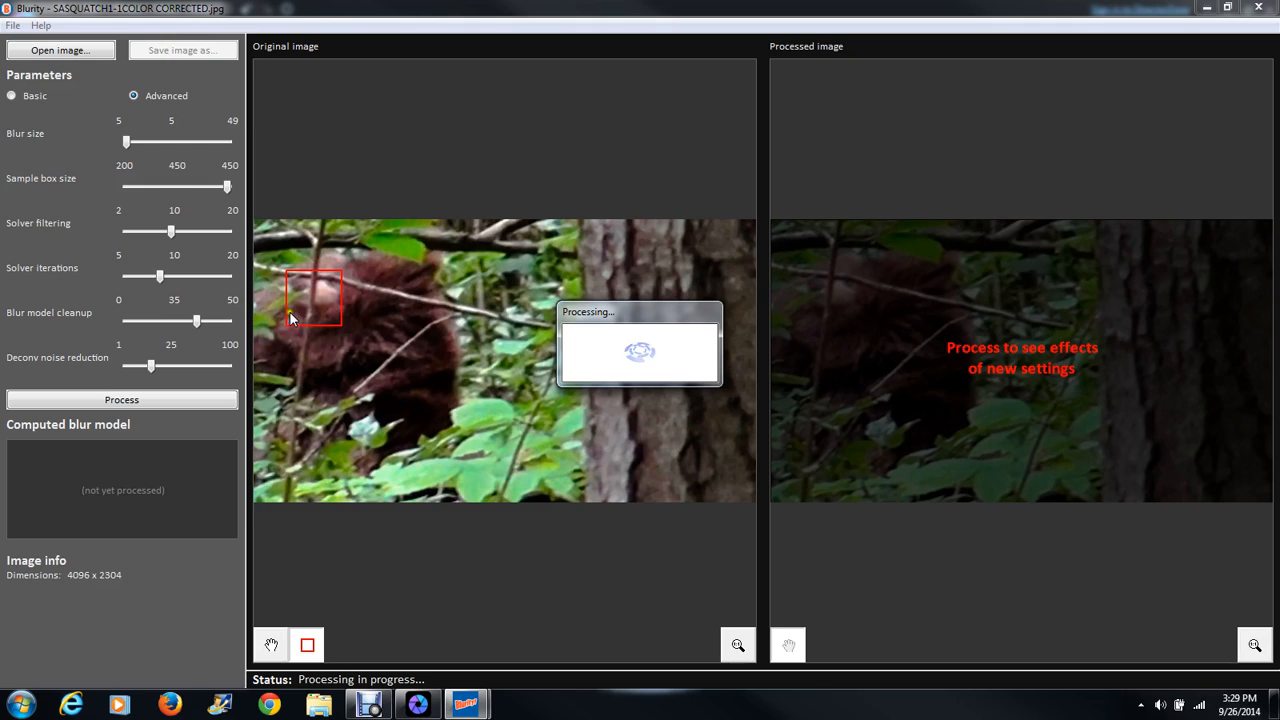
mouse_move(304, 312)
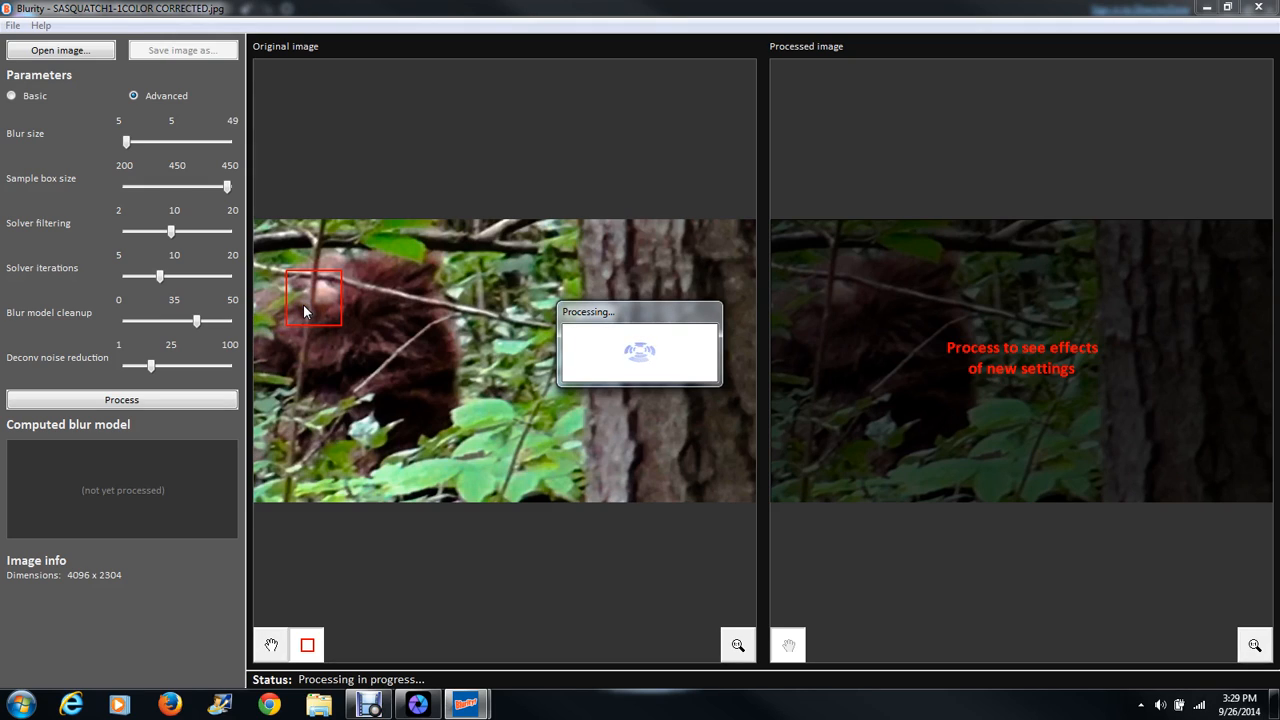
Save the deblurred Sasquatch image as a JPEG to the Desktop
left_click(120, 400)
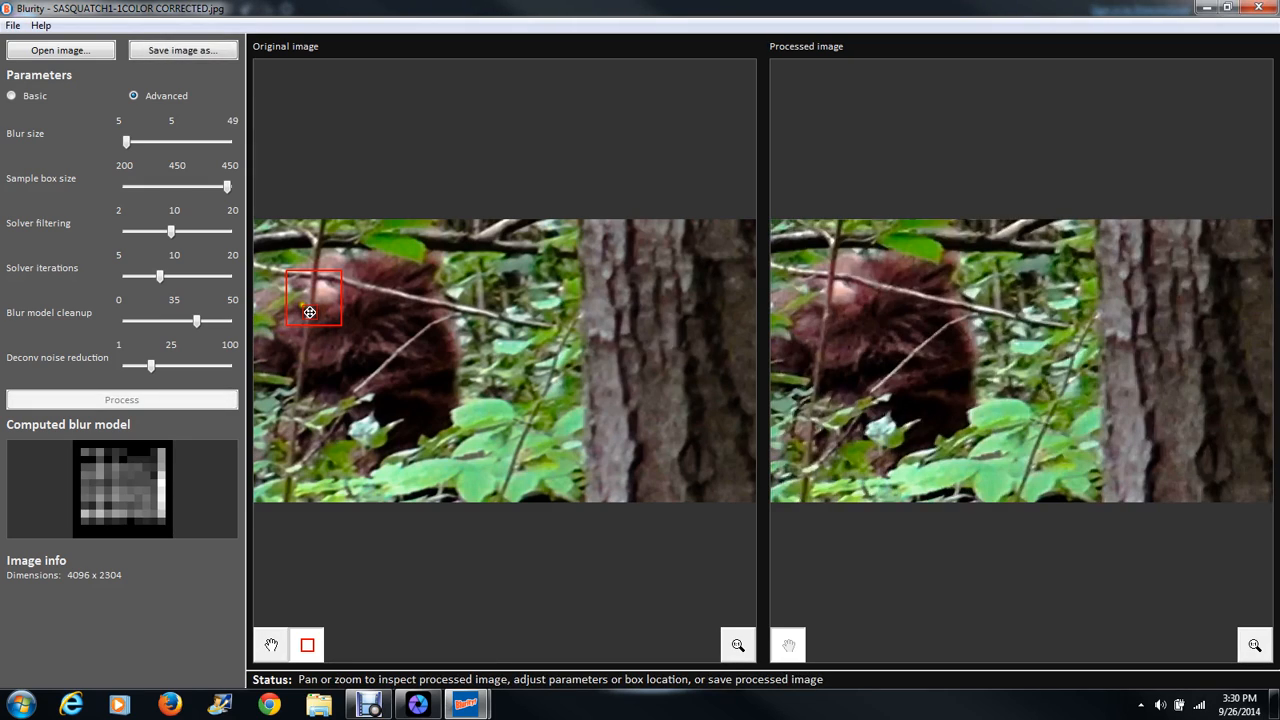
mouse_move(528, 302)
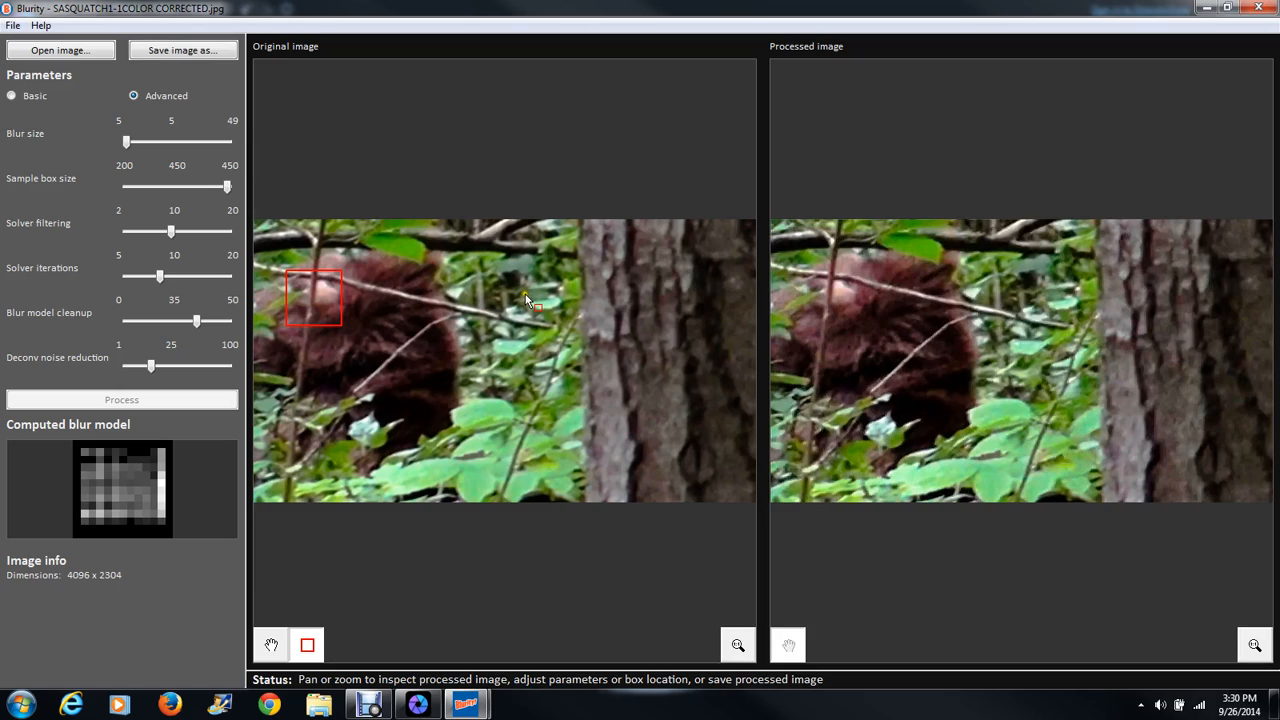
mouse_move(840, 344)
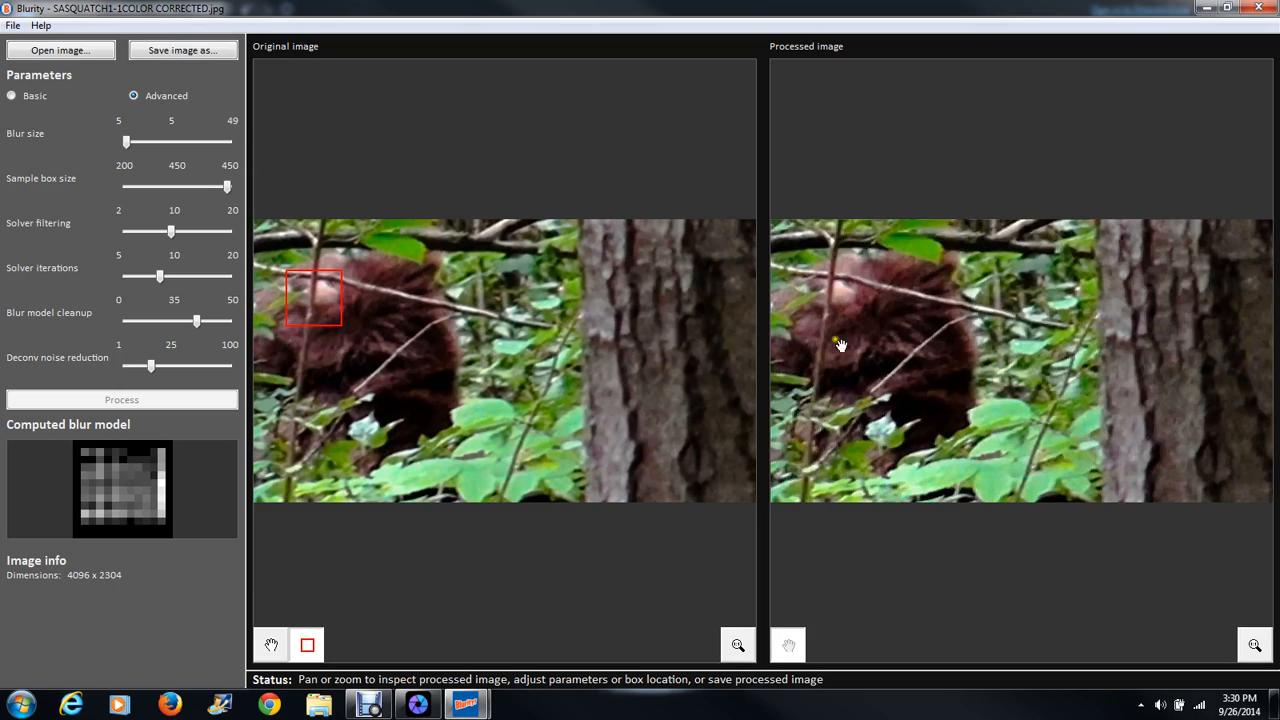
mouse_move(884, 342)
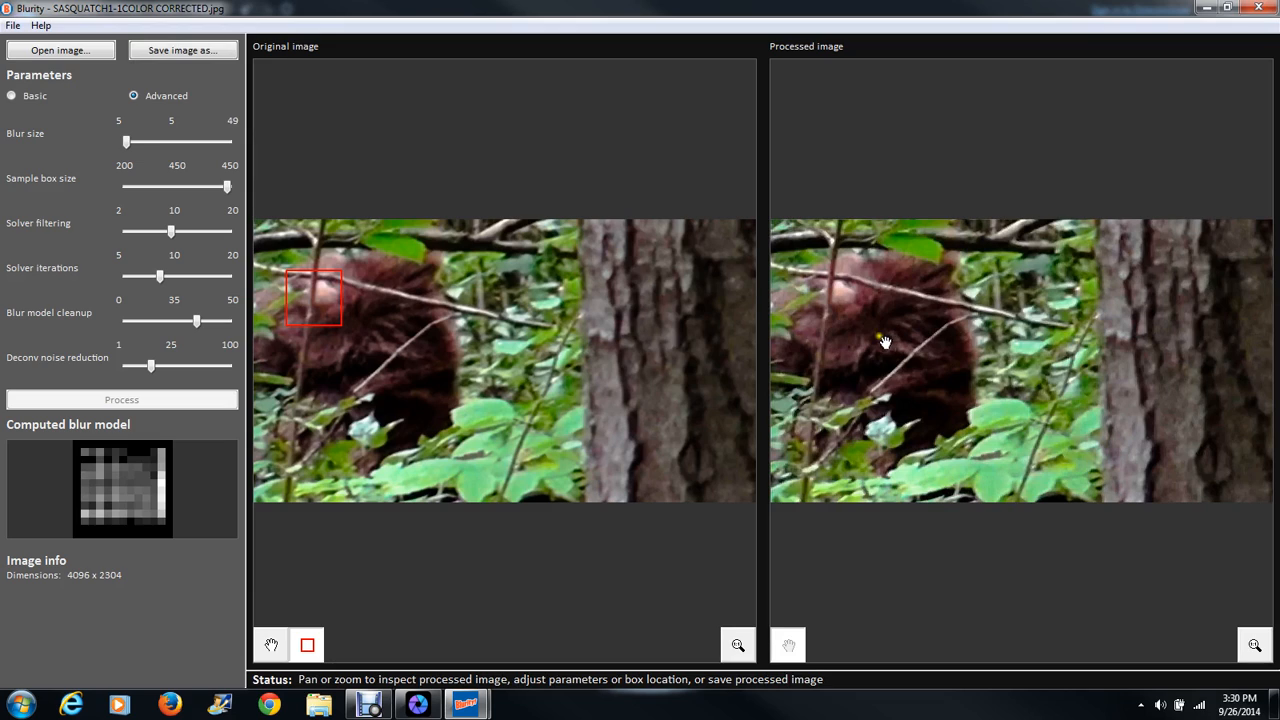
left_click(182, 50)
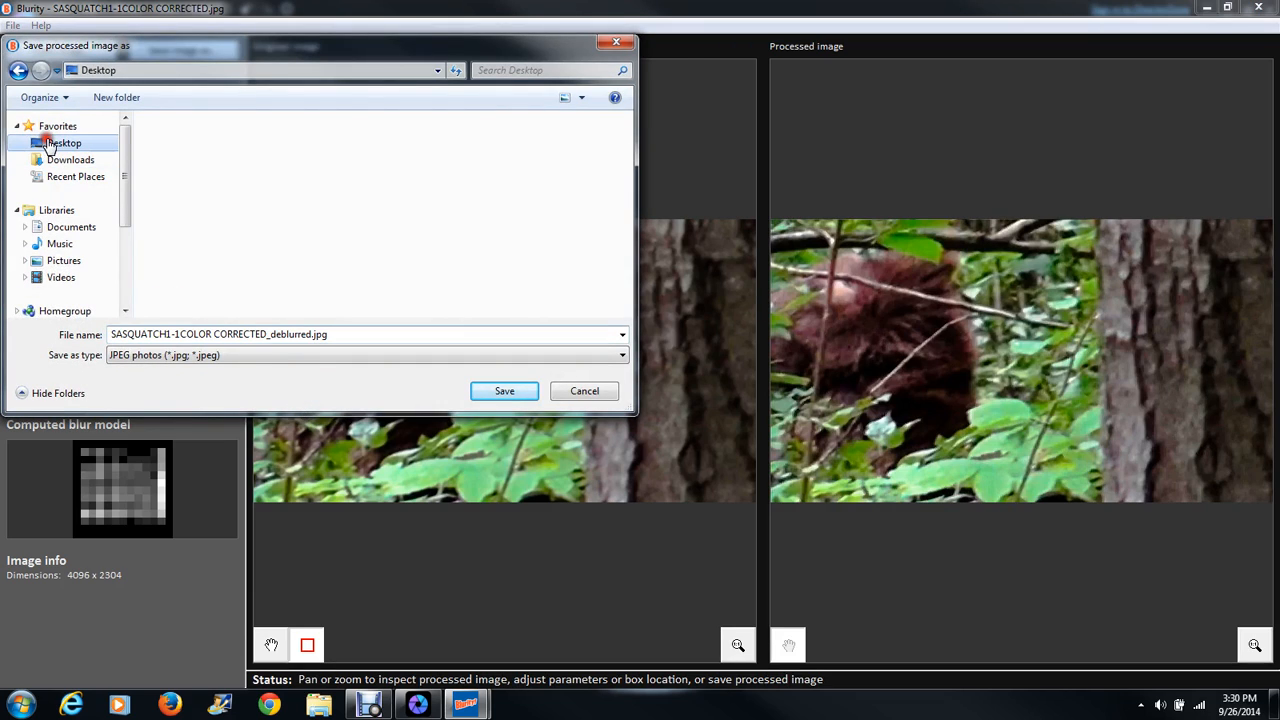
left_click(64, 144)
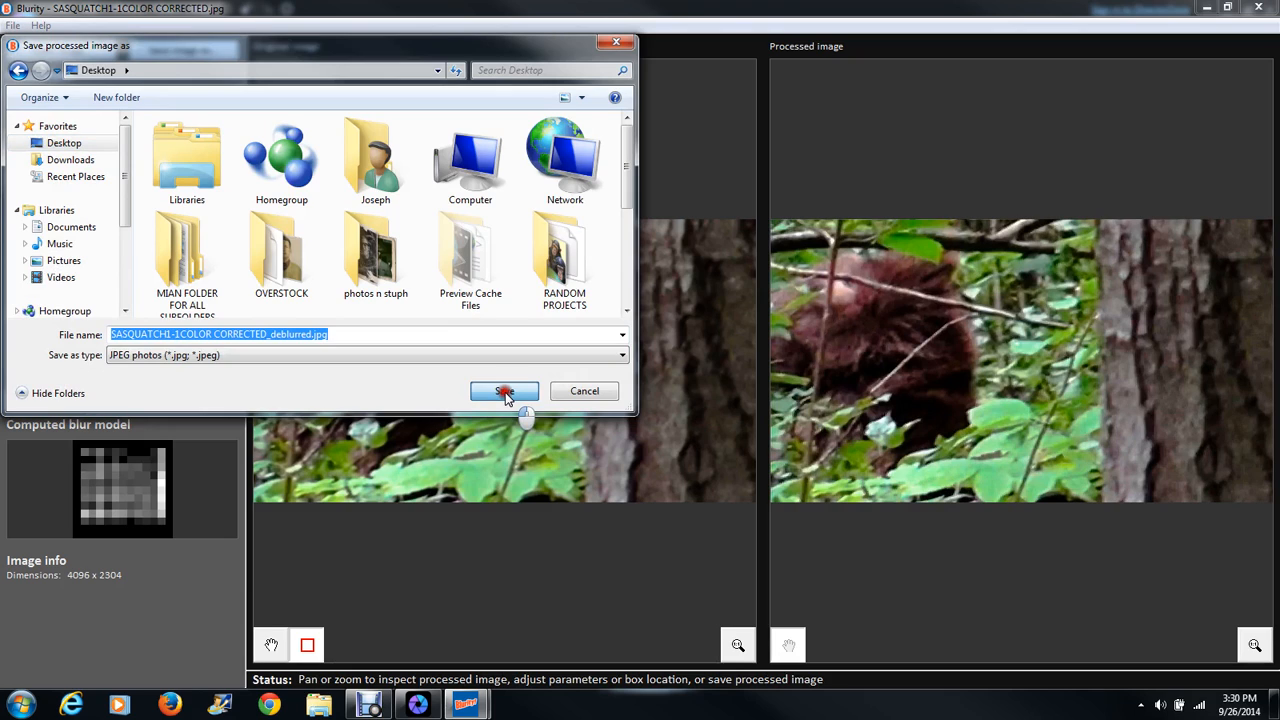
left_click(504, 390)
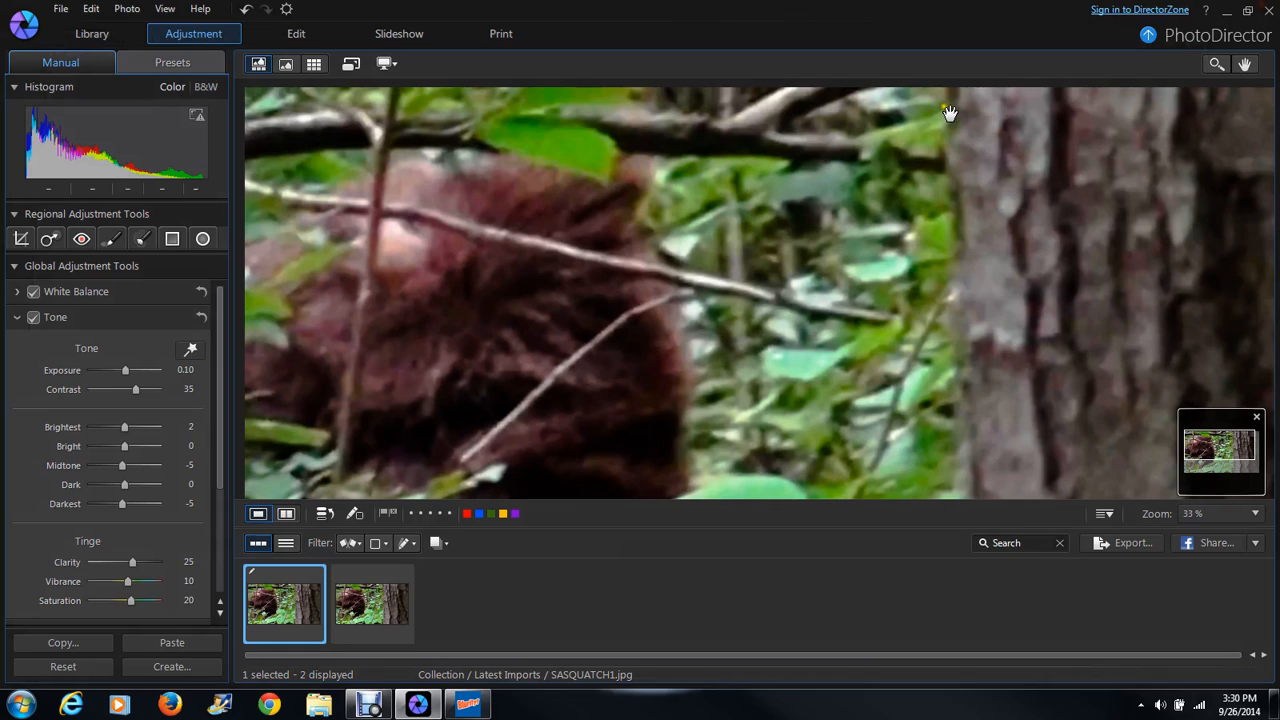
mouse_move(1272, 16)
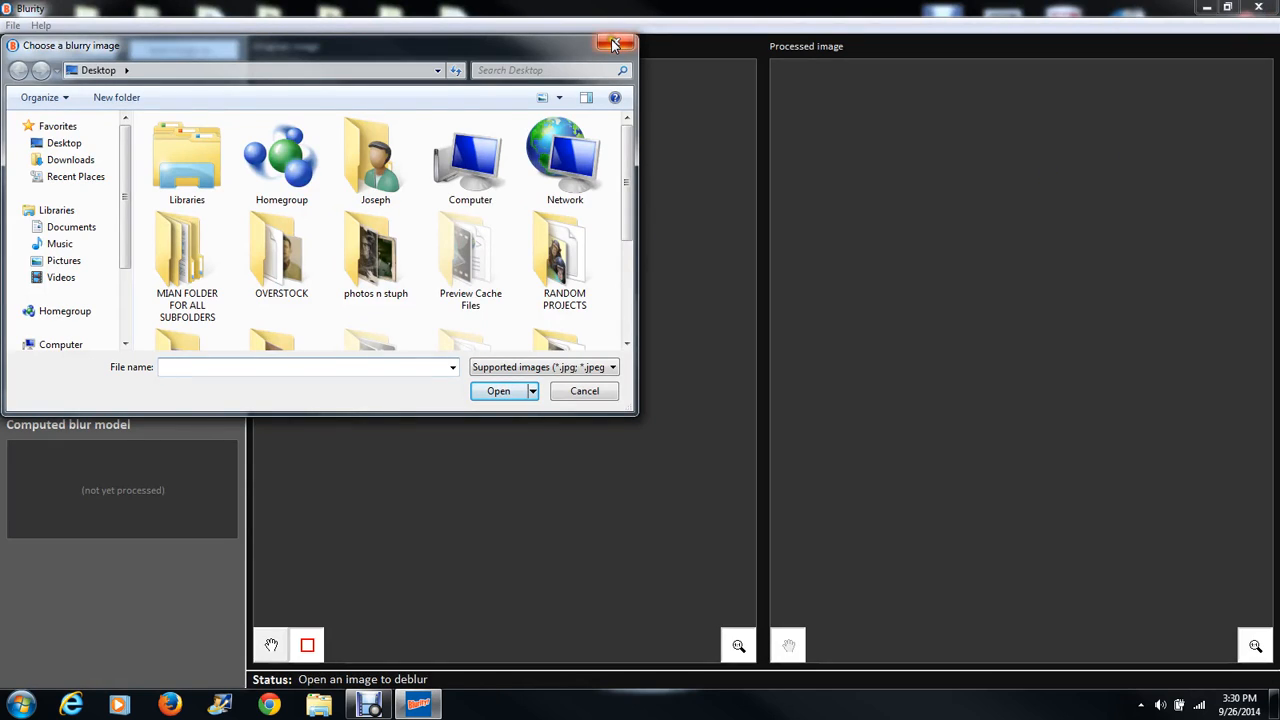
Dismiss Blurity's open prompt and open the deblurred Sasquatch file from the desktop in Picture Manager
left_click(616, 44)
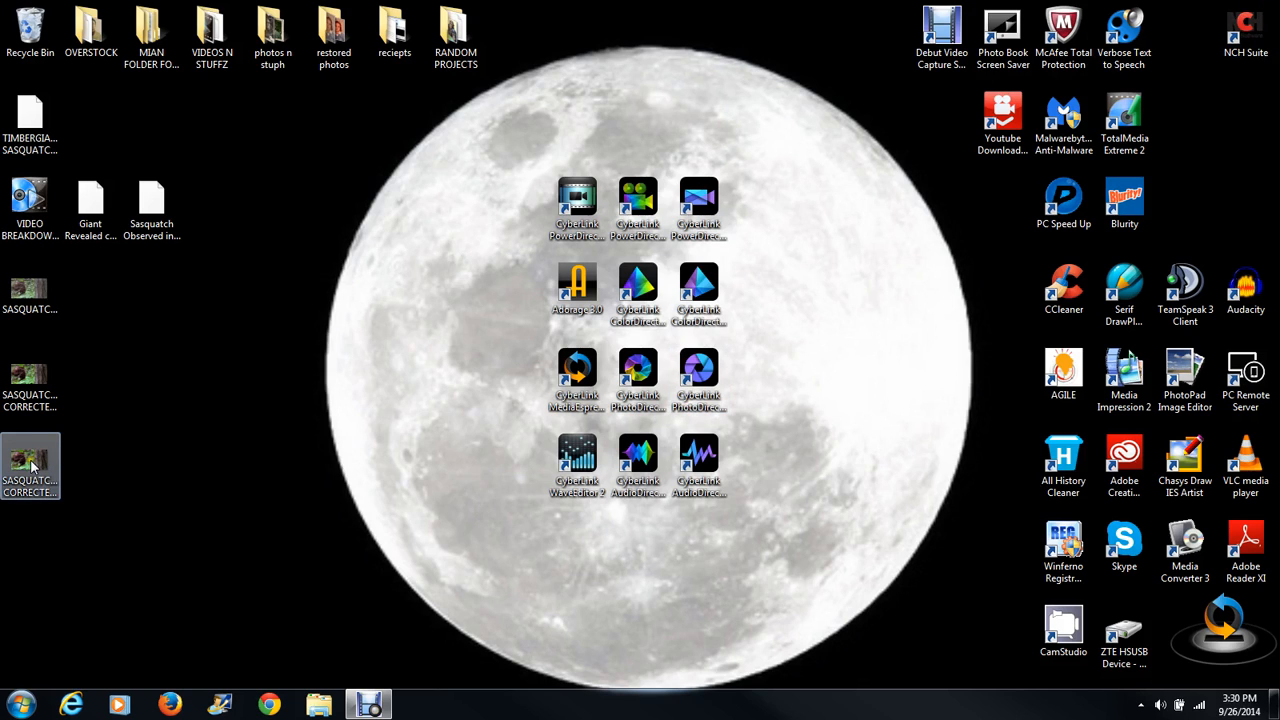
left_click(30, 464)
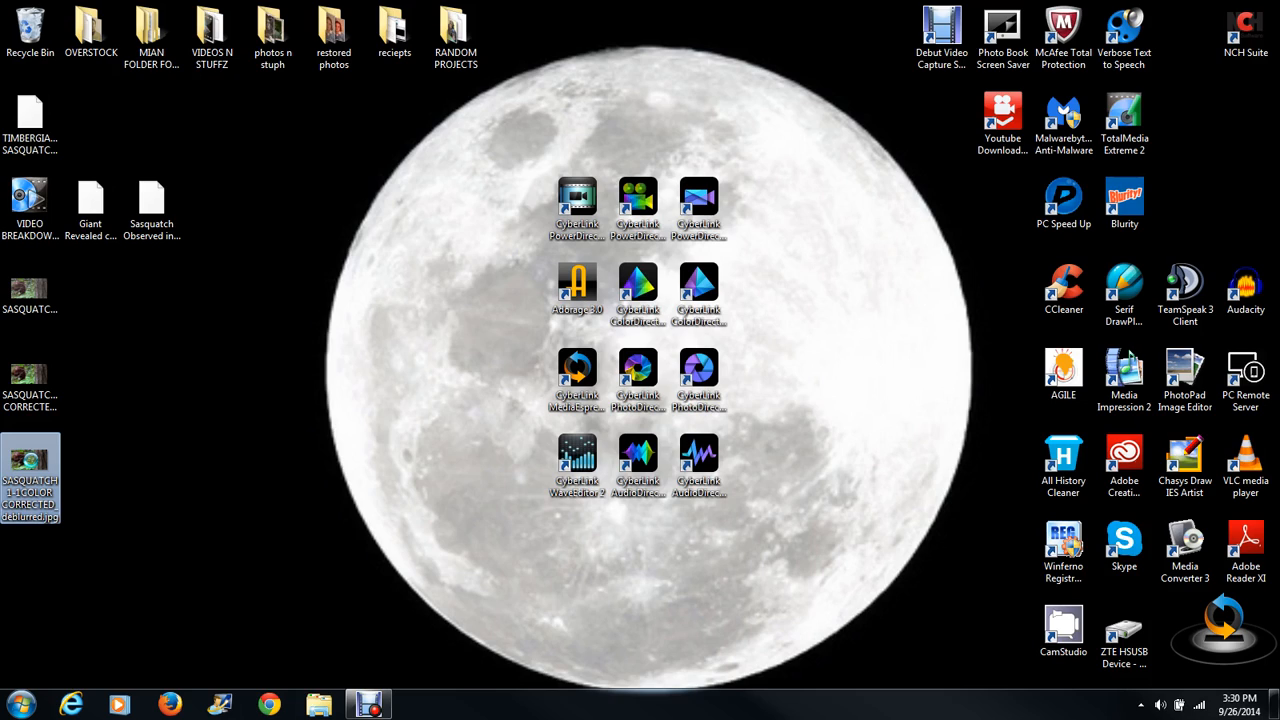
right_click(30, 478)
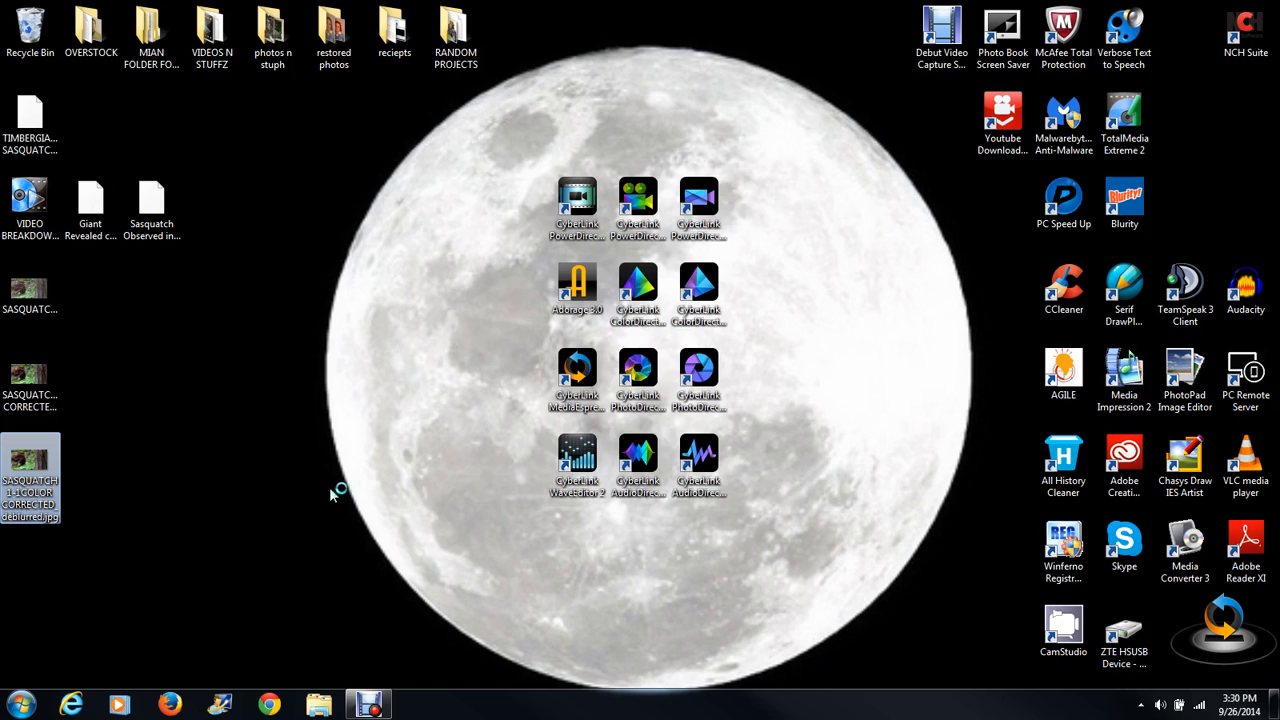
double_click(30, 476)
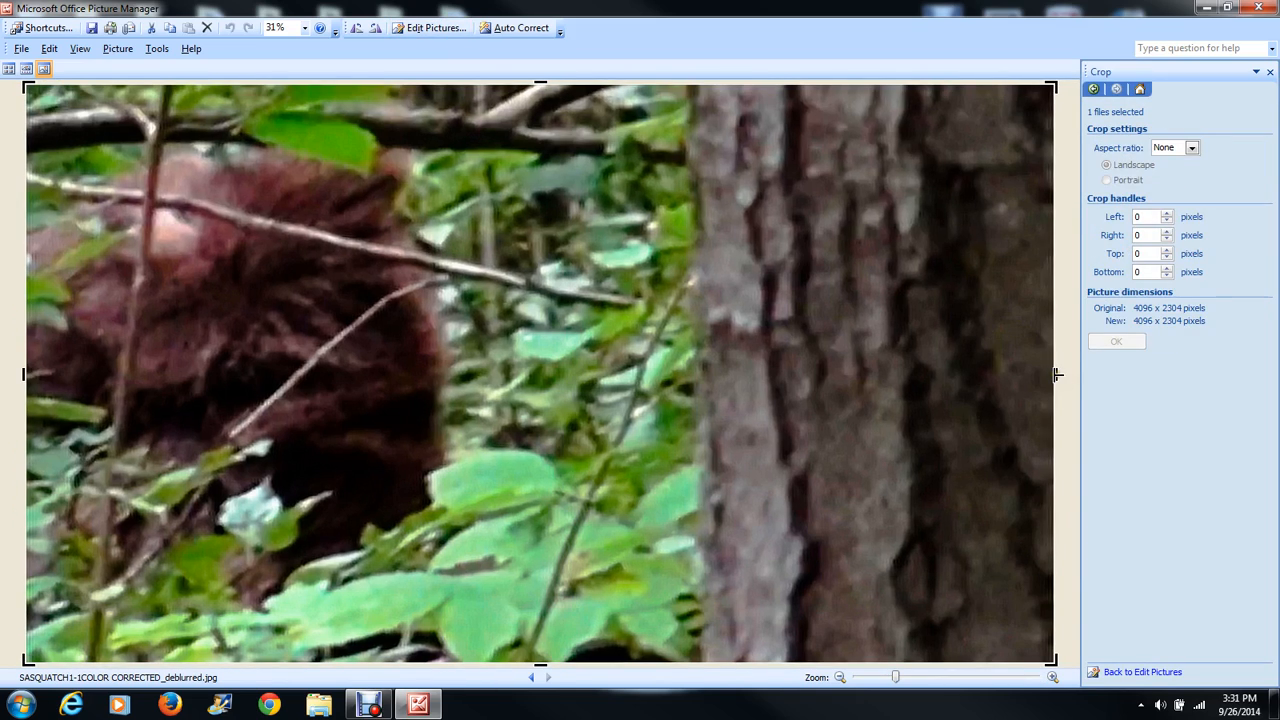
Crop out the tree trunk, then undo the crop to restore the full frame and return to the editing tools
left_click_drag(1052, 376, 778, 376)
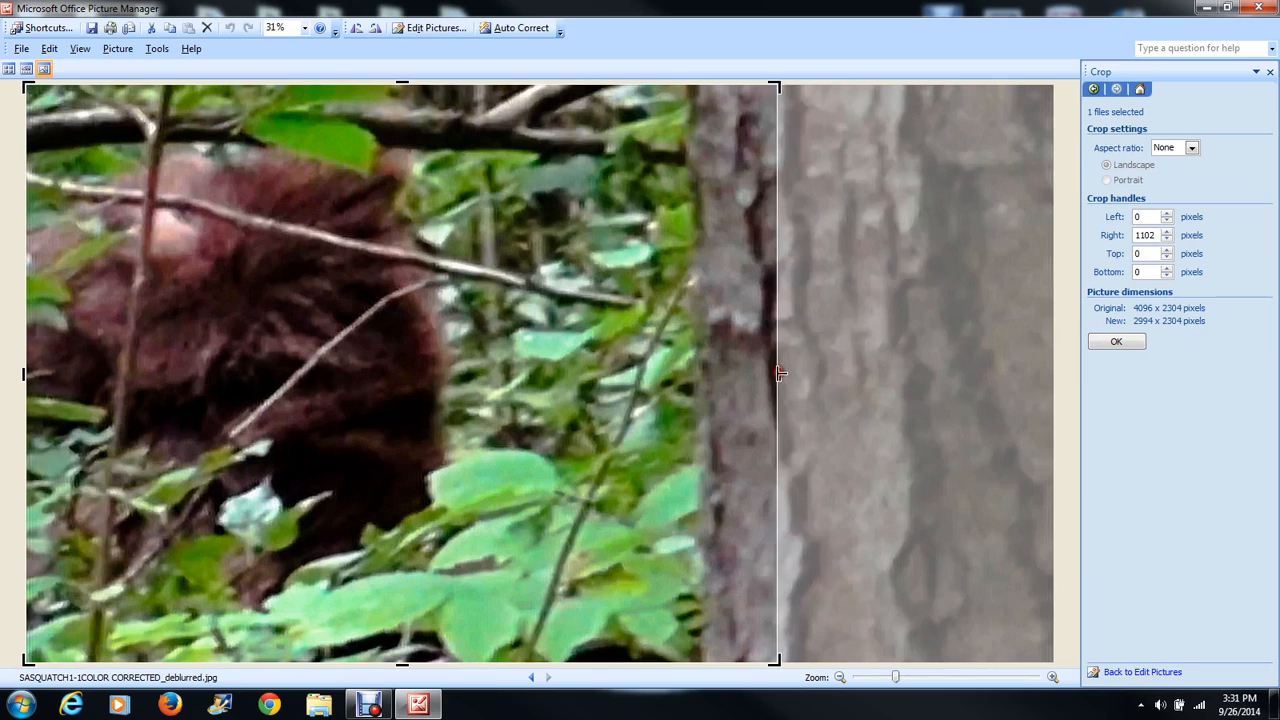
left_click_drag(776, 660, 716, 584)
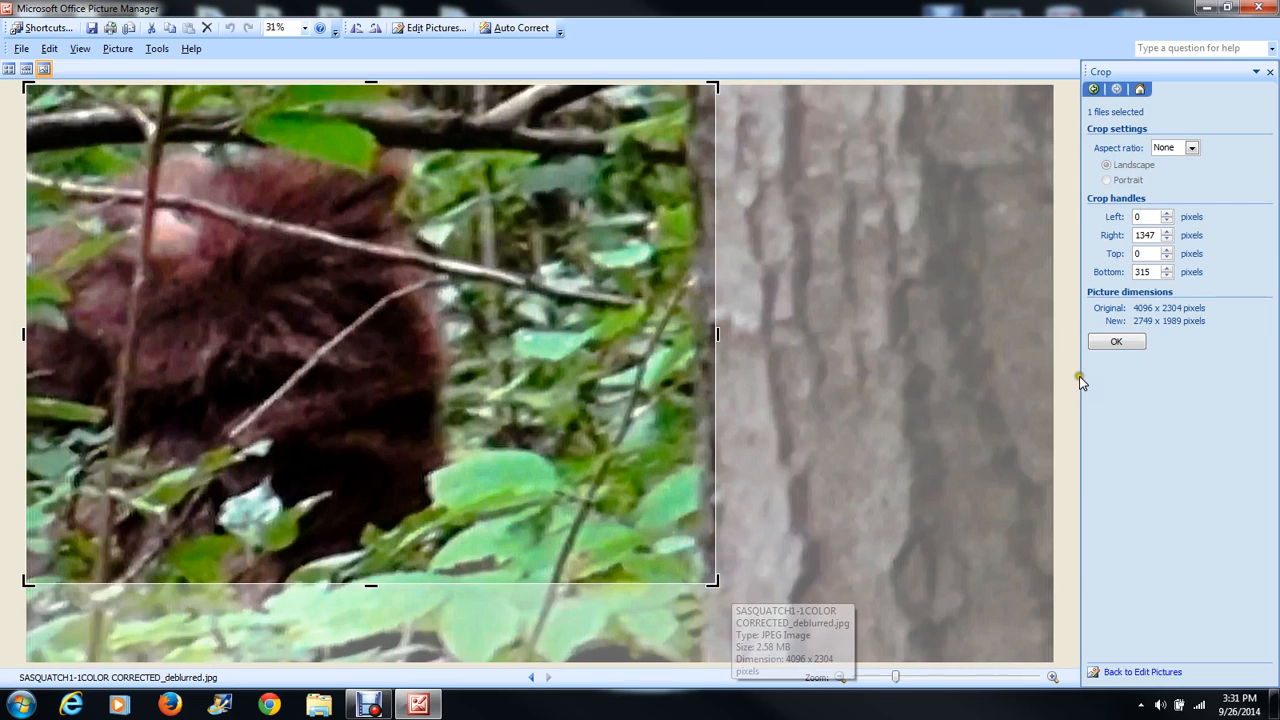
left_click(1116, 340)
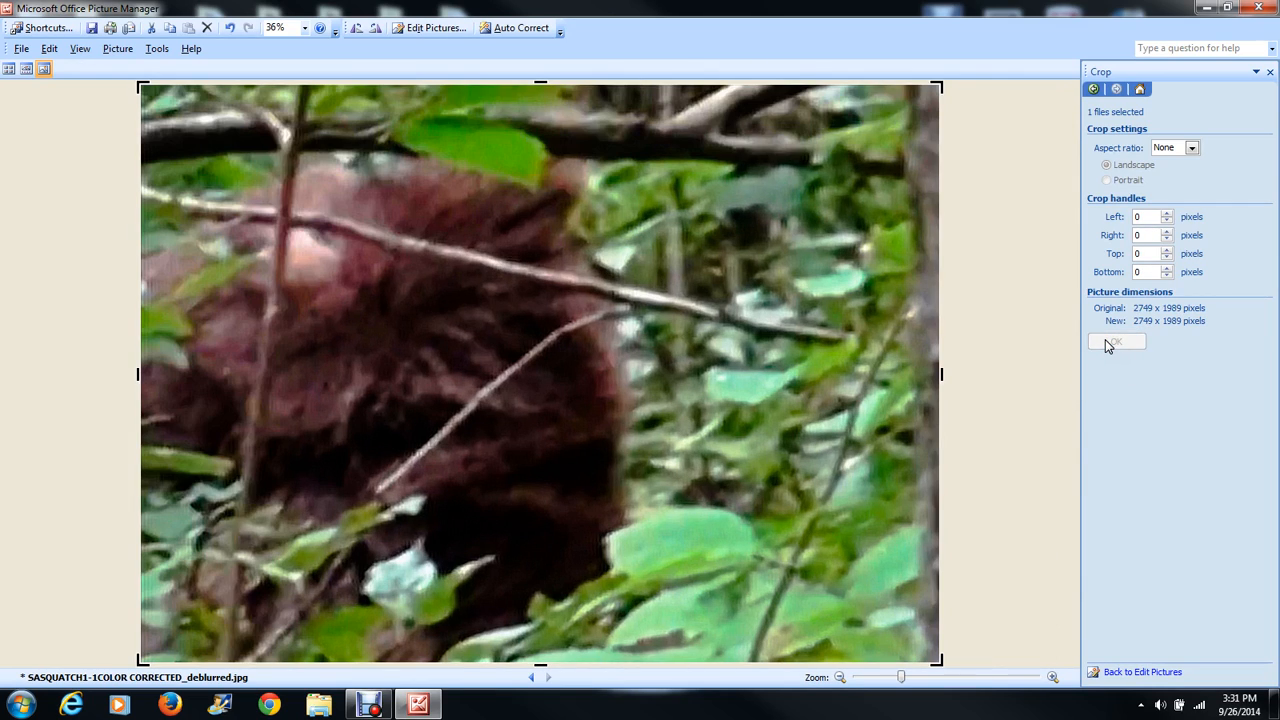
mouse_move(620, 344)
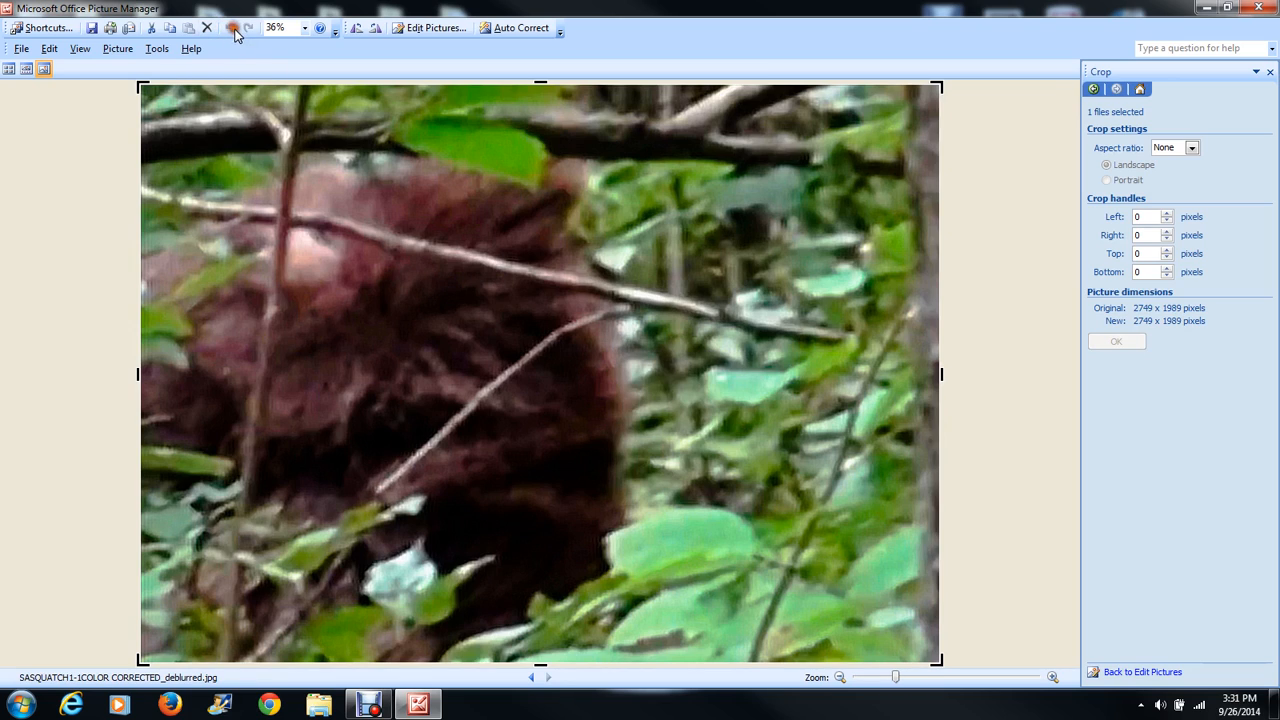
left_click(232, 28)
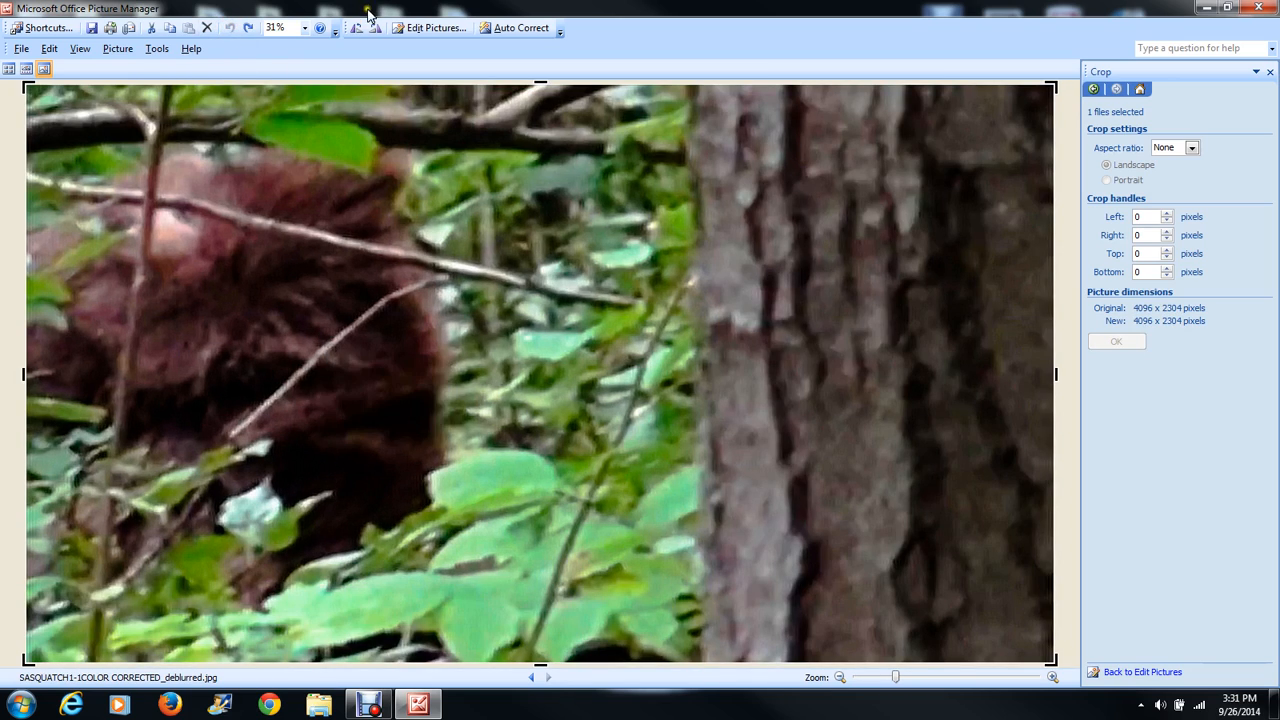
left_click(432, 28)
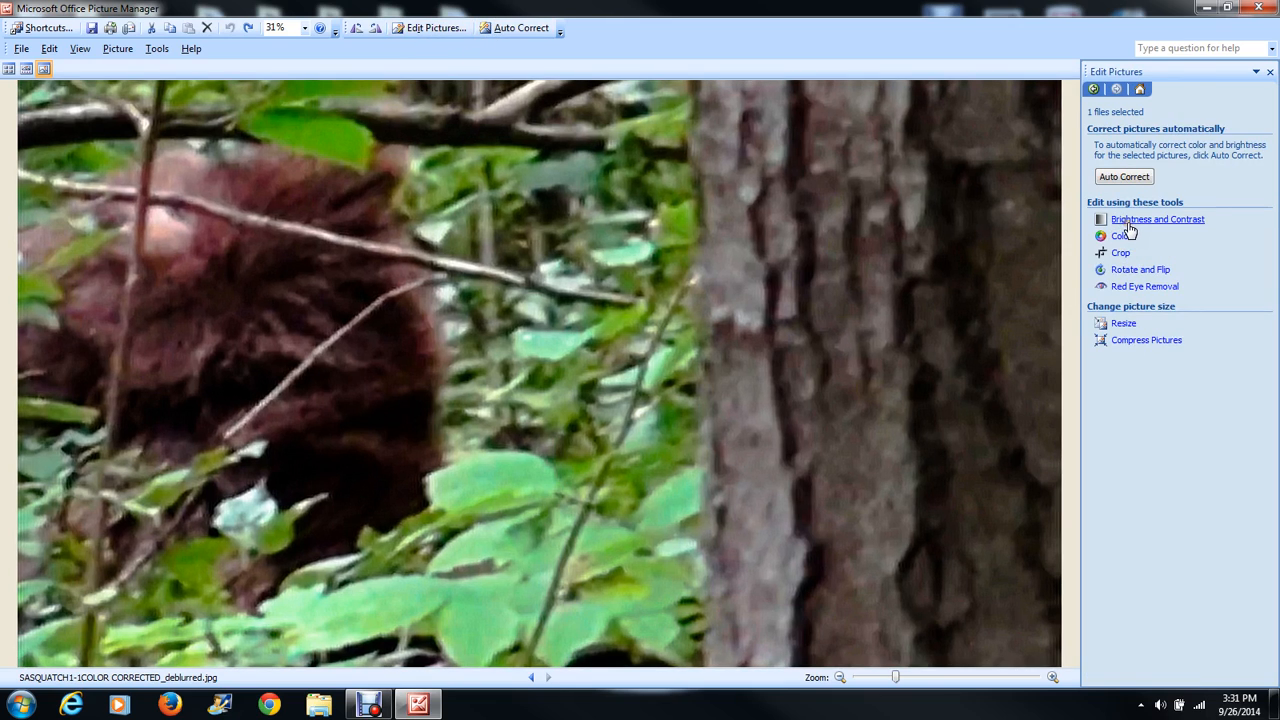
In Brightness and Contrast's expanded settings, step the shadows value down to -10
left_click(1158, 218)
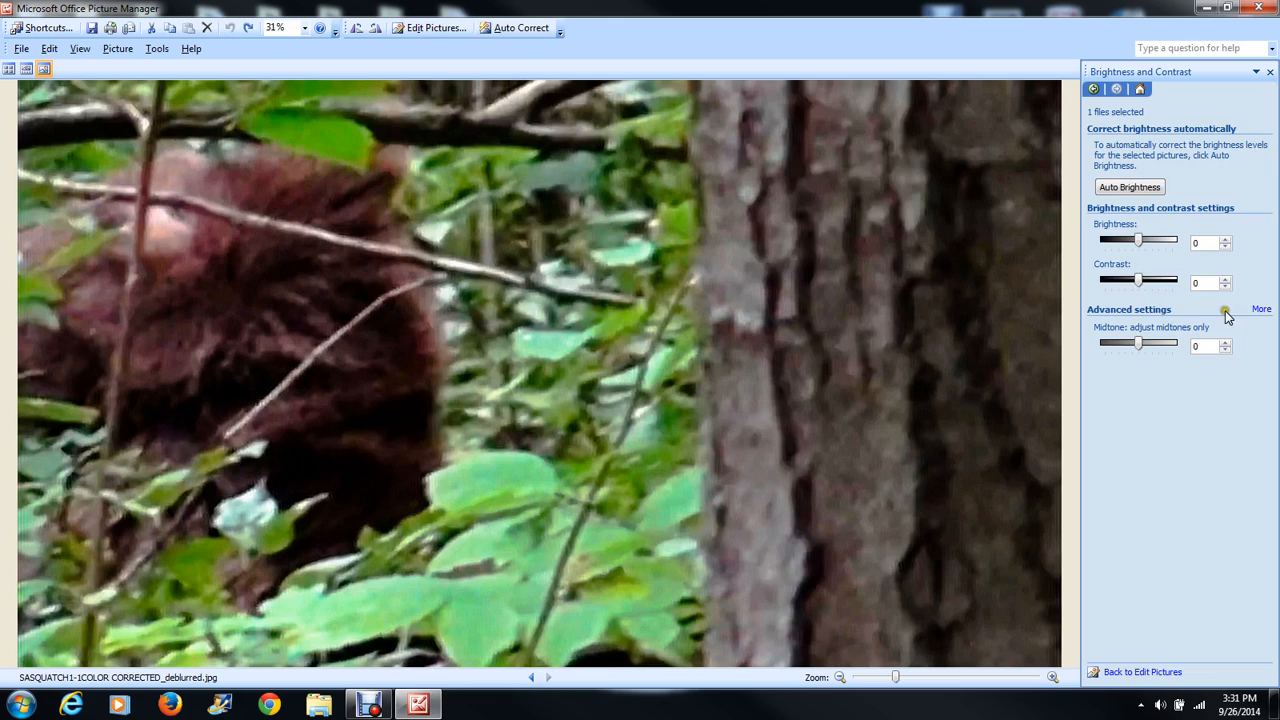
left_click(1260, 308)
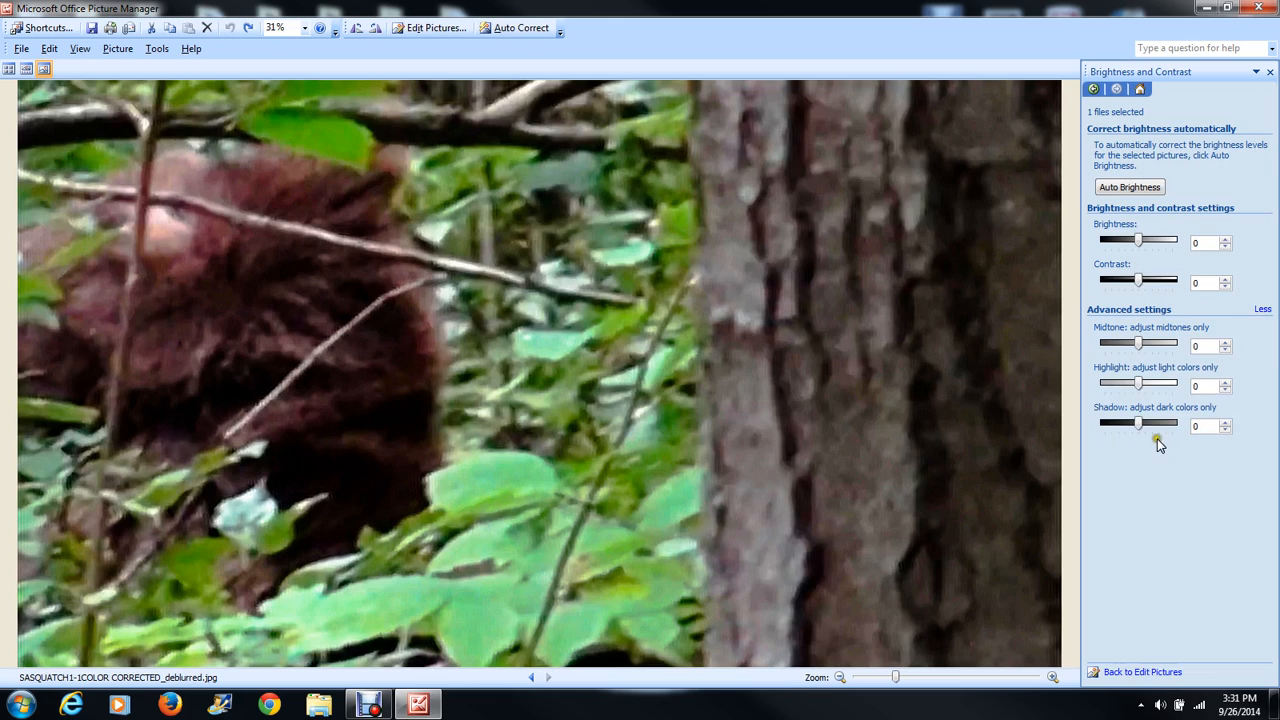
left_click(1226, 422)
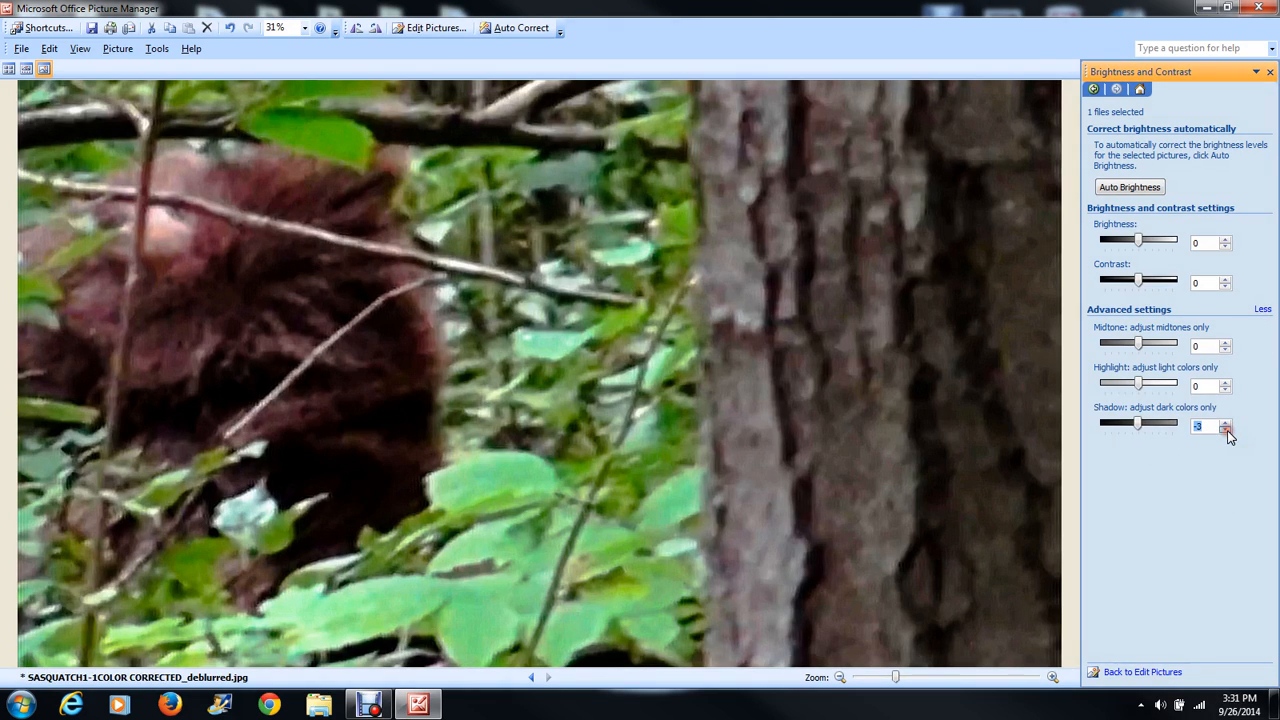
left_click(1226, 422)
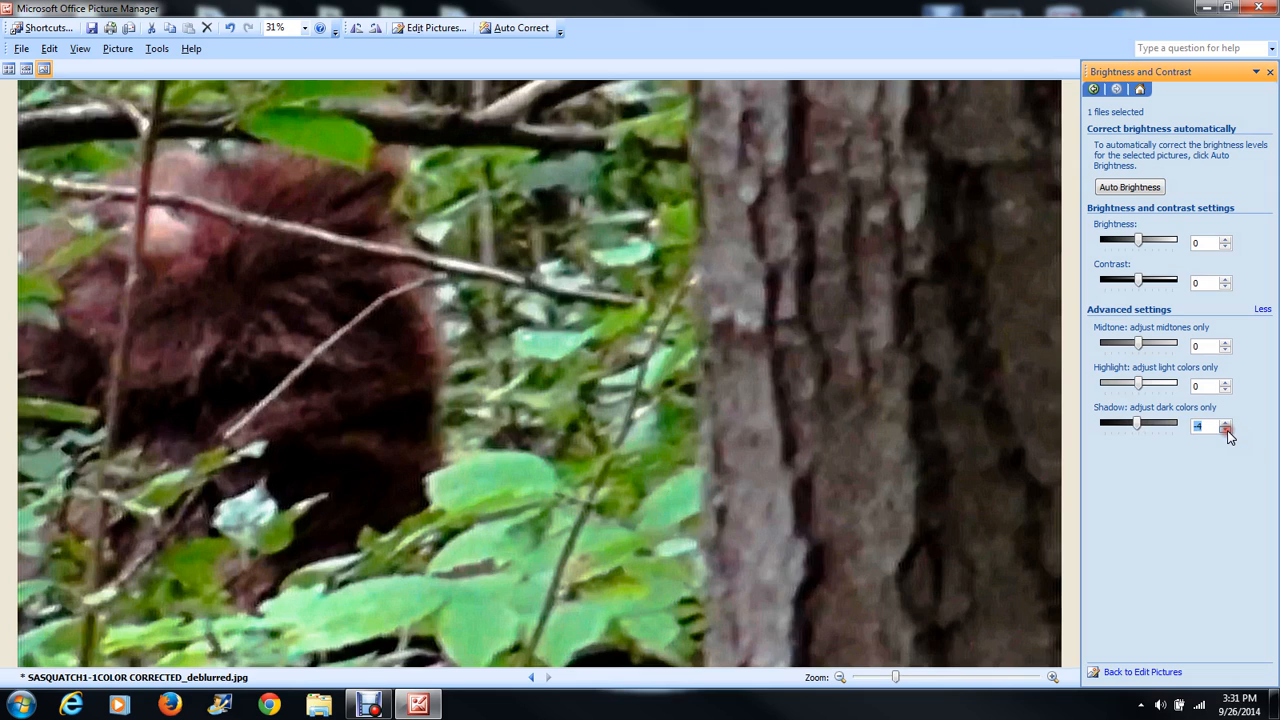
left_click(1226, 424)
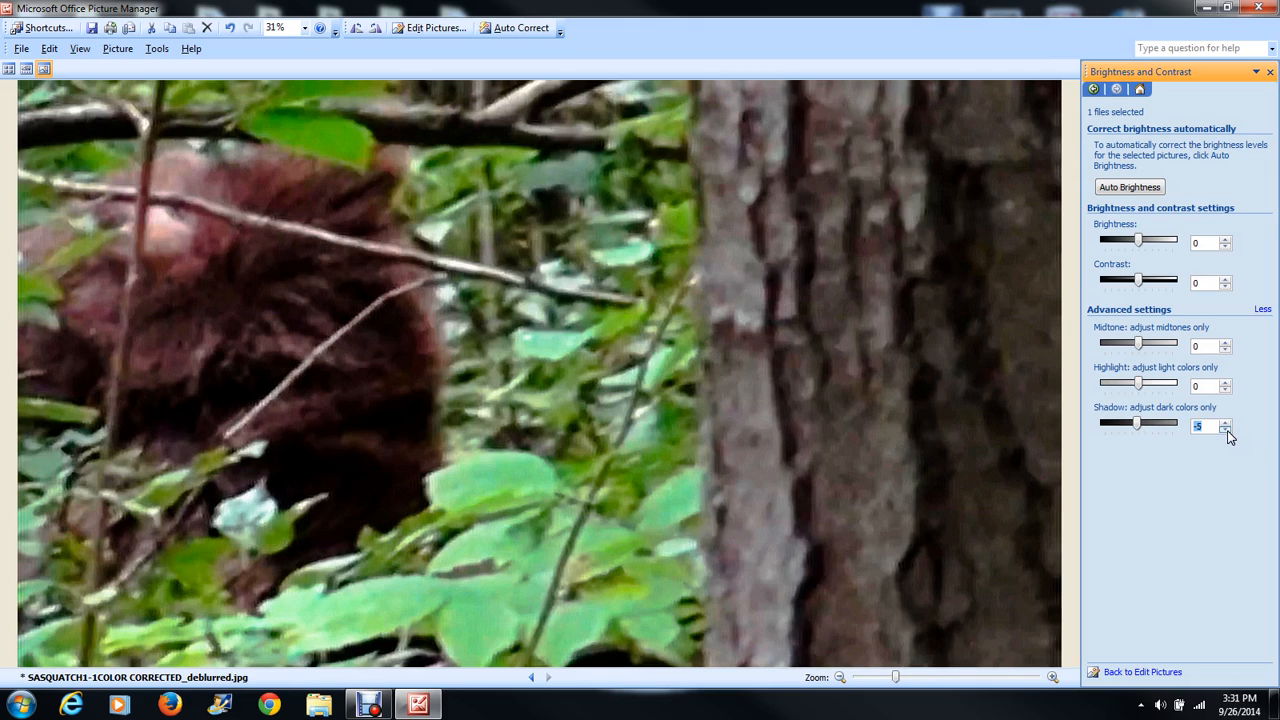
left_click(1224, 424)
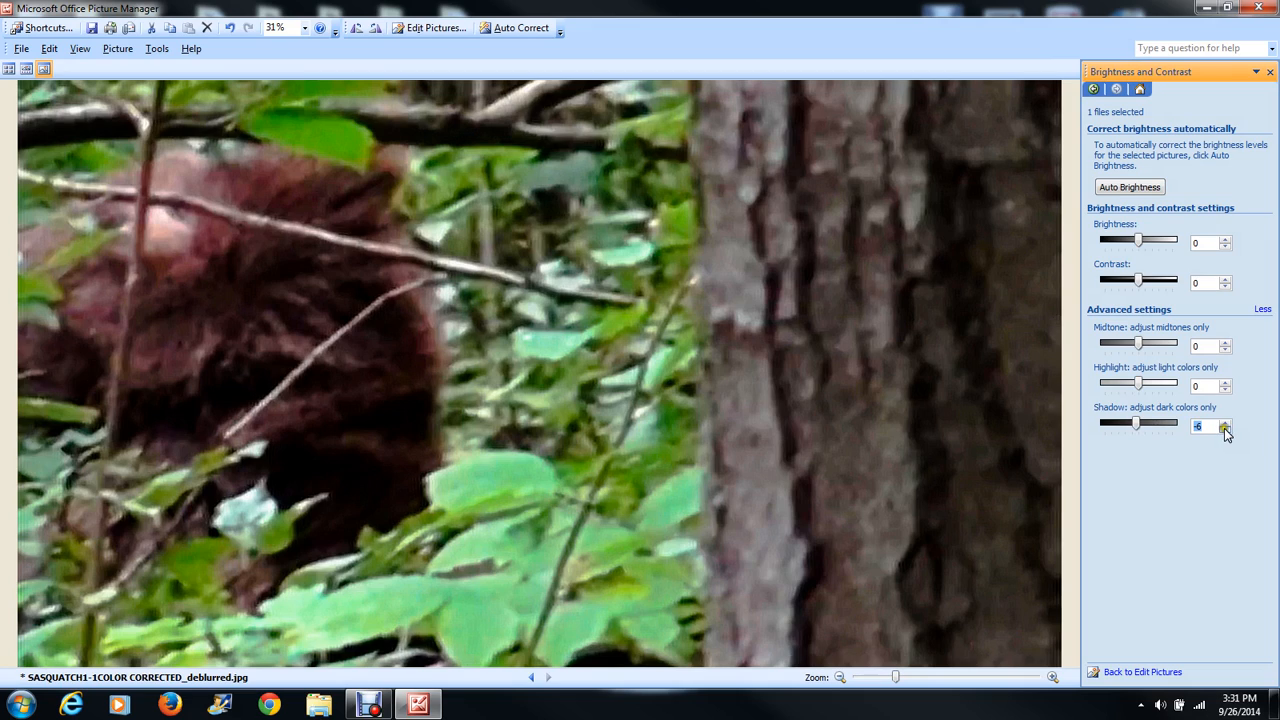
left_click(1224, 424)
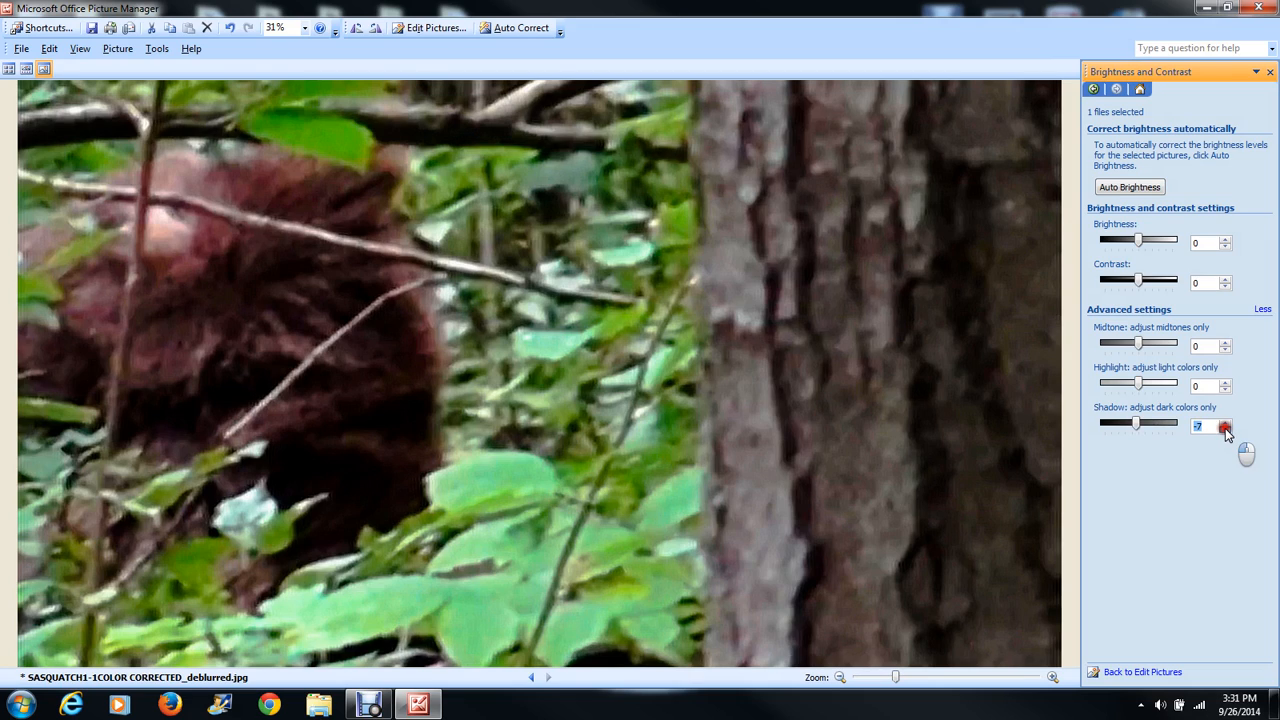
left_click(1224, 432)
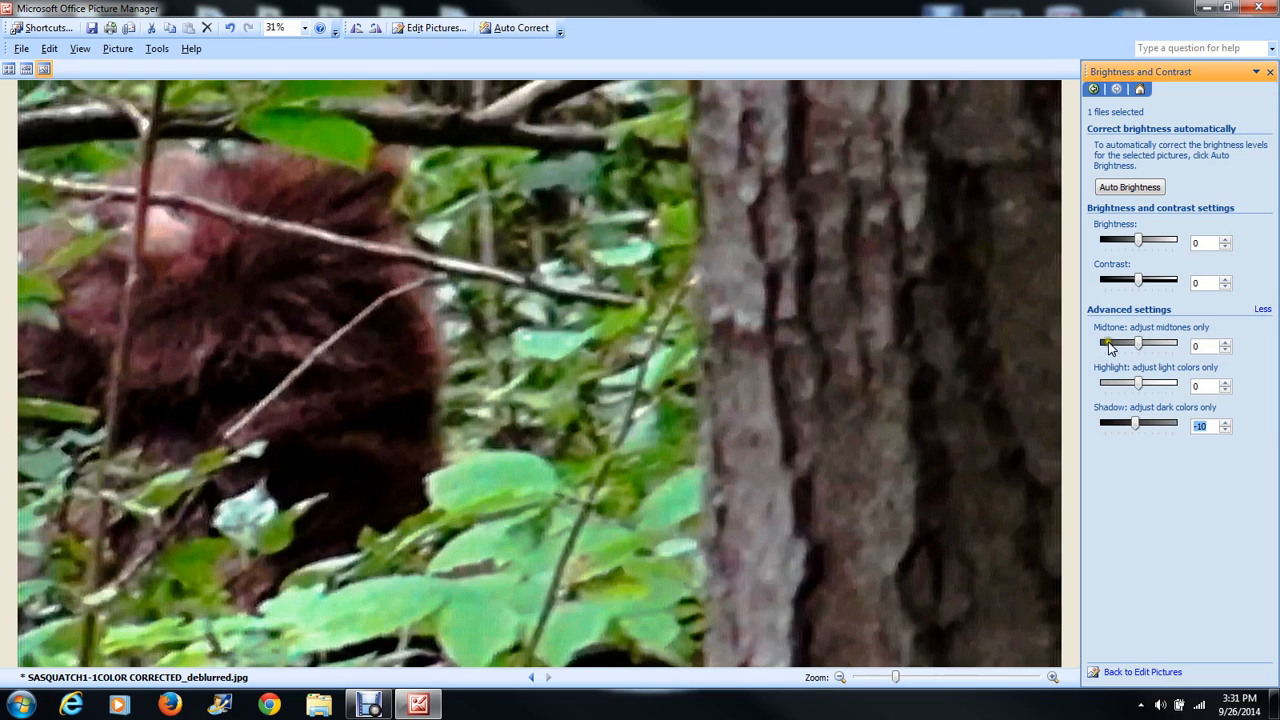
Darken the midtones to -10 and raise the contrast to 30
left_click_drag(1140, 342, 1134, 344)
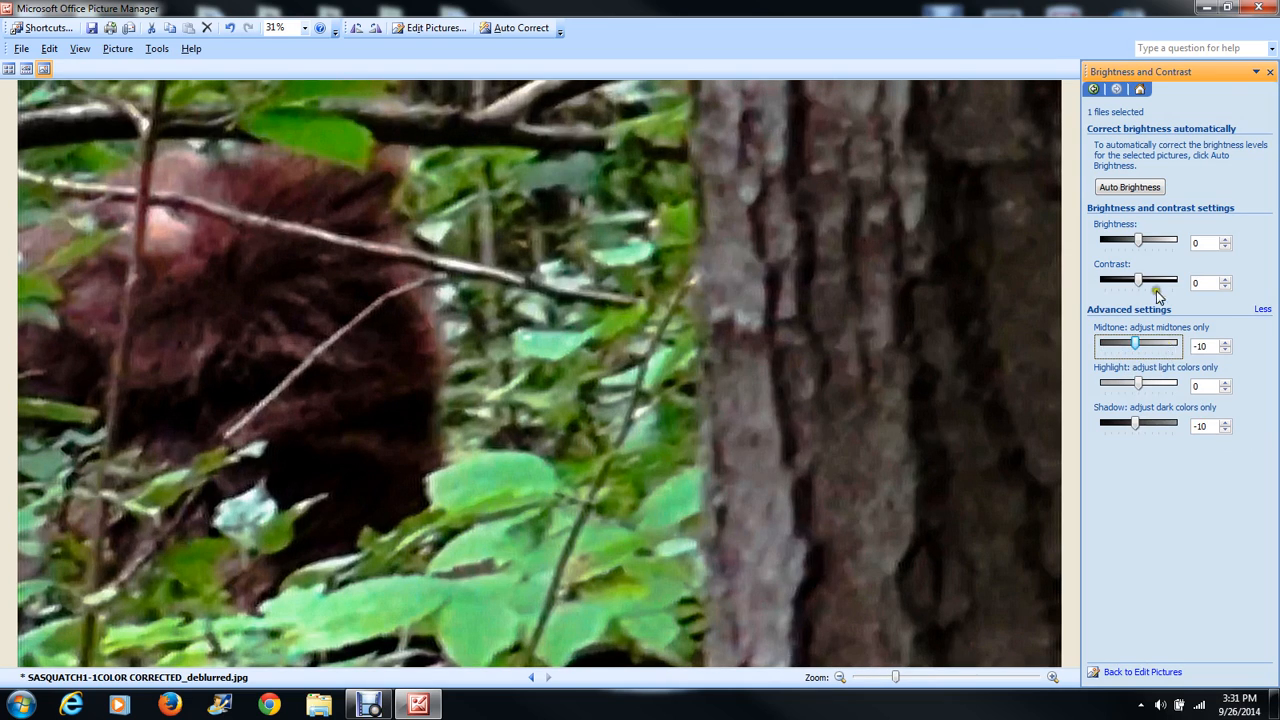
left_click_drag(1136, 280, 1164, 280)
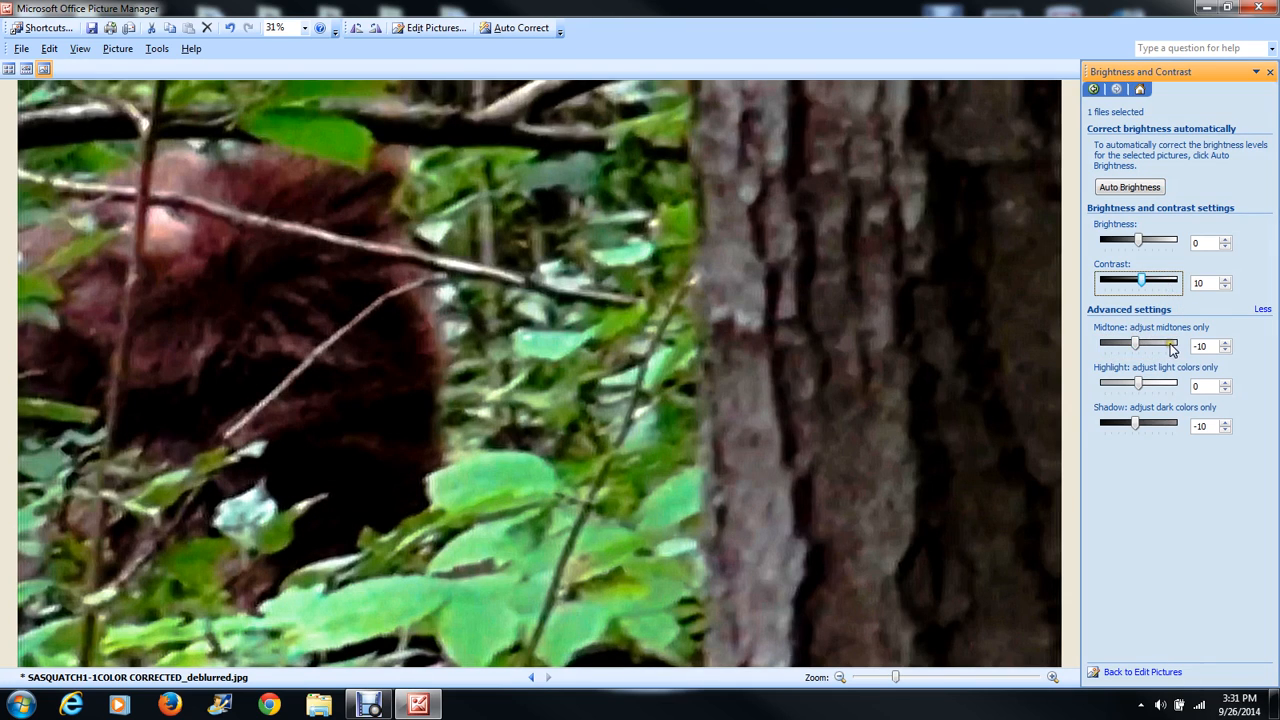
left_click_drag(1136, 346, 1138, 346)
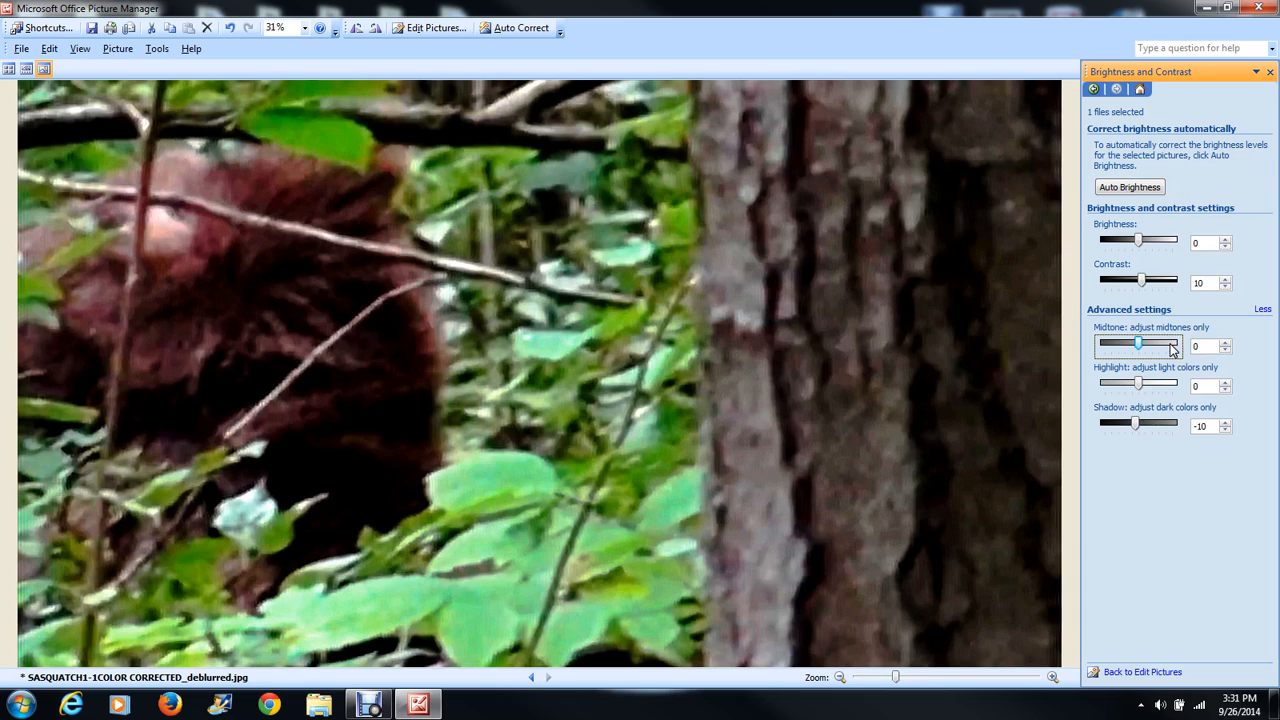
mouse_move(1170, 332)
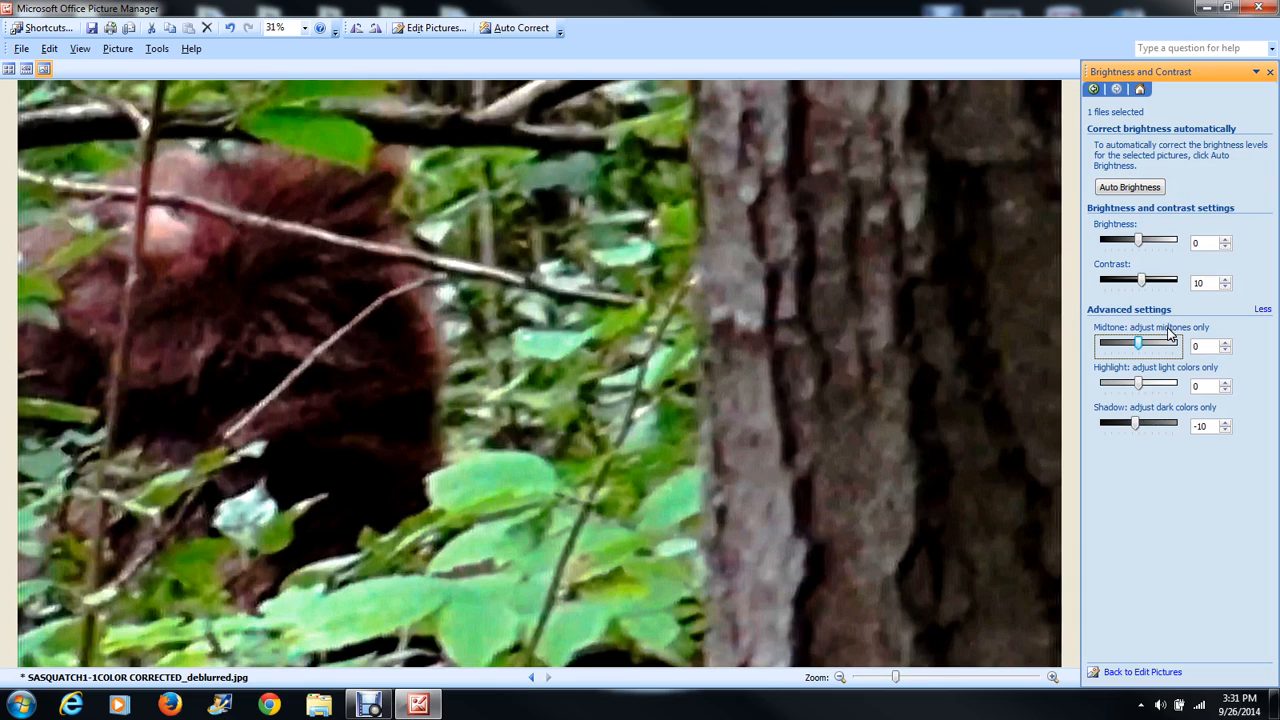
mouse_move(848, 44)
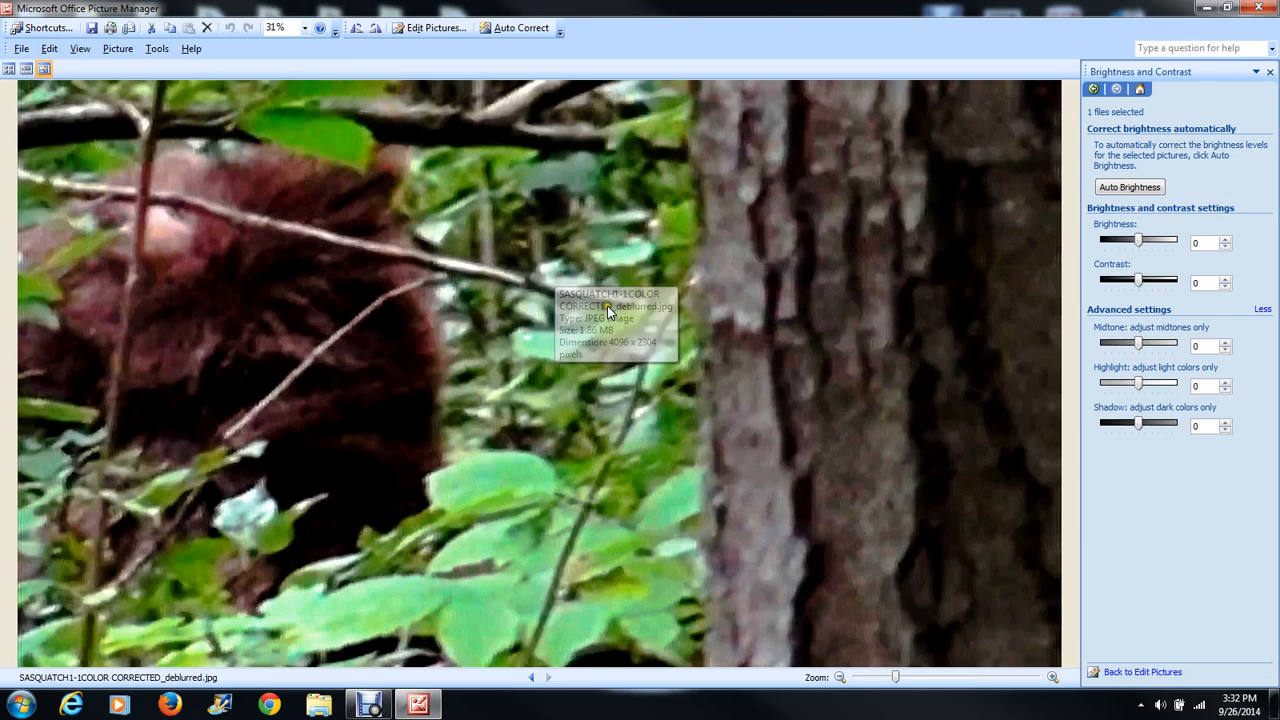
mouse_move(528, 332)
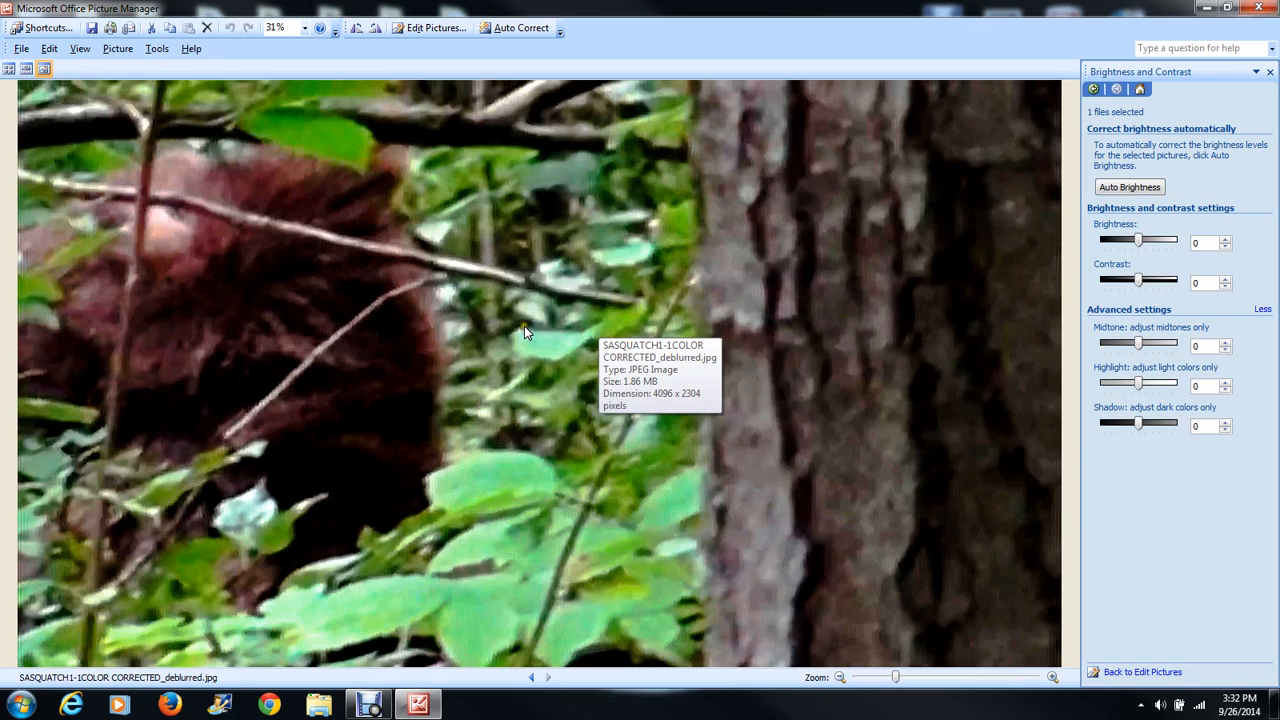
mouse_move(208, 458)
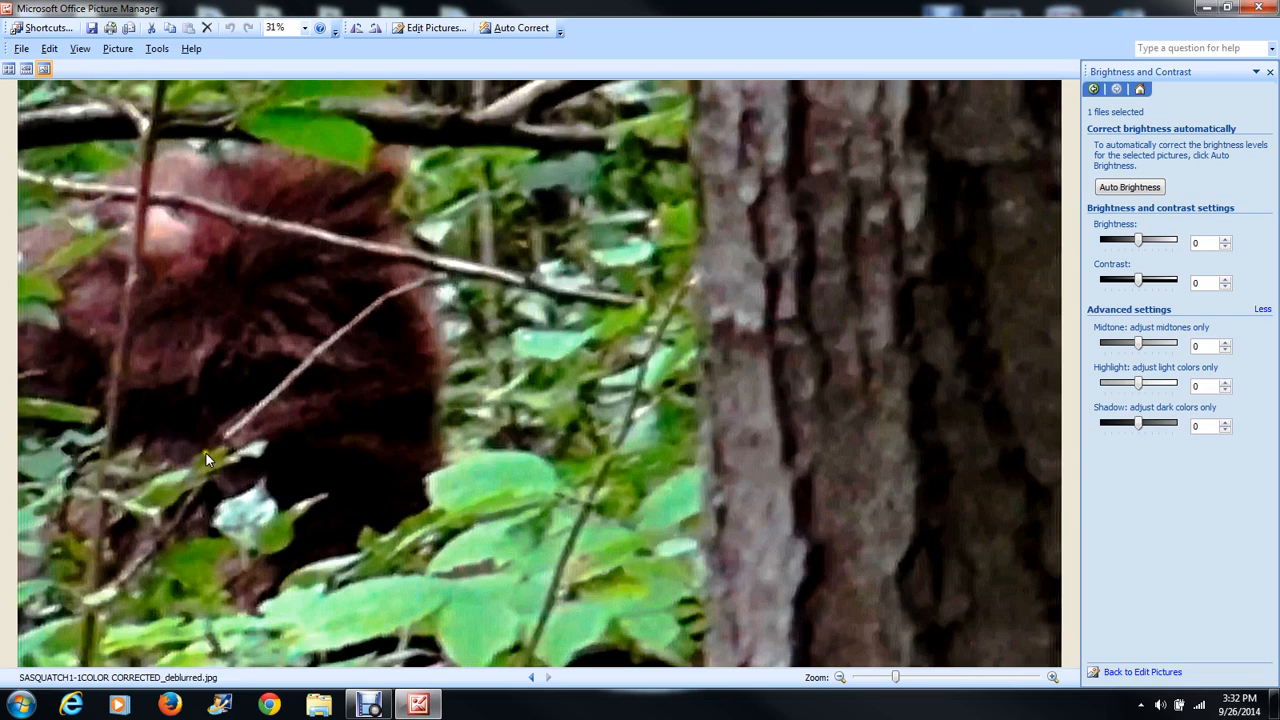
mouse_move(98, 248)
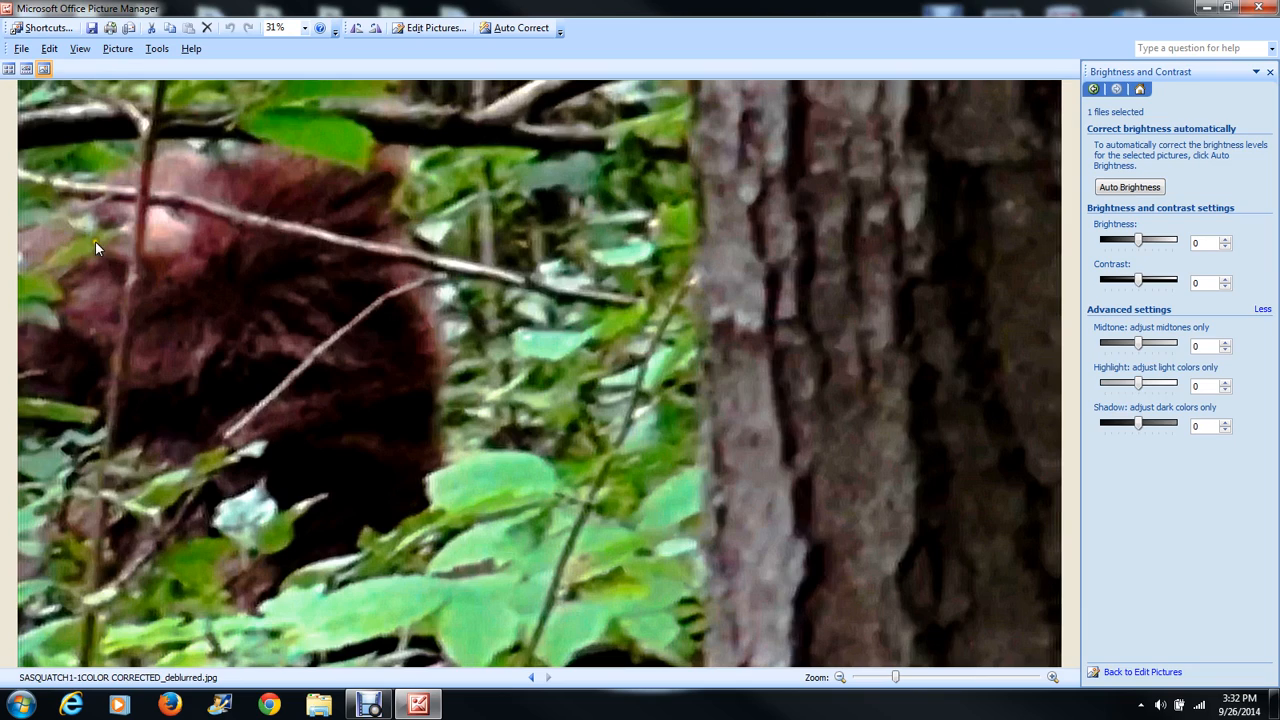
mouse_move(204, 188)
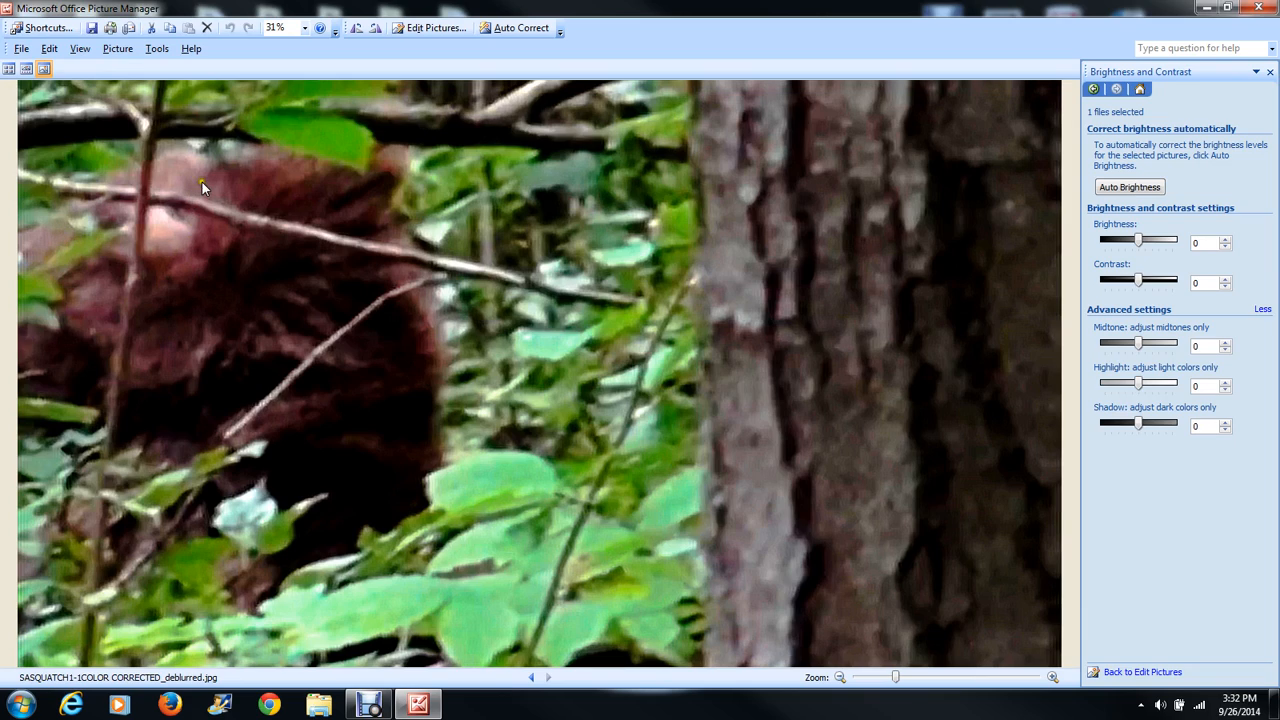
mouse_move(110, 188)
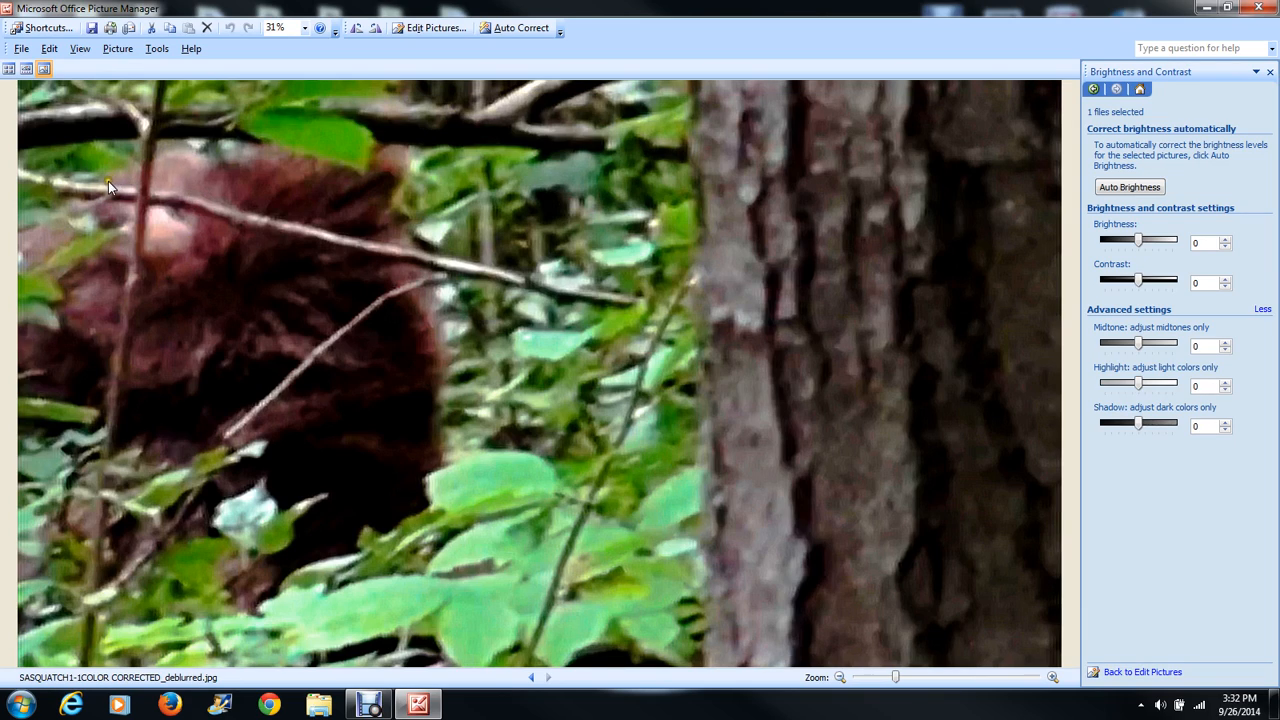
mouse_move(168, 156)
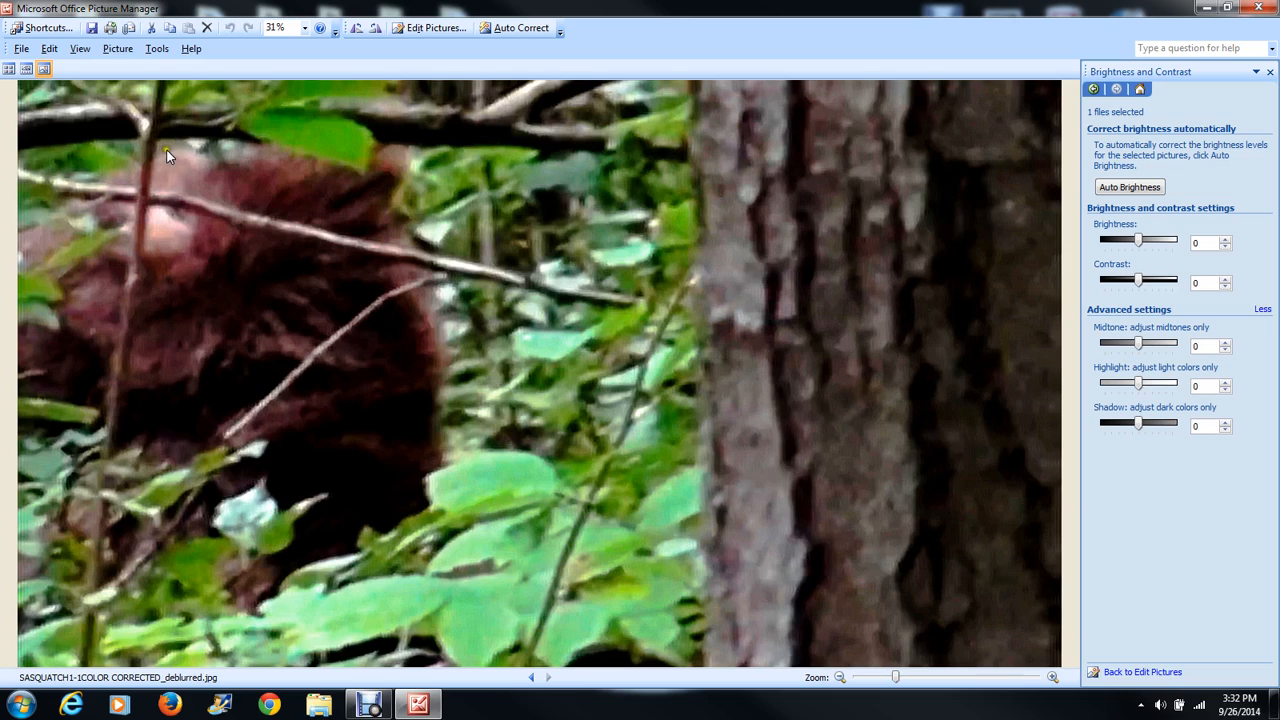
mouse_move(180, 252)
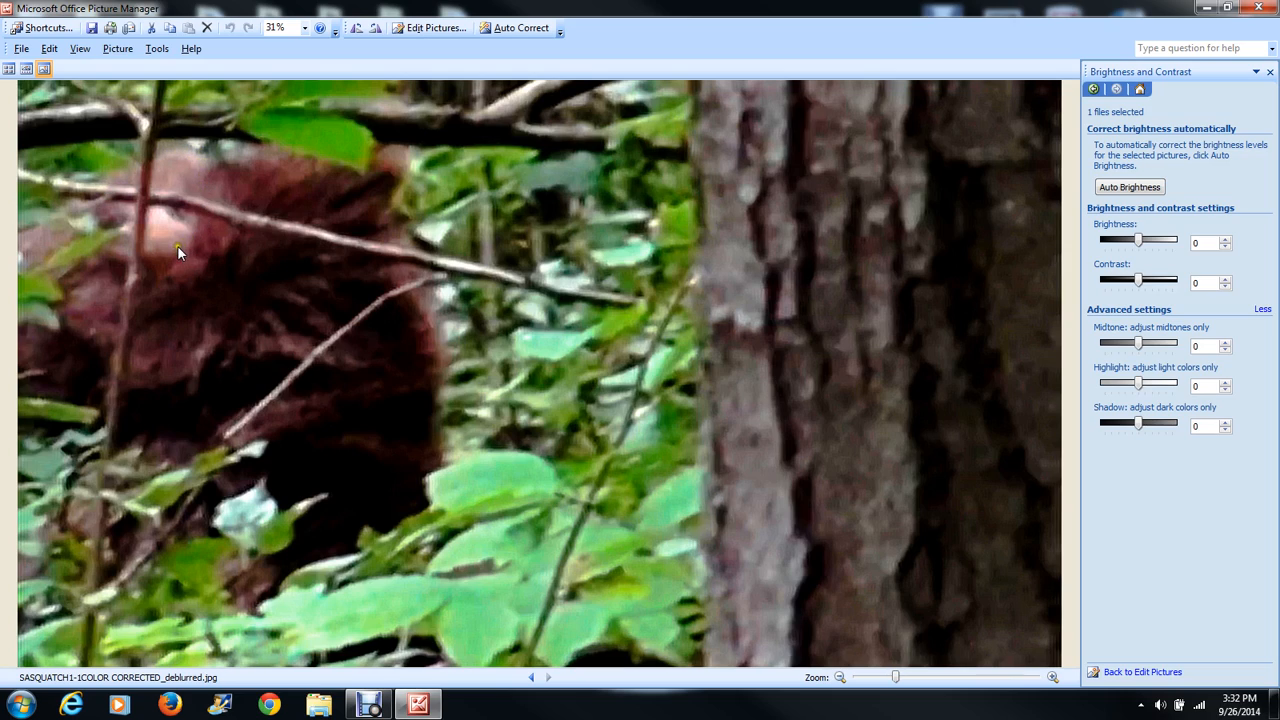
mouse_move(156, 228)
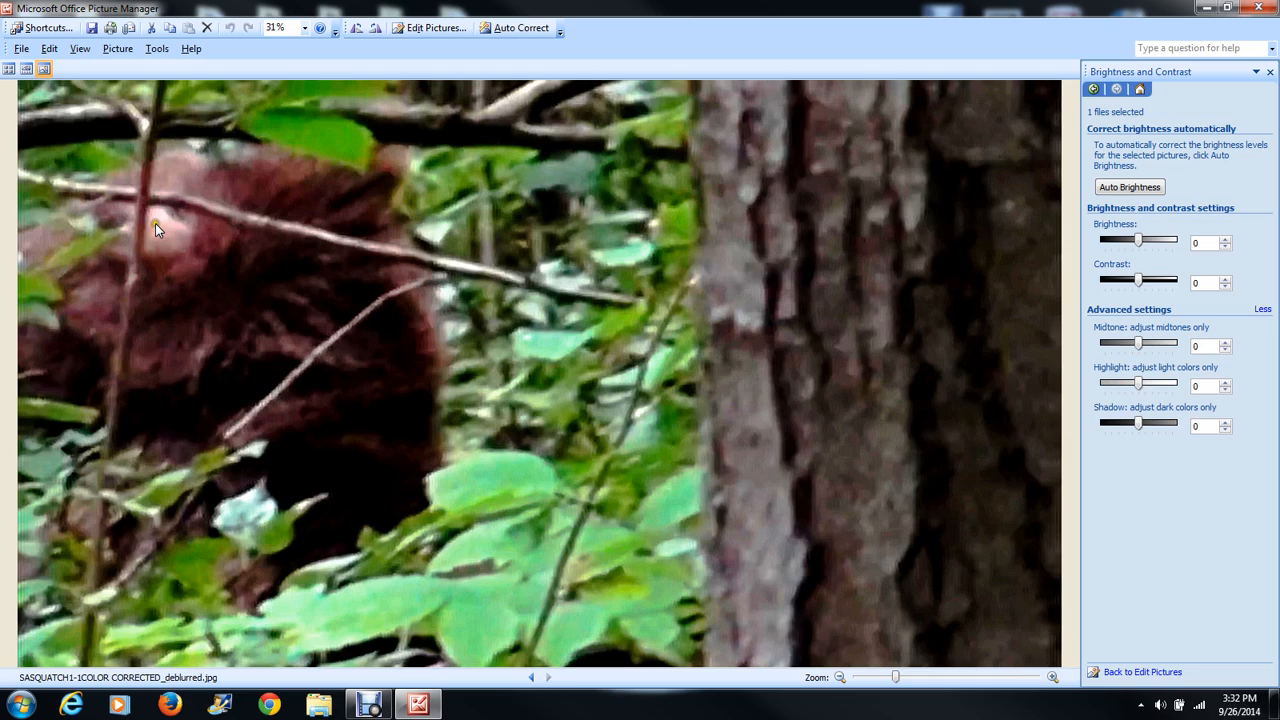
mouse_move(190, 266)
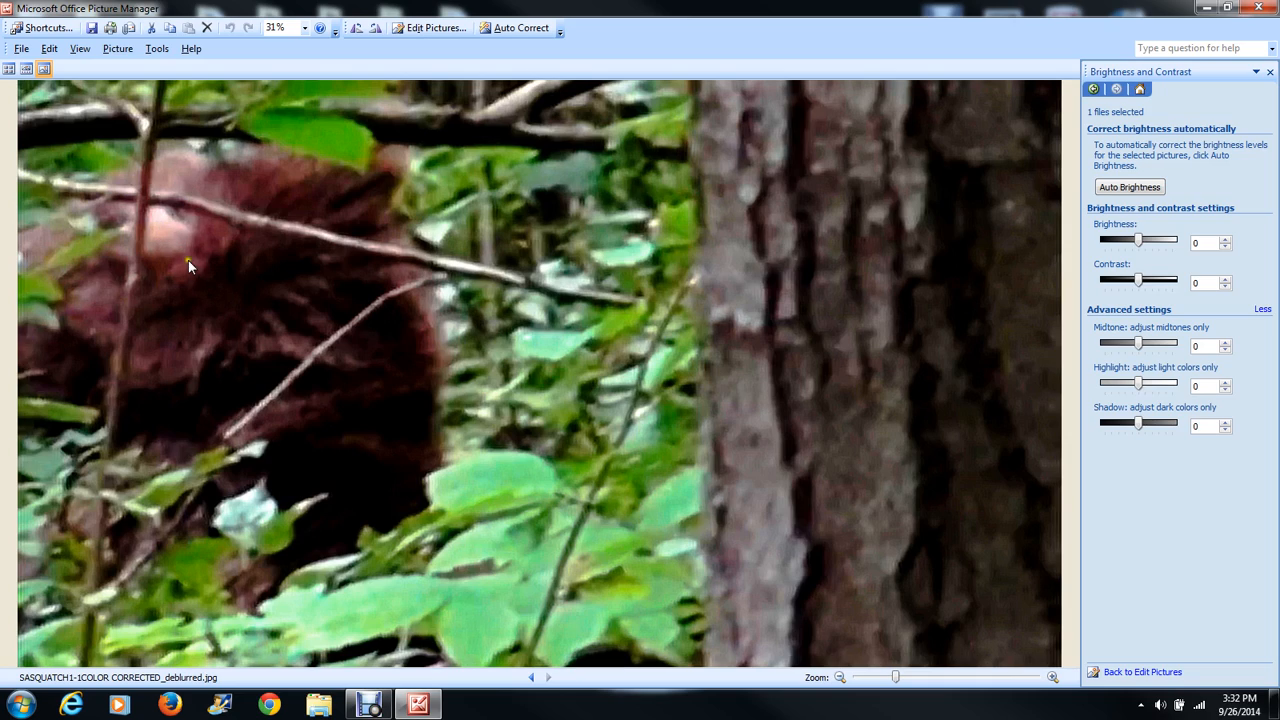
mouse_move(144, 250)
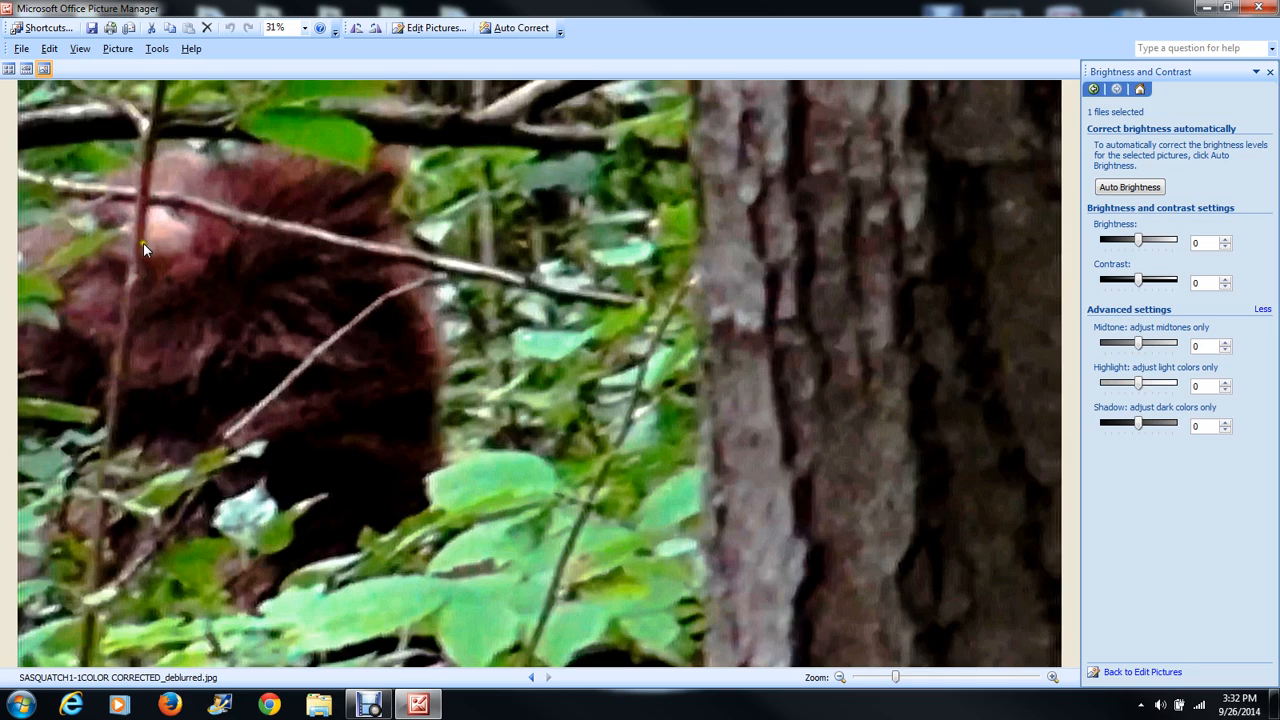
mouse_move(100, 236)
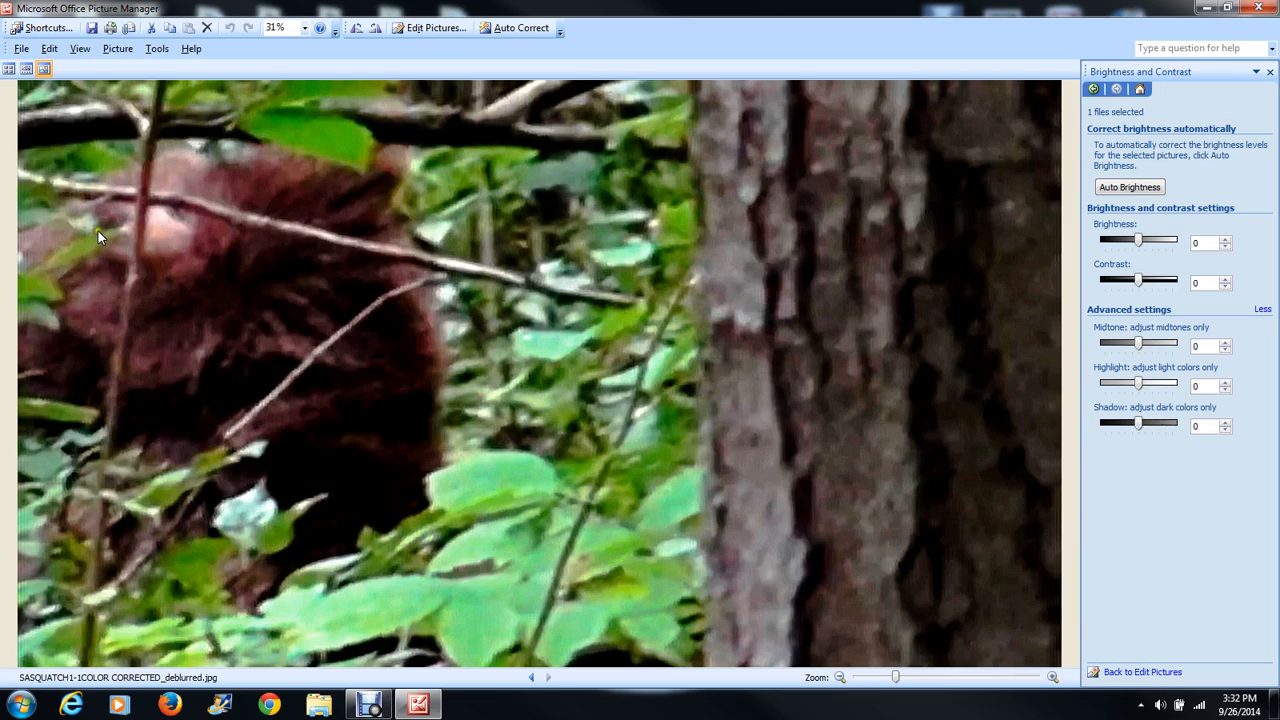
mouse_move(124, 236)
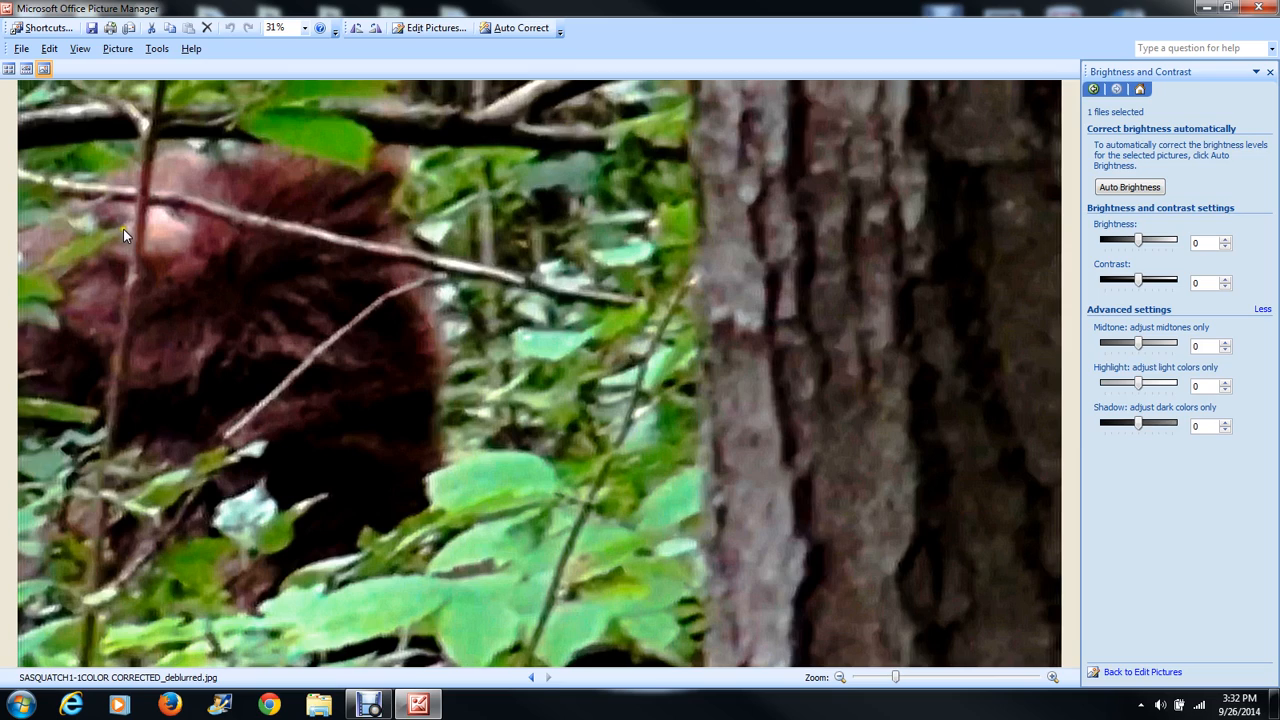
mouse_move(108, 232)
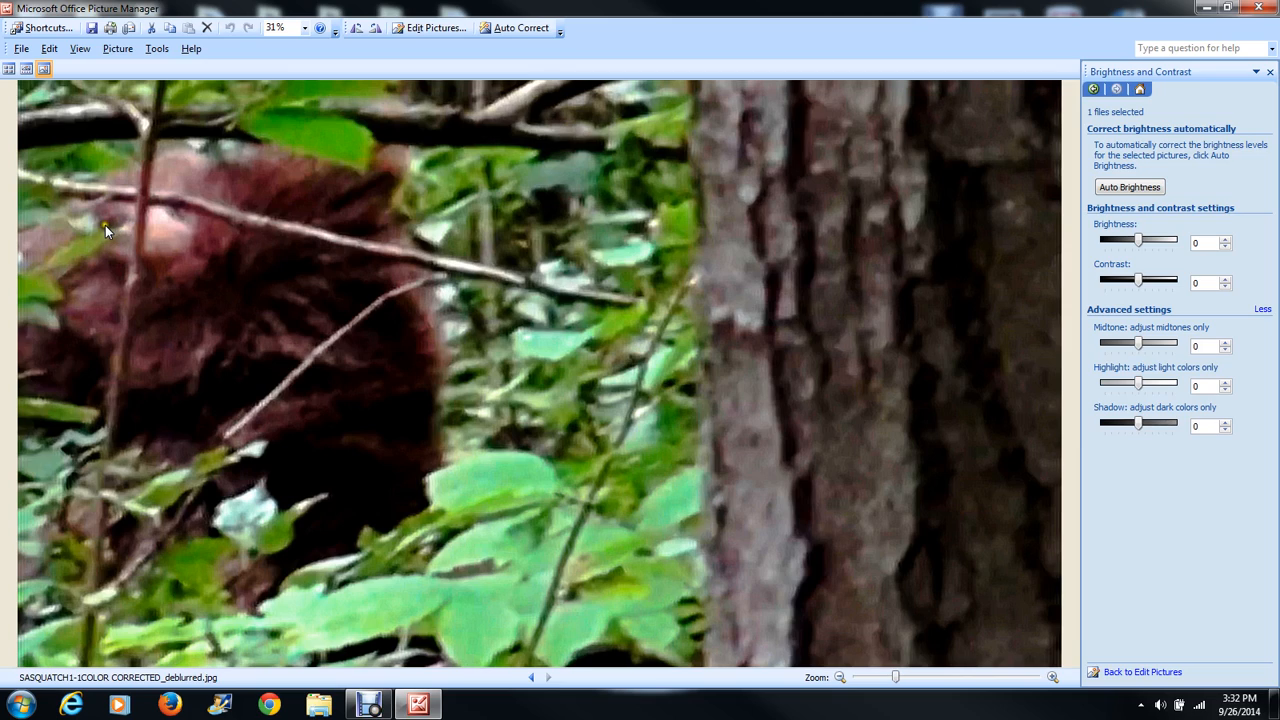
mouse_move(132, 288)
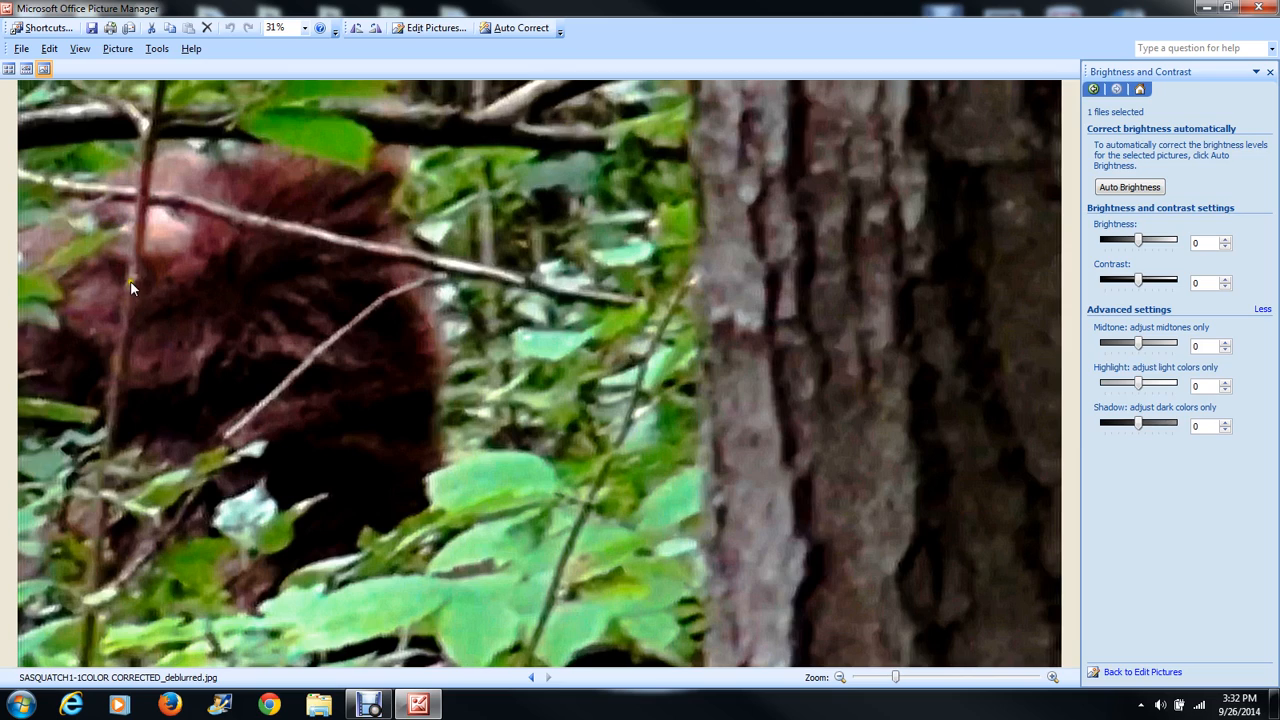
mouse_move(172, 168)
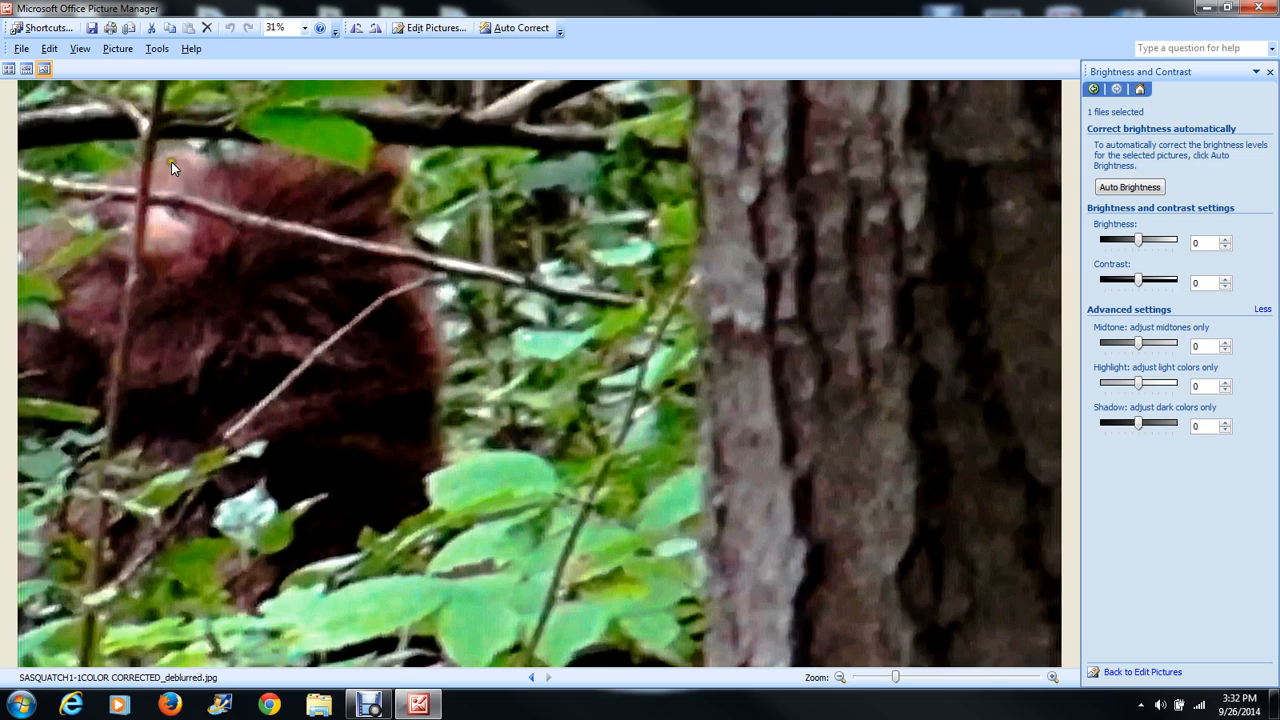
mouse_move(164, 160)
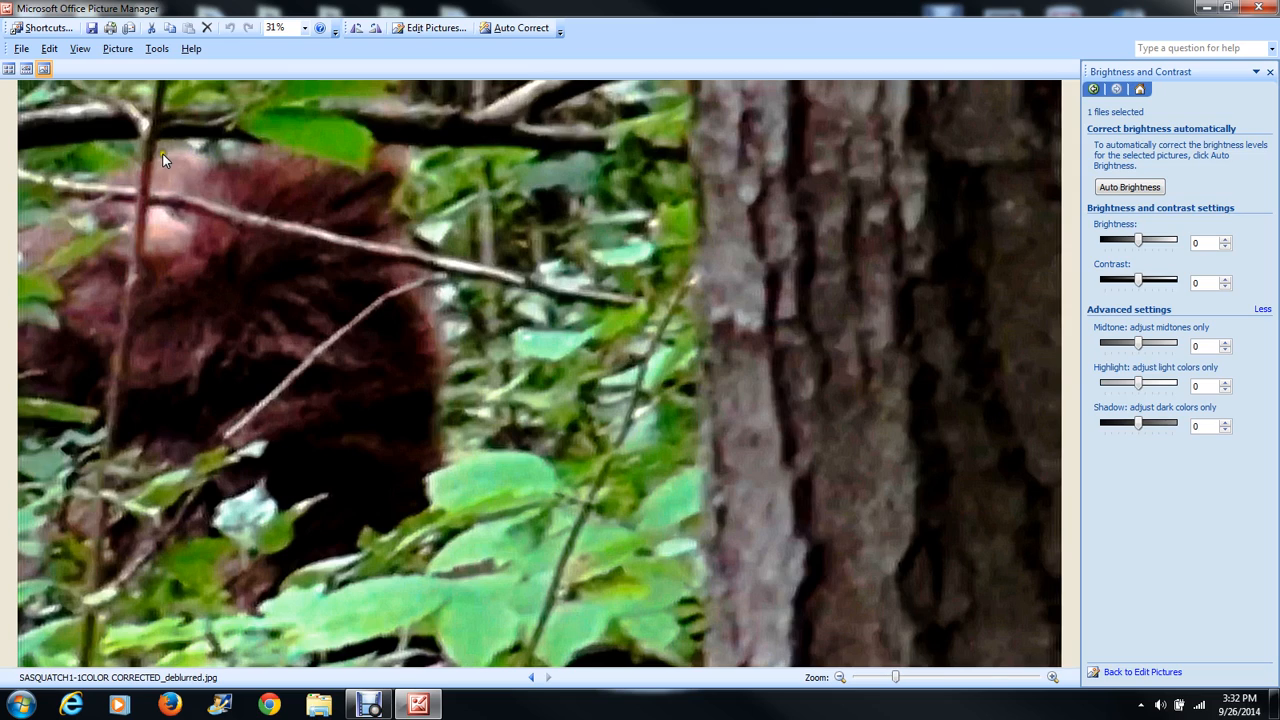